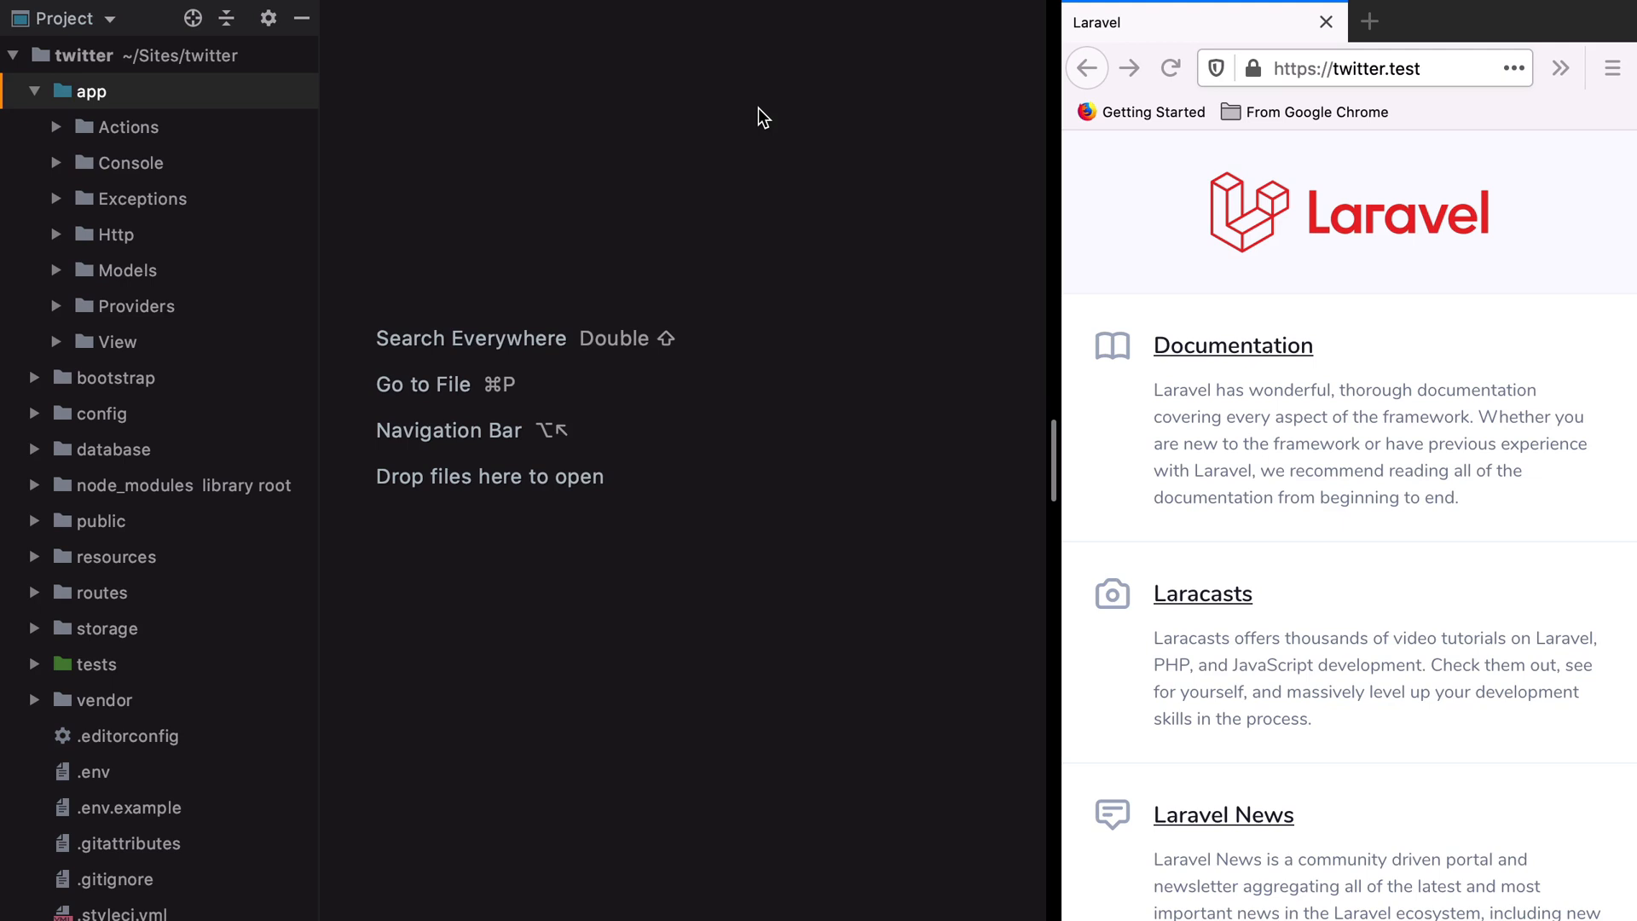
pyautogui.moveTo(1159, 262)
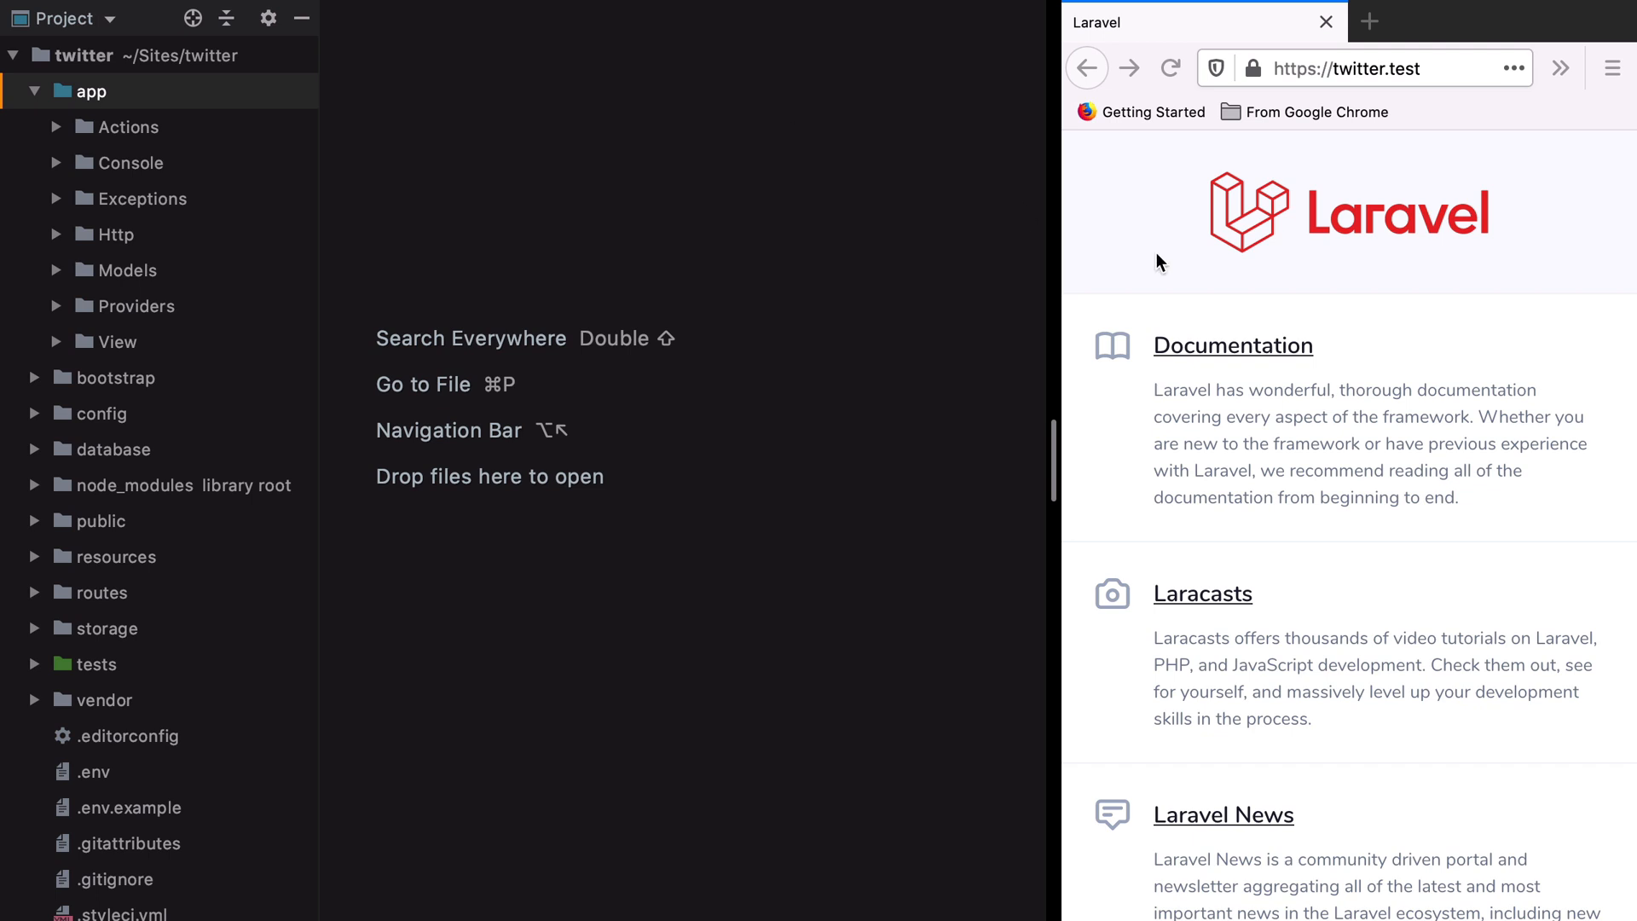
pyautogui.moveTo(1295, 308)
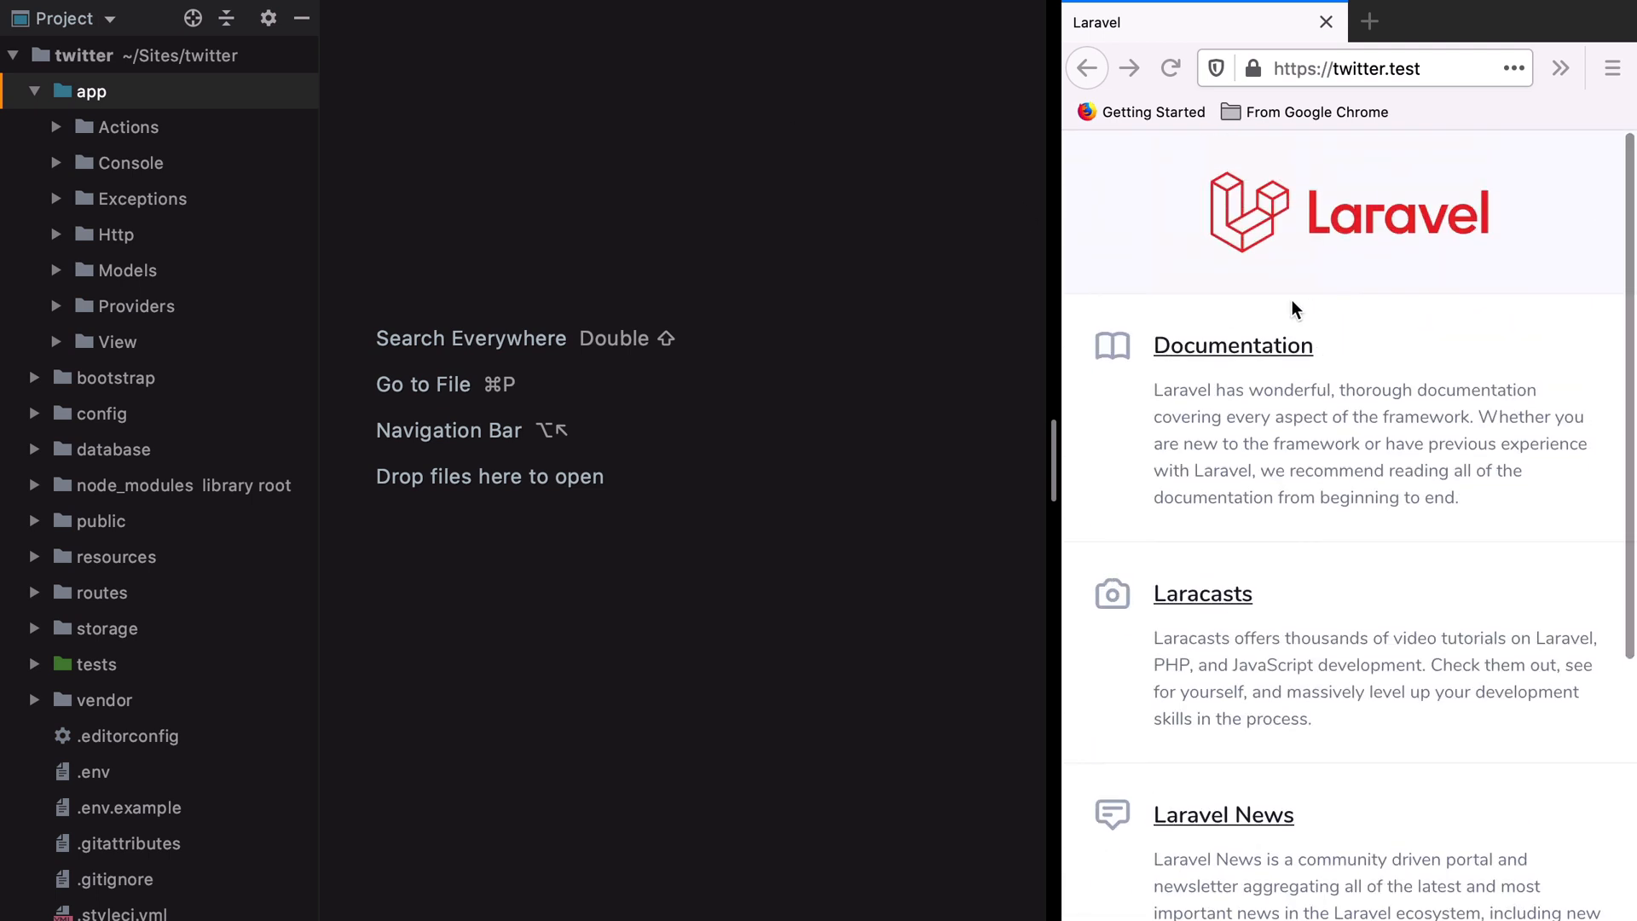
pyautogui.moveTo(705, 400)
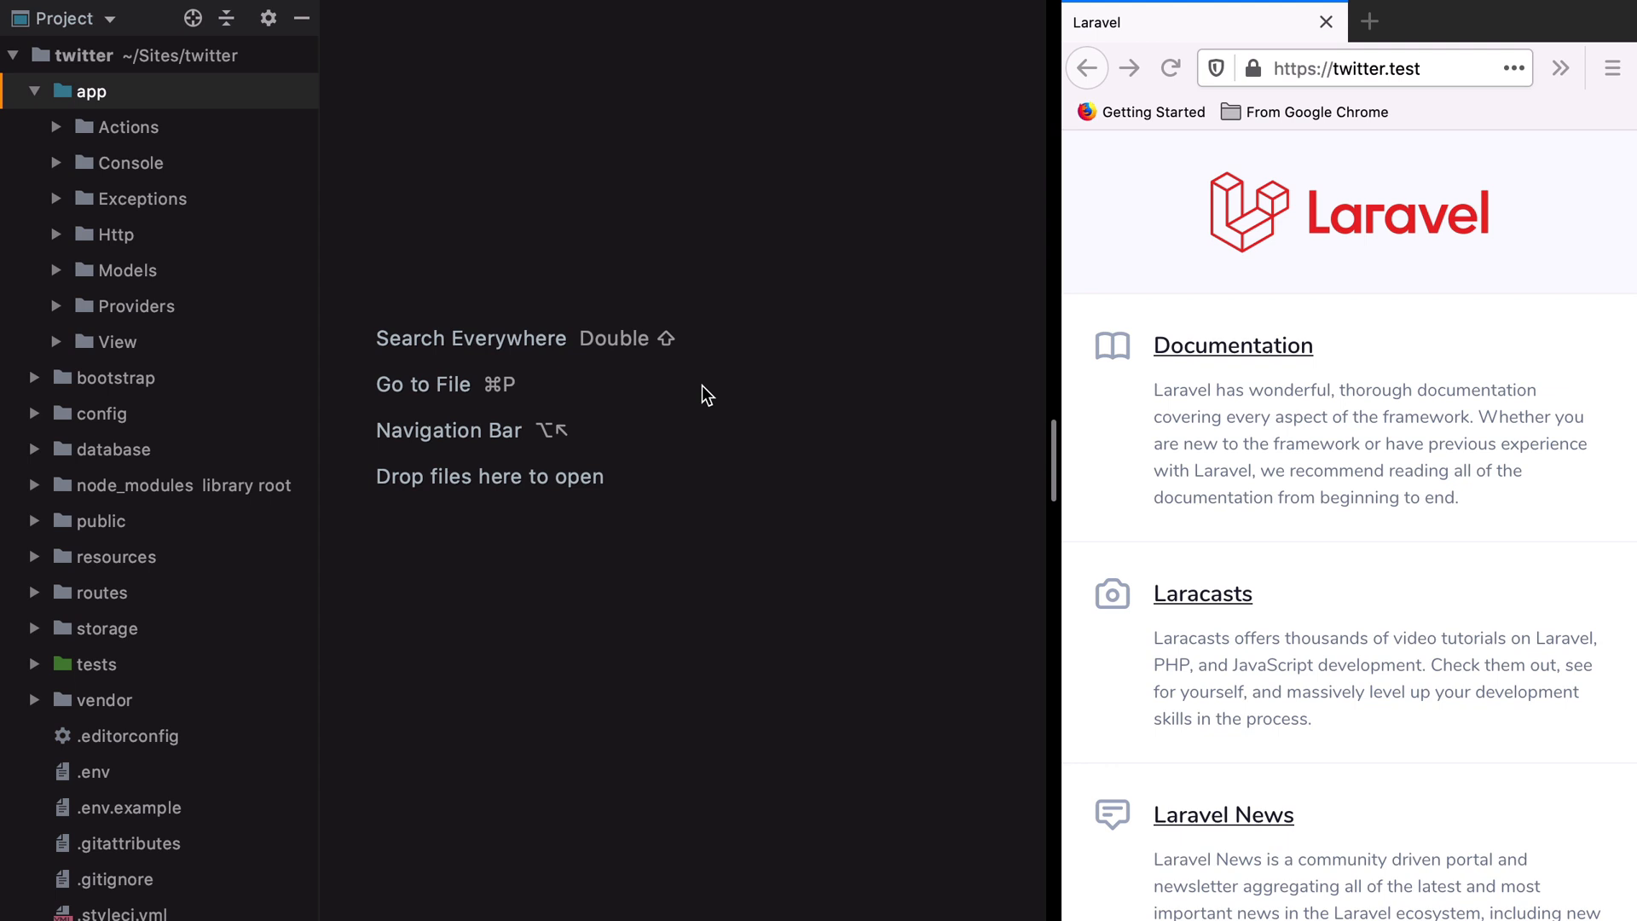
pyautogui.moveTo(172, 334)
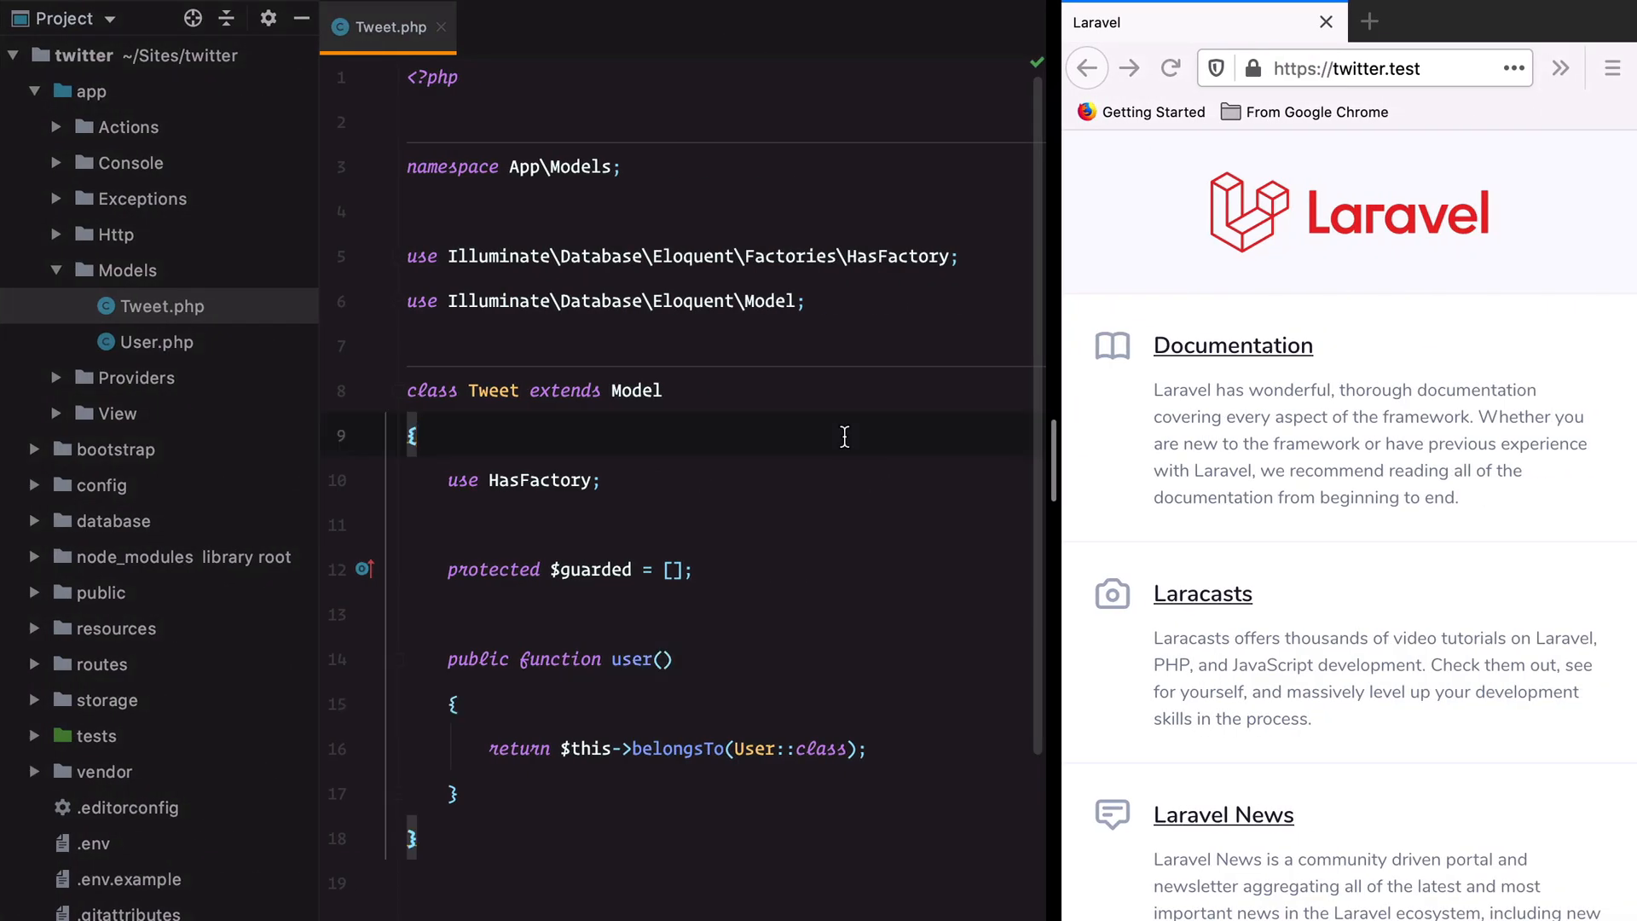
# - Open web.php and start a Route::get for the /{user:username} path
pyautogui.write('web')
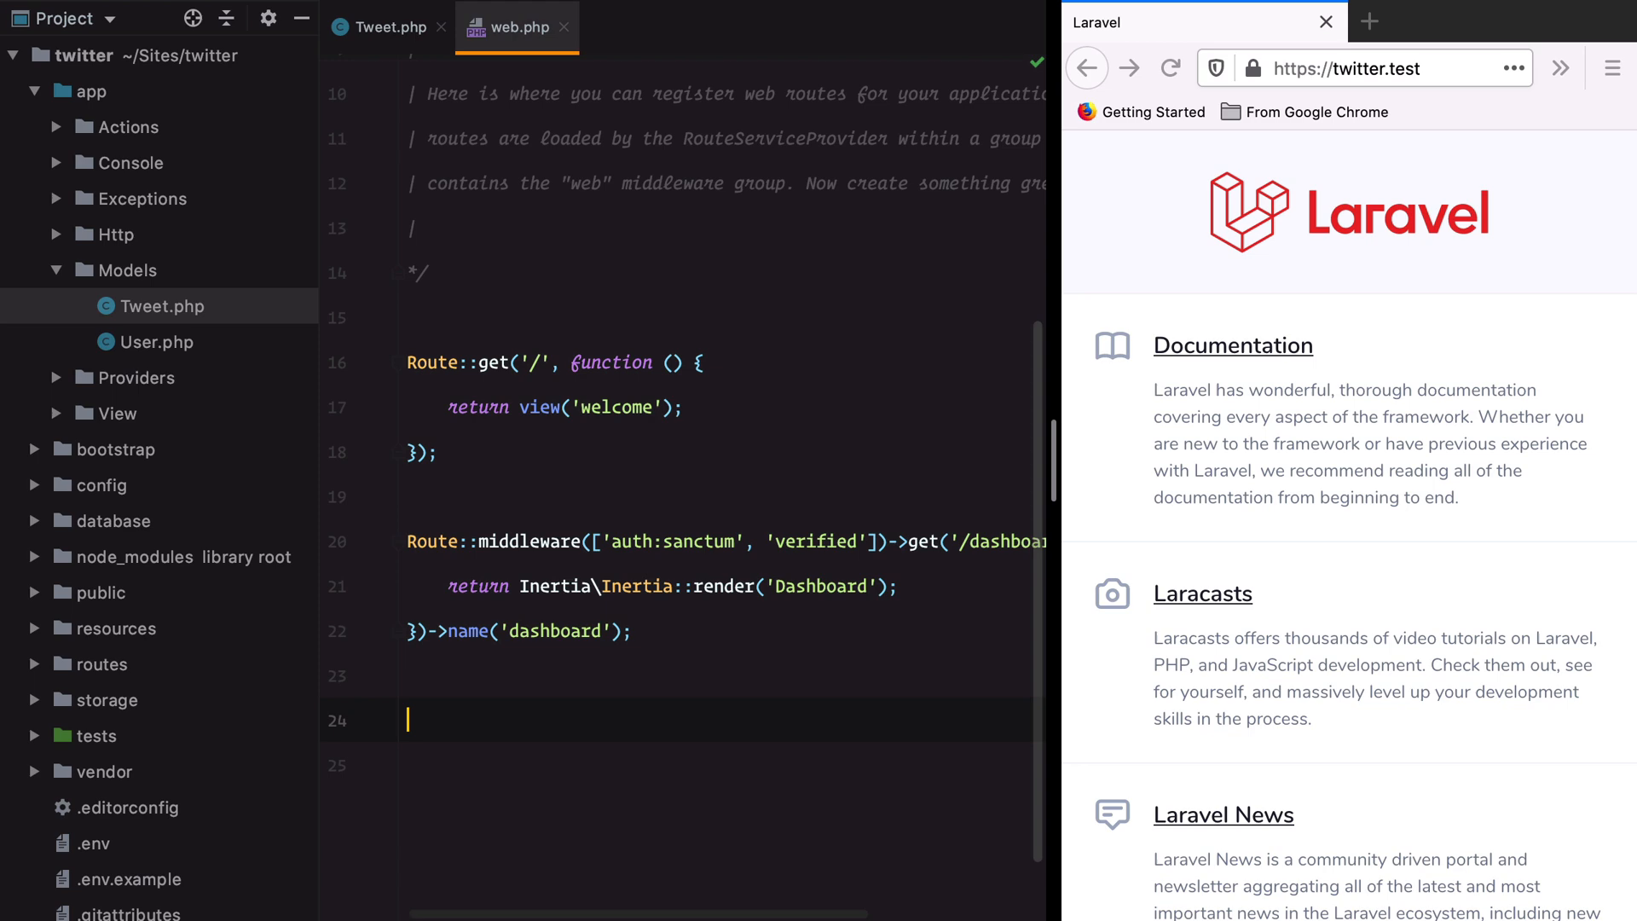
pyautogui.write('Route::get()')
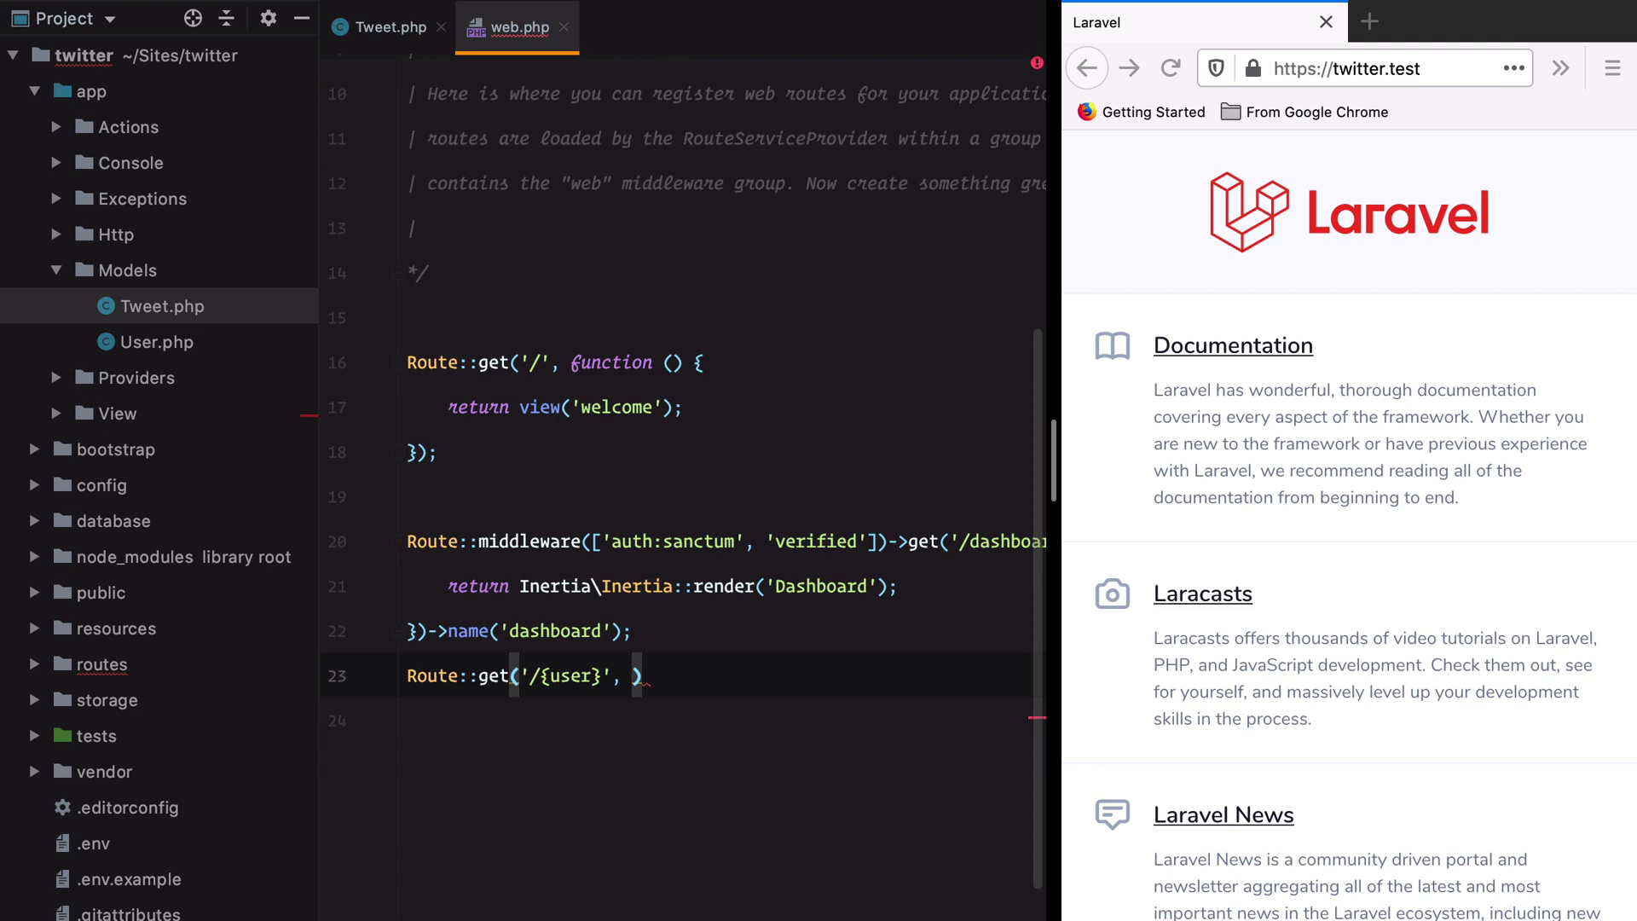
pyautogui.write(':su')
pyautogui.write('web')
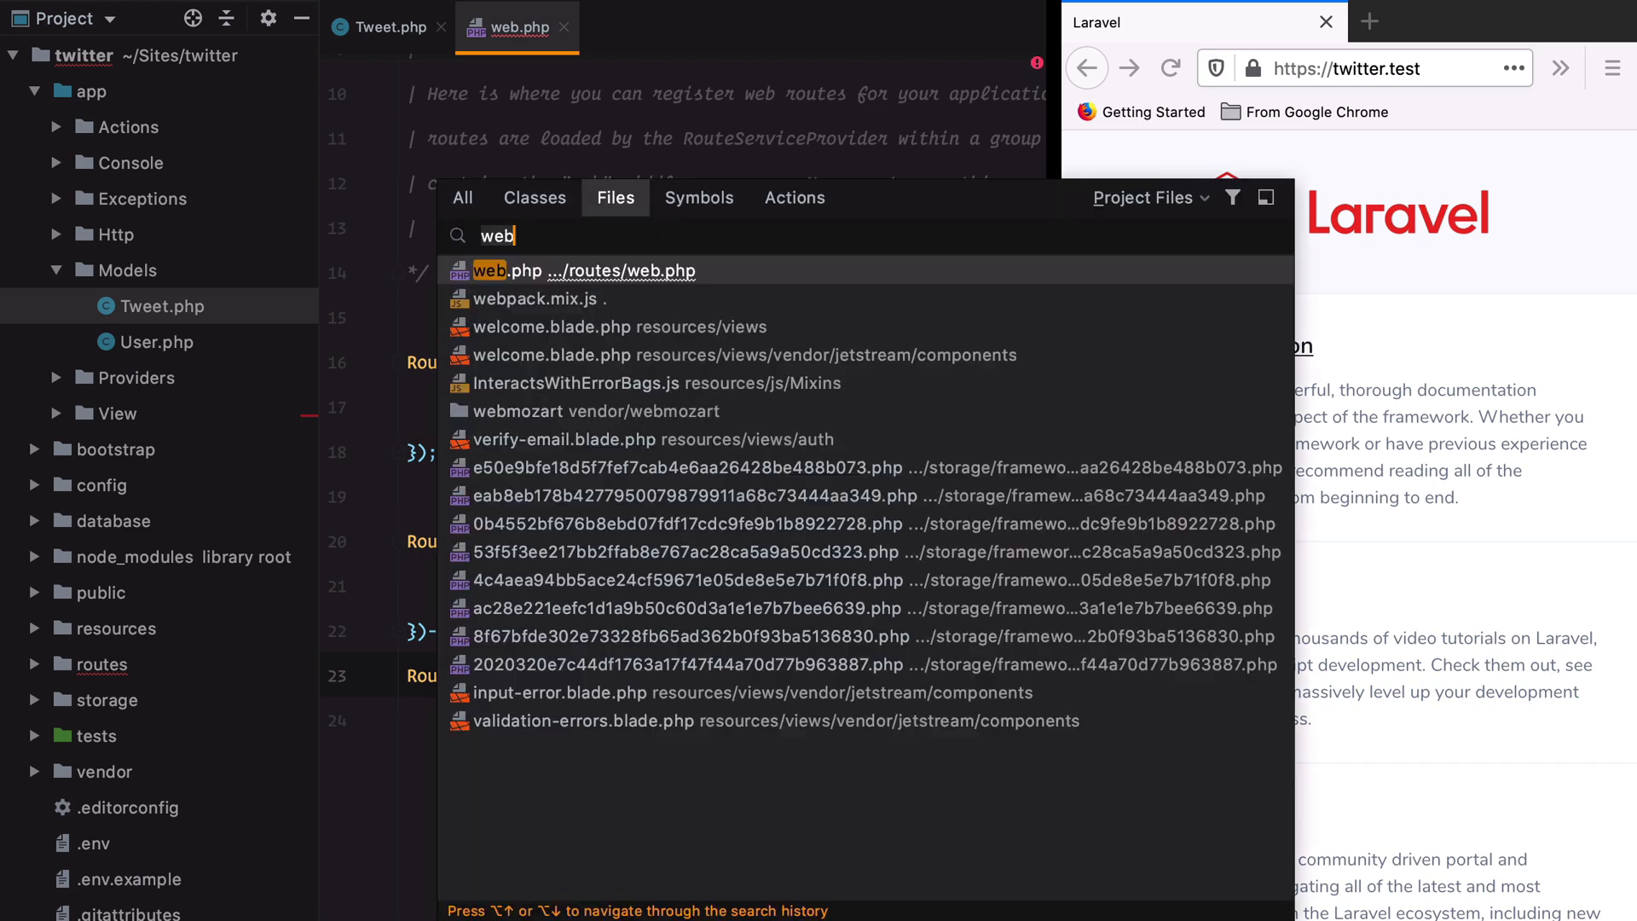
pyautogui.write('user')
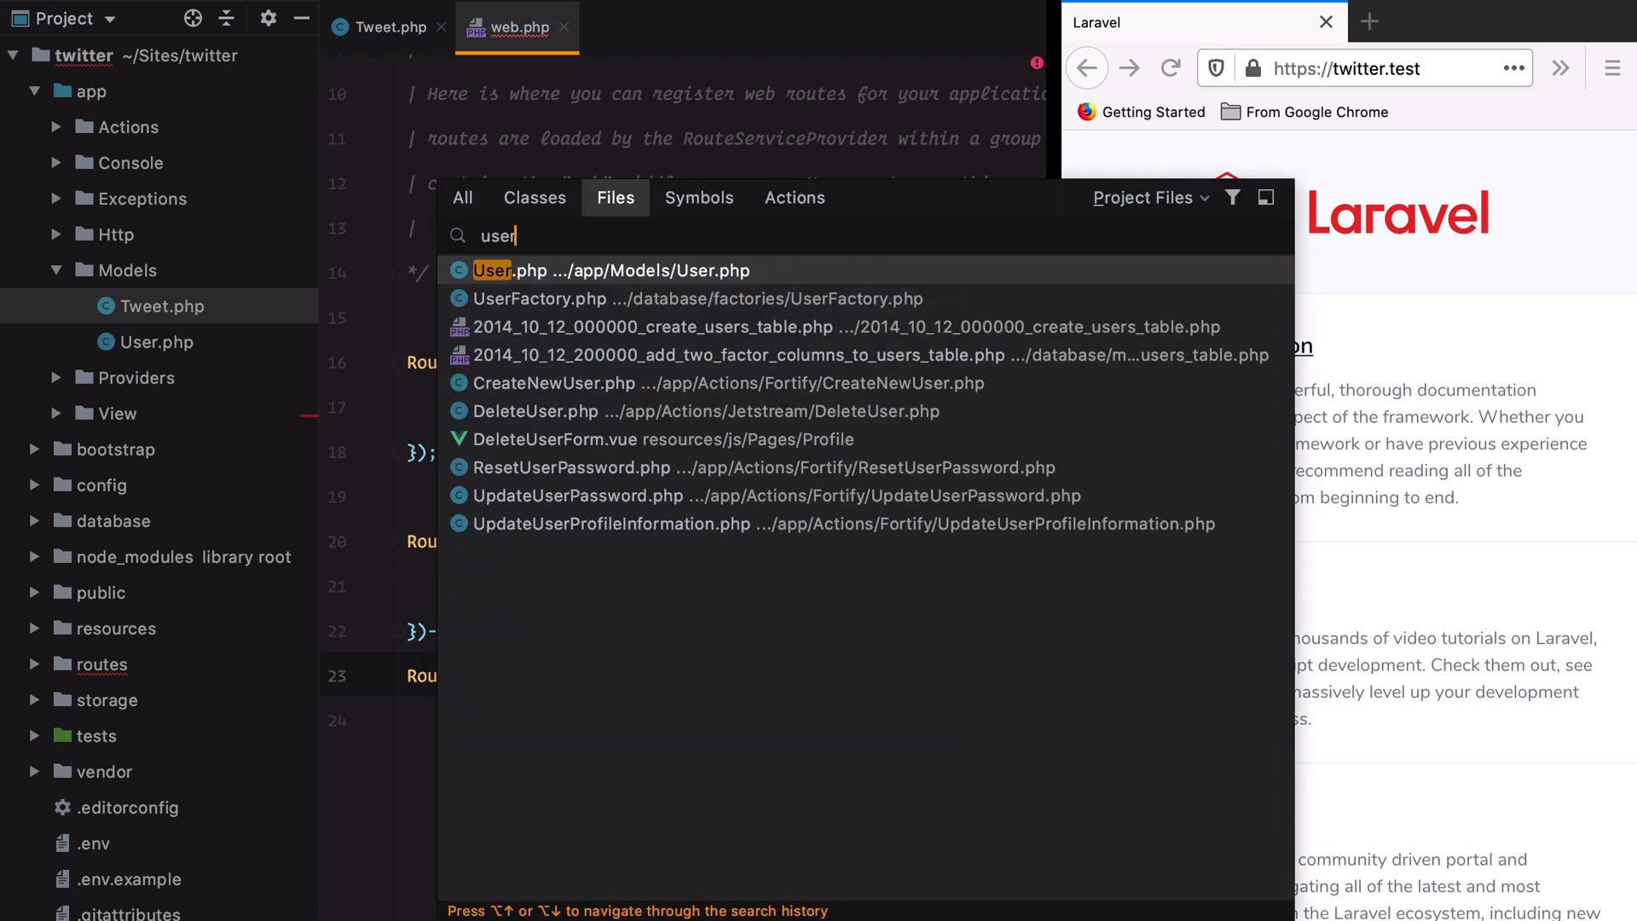
# - Confirm the users migration's username column, then point the route at UserTweetsController
pyautogui.click(651, 327)
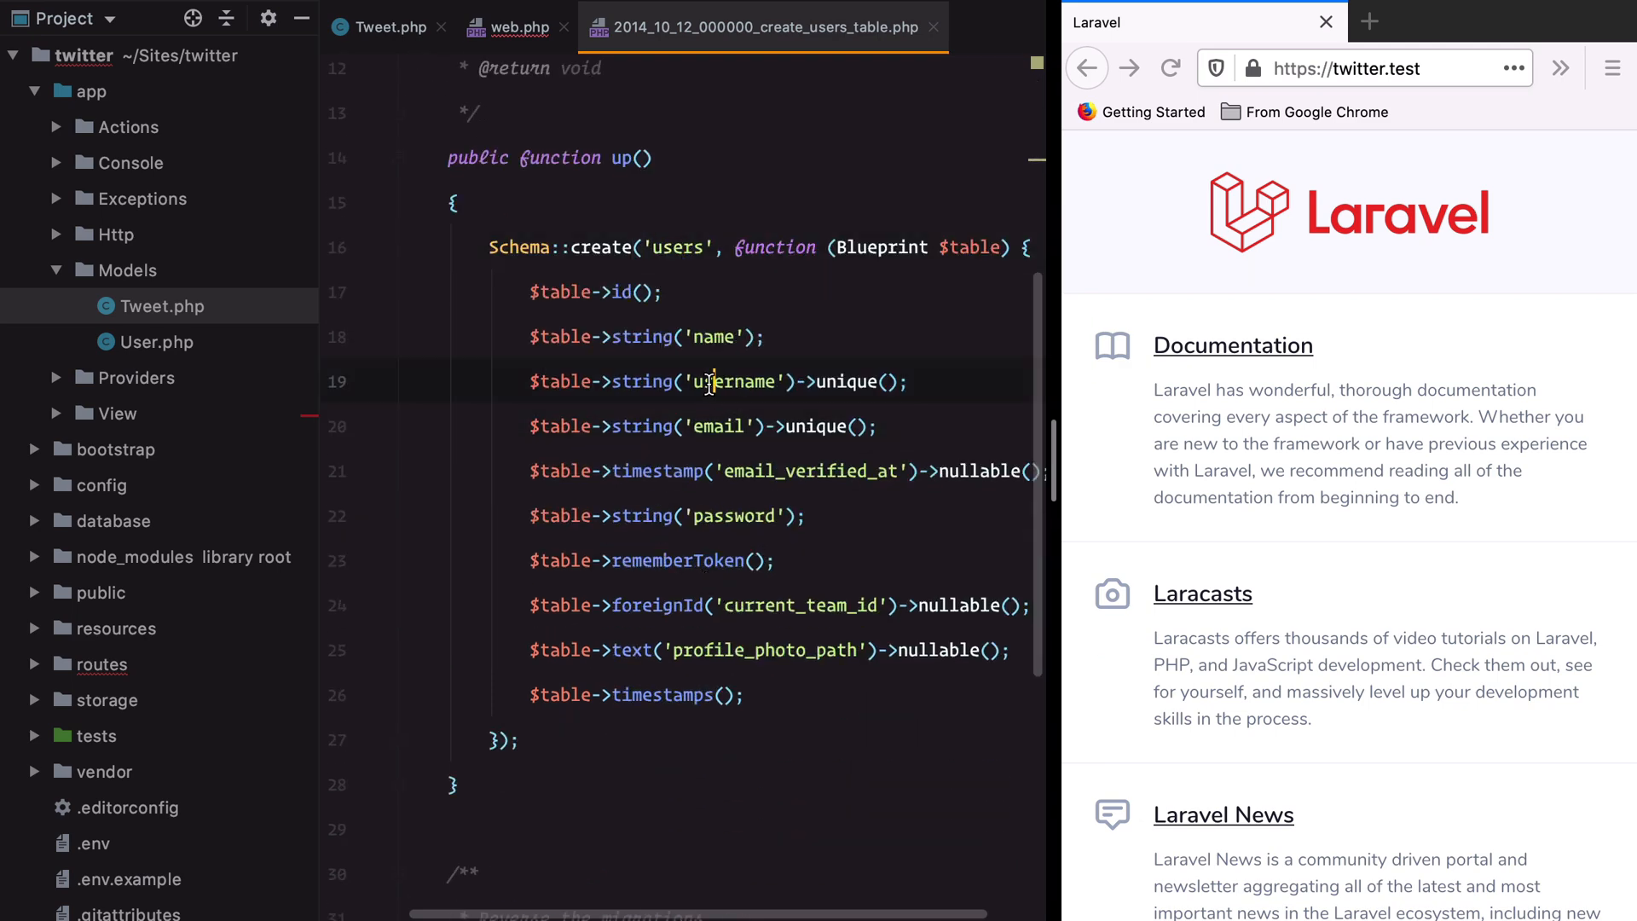
pyautogui.click(515, 26)
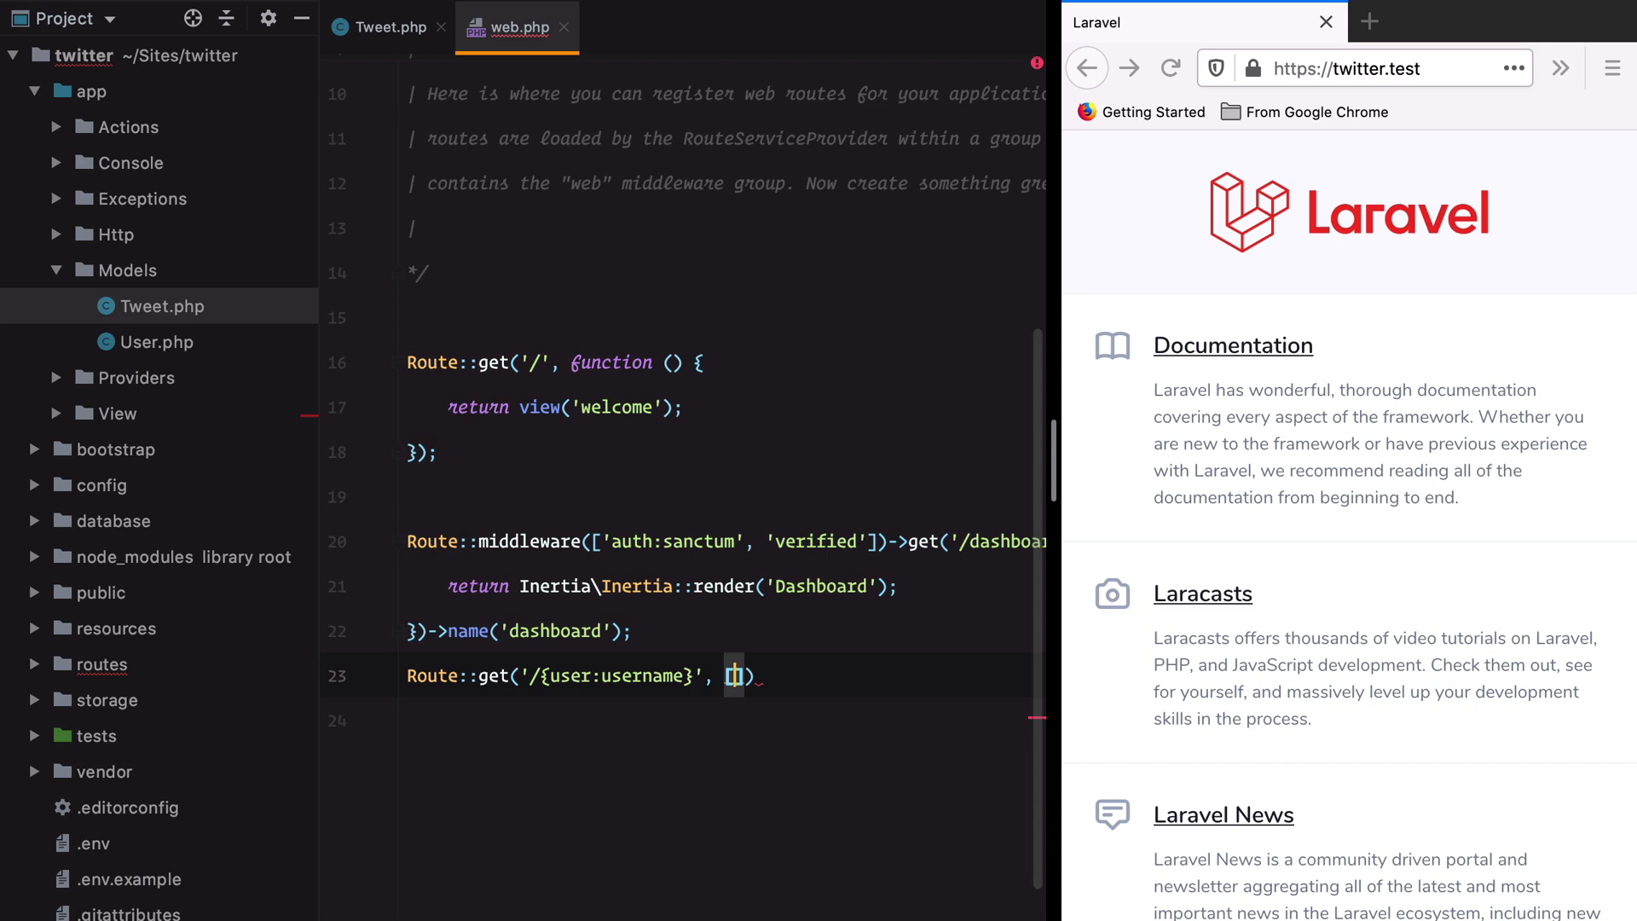
pyautogui.write("UserTweetsController::class, '")
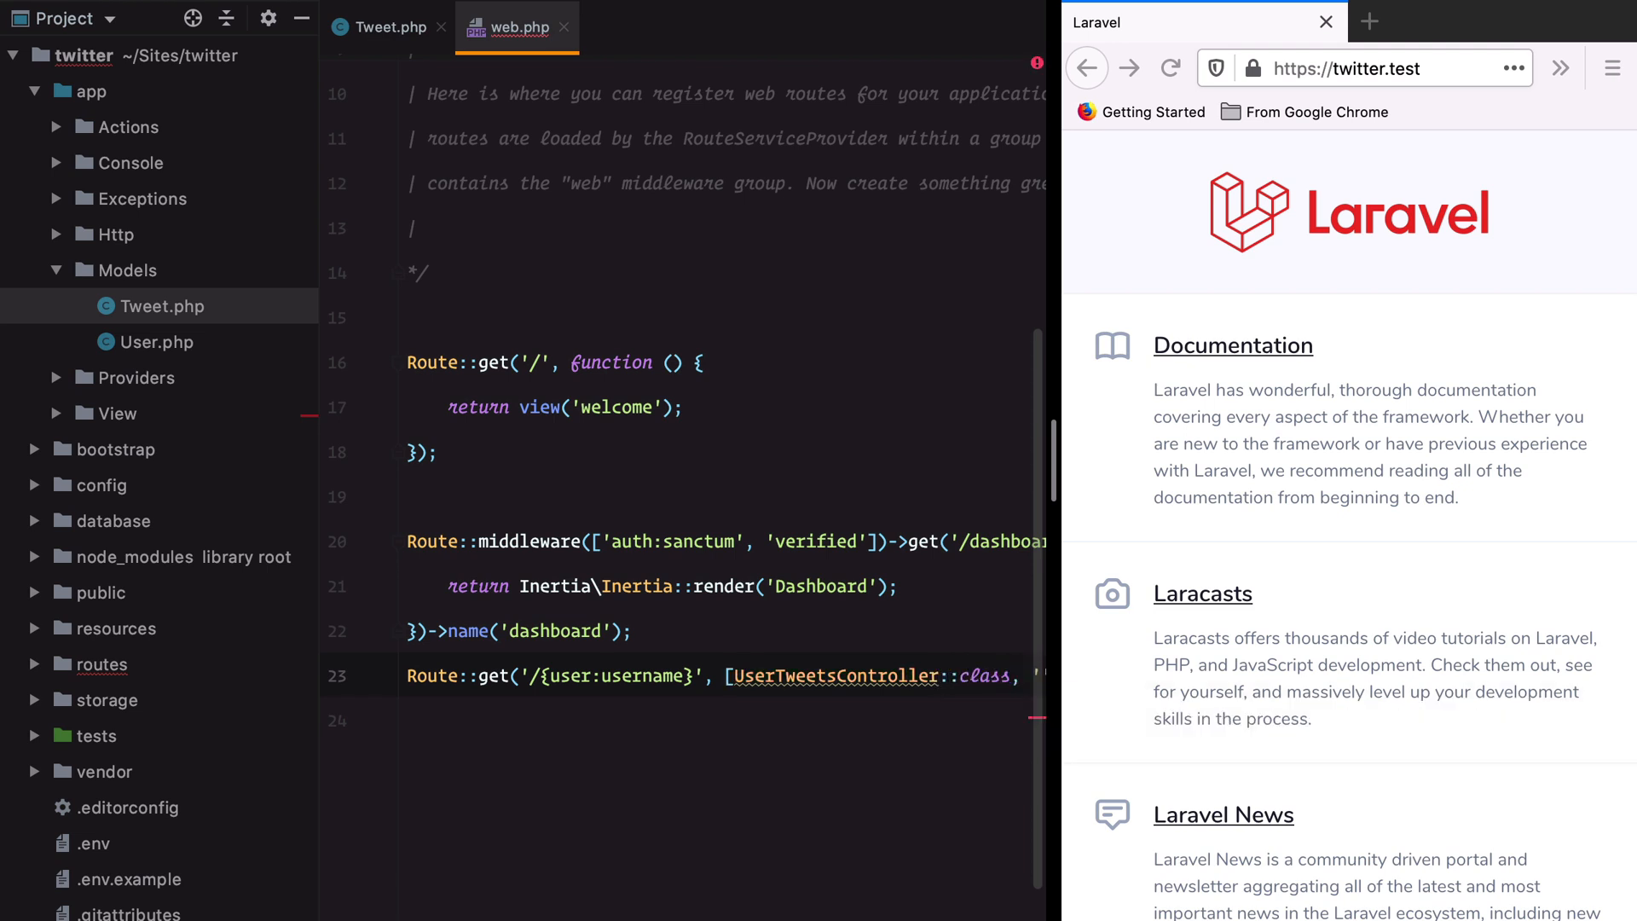
pyautogui.click(409, 675)
pyautogui.write('php artisan')
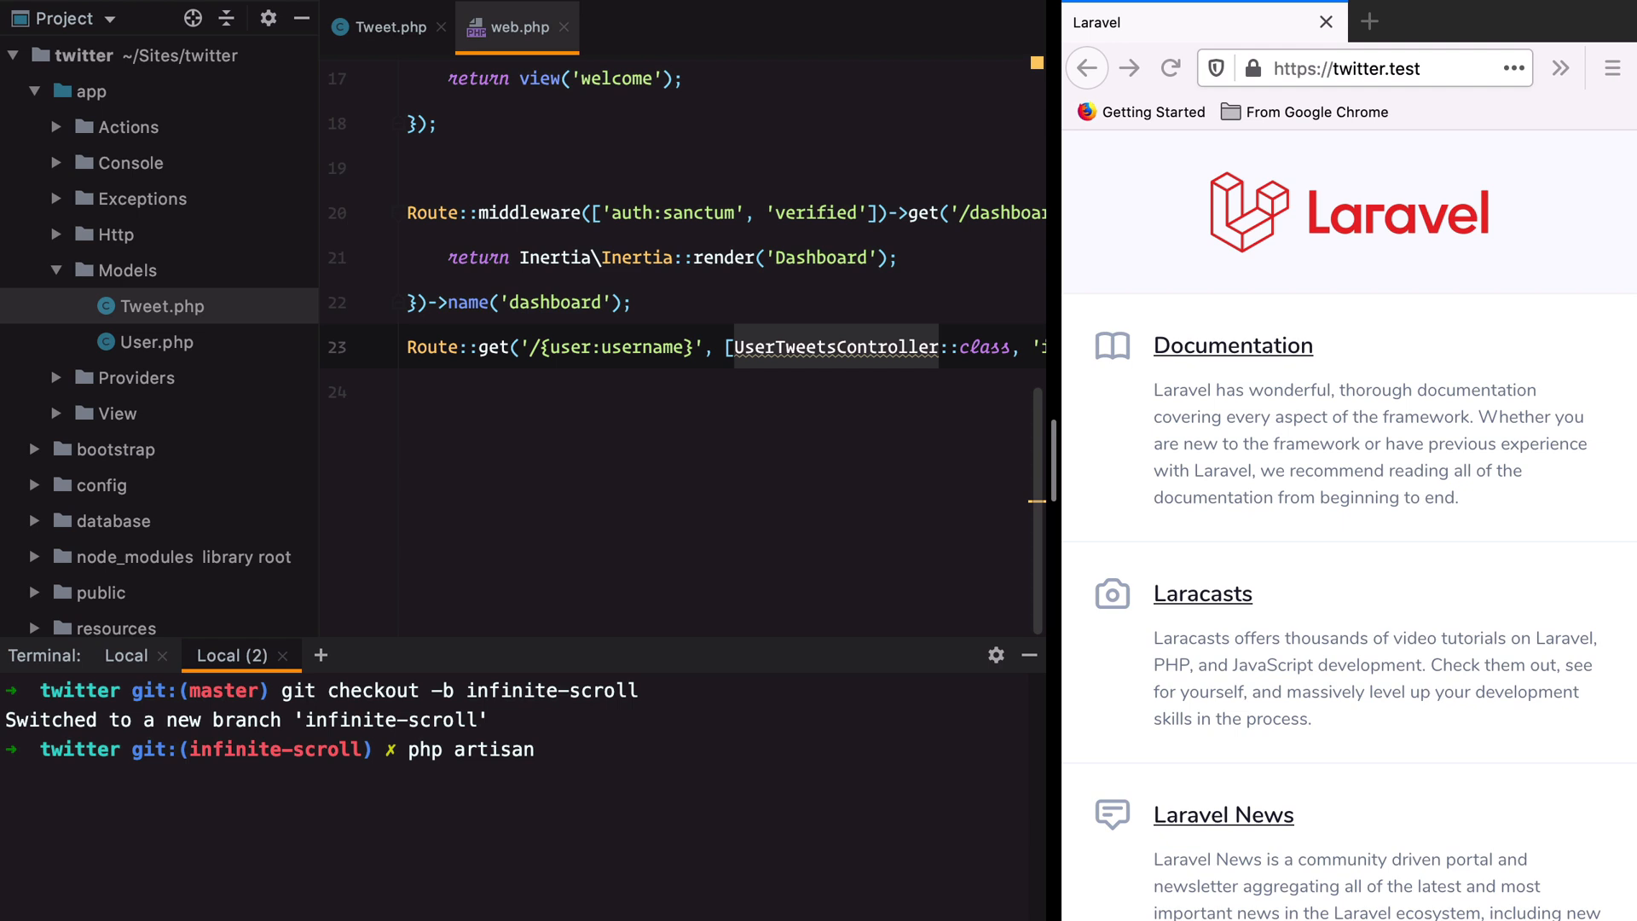
# - Generate UserTweetsController with artisan make:controller and expand app/Http/Controllers
pyautogui.write('make:controller UserTweetsController')
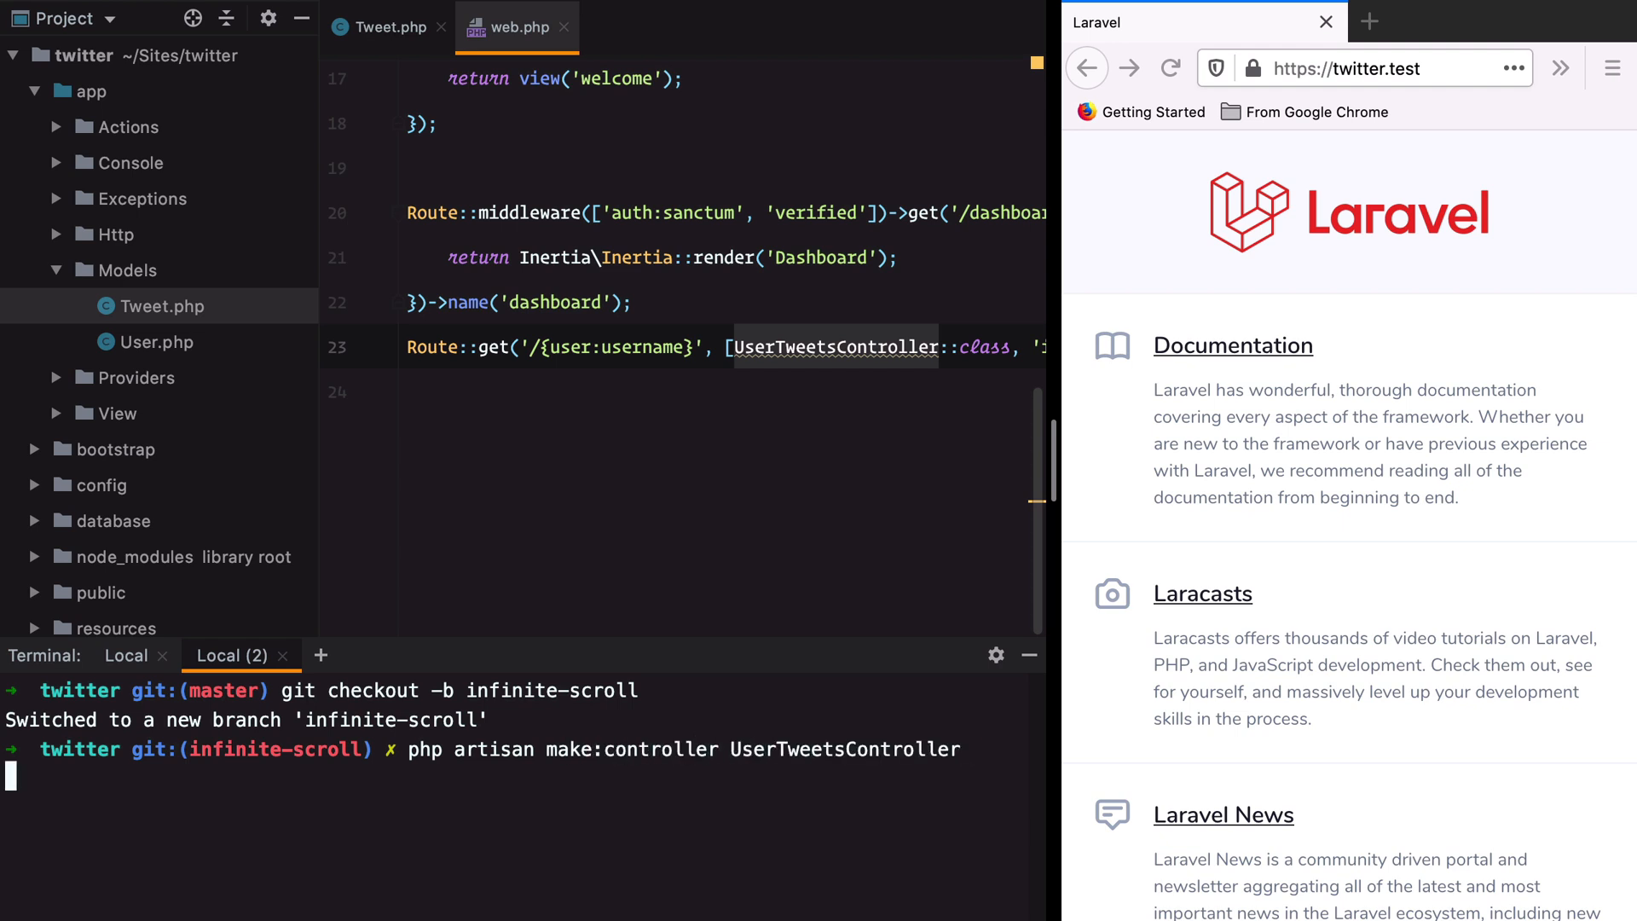
pyautogui.click(112, 234)
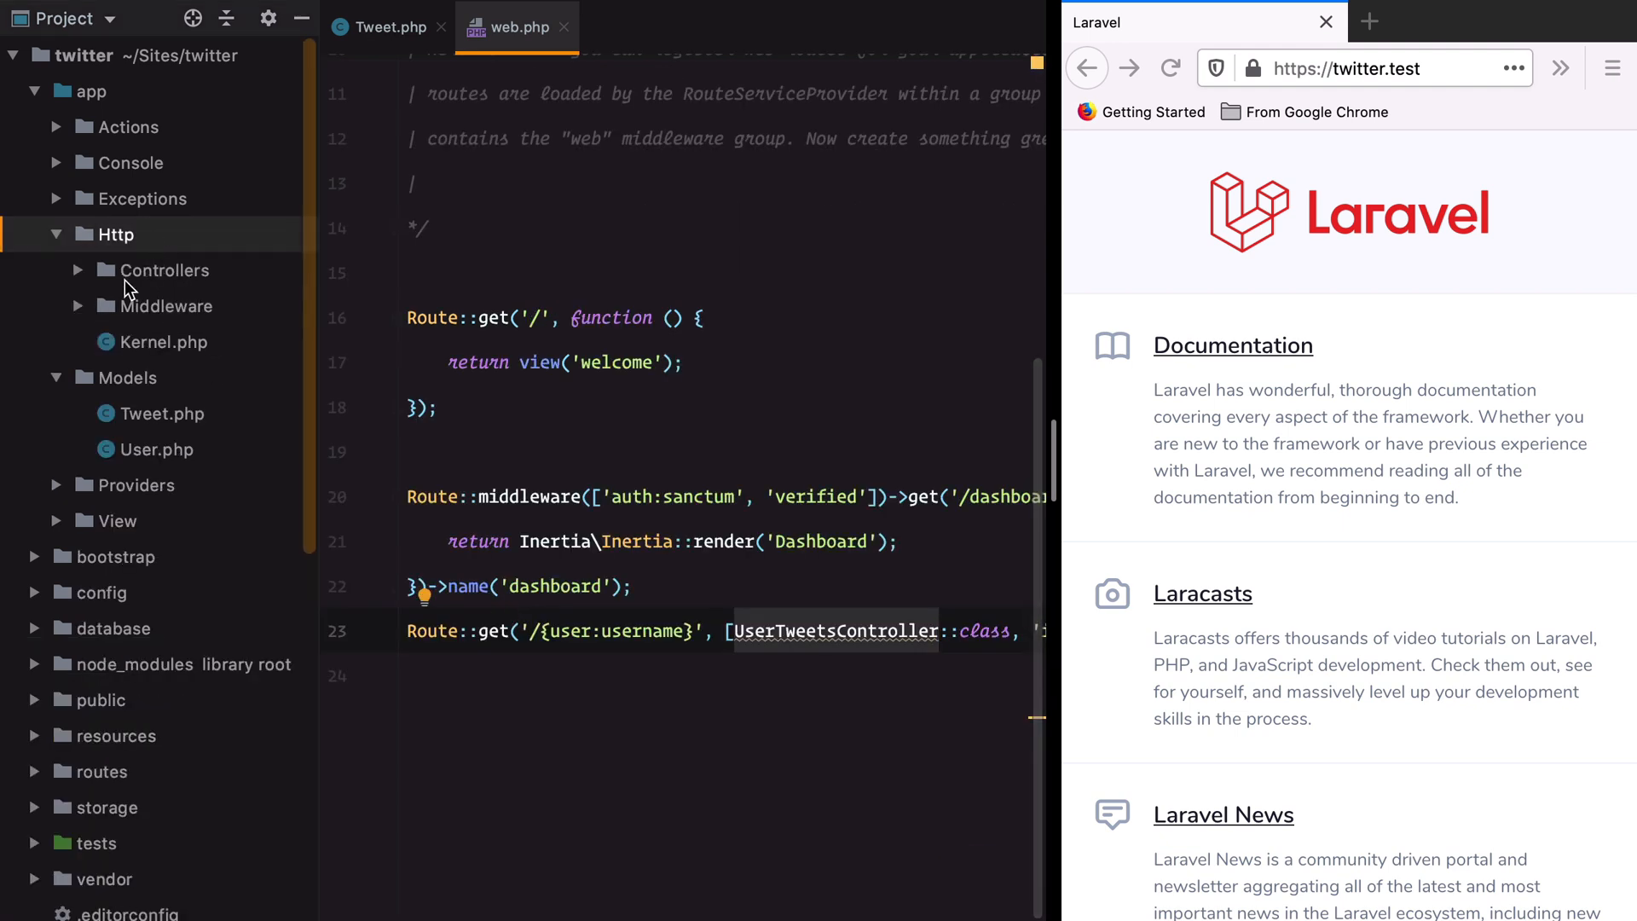
pyautogui.click(833, 631)
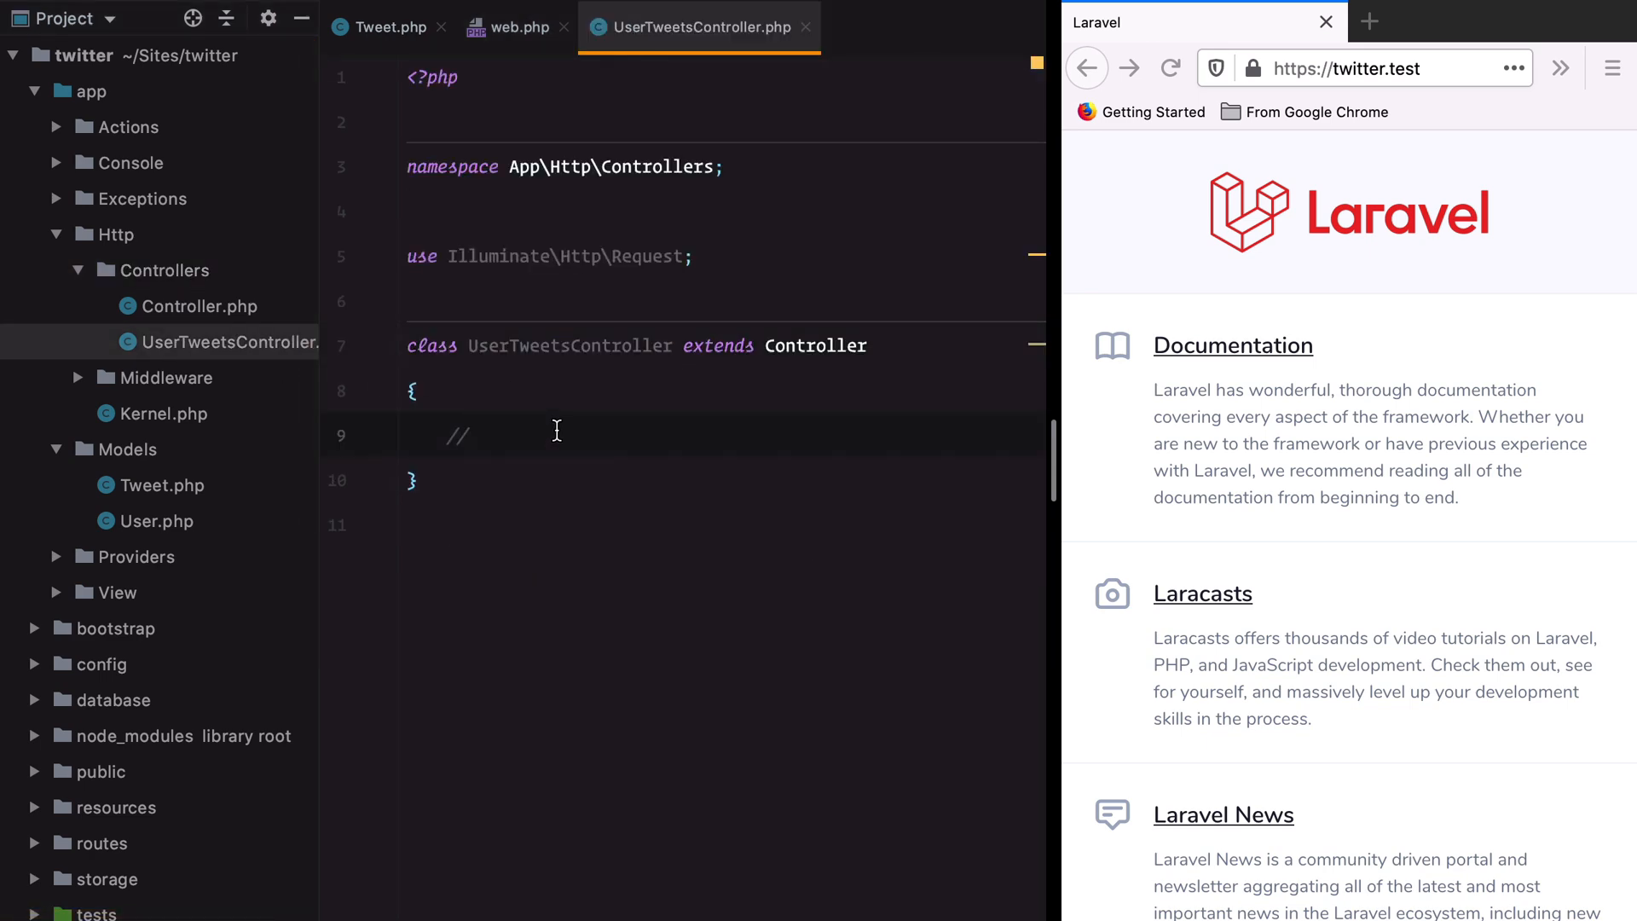
# - Write index(User $user) rendering 'UserTweets' with the user and $user->tweets()->paginate()
pyautogui.write('public fu')
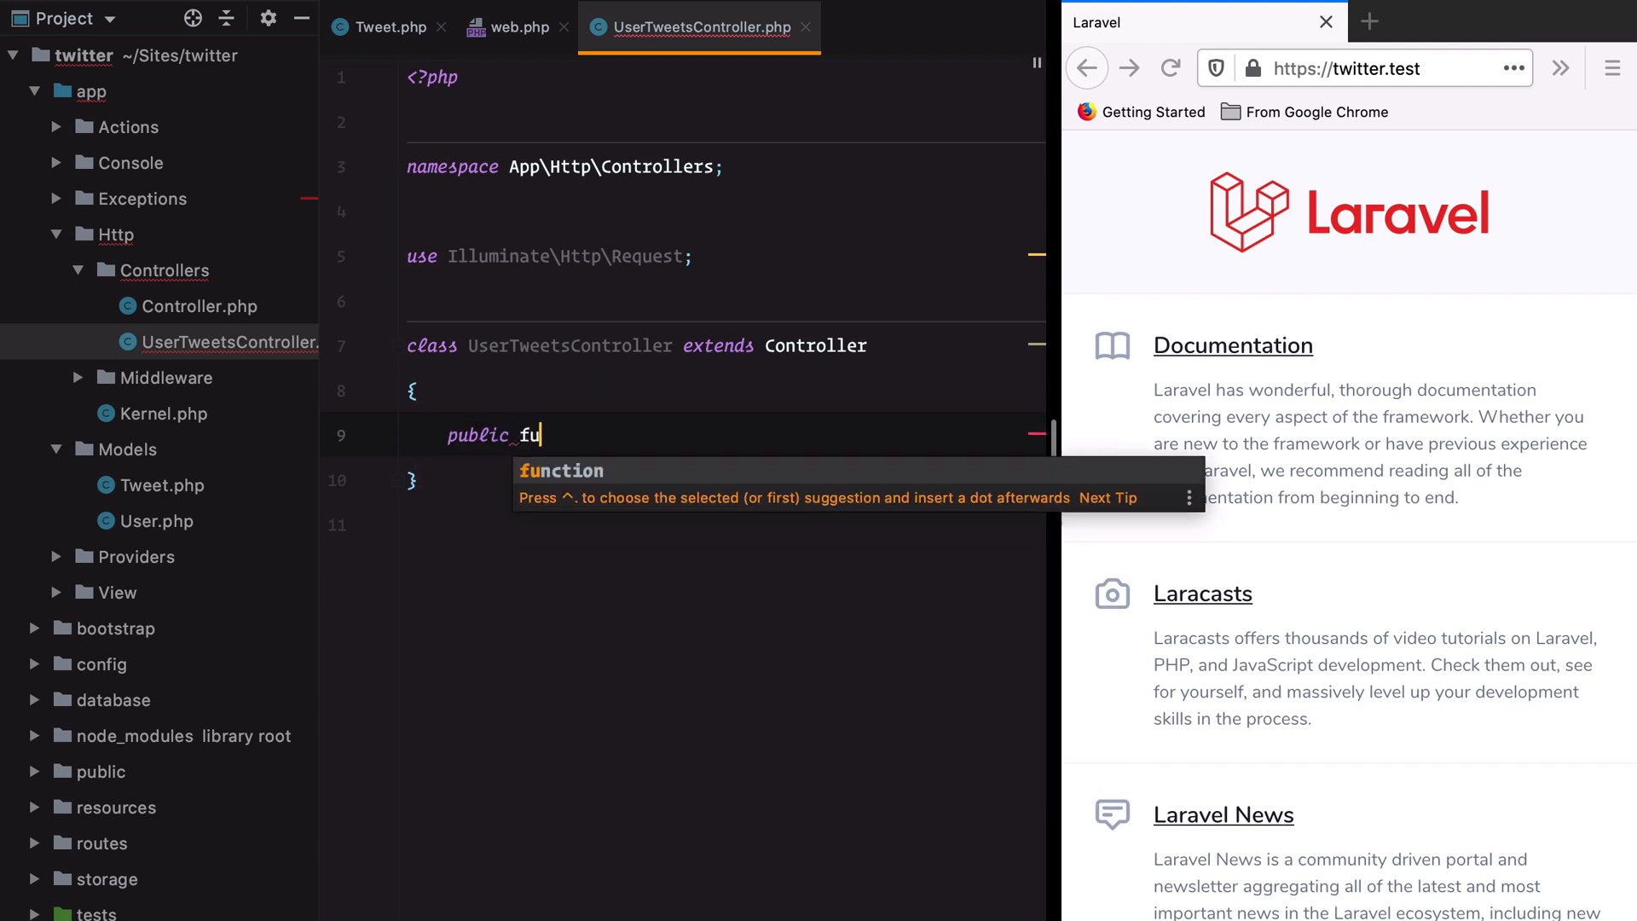
pyautogui.write('nction index()')
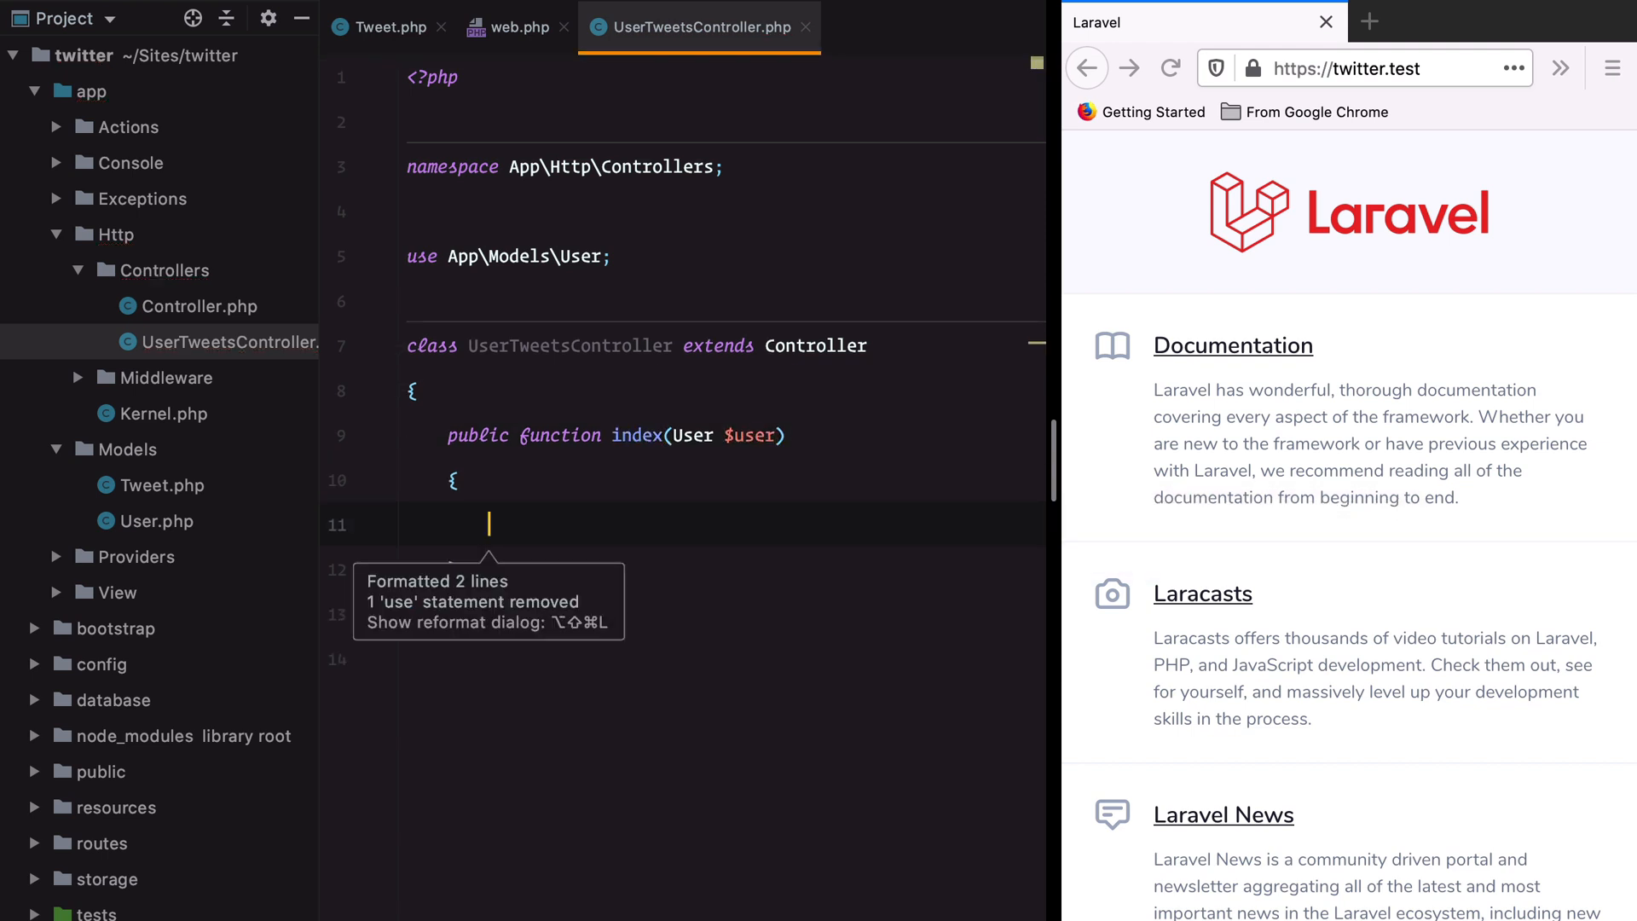
pyautogui.write("return Inertia::render('")
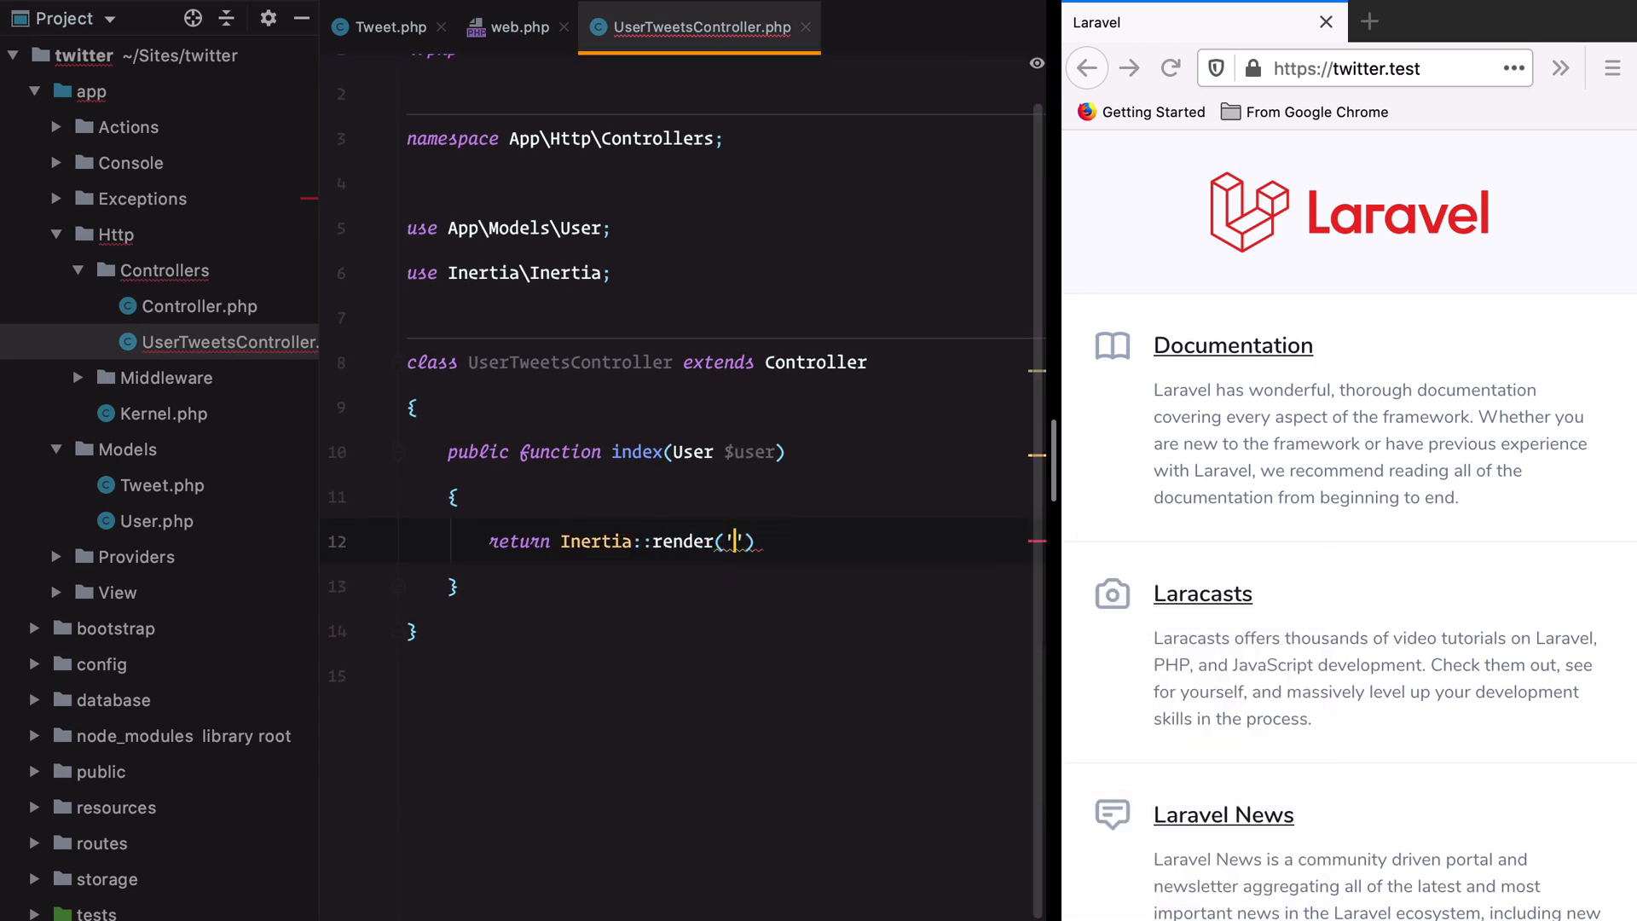
pyautogui.write('UserT')
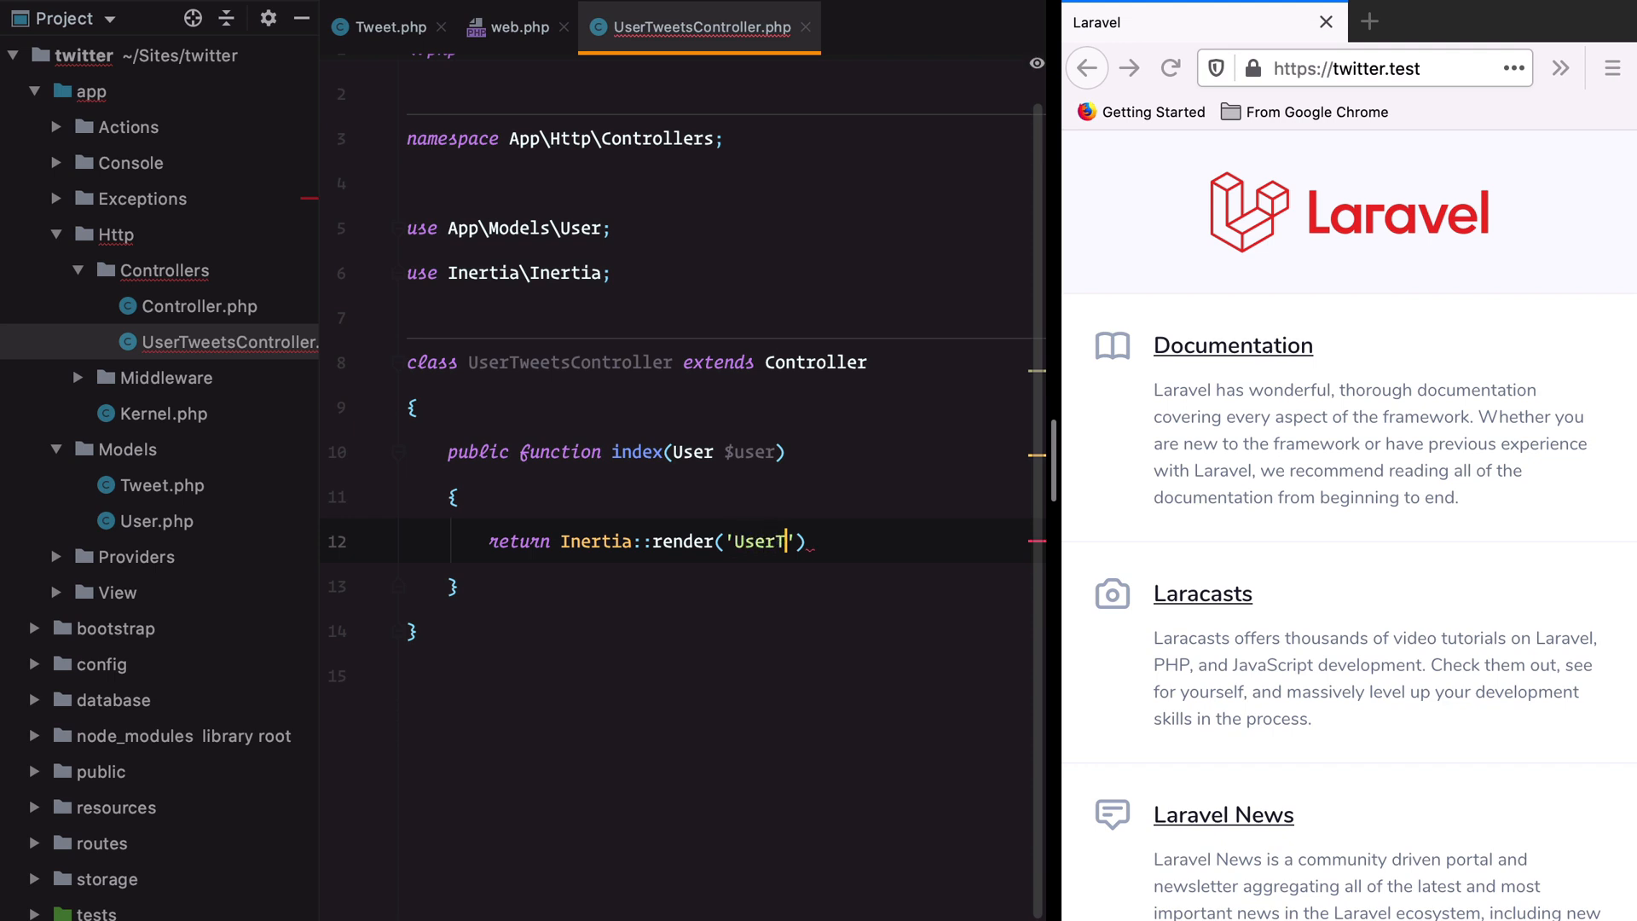
pyautogui.write("weets', [")
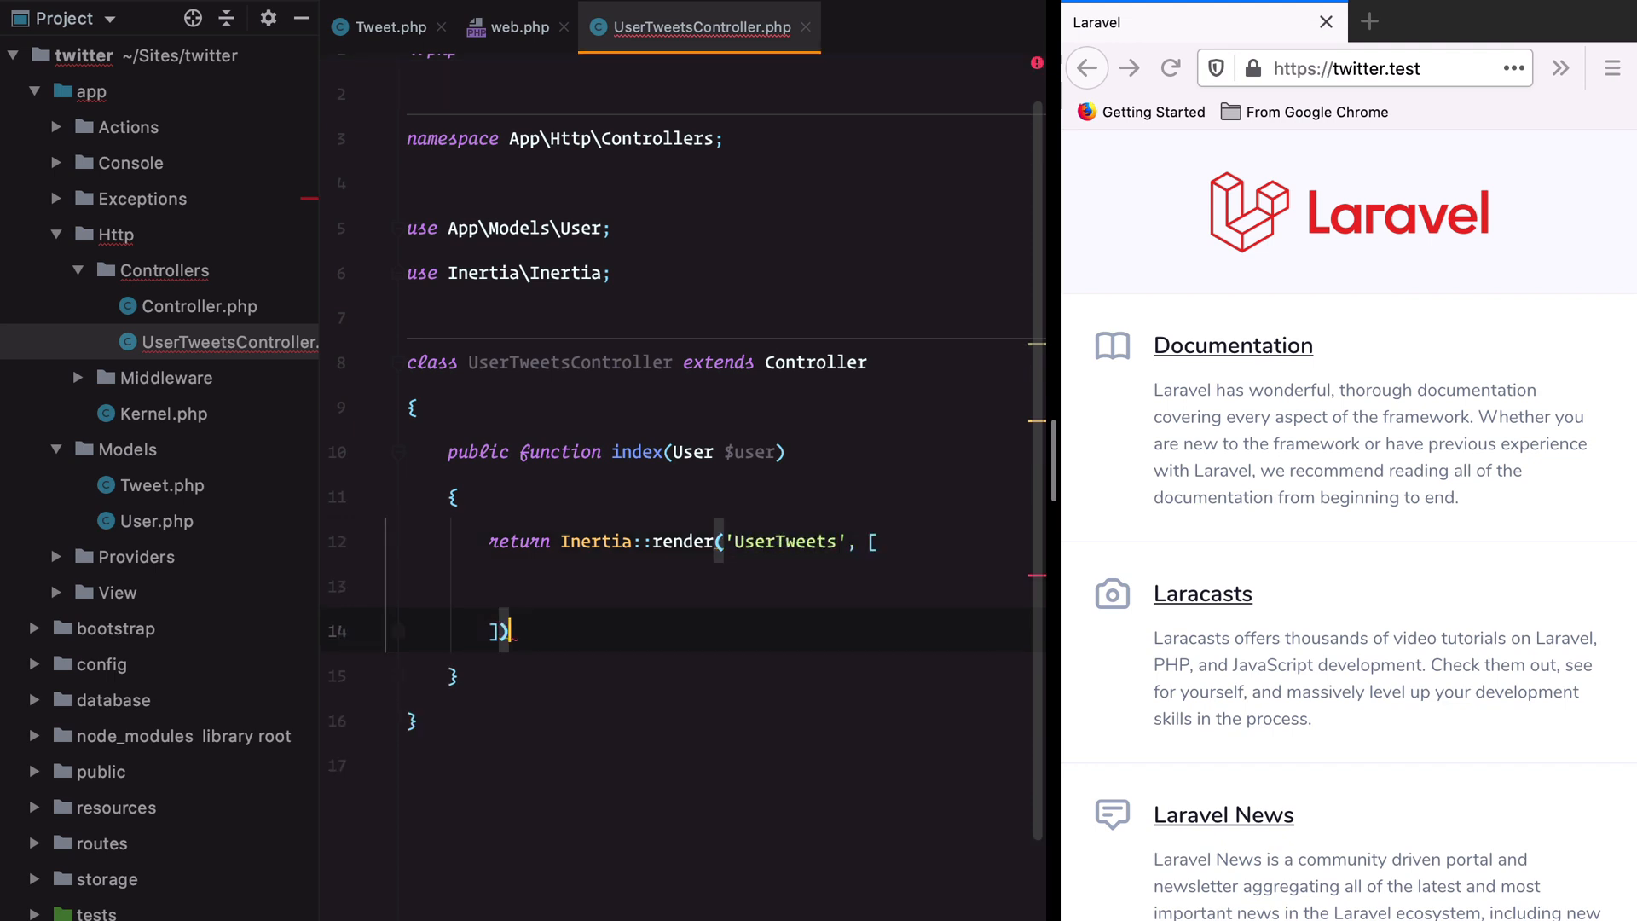
pyautogui.write("'u'")
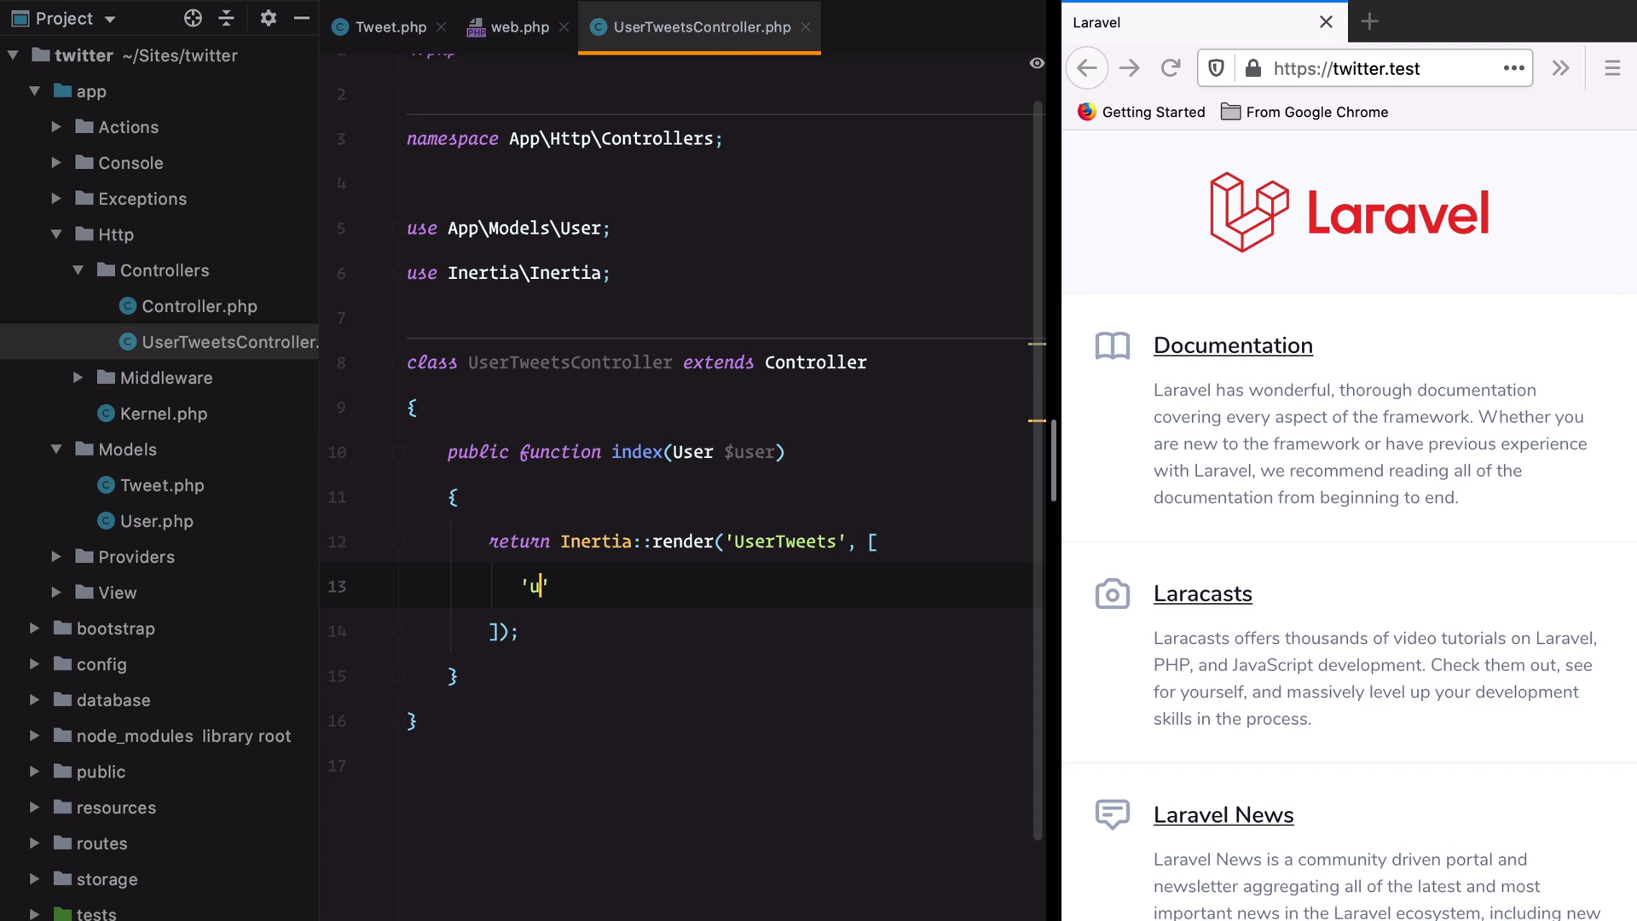
pyautogui.write("ser' => $user,")
pyautogui.write("'tw")
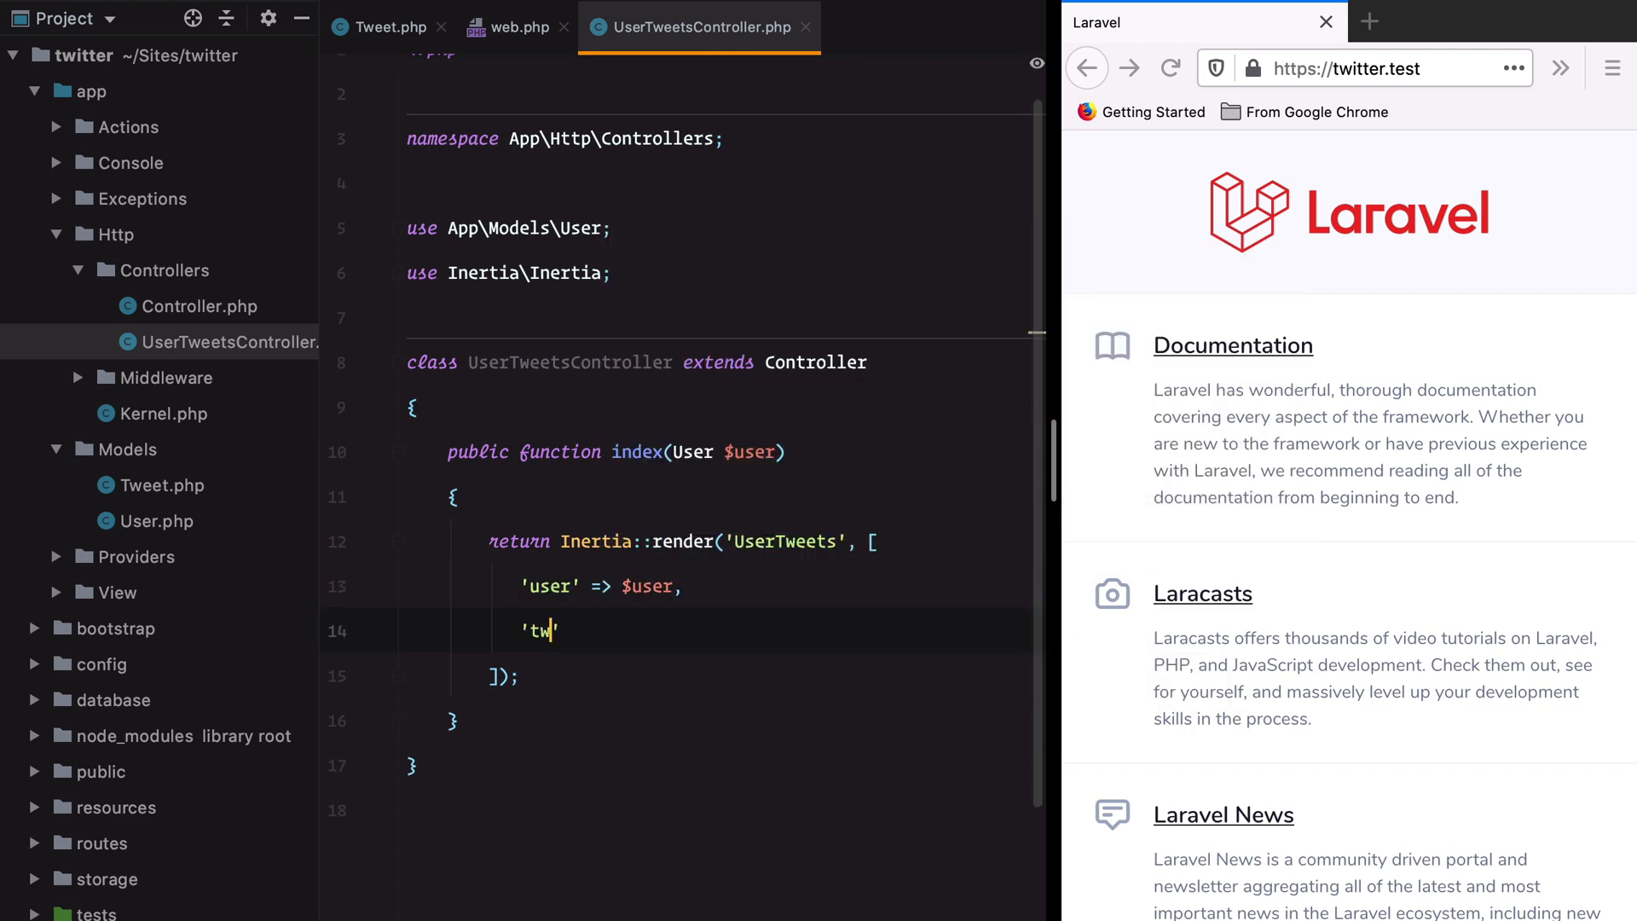
pyautogui.write("eets' =>")
pyautogui.write('user')
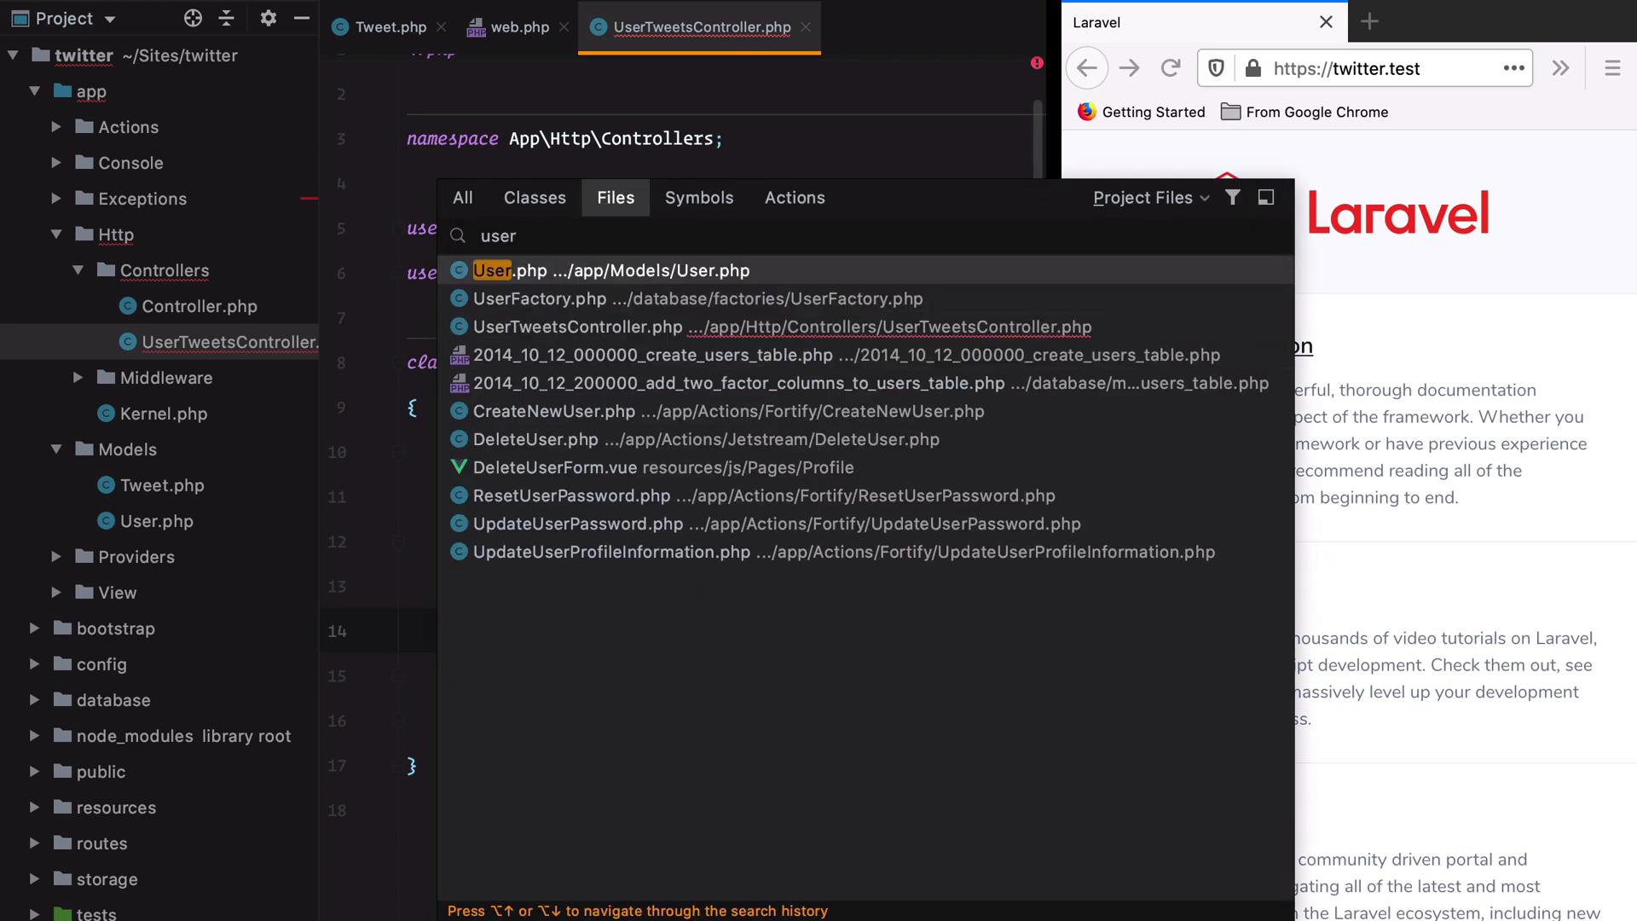
pyautogui.click(585, 270)
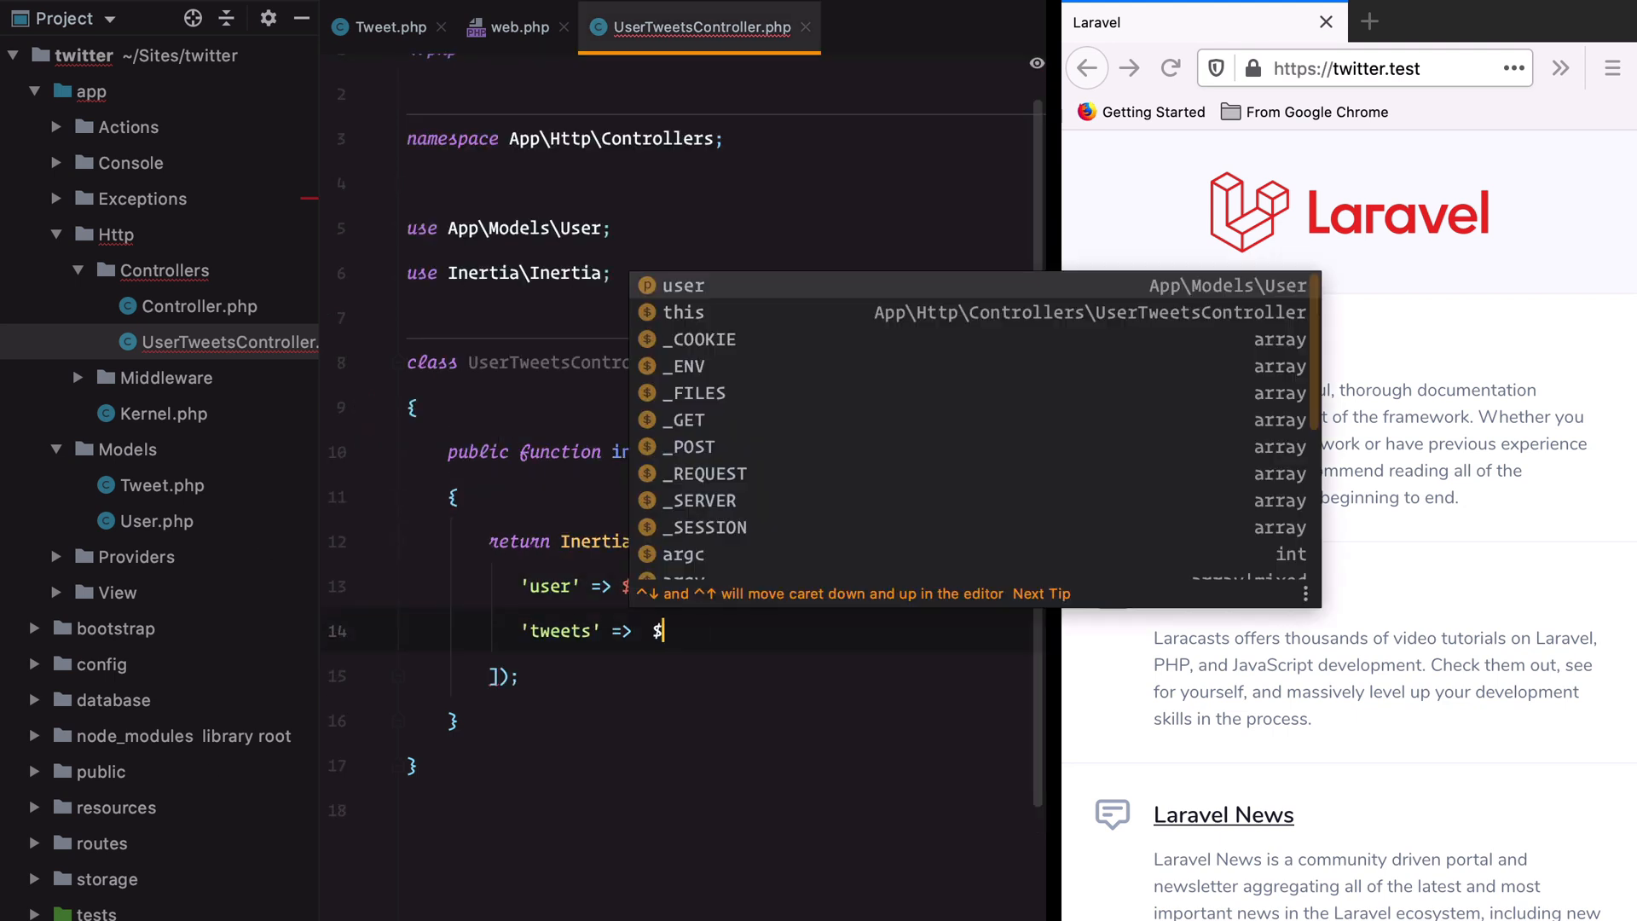
pyautogui.write('user->tweets()->paginate(')
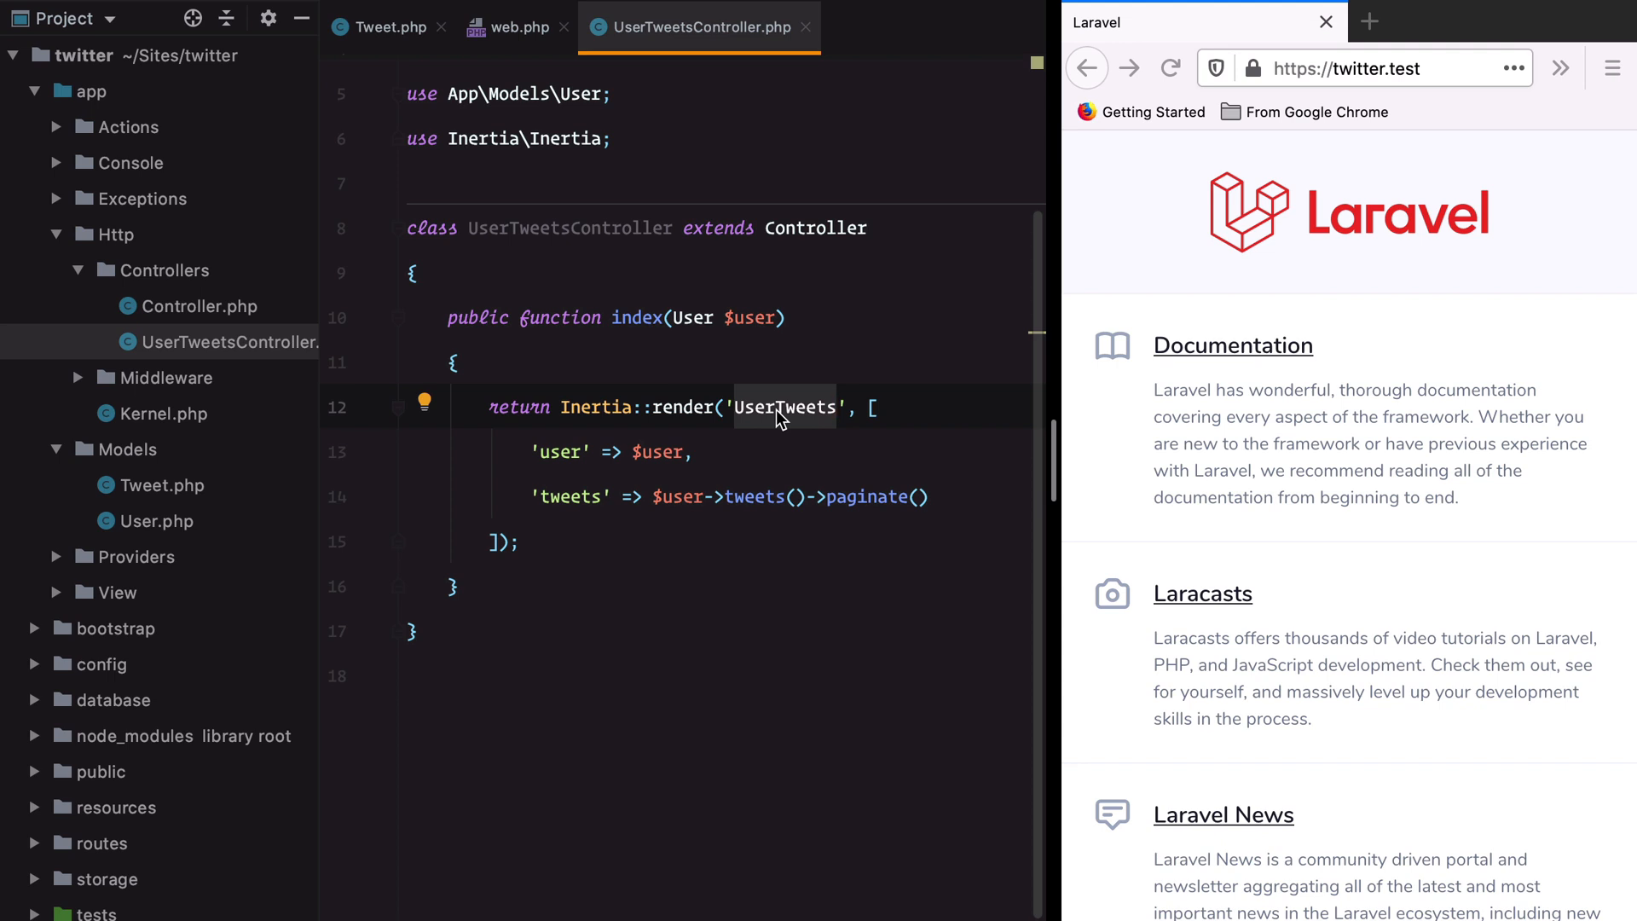
pyautogui.moveTo(308, 491)
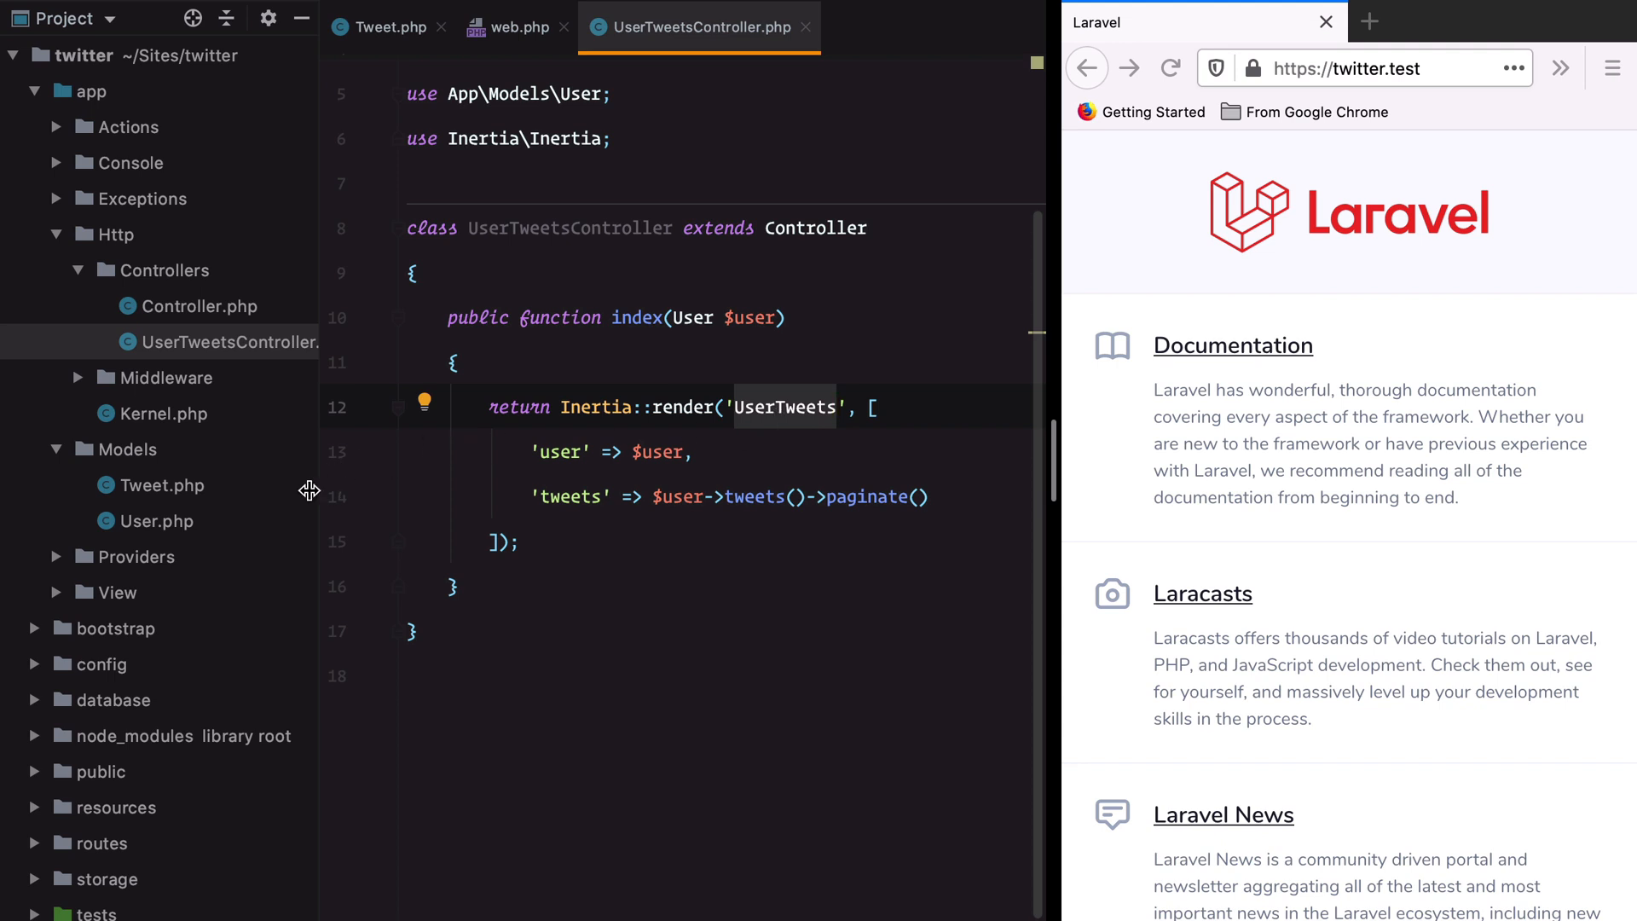
# - Copy Dashboard.vue in resources/js/Pages to a new UserTweets.vue page
pyautogui.scroll(-3)
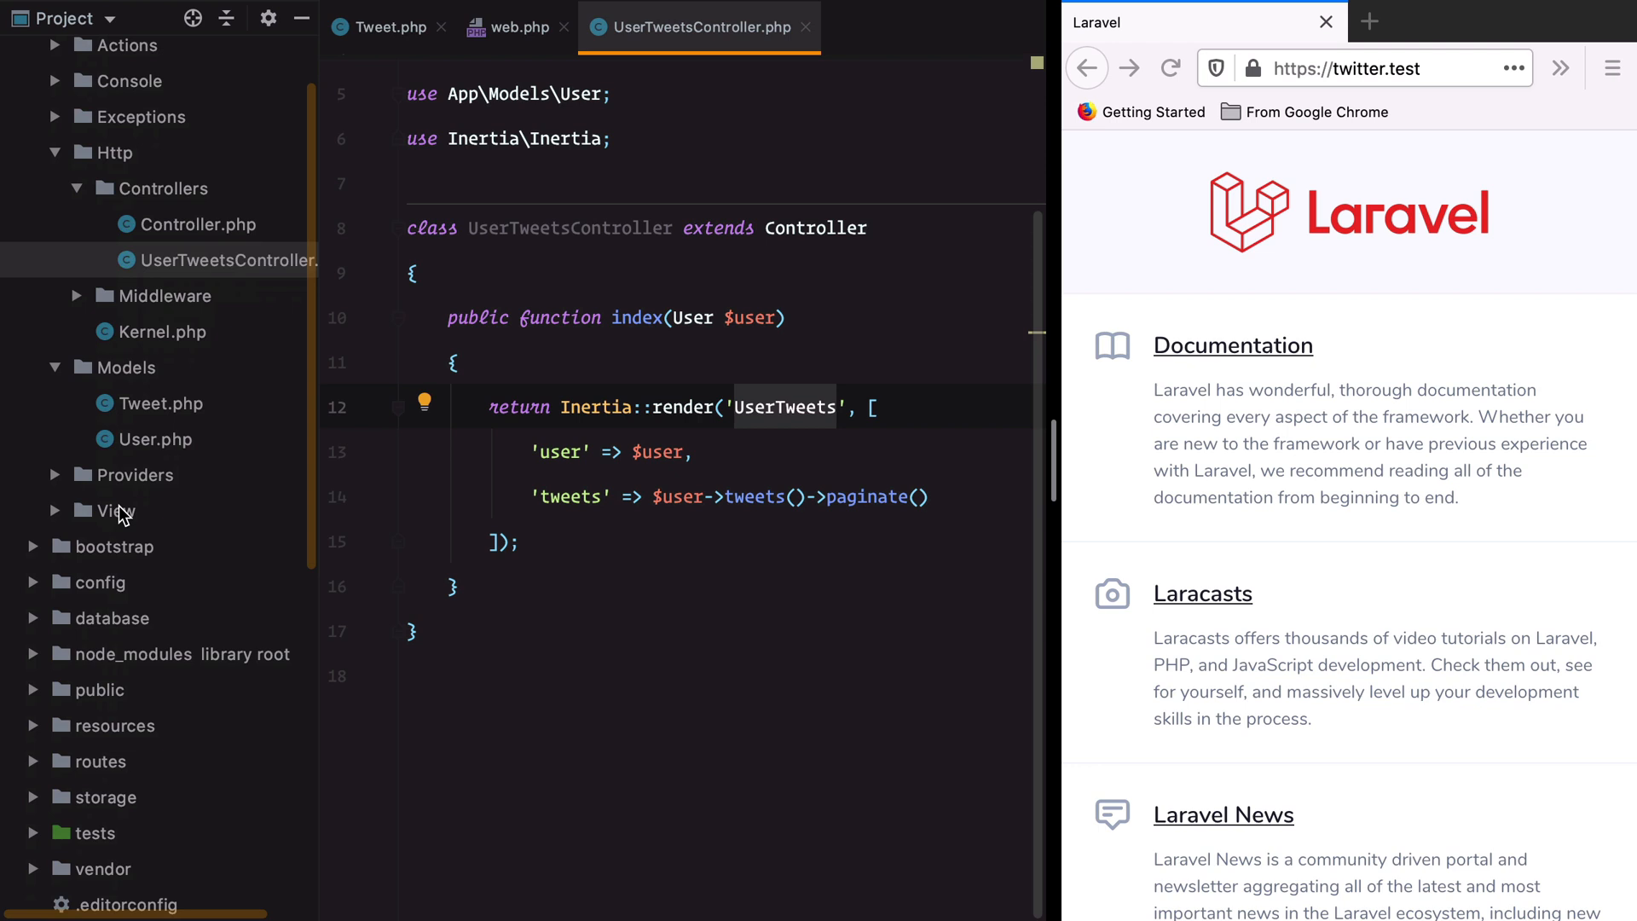
pyautogui.scroll(-3)
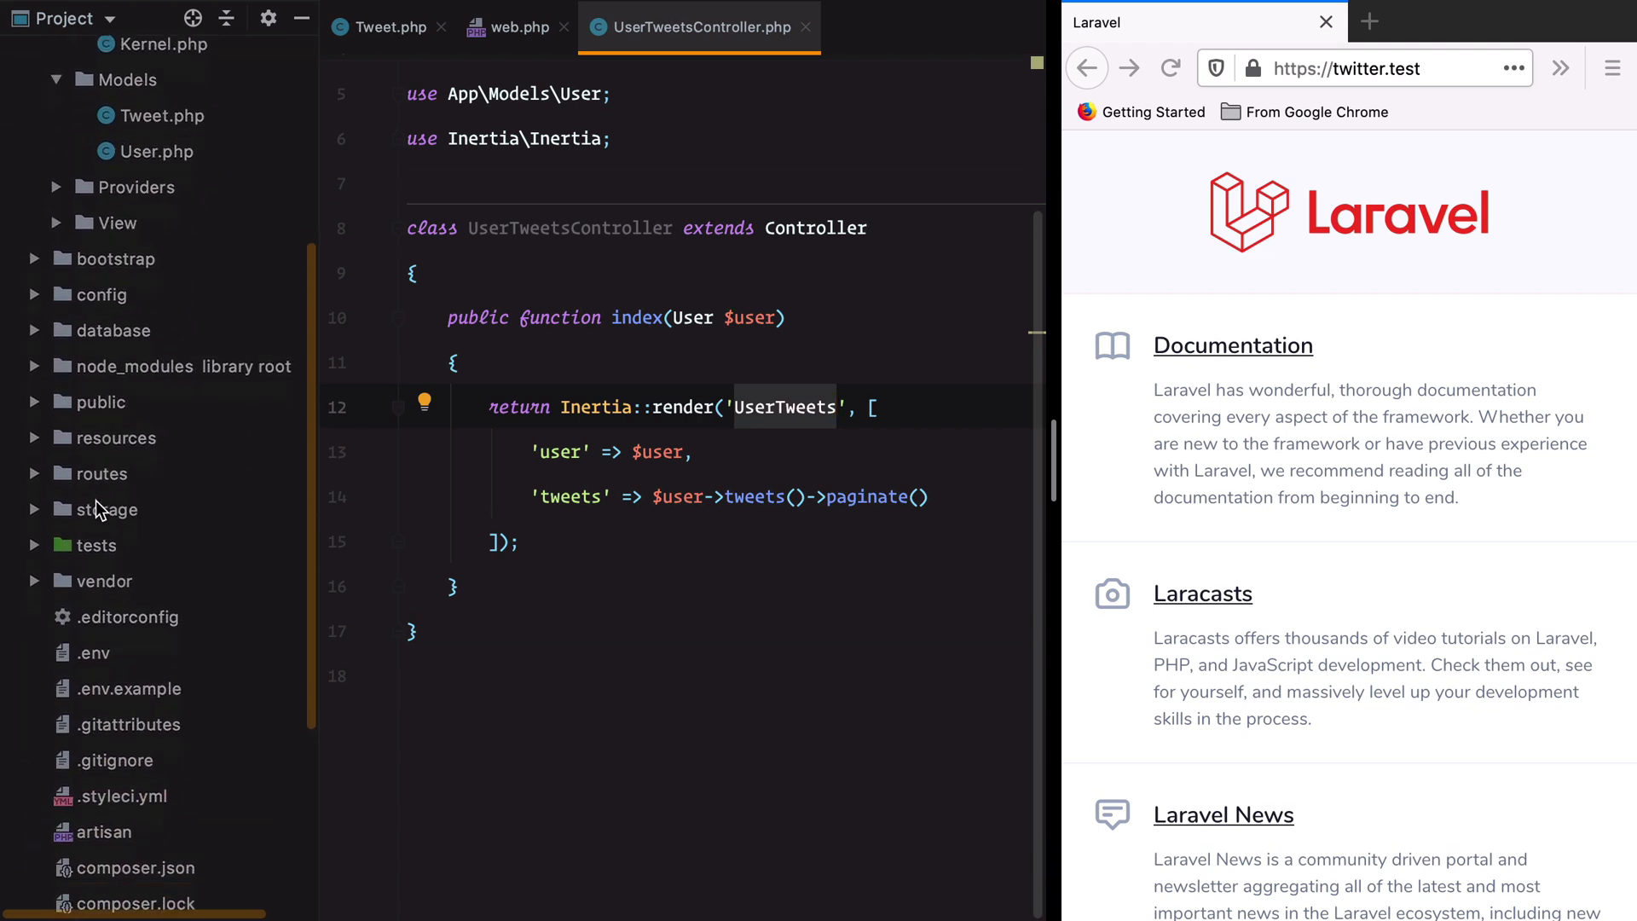
pyautogui.click(116, 438)
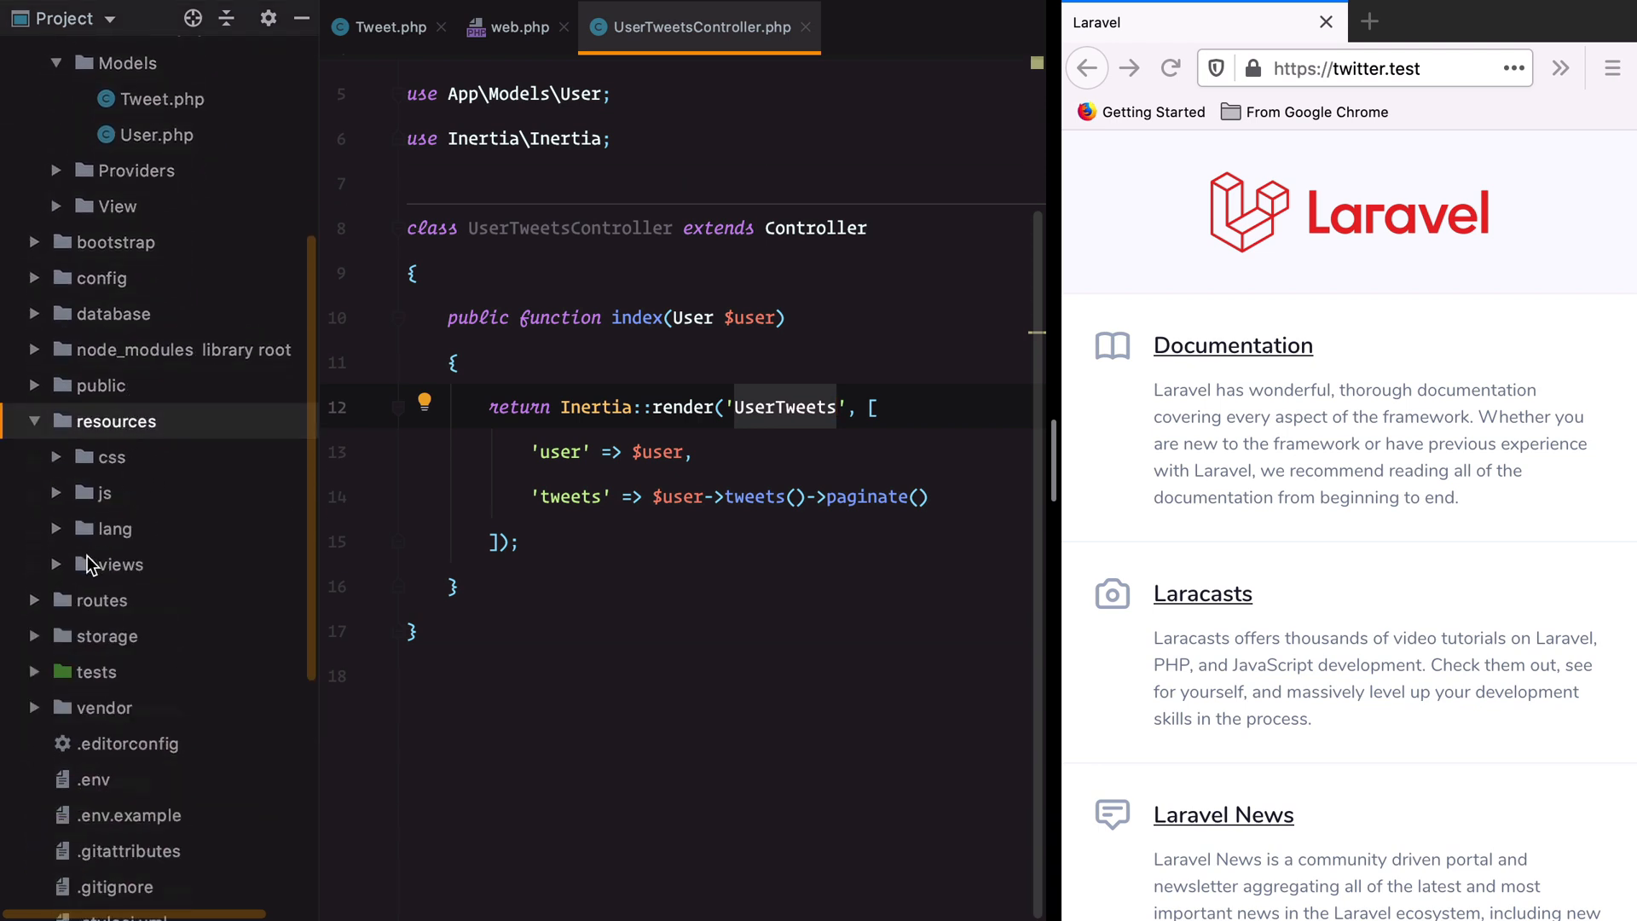
pyautogui.click(105, 493)
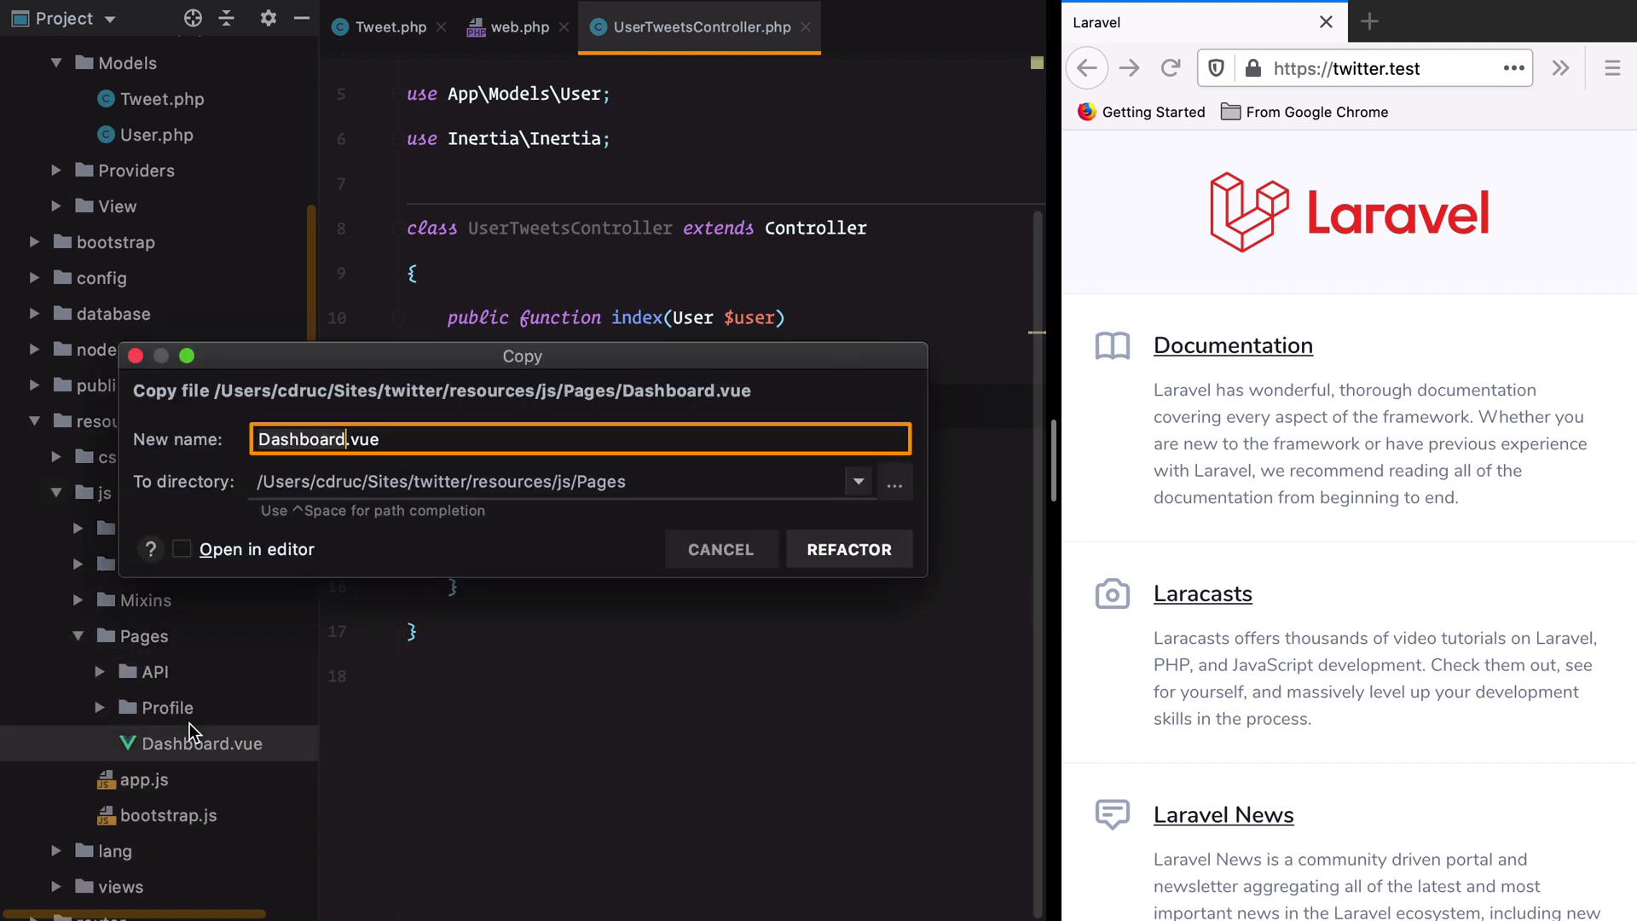
pyautogui.write('UserTw.vue')
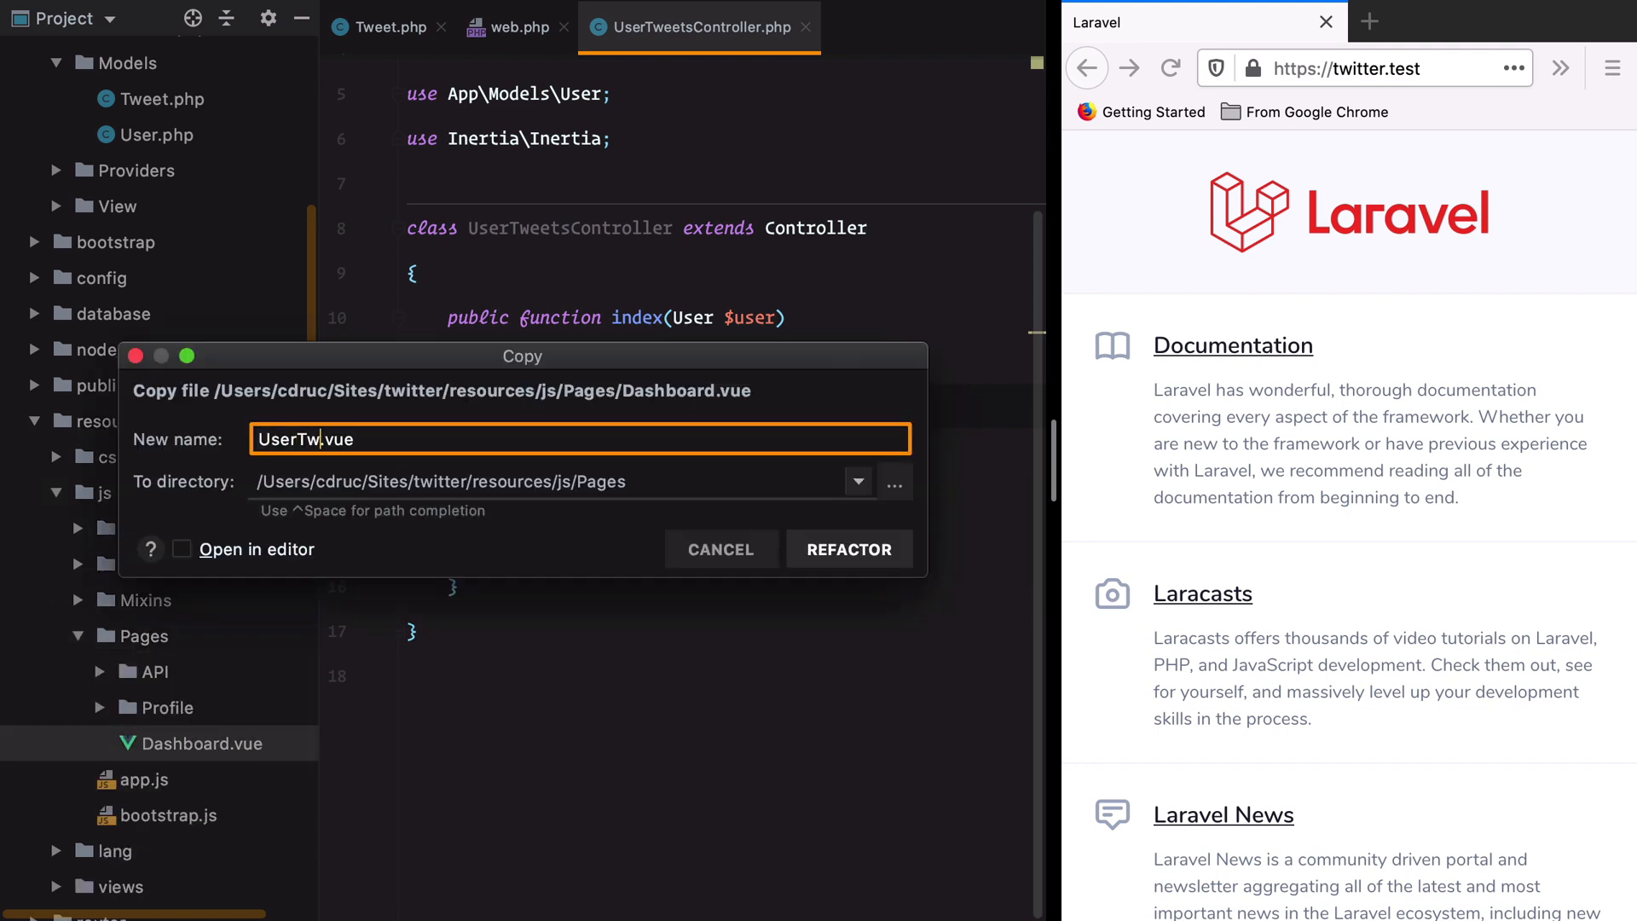
pyautogui.click(849, 550)
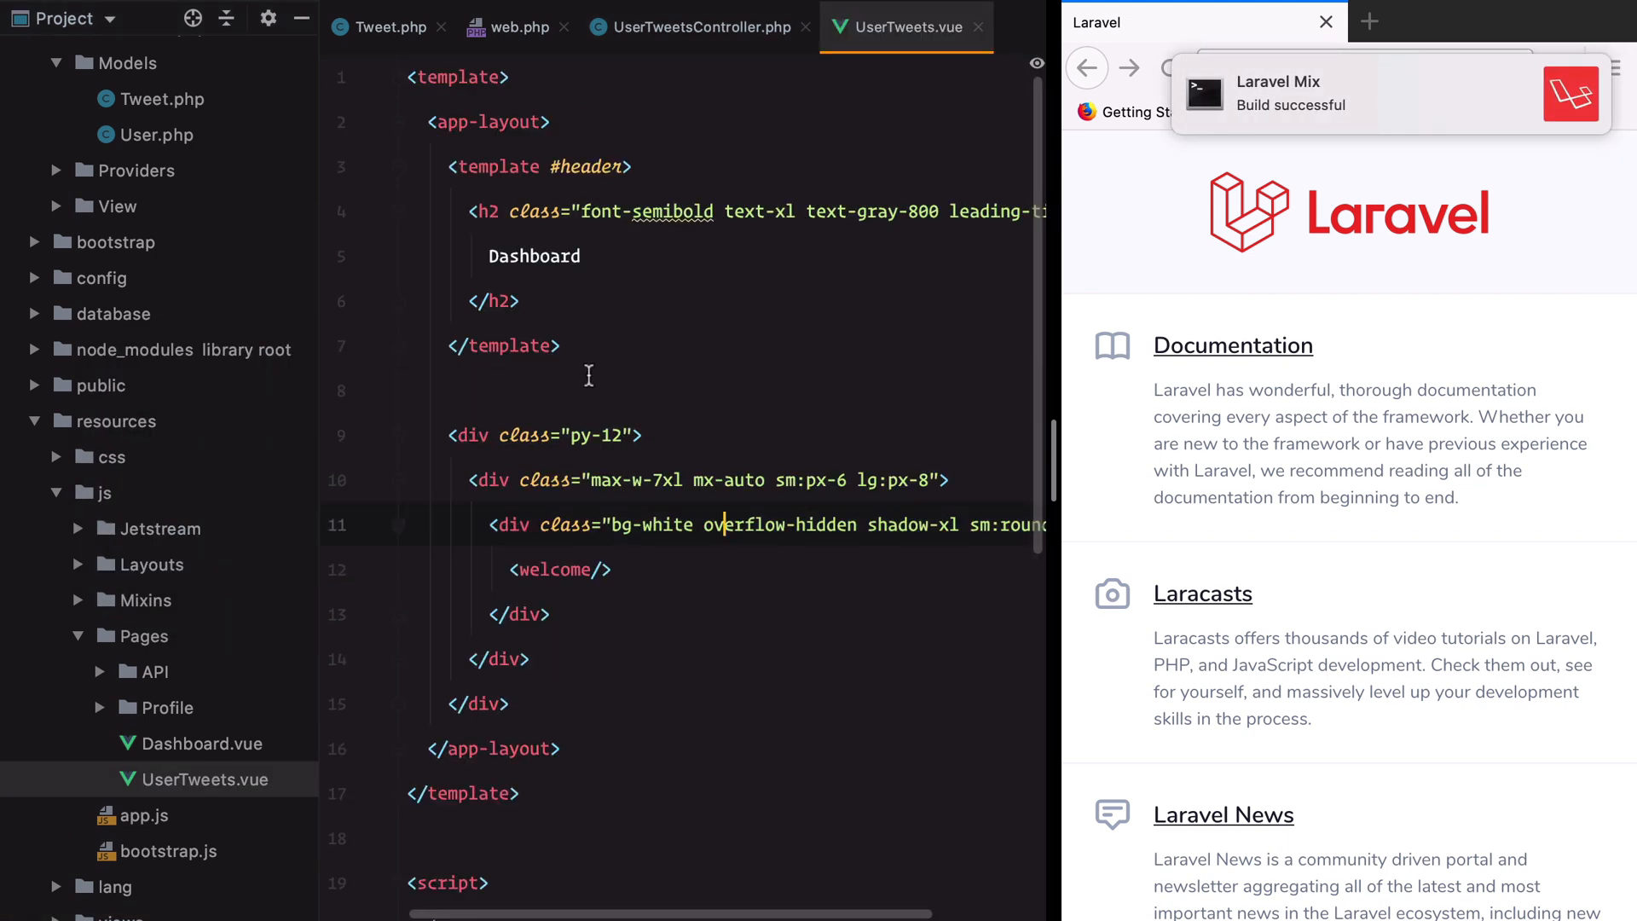
# - Swap the card's <welcome/> for 'test' and load /cdruc in the browser
pyautogui.scroll(-3)
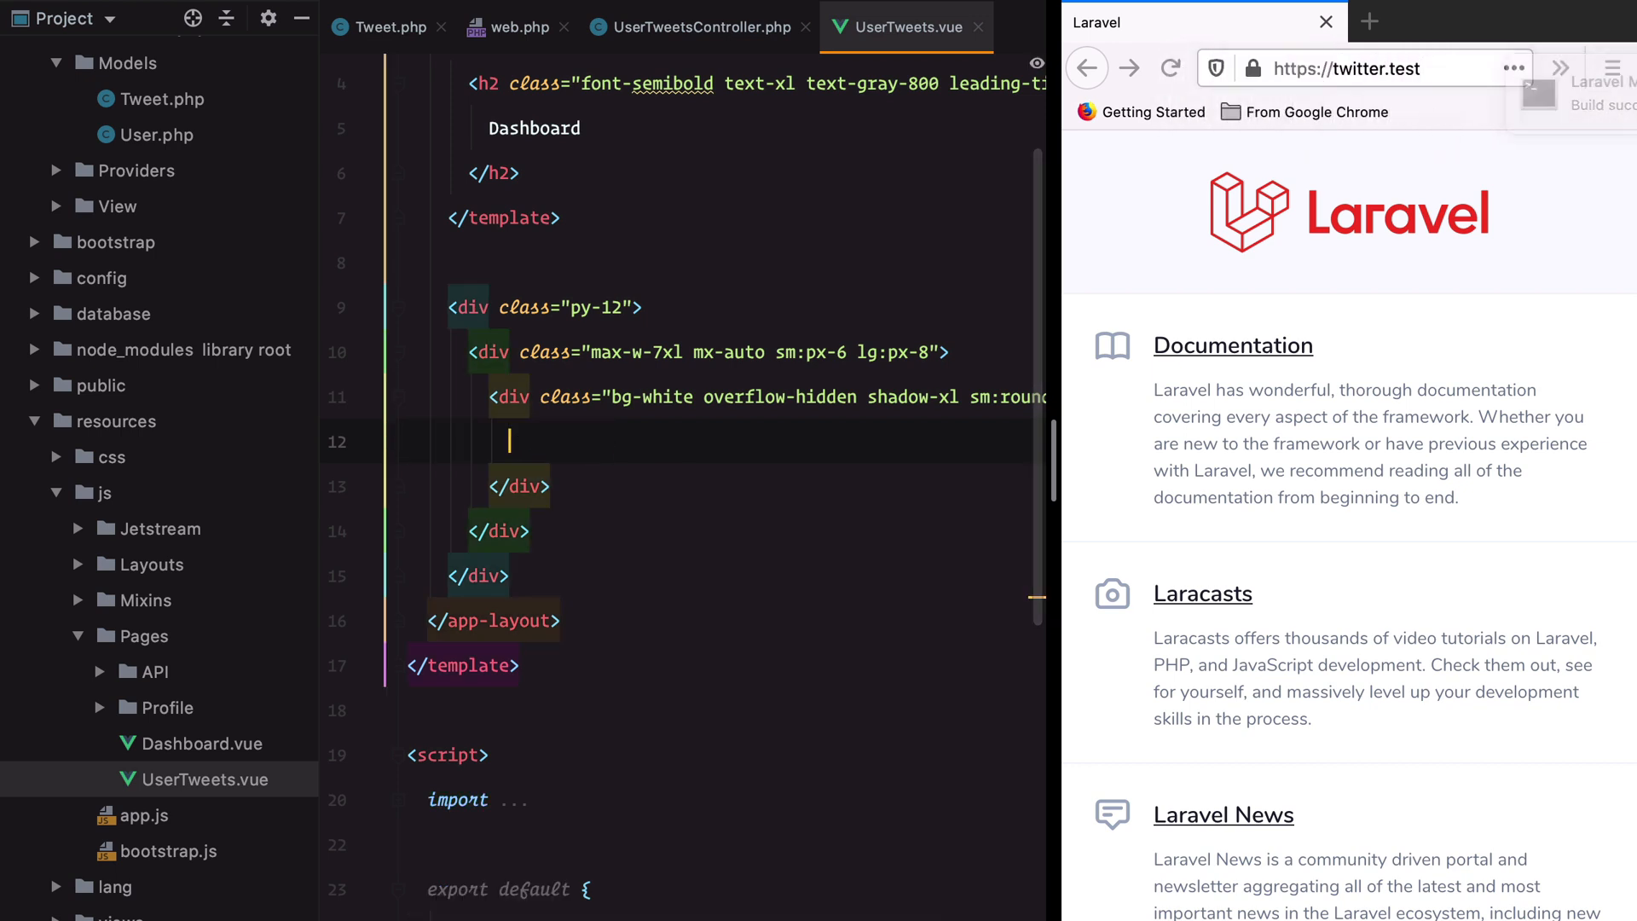
pyautogui.scroll(-3)
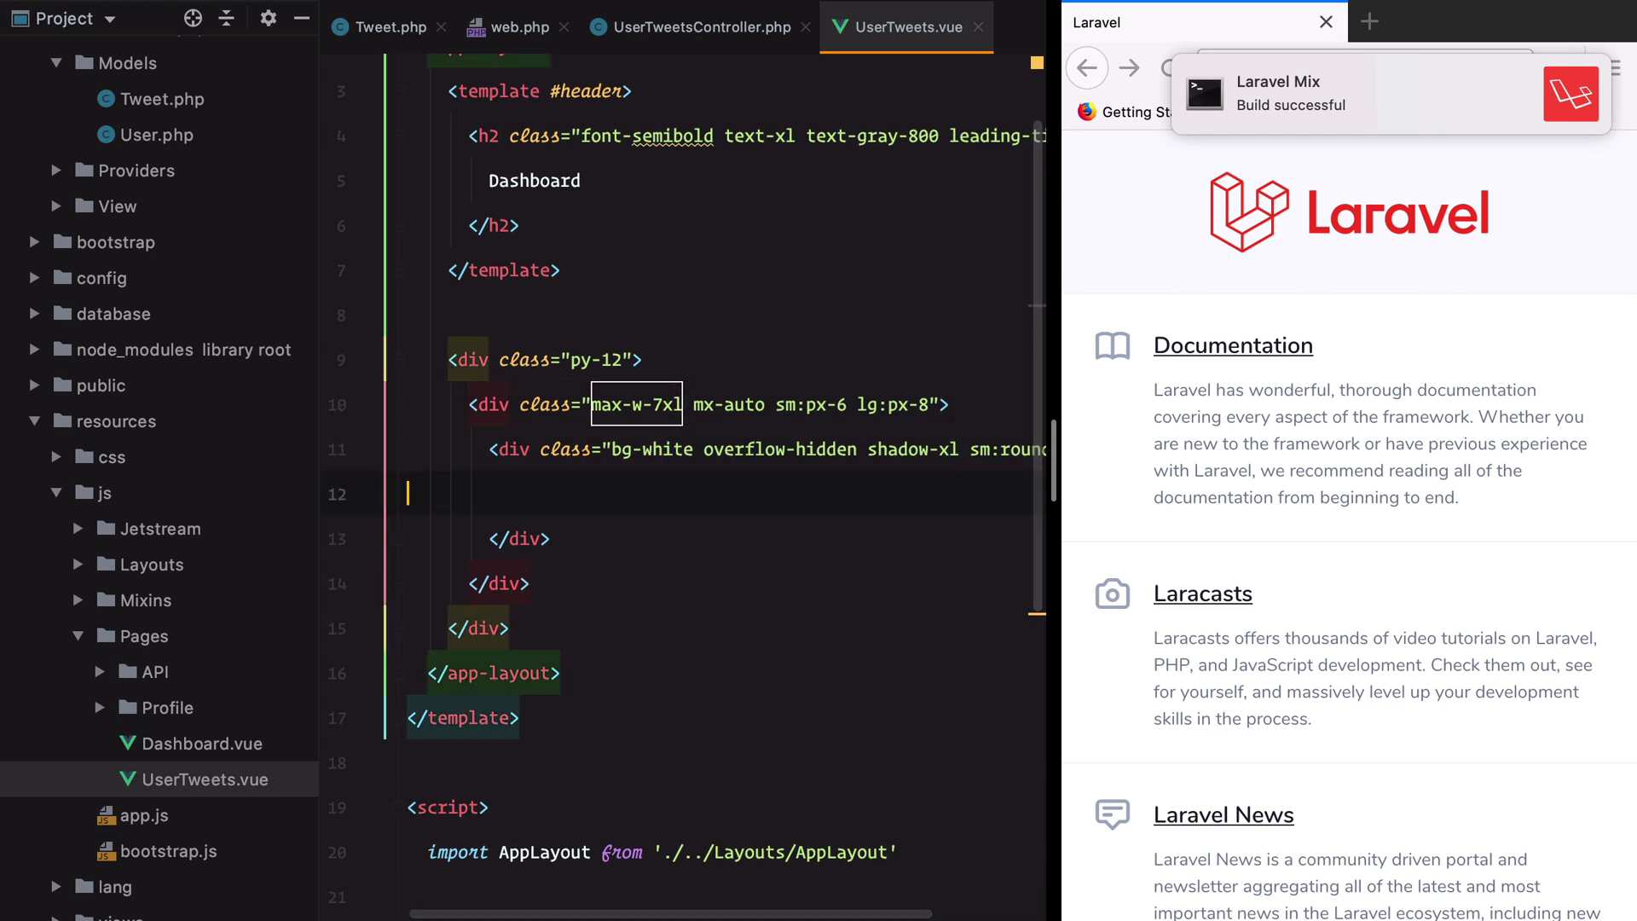
pyautogui.write('test')
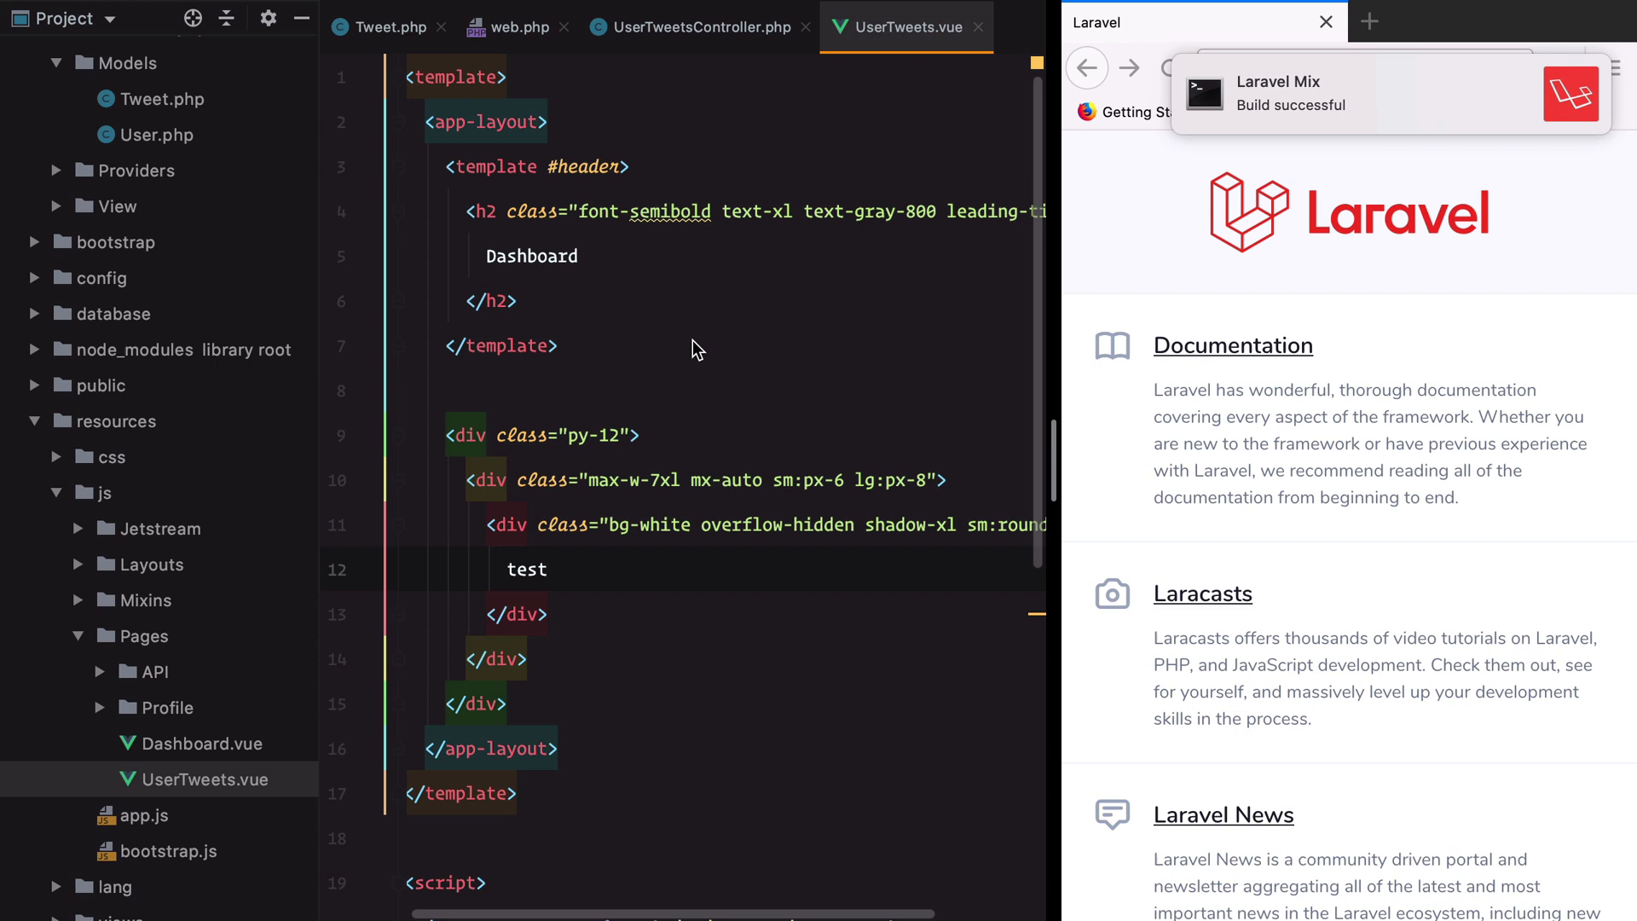
pyautogui.click(1347, 69)
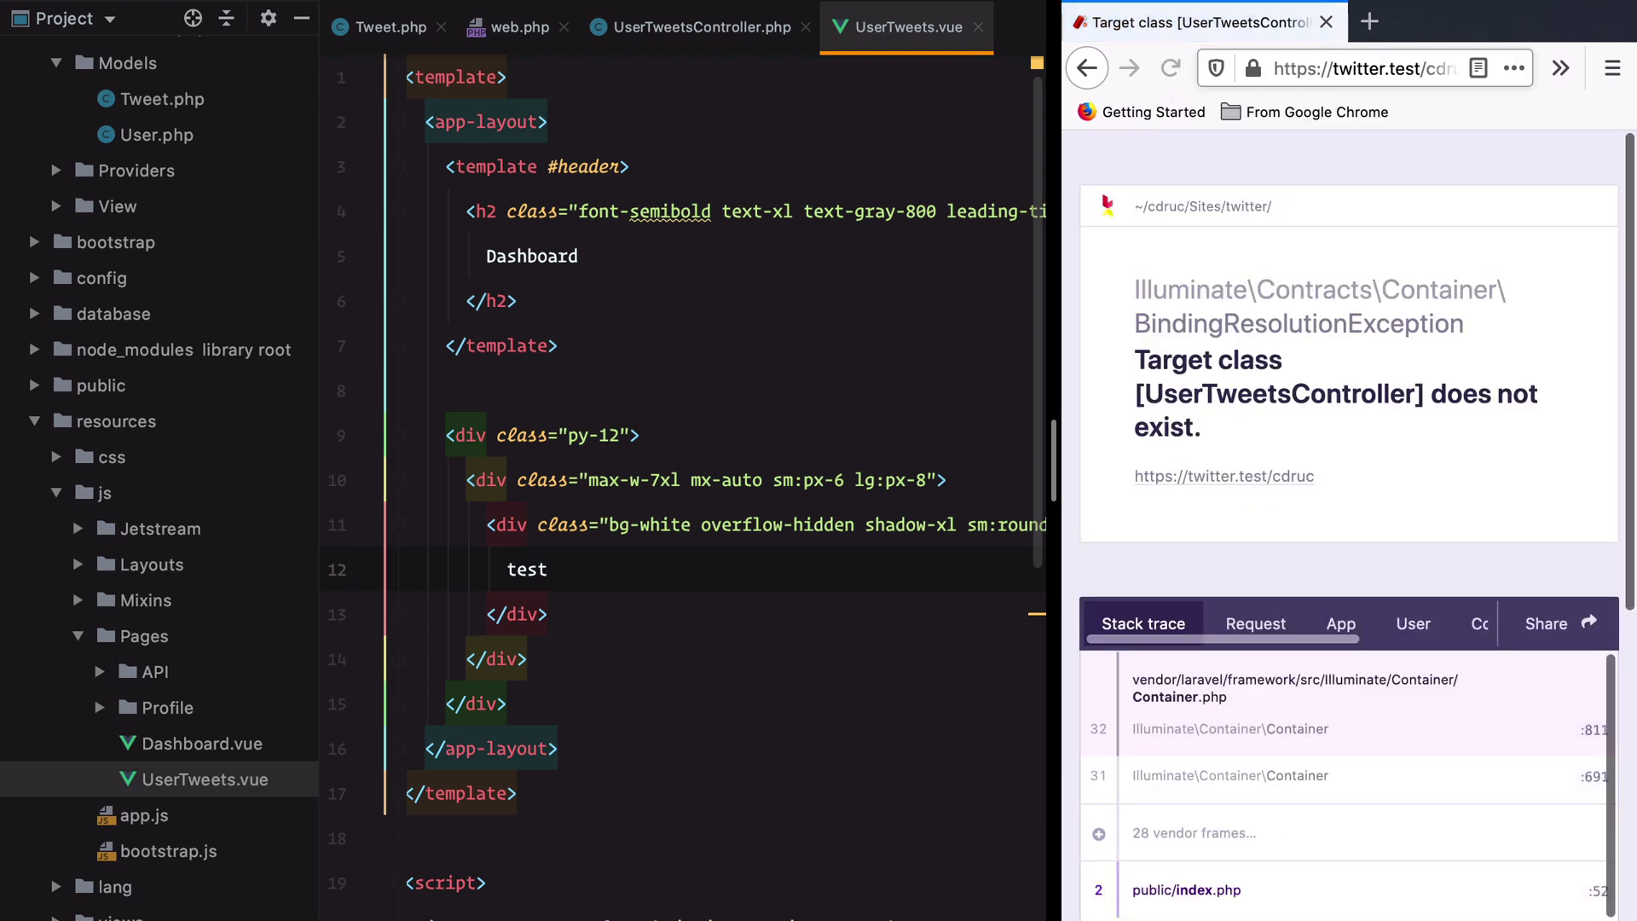
# - Check the route, reload /cdruc, and add px-4 with a lighter shadow to the container
pyautogui.click(513, 27)
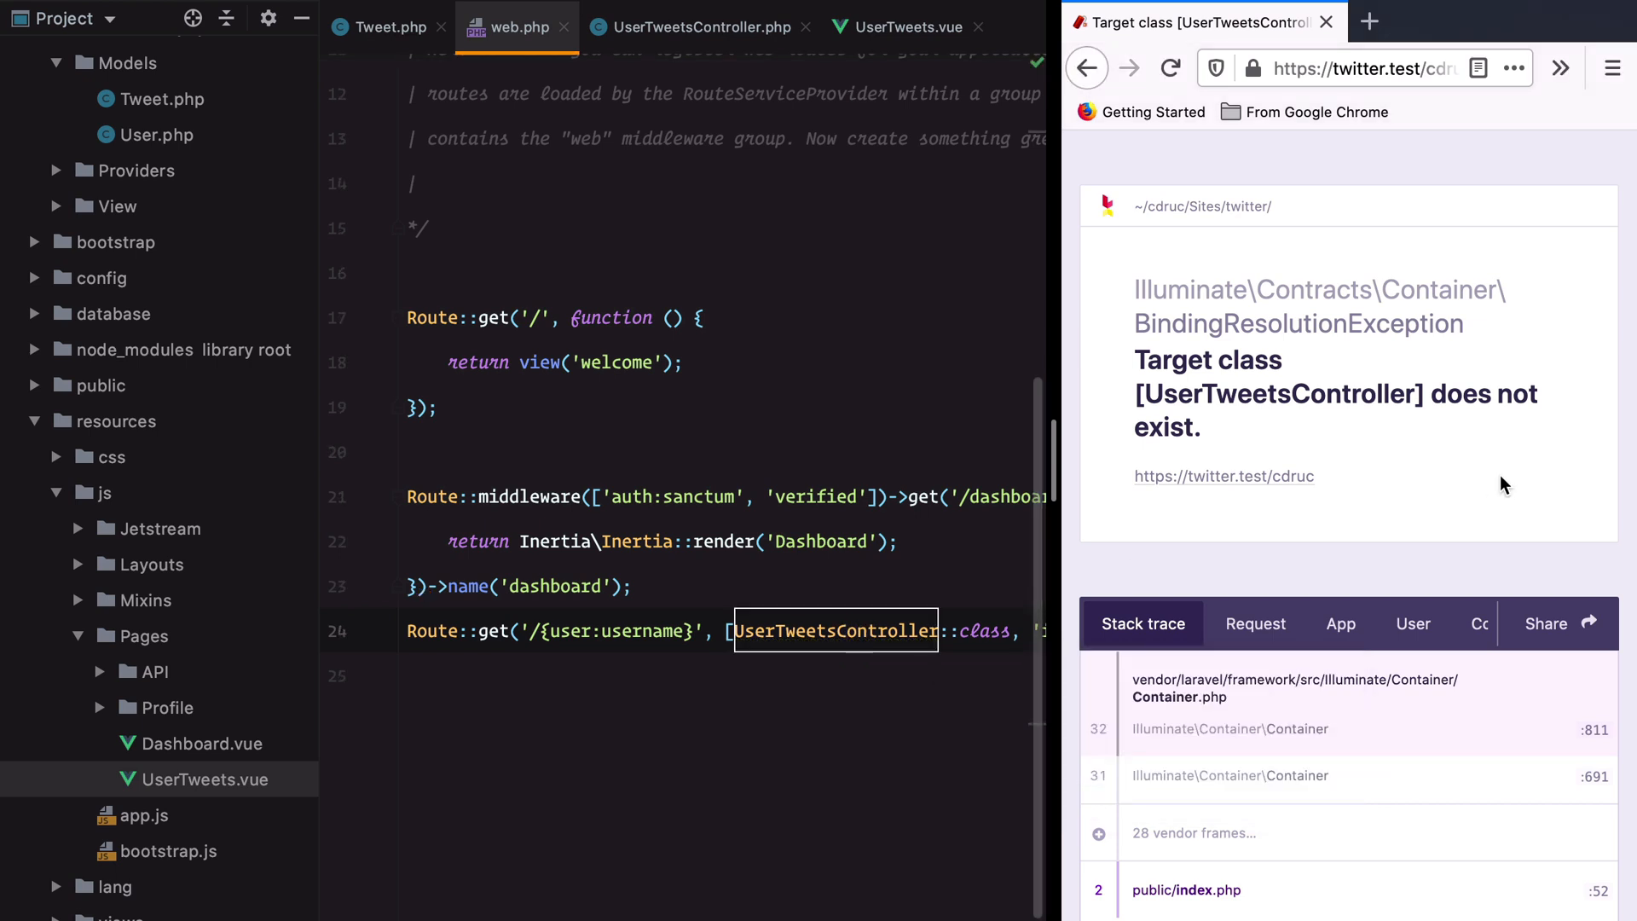
pyautogui.click(1171, 68)
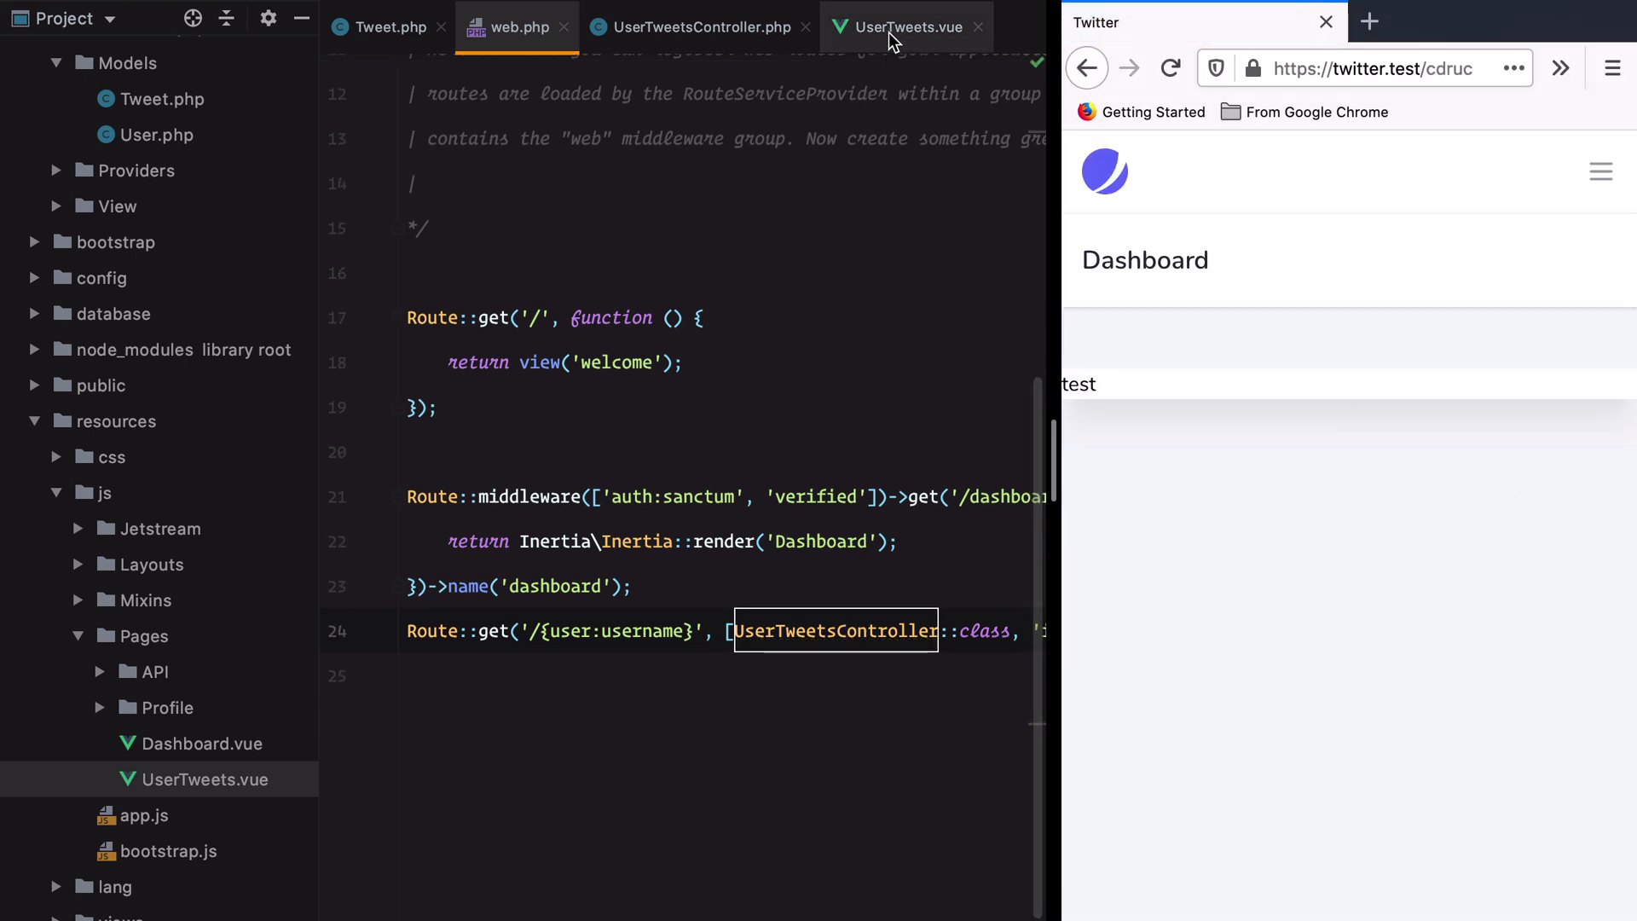
pyautogui.click(904, 27)
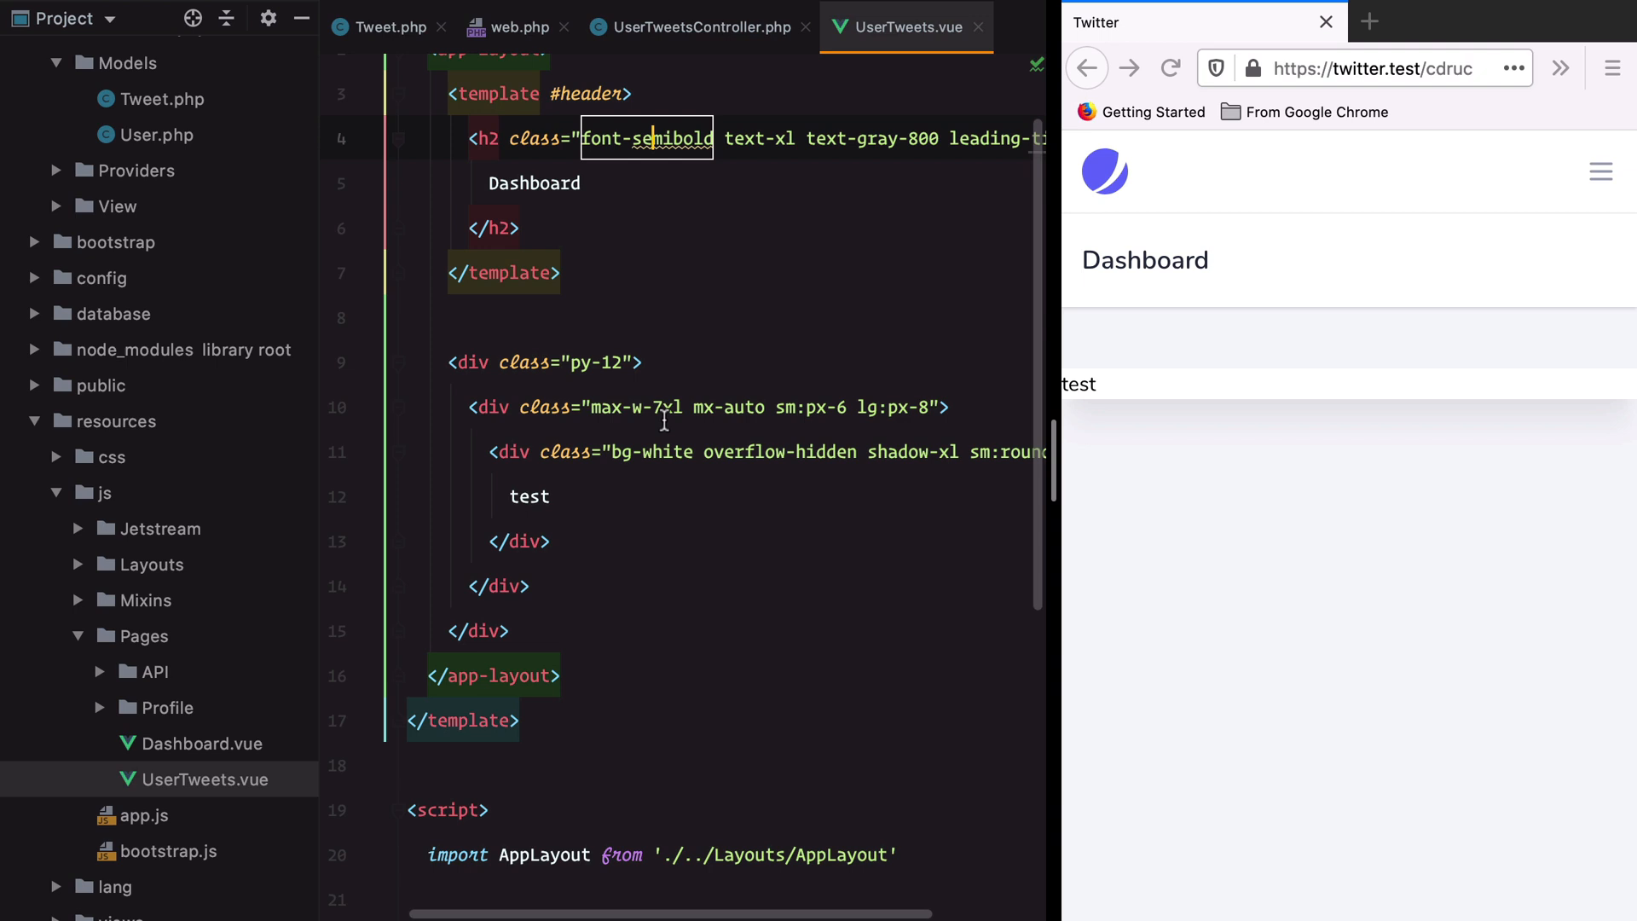
pyautogui.click(624, 363)
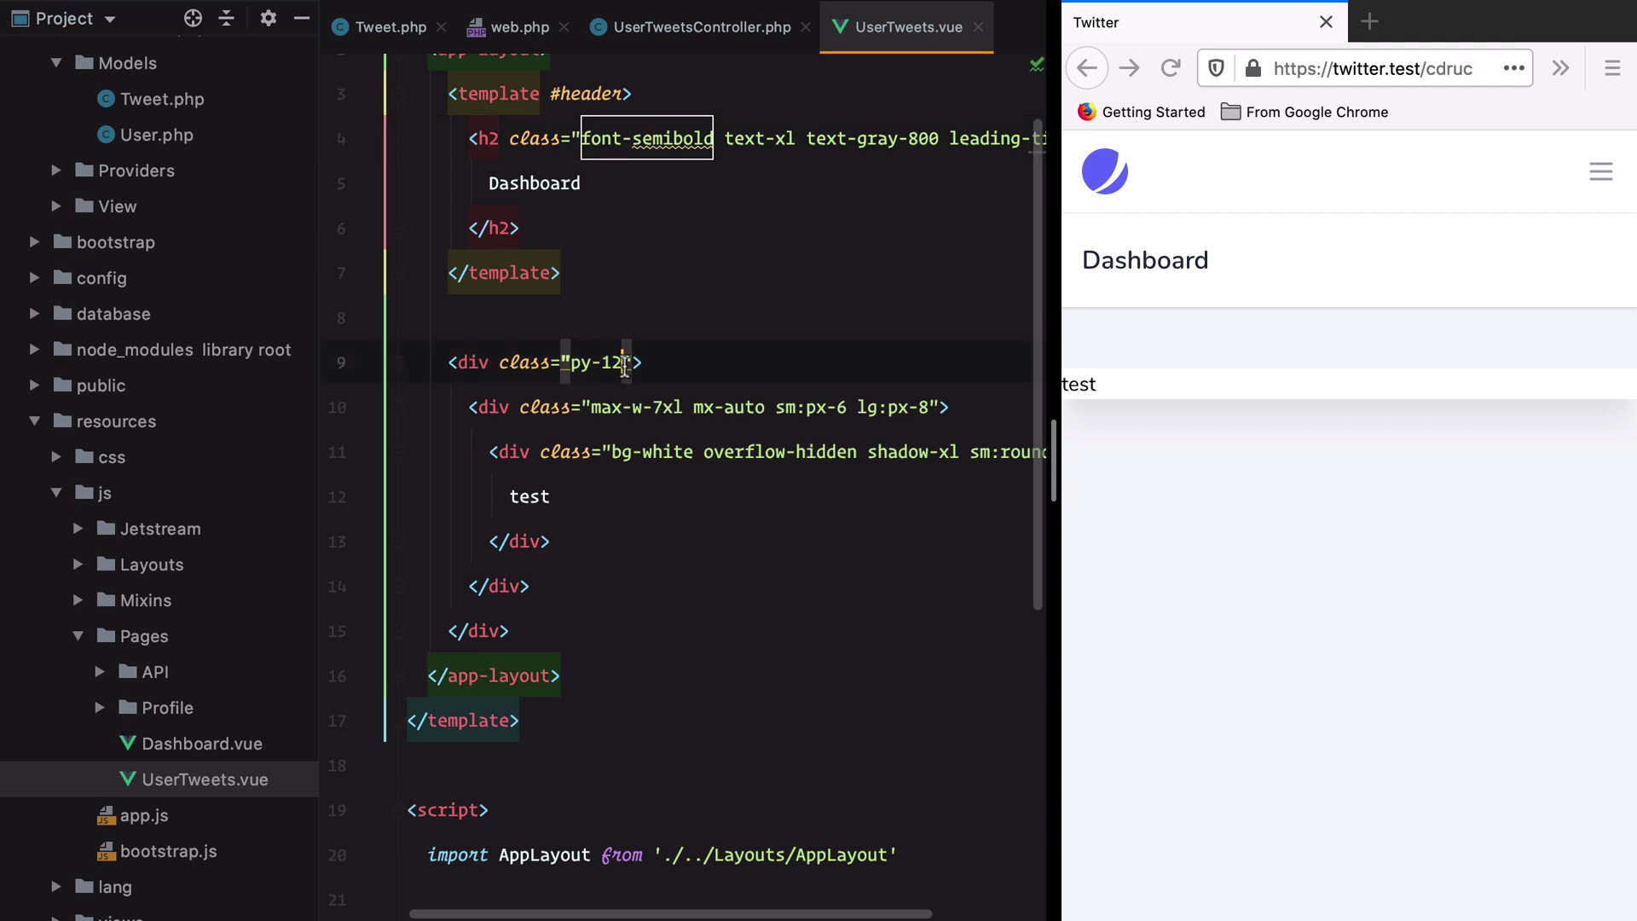
pyautogui.write('px-4')
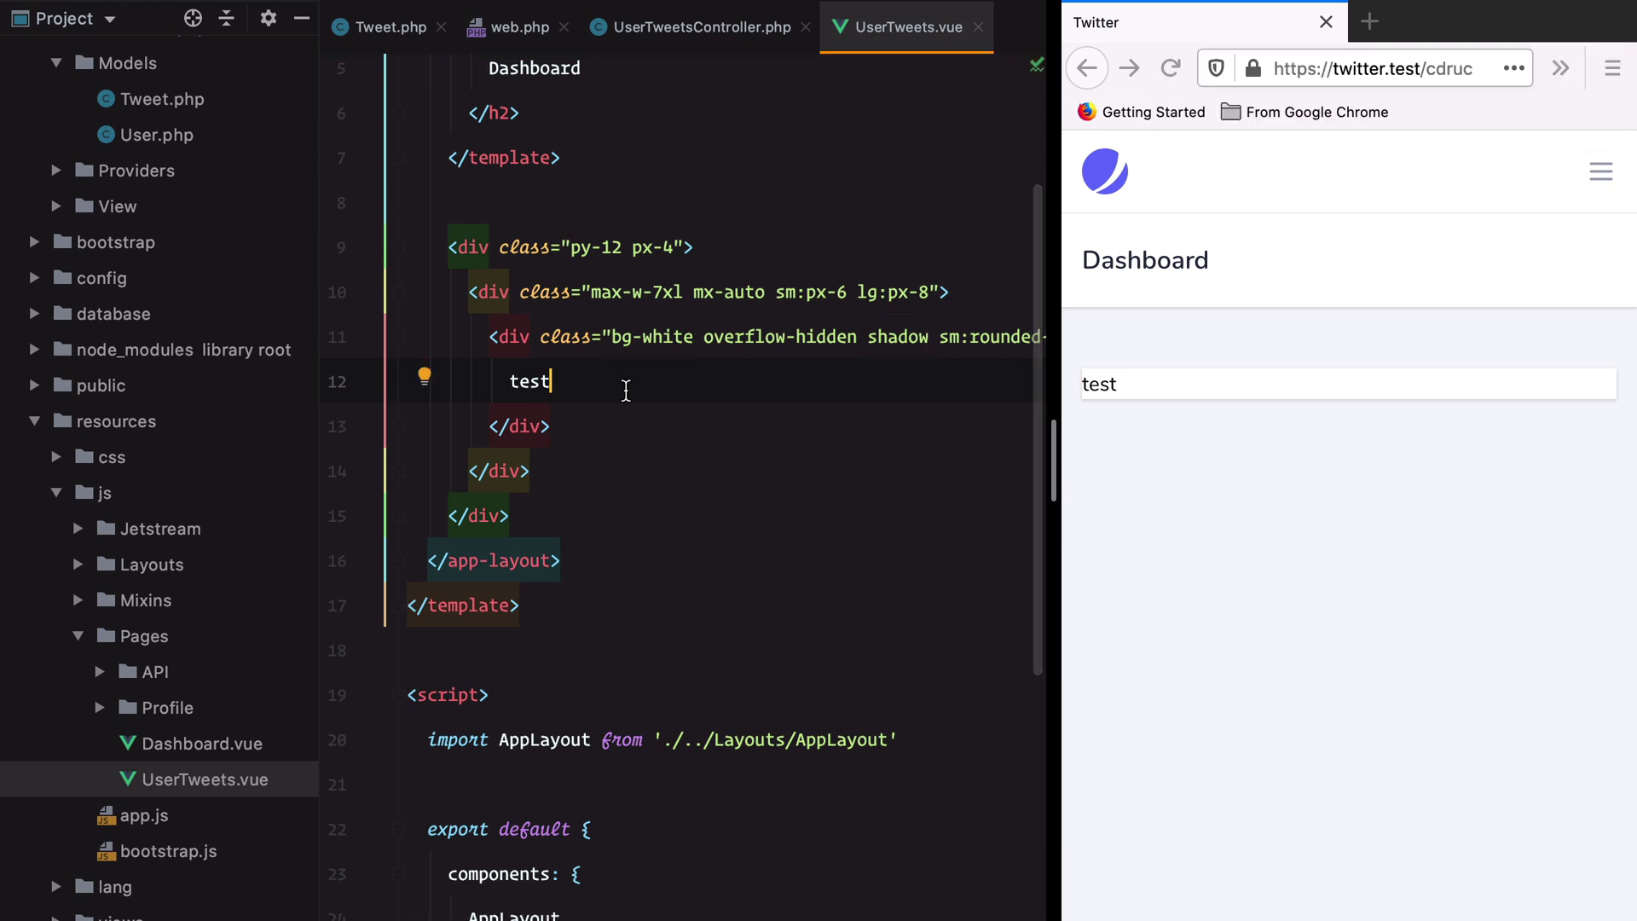
# - Add a props block declaring user: Object and tweets: Object to UserTweets.vue
pyautogui.scroll(-3)
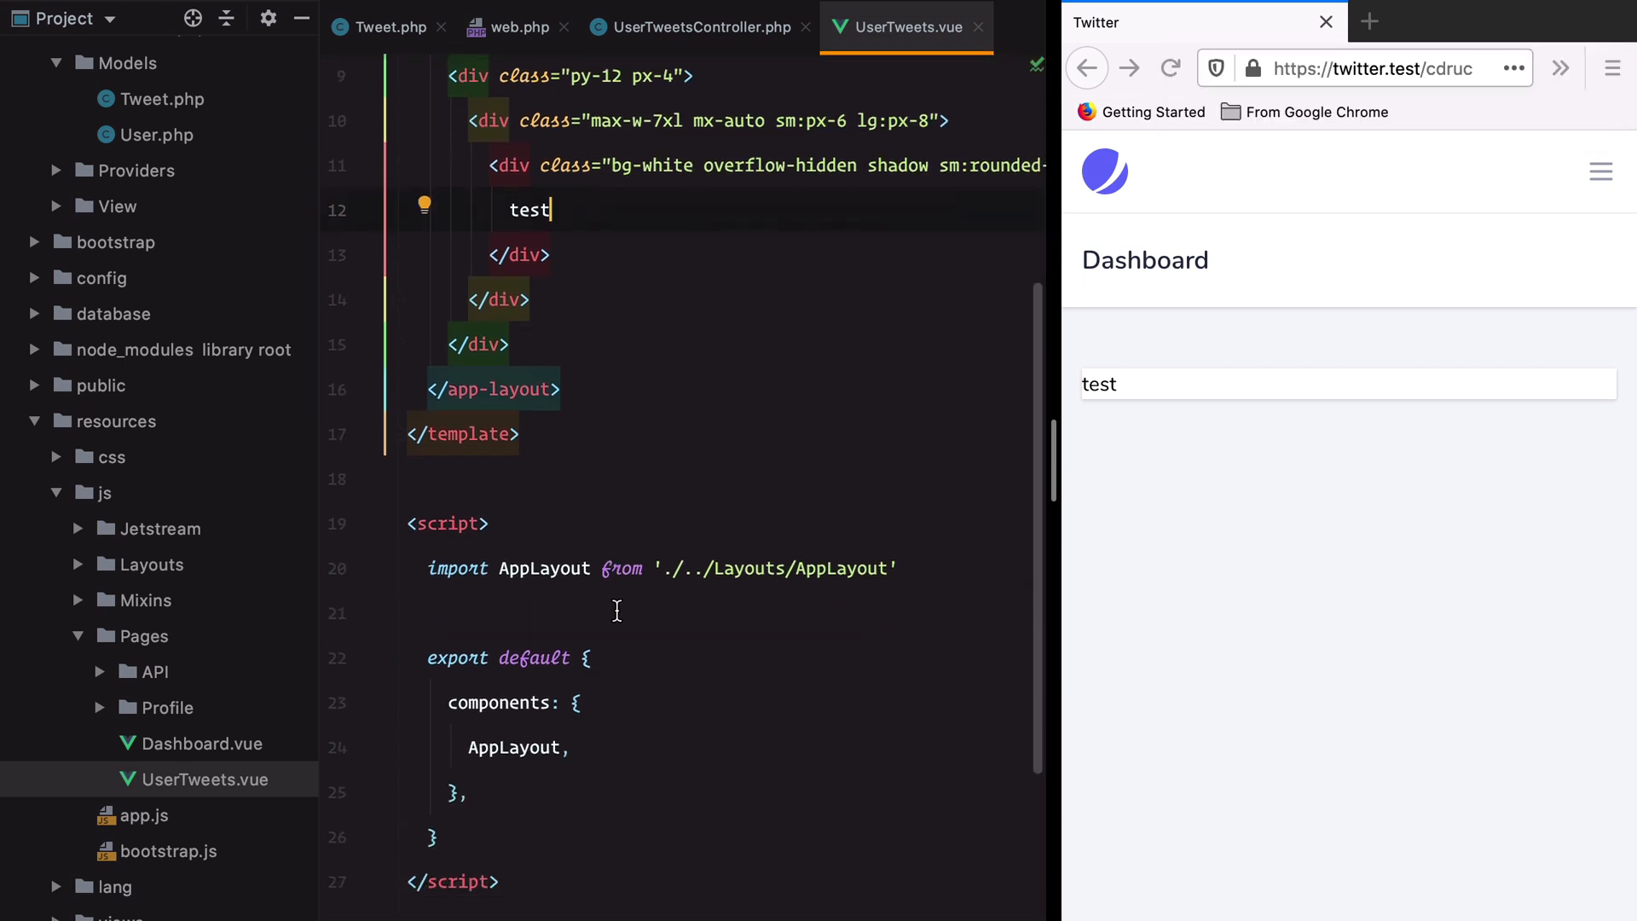
pyautogui.write('props: {')
pyautogui.write('user :')
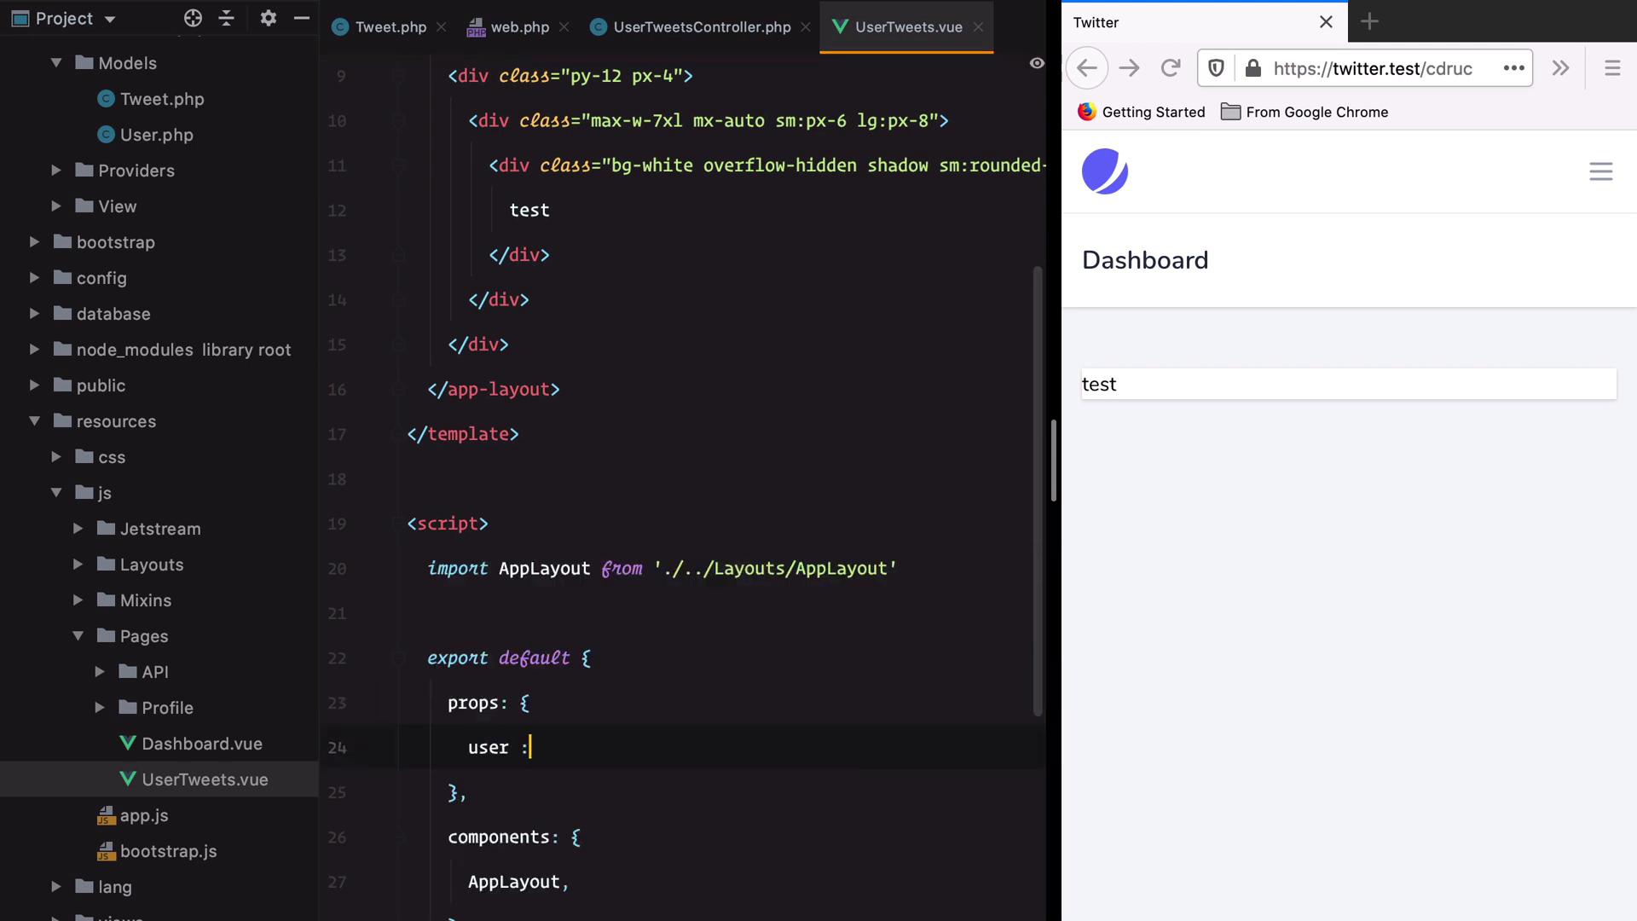
pyautogui.write('Object,')
pyautogui.write('tweets:')
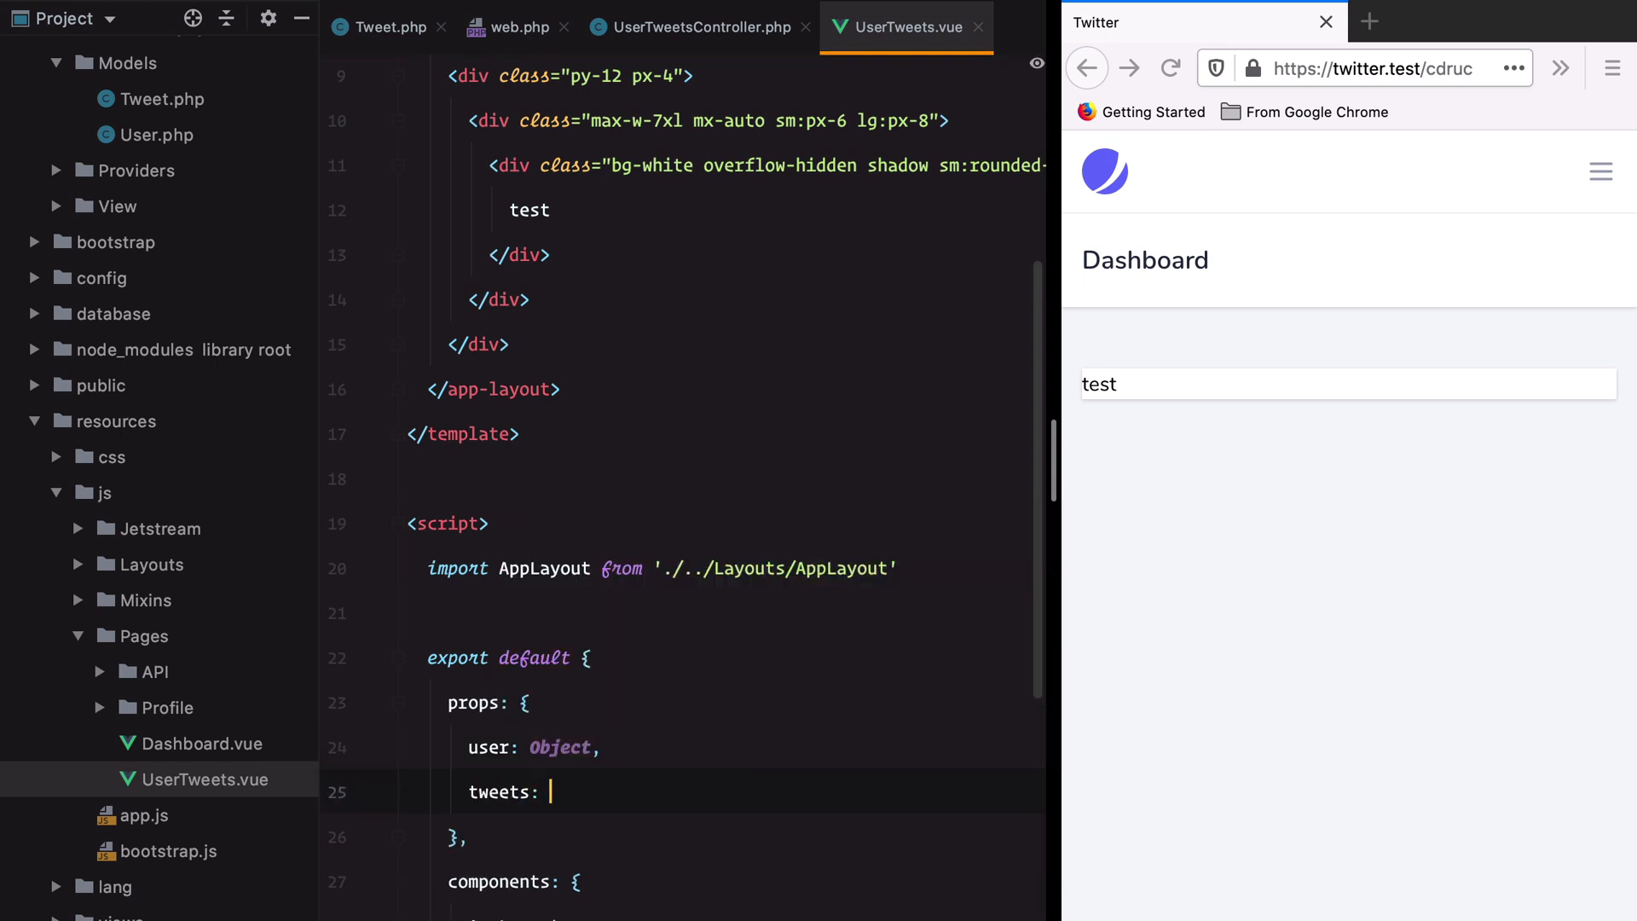
pyautogui.write('Object')
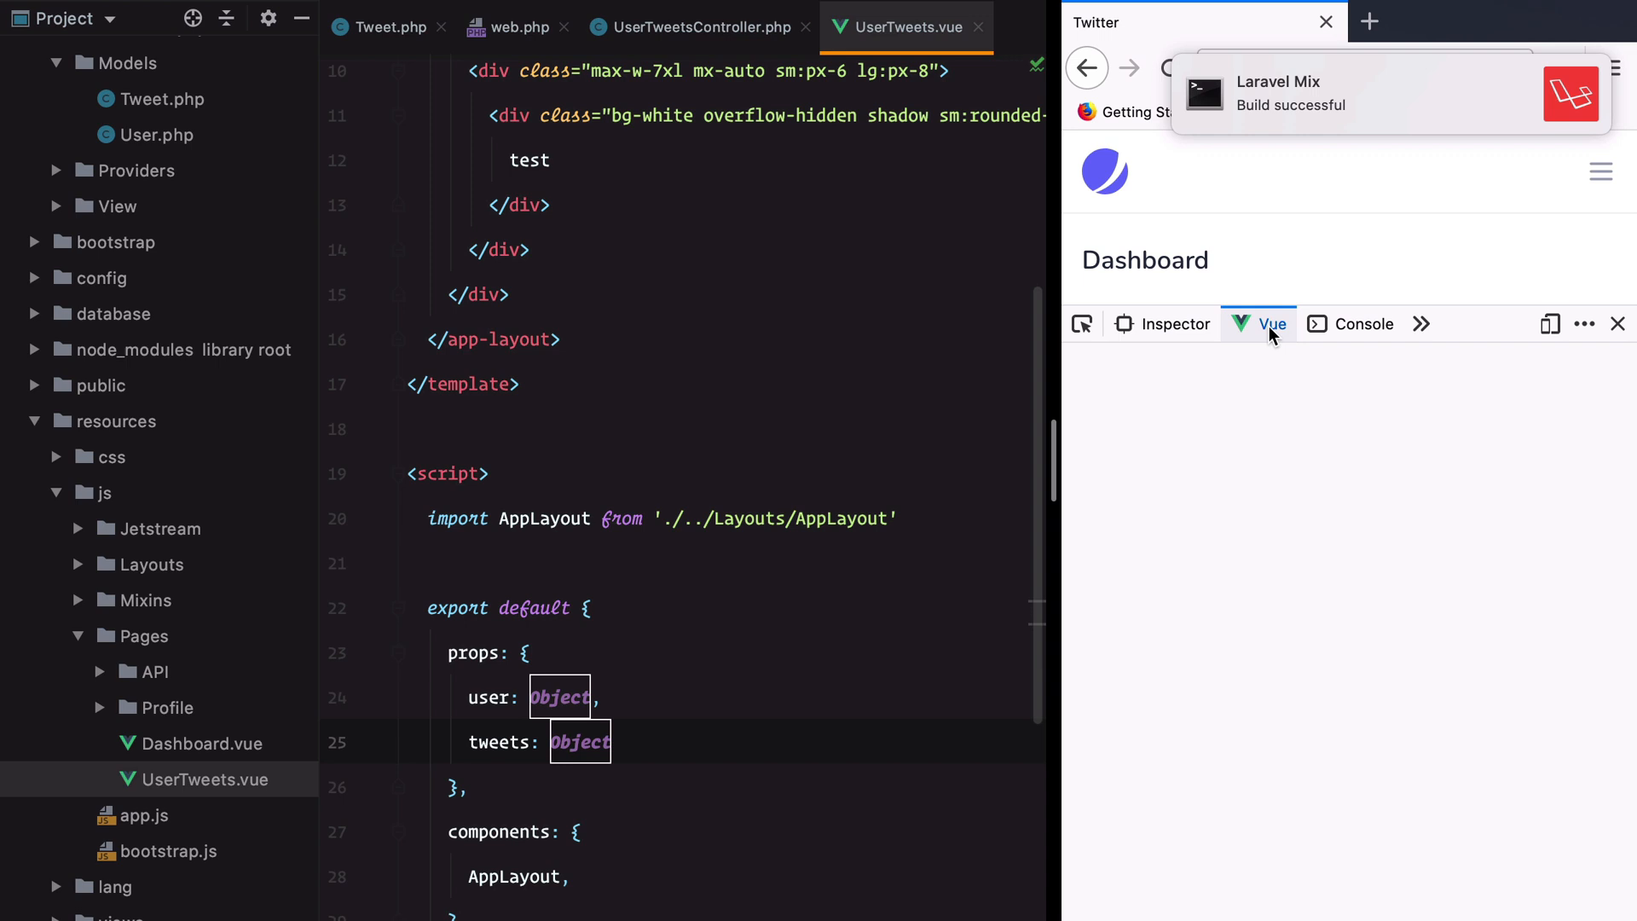
# - In Firefox Vue devtools, select the Inertia component and review its user and tweets props
pyautogui.click(1259, 324)
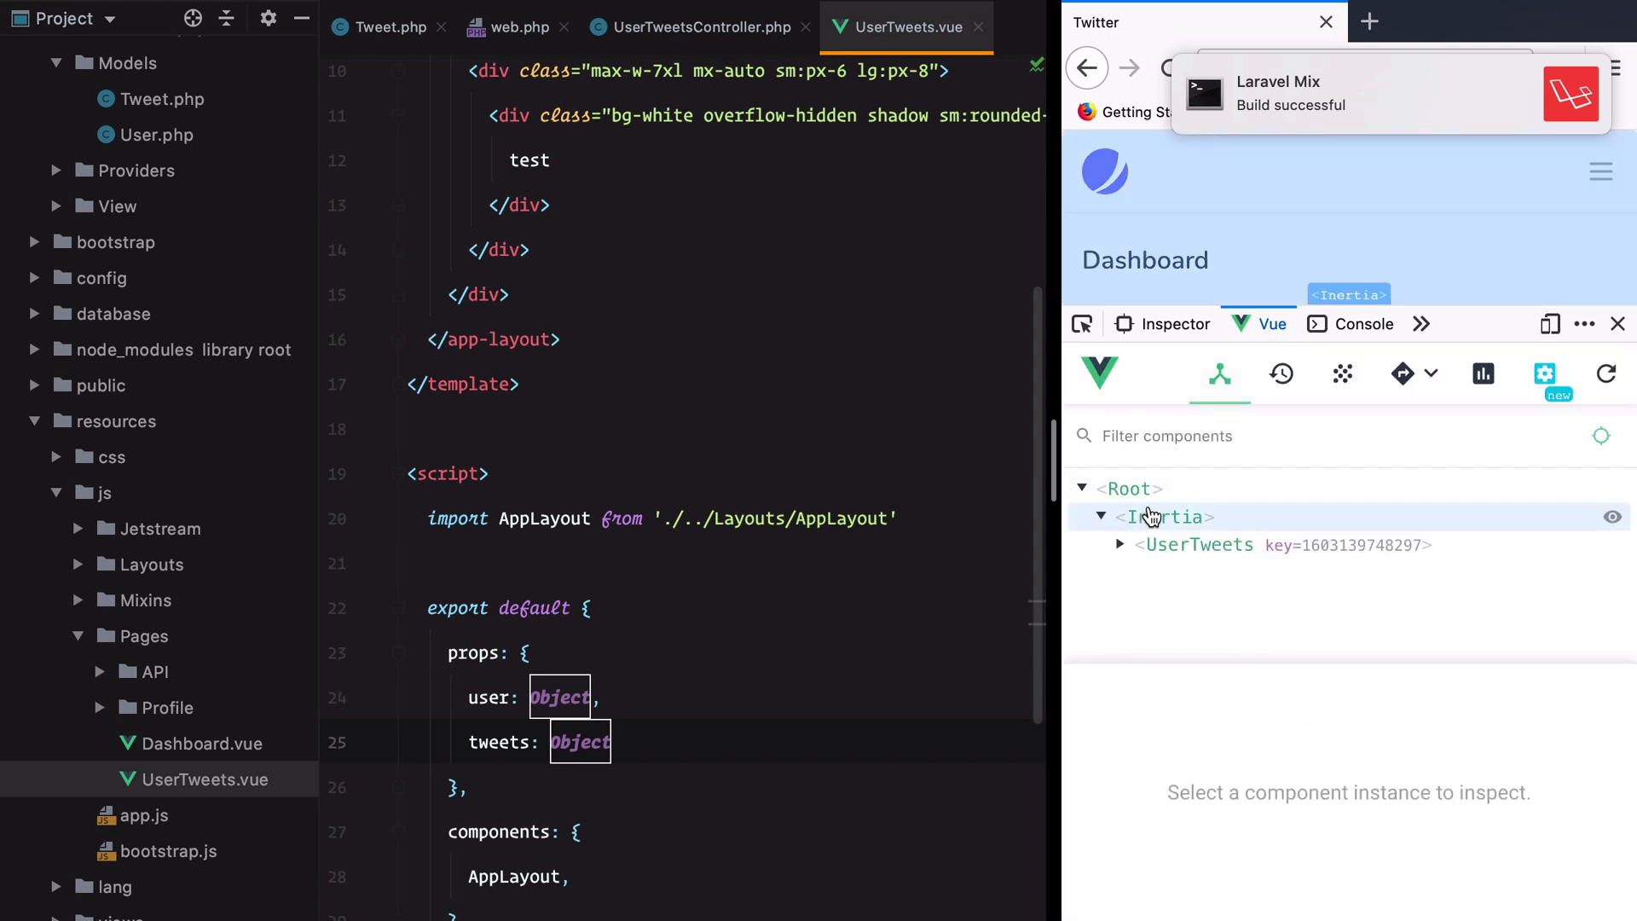
pyautogui.click(1158, 517)
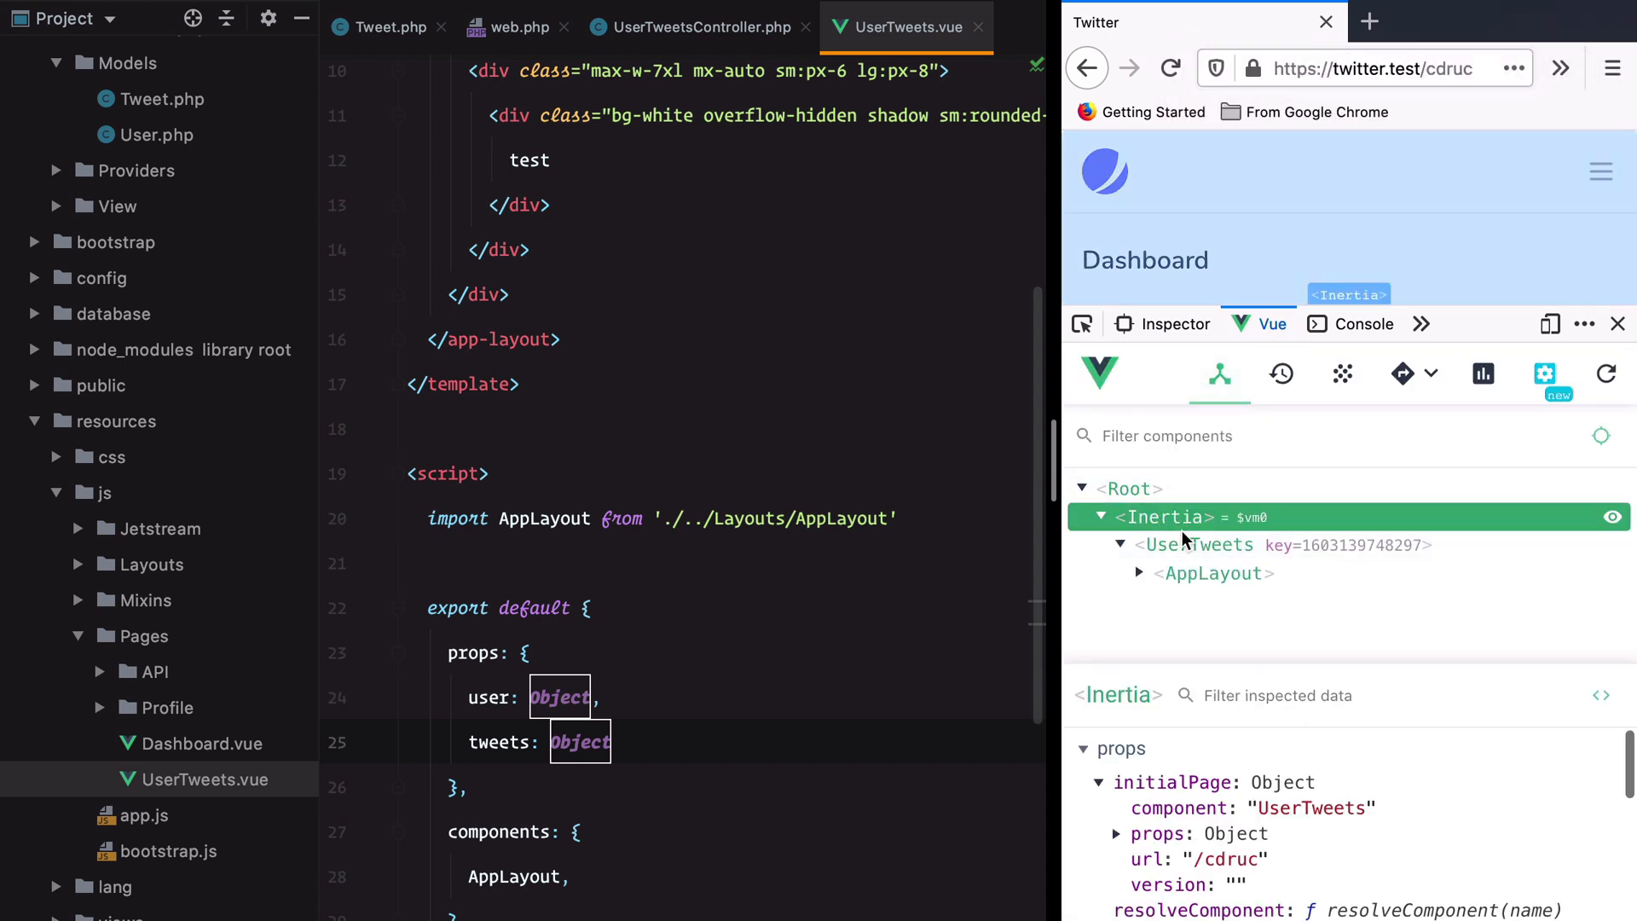
pyautogui.scroll(-3)
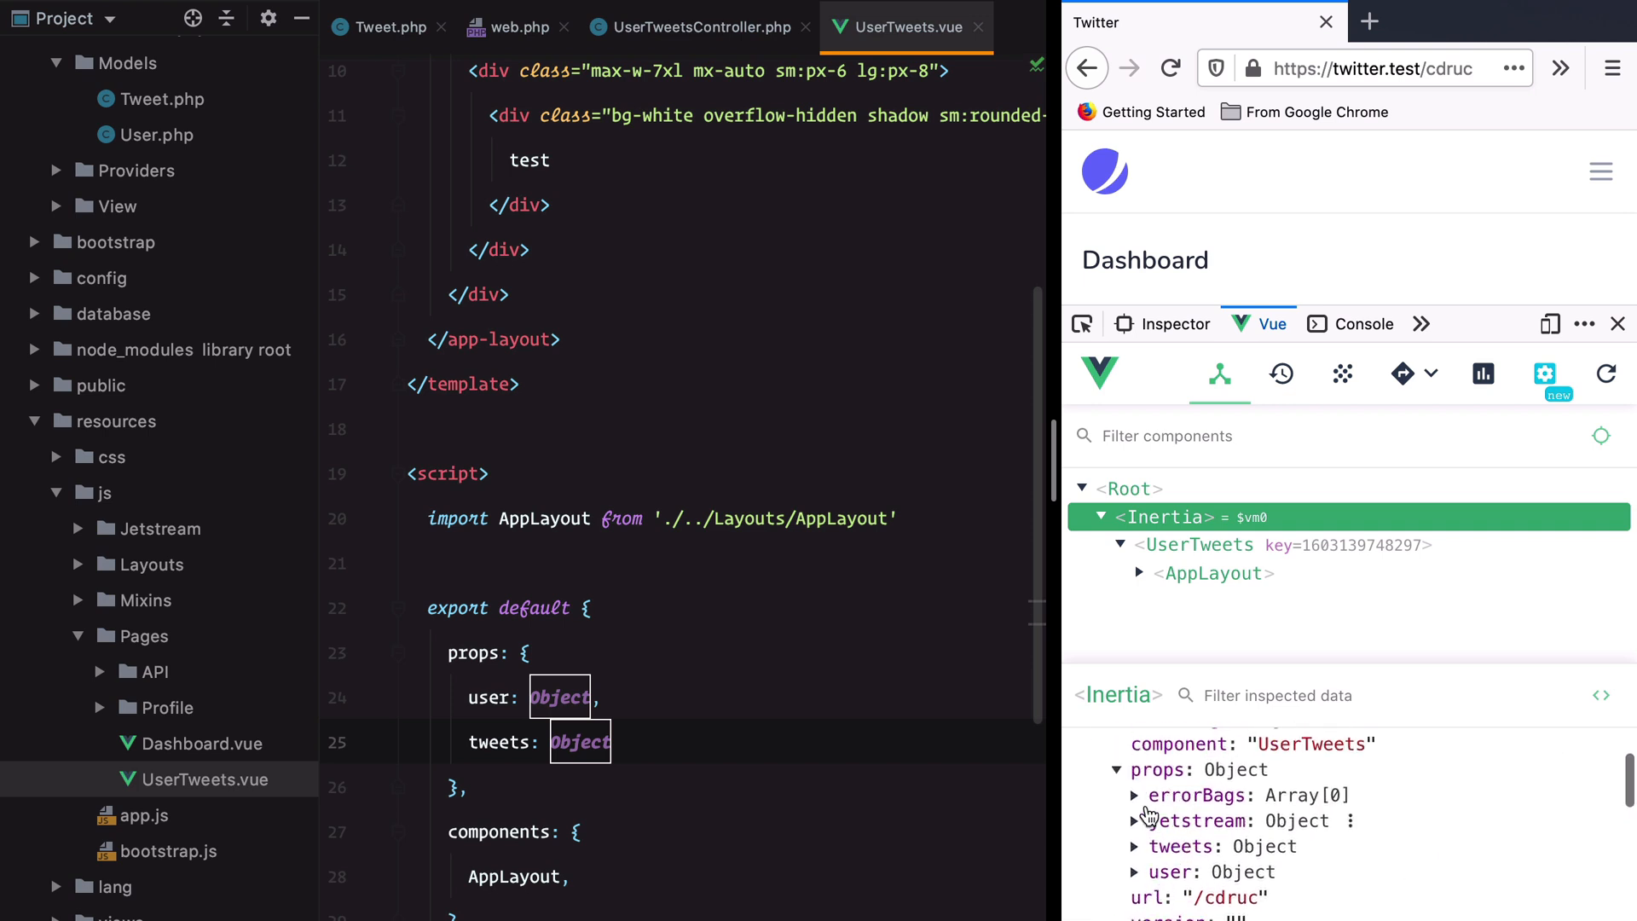
pyautogui.scroll(3)
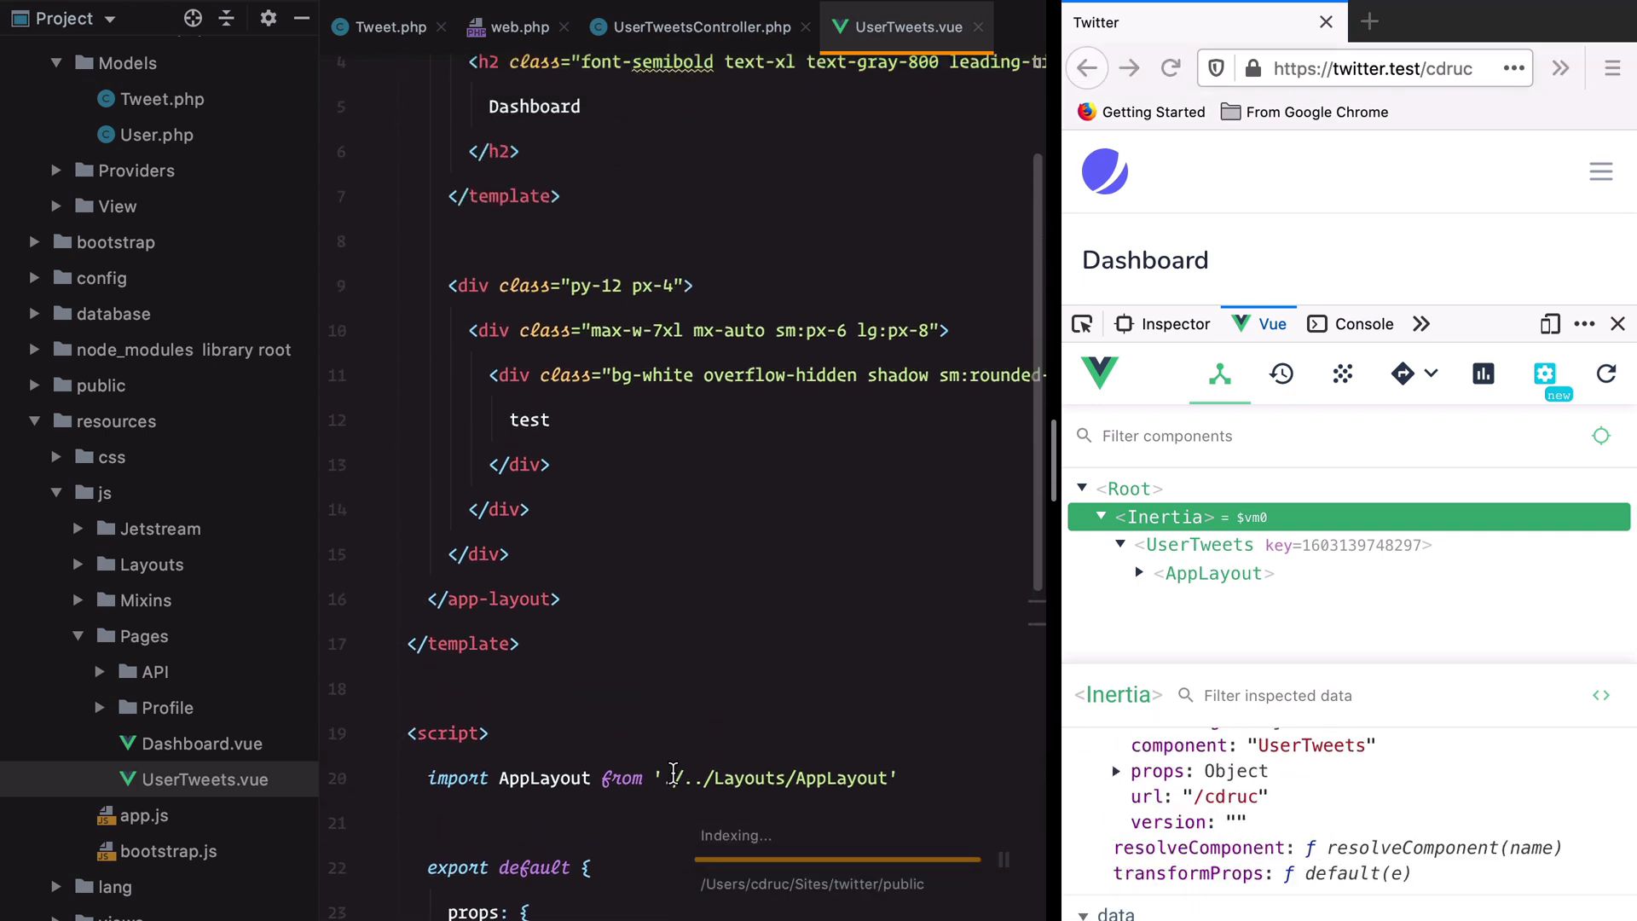
# - Change the h2 from 'Dashboard' to {{ `${user.name}'s tweets` }}
pyautogui.scroll(3)
pyautogui.write("{{ `${user.name}'s tw ")
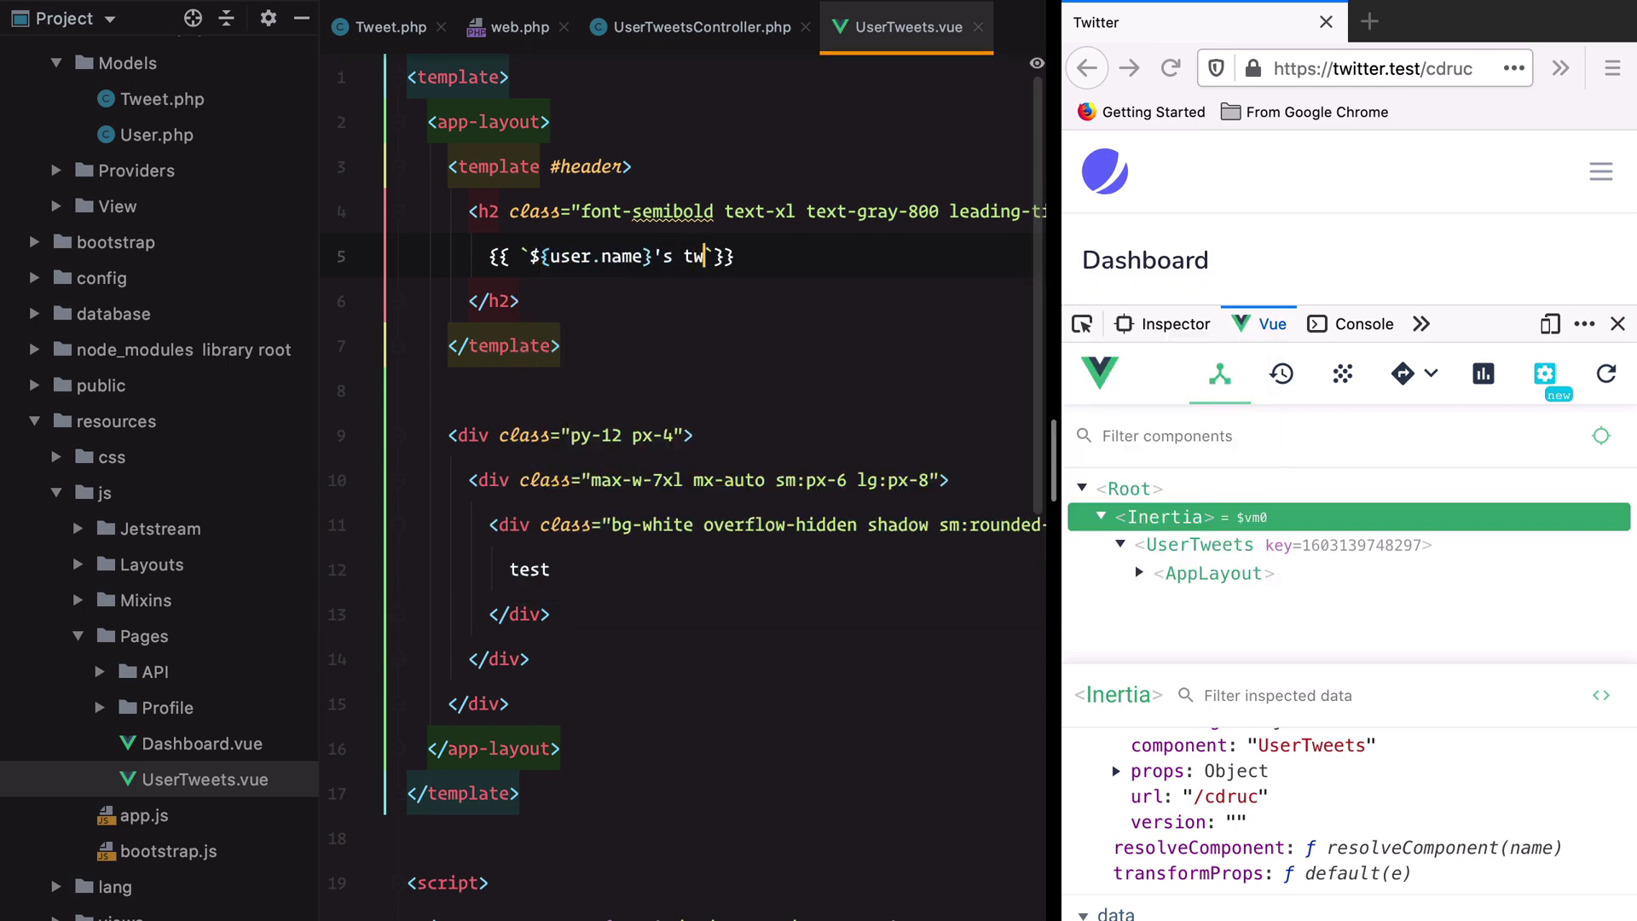
pyautogui.write('eets`')
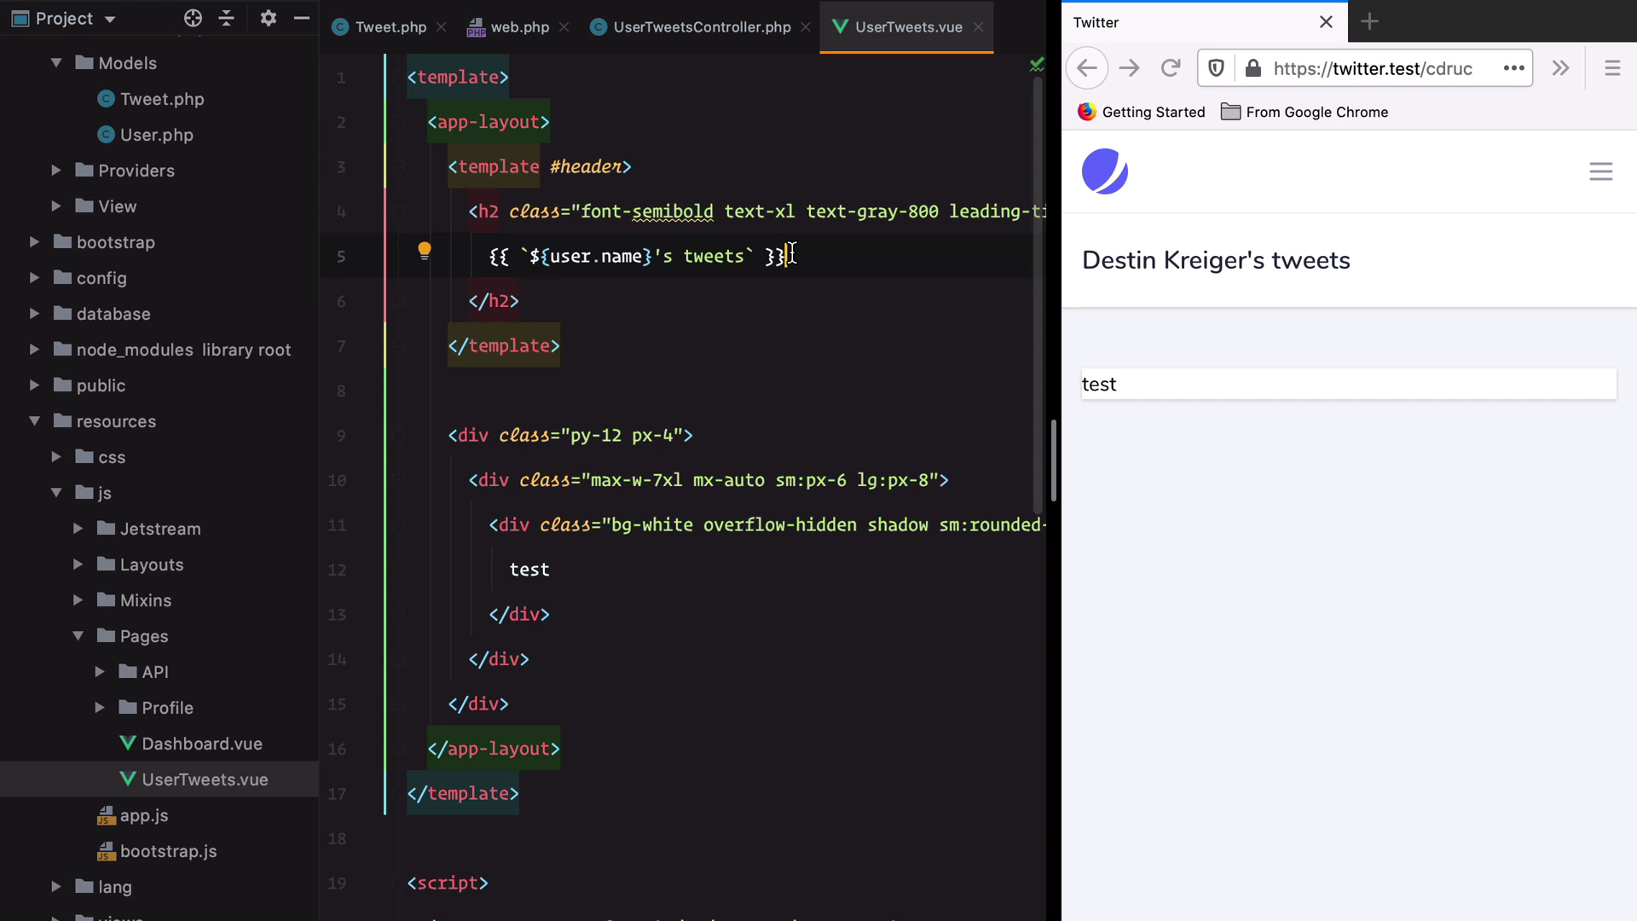
pyautogui.moveTo(633, 443)
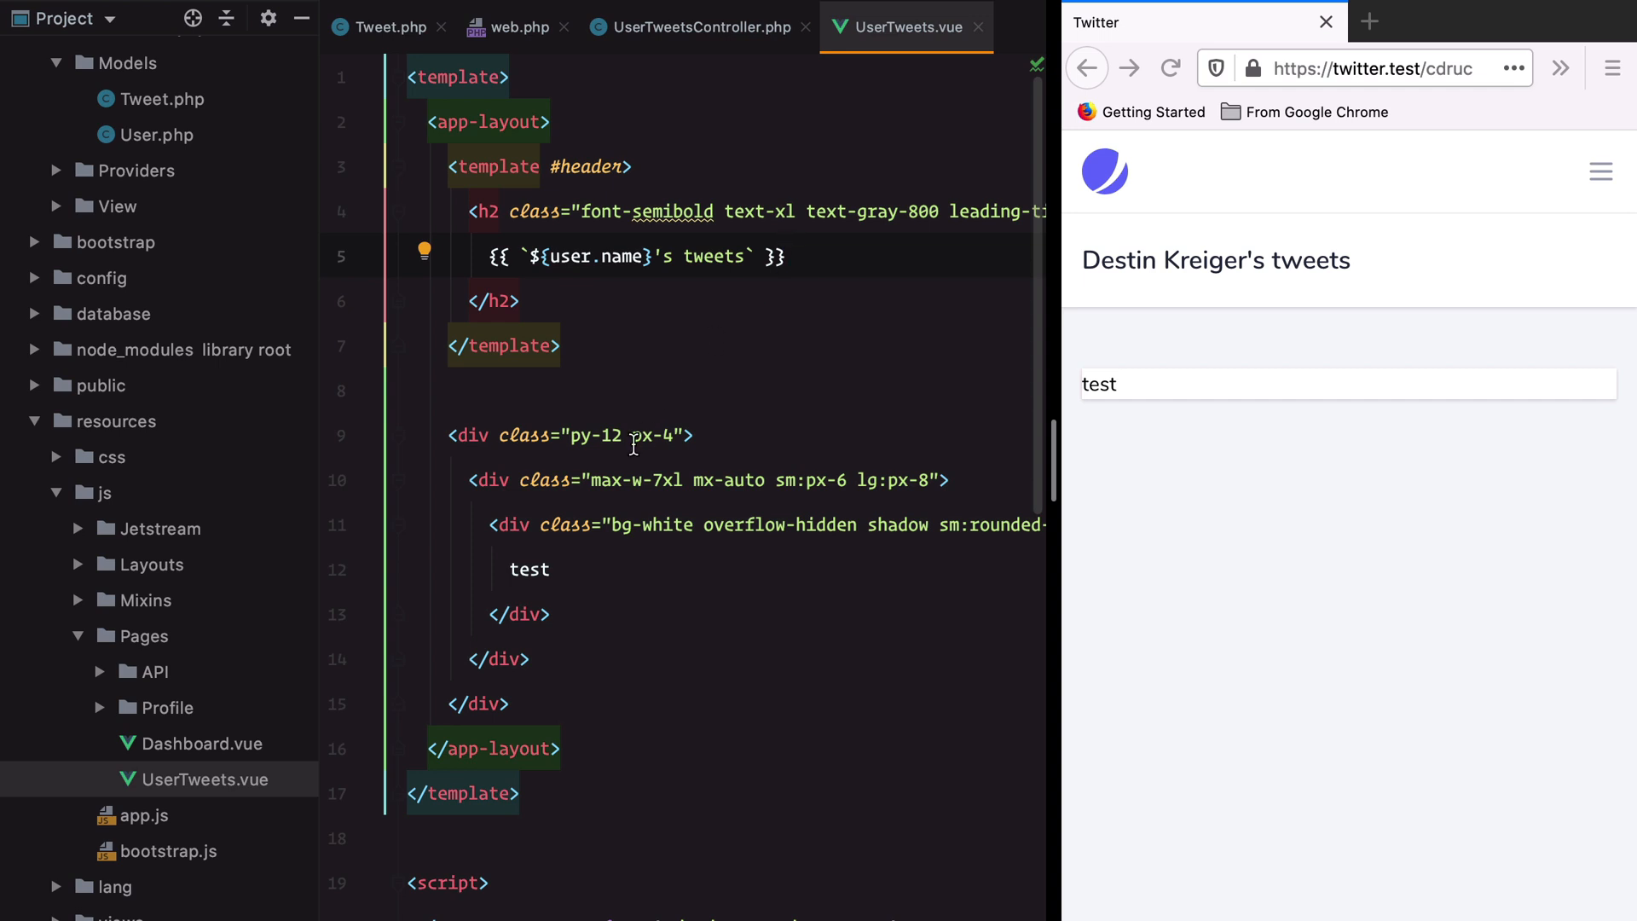
# - Add a div inside the card looping v-for="tweet in tweets.data"
pyautogui.click(512, 568)
pyautogui.write('<div v-for="">')
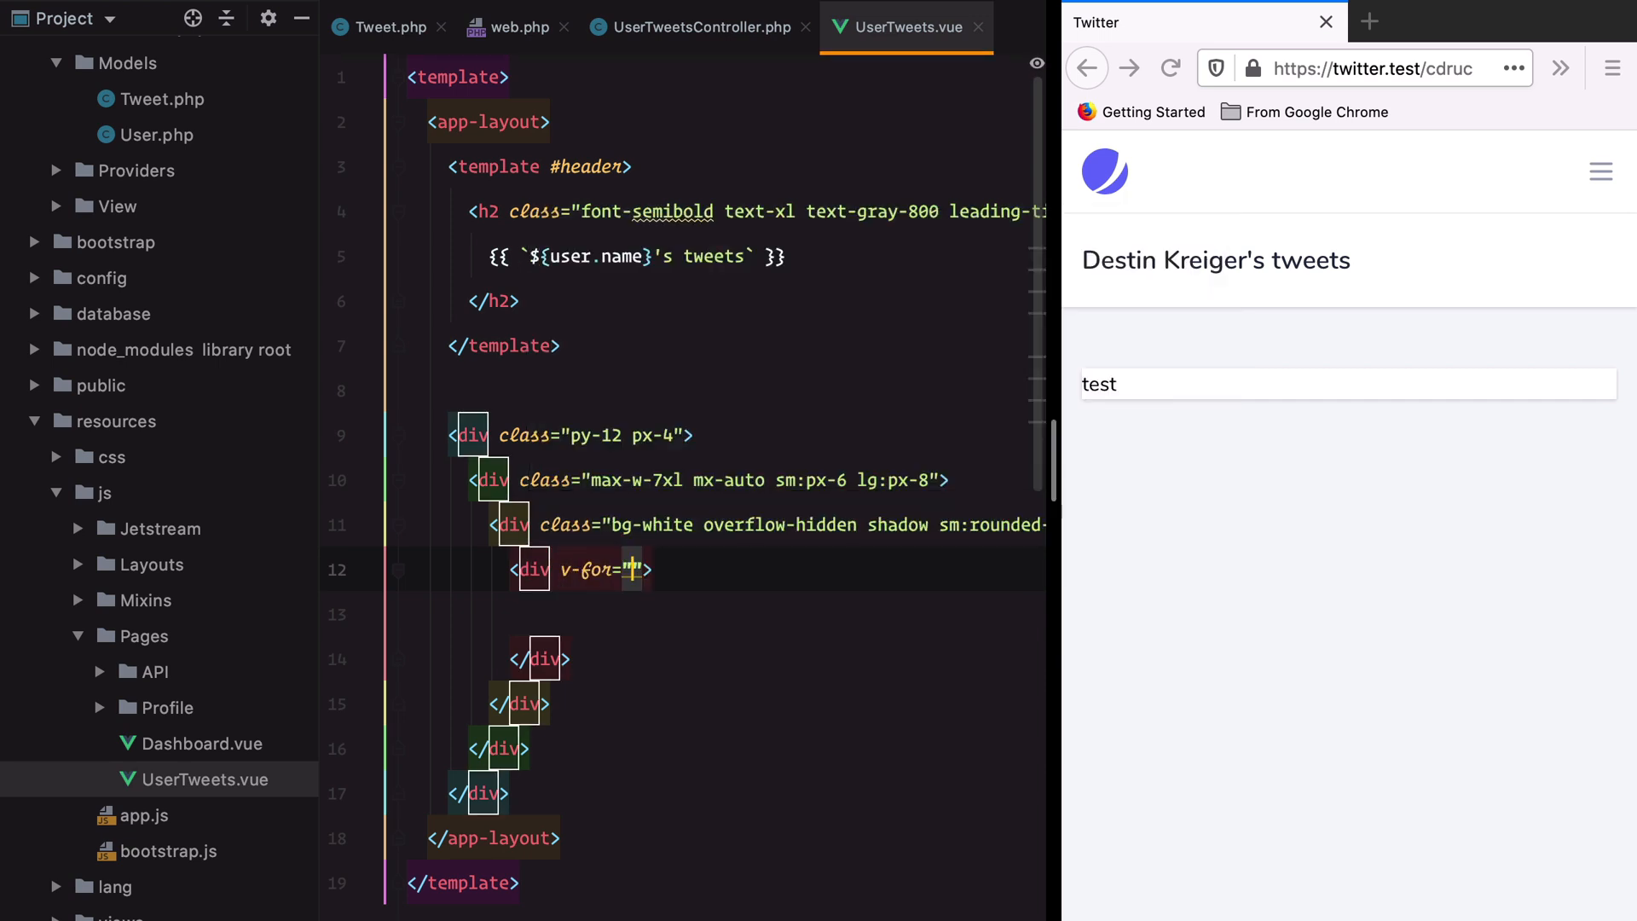
pyautogui.write('tweet i')
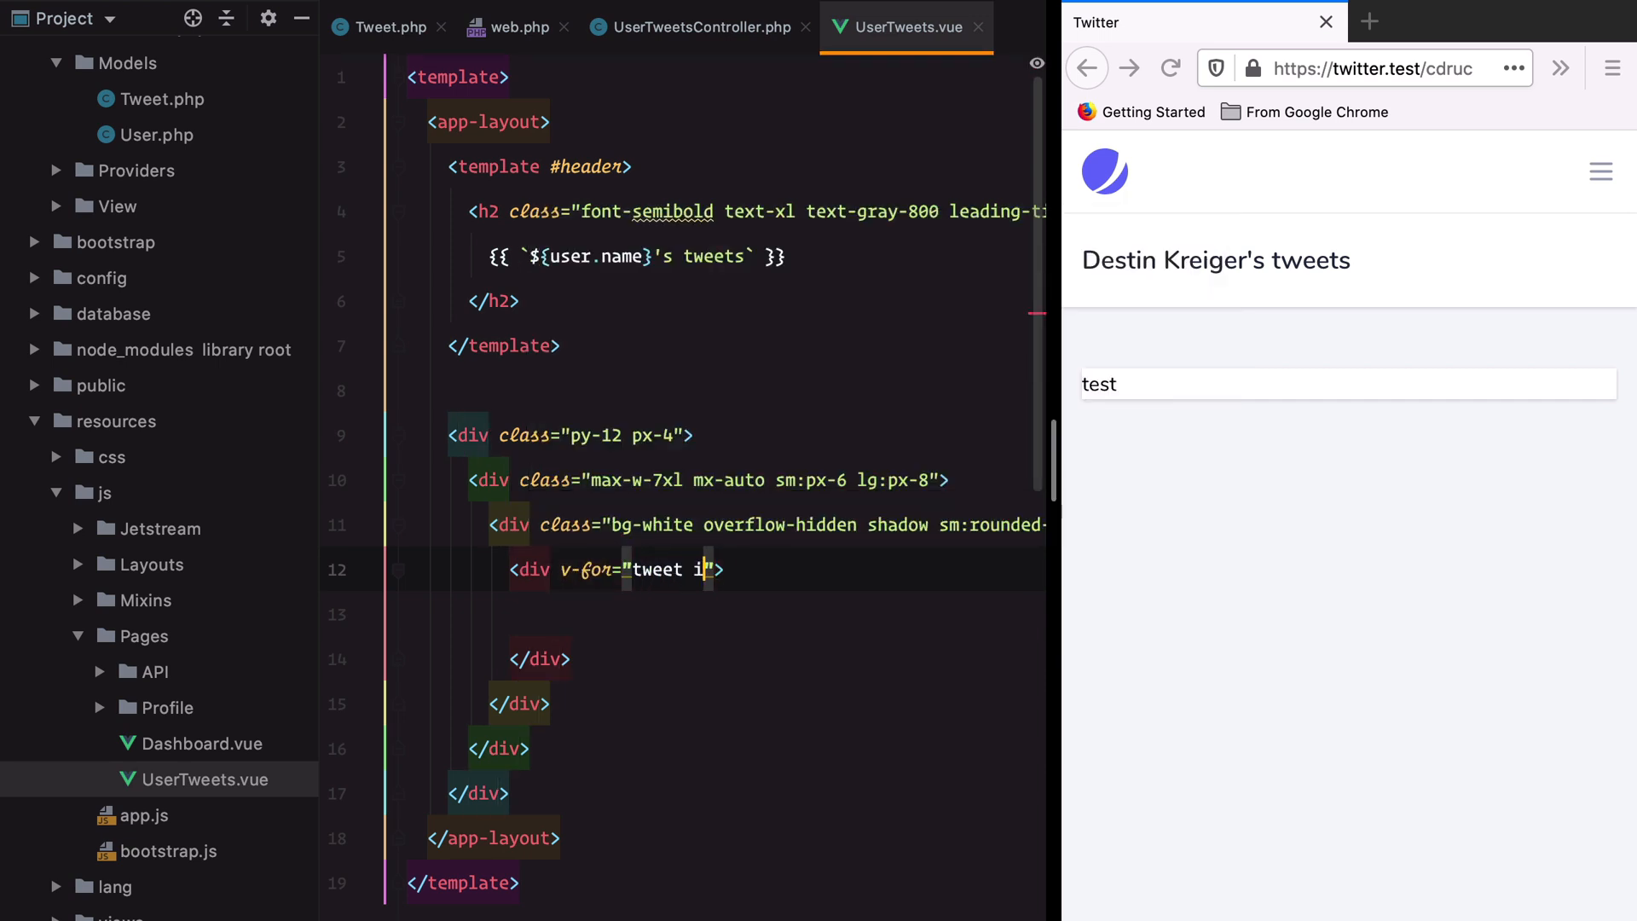
pyautogui.write('n tw')
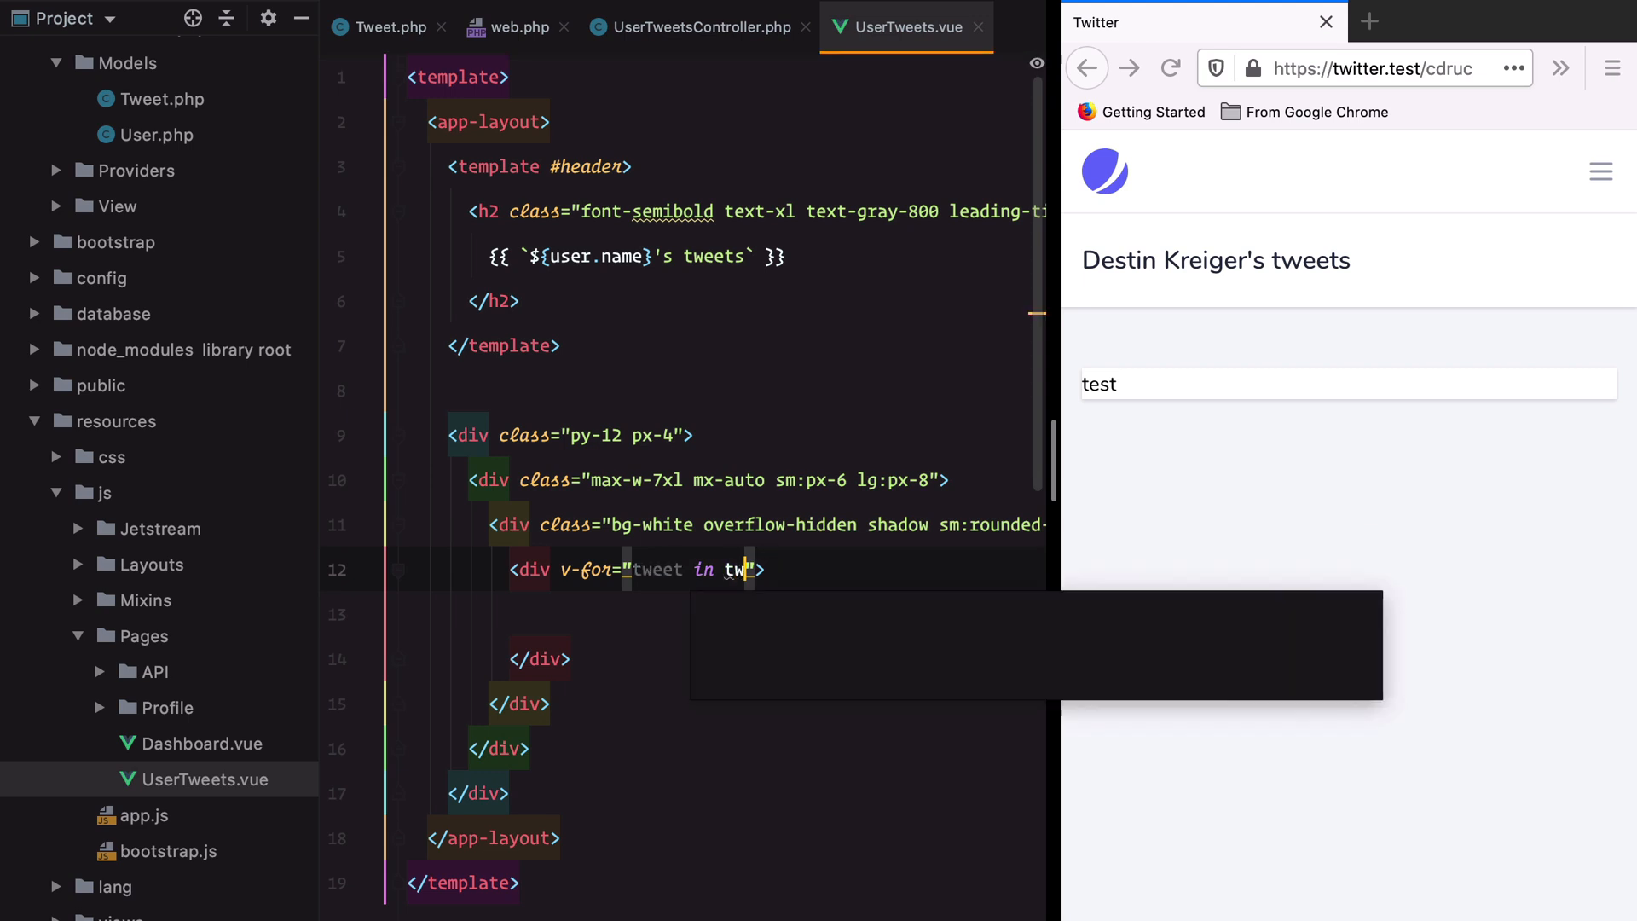
pyautogui.write('eets.data" :key="tweet.id')
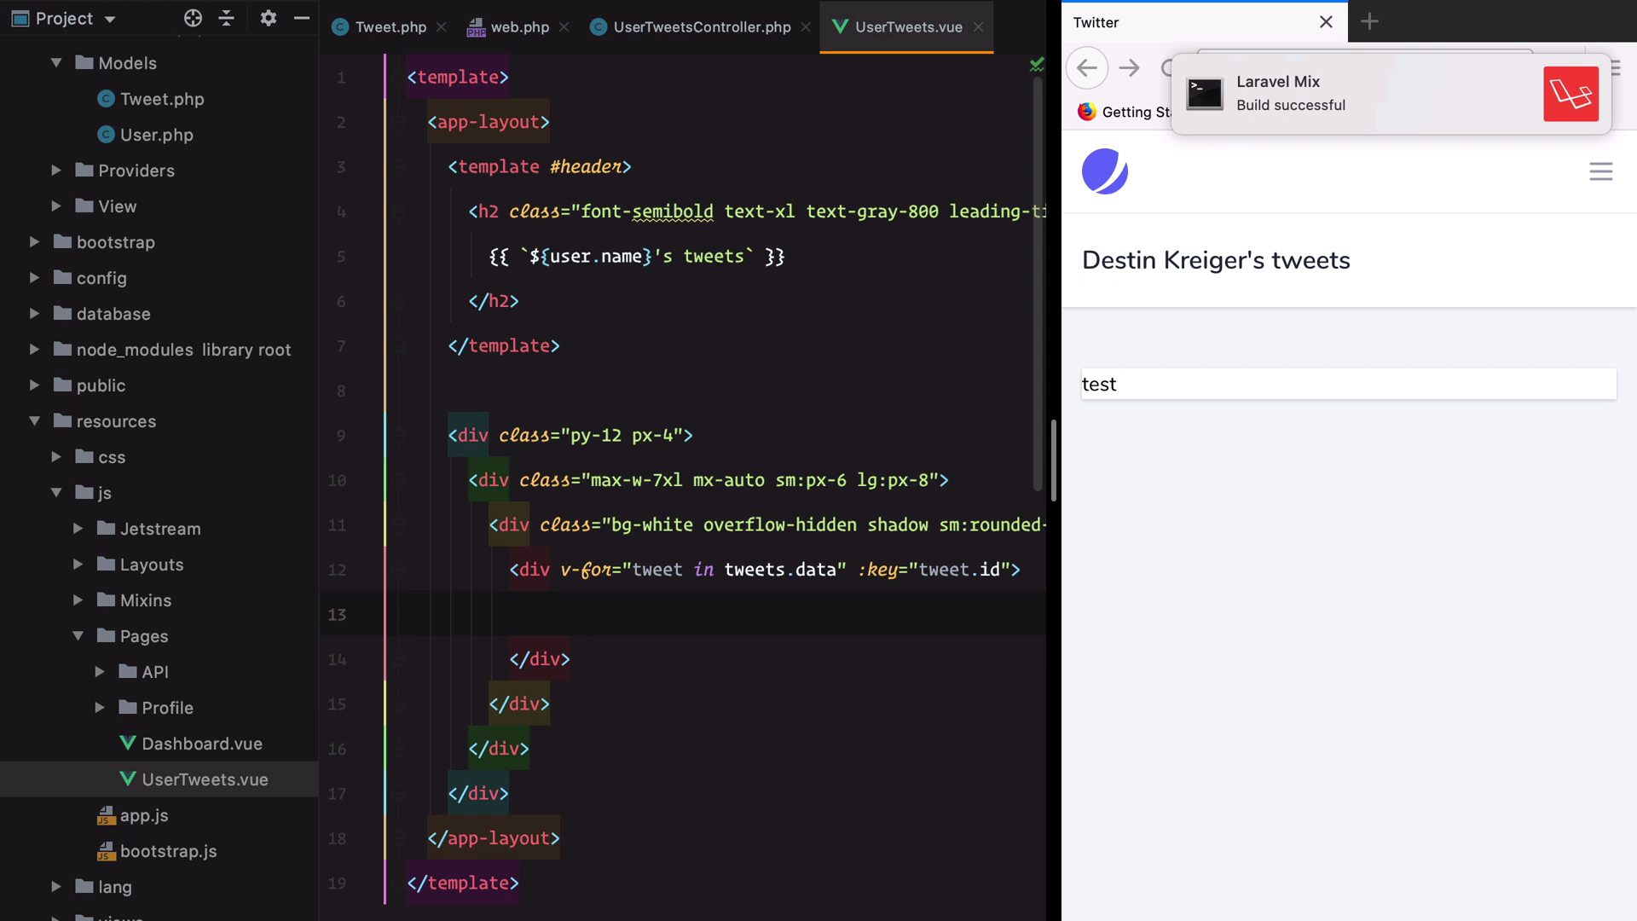
pyautogui.write('img src="" alt="">')
pyautogui.write('<div></div>')
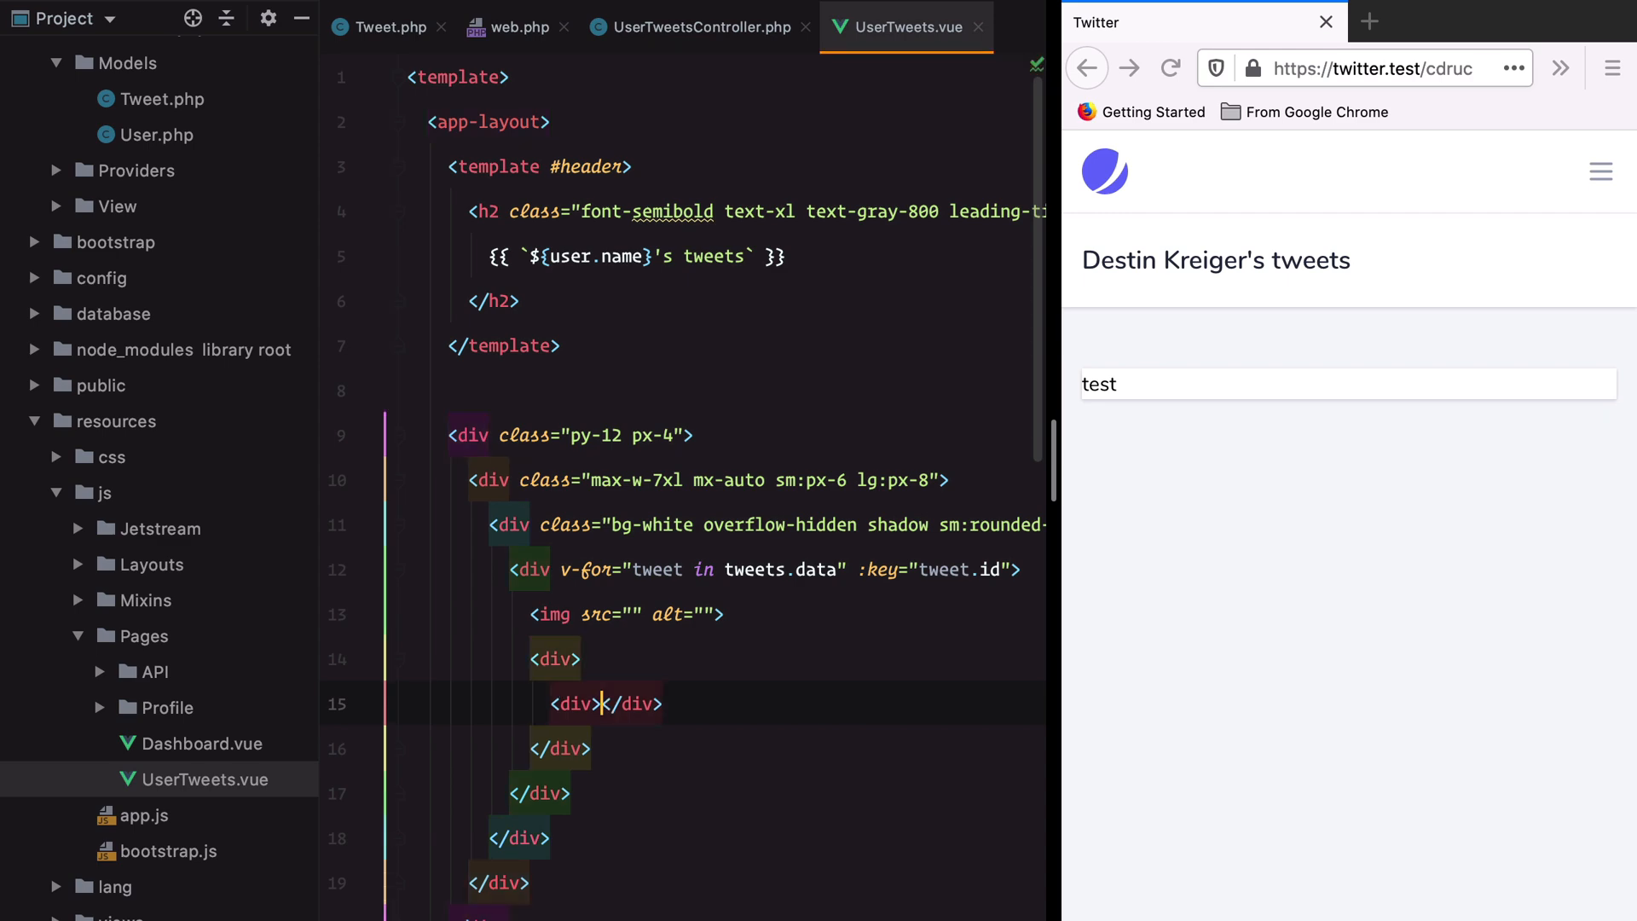
pyautogui.write('{{ }}')
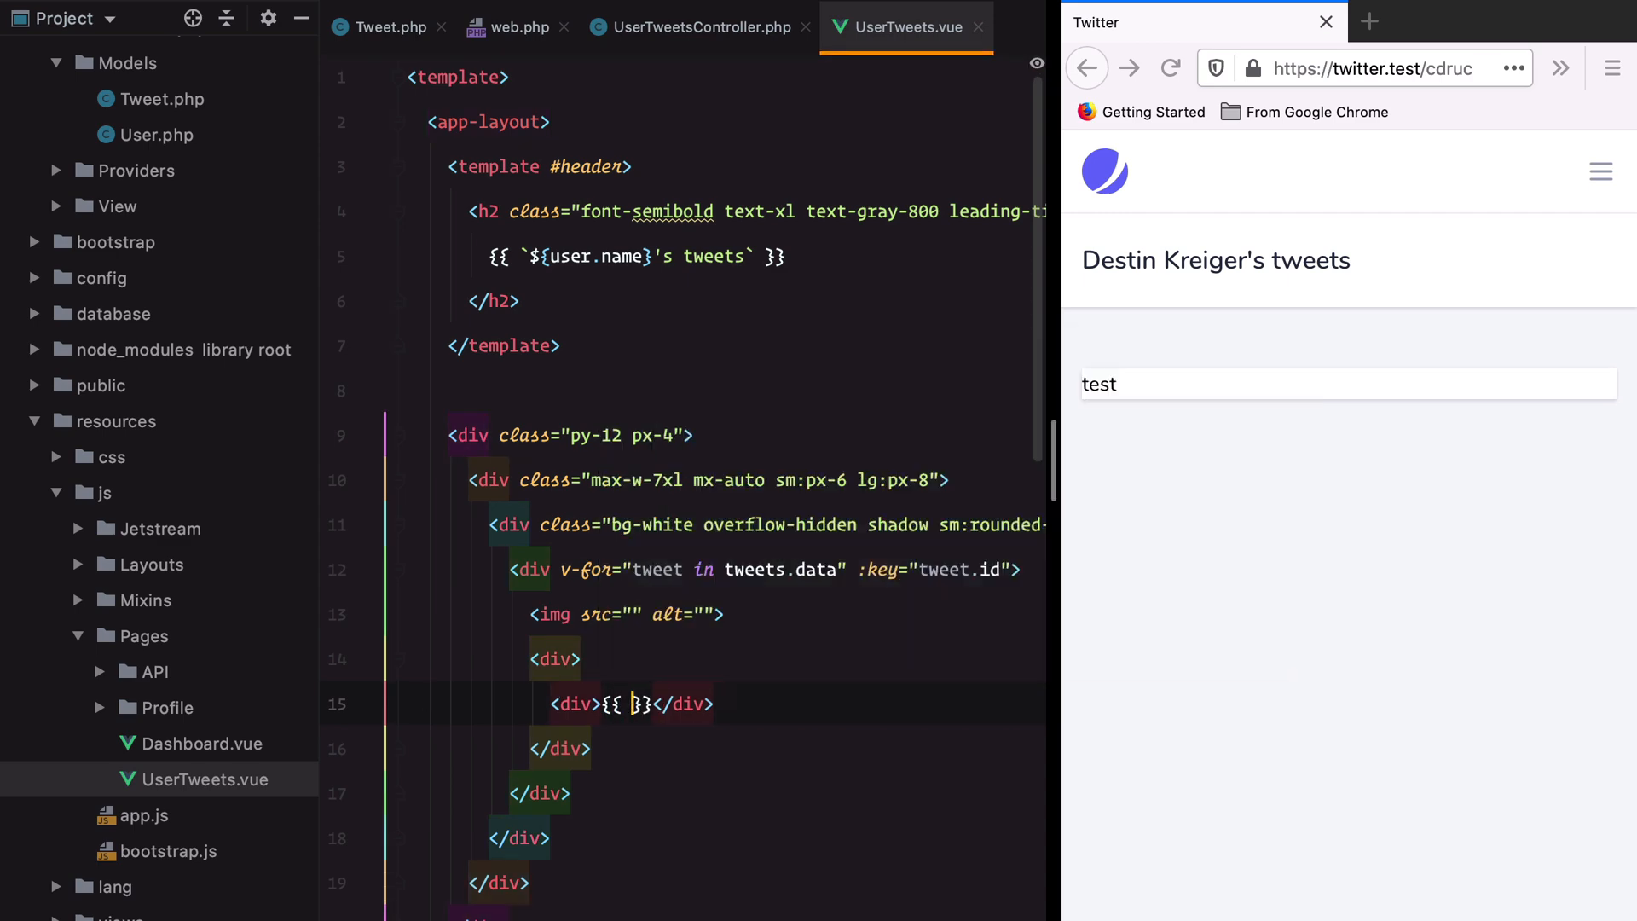
pyautogui.write('tweet.user.name }} - {{ t')
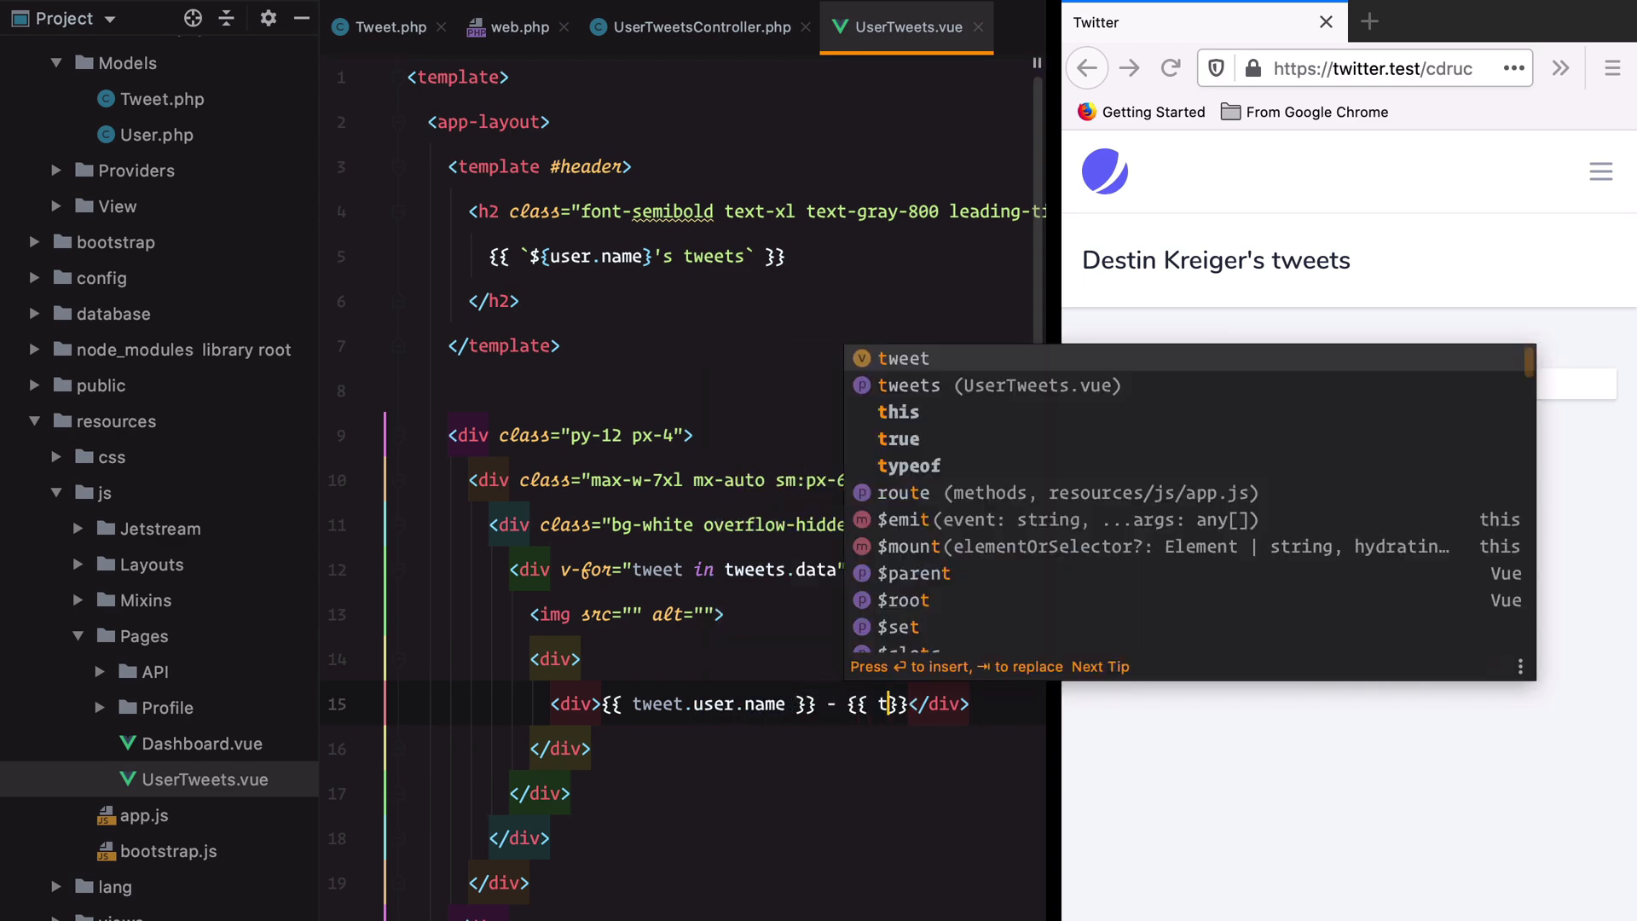
pyautogui.write('weet.user')
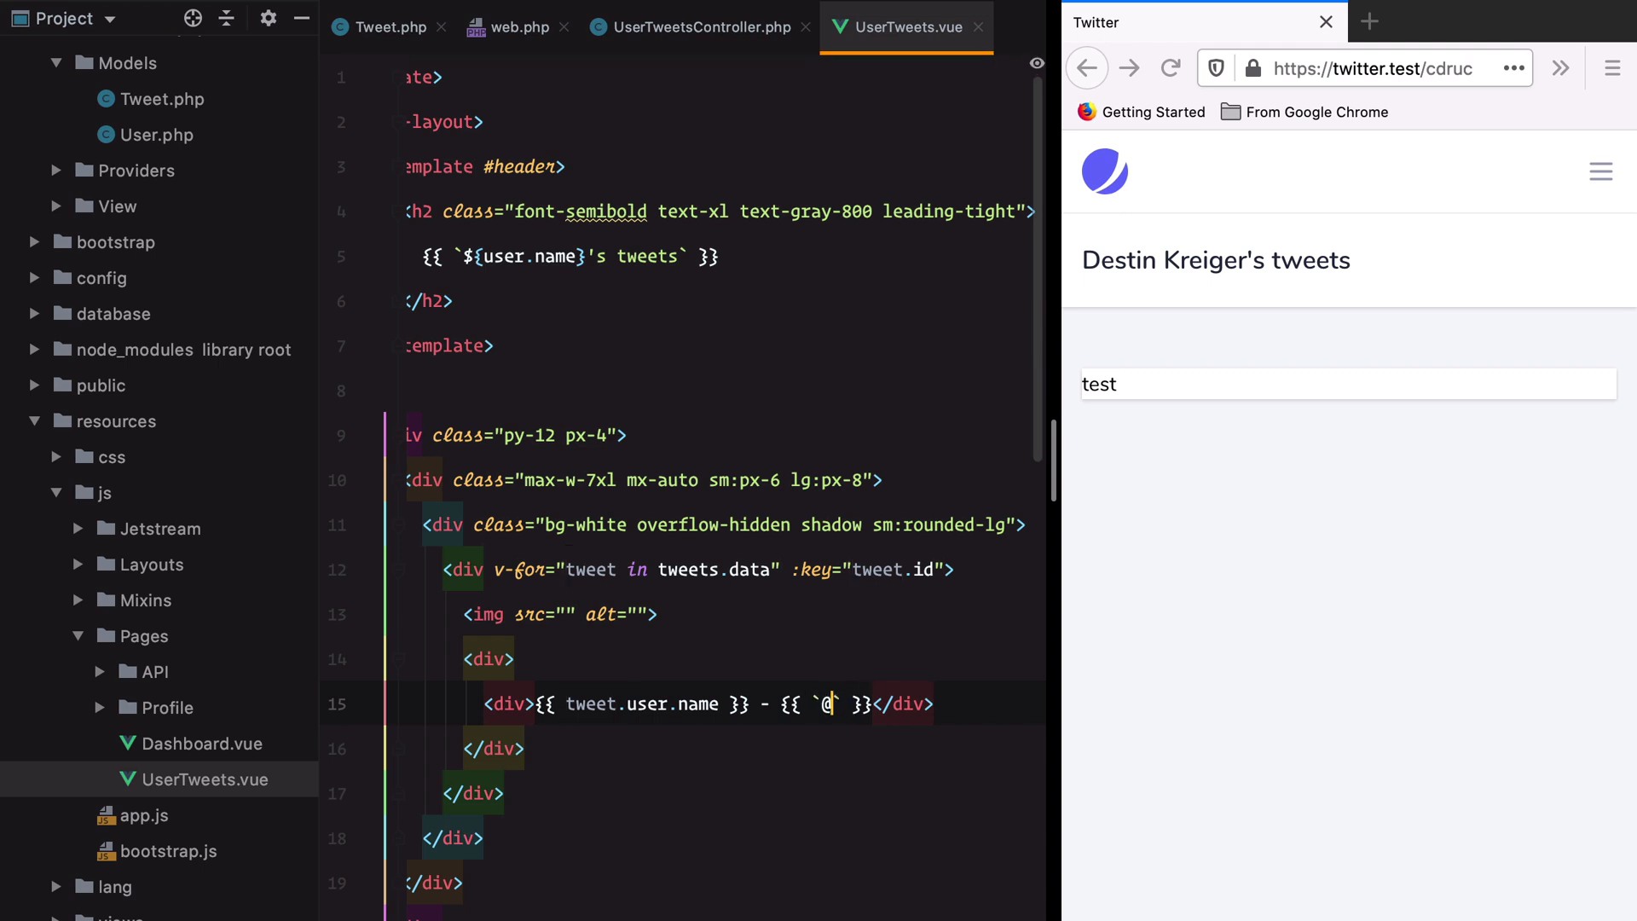
pyautogui.write('${tweet.user.username}')
pyautogui.write('d')
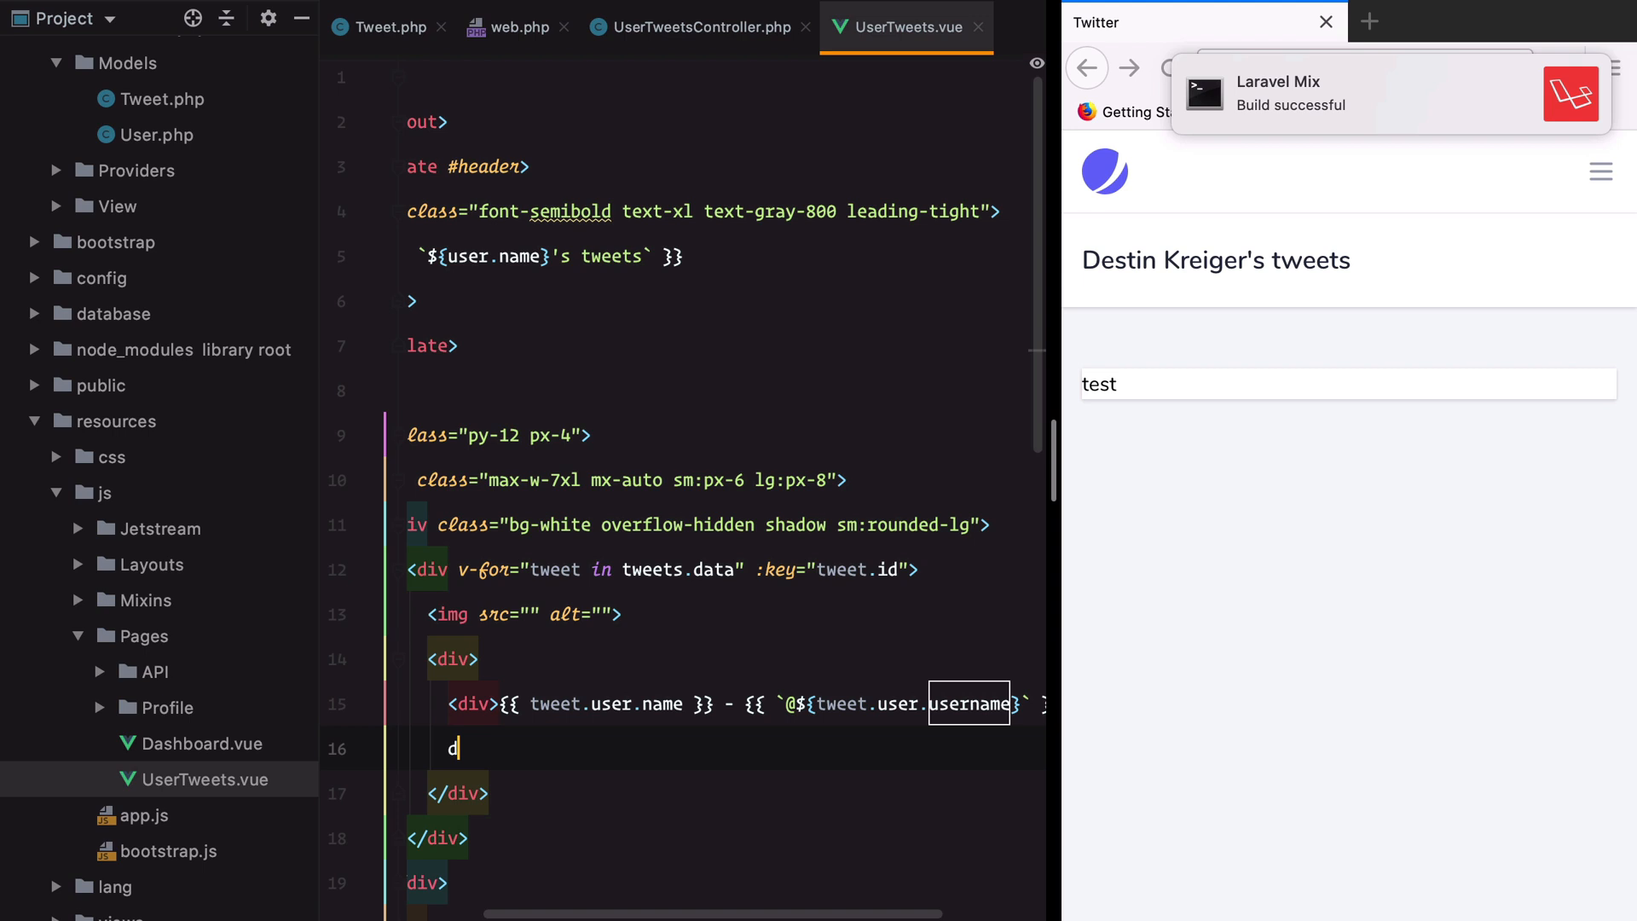
pyautogui.write('iv>{{ tweet.content }}</div>')
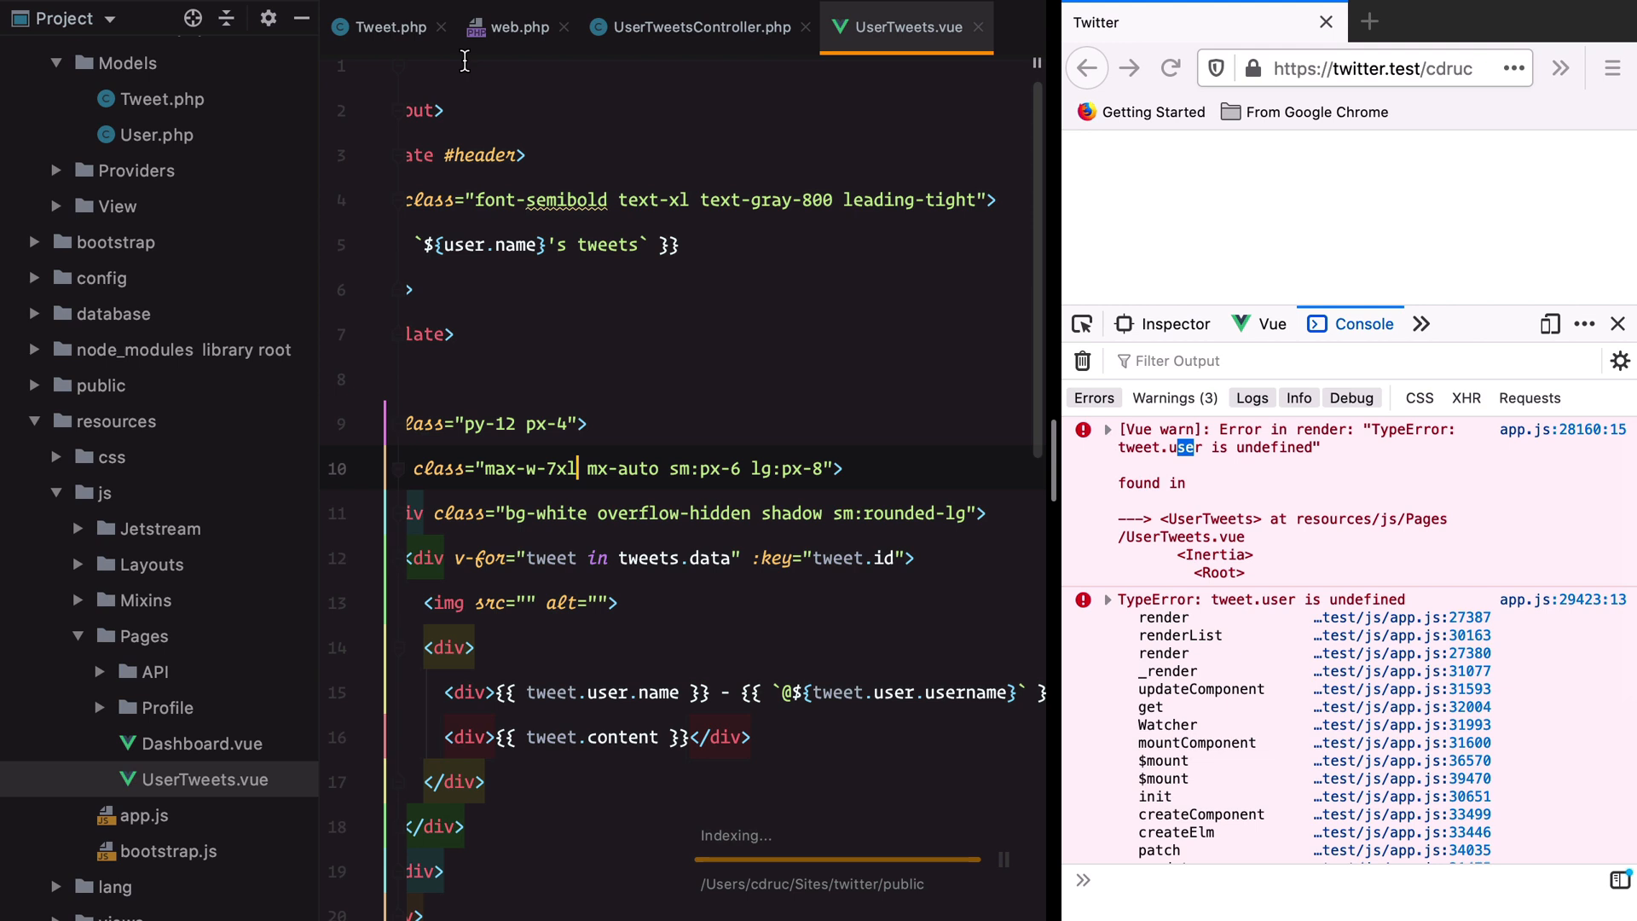
# - Change load('user') to with('user') in UserTweetsController, reload /cdruc, and return to UserTweets.vue
pyautogui.click(698, 27)
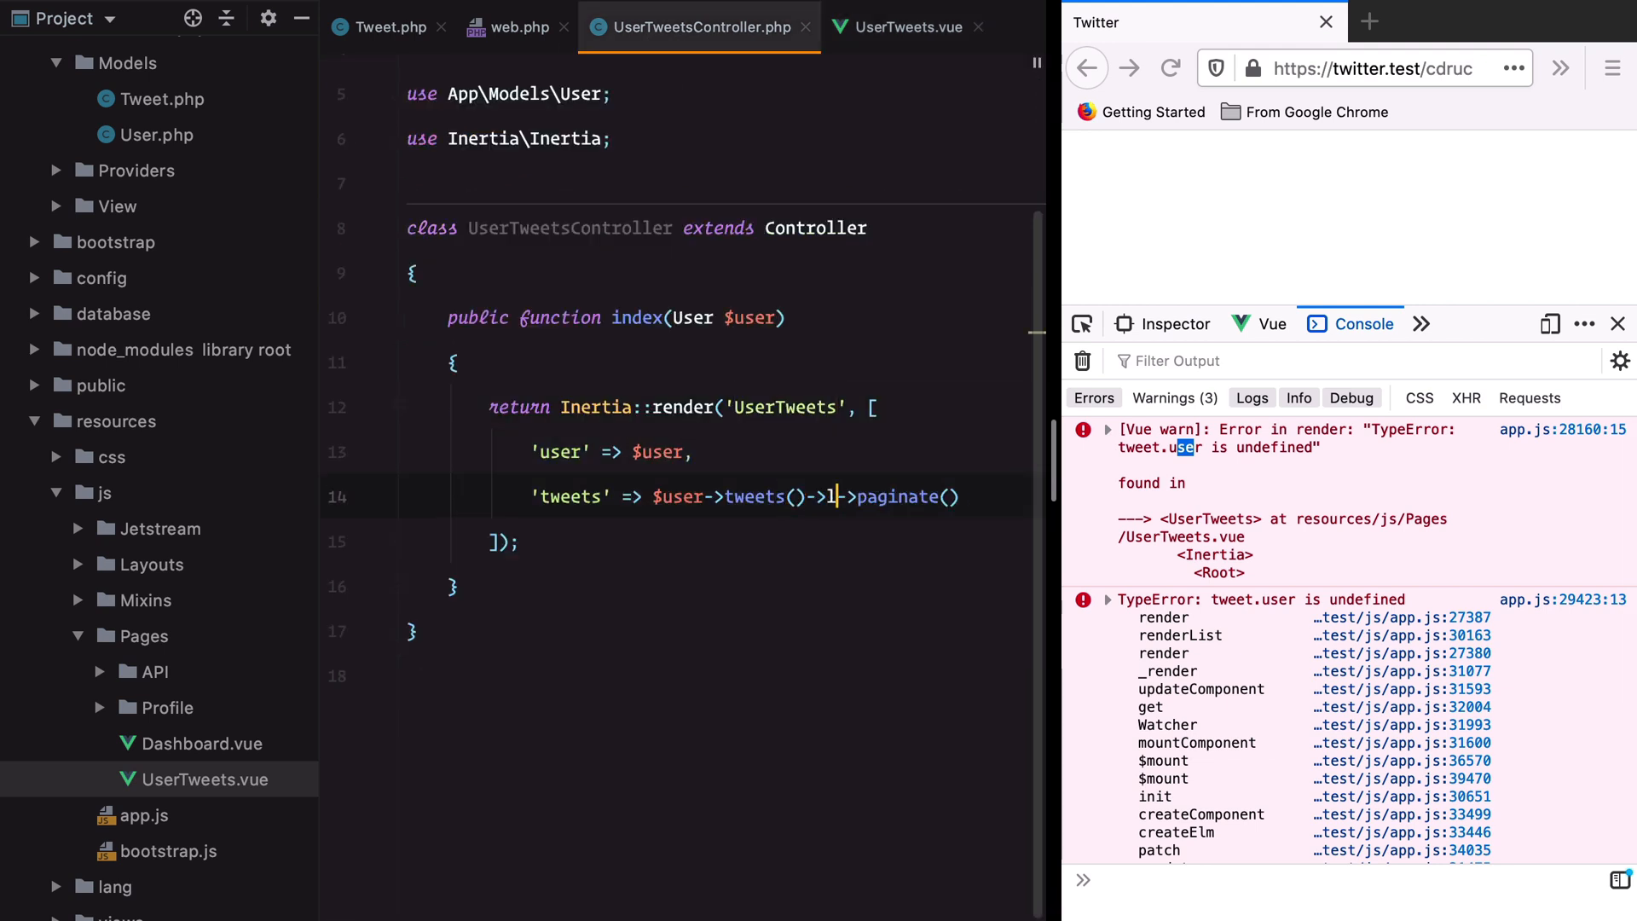
pyautogui.write("load('u'")
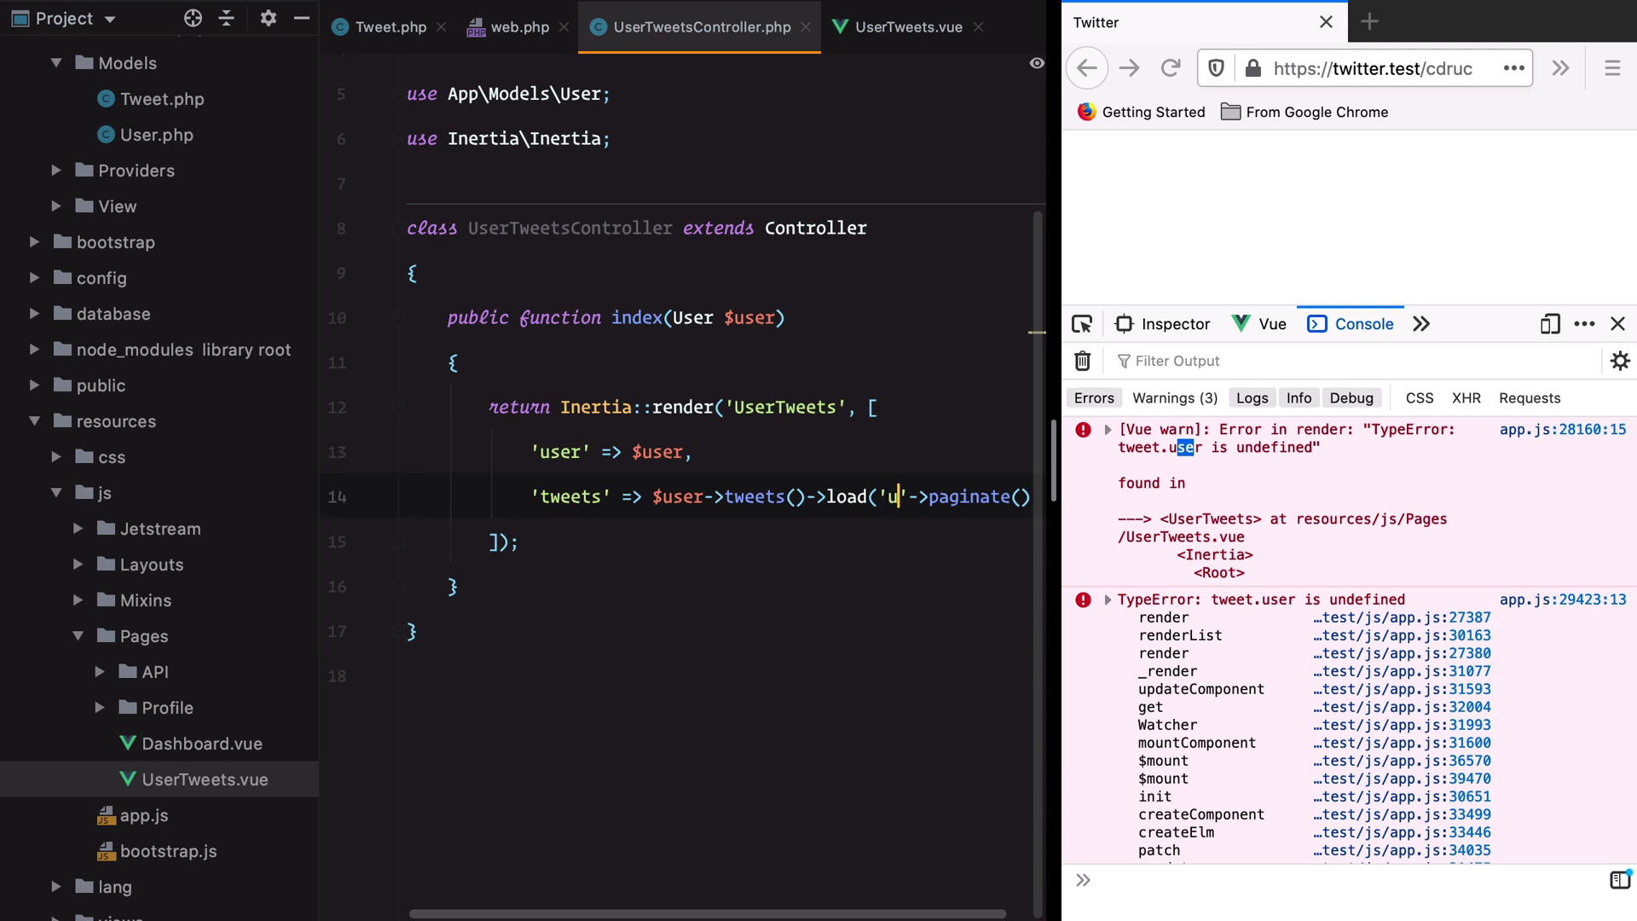
pyautogui.click(1171, 68)
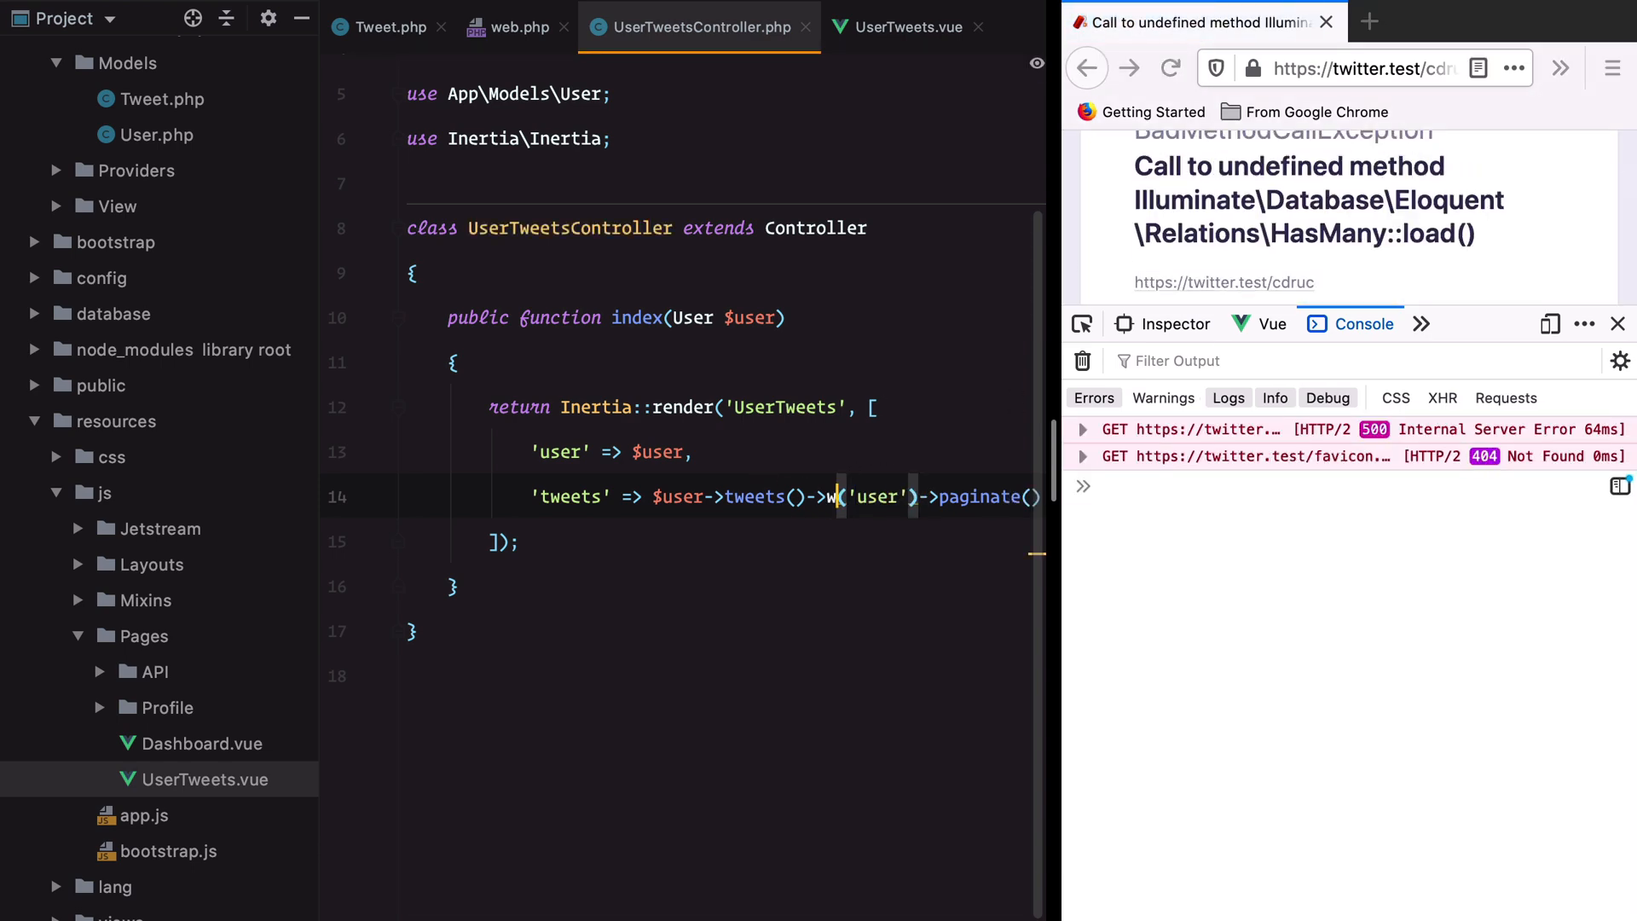
pyautogui.write('ith')
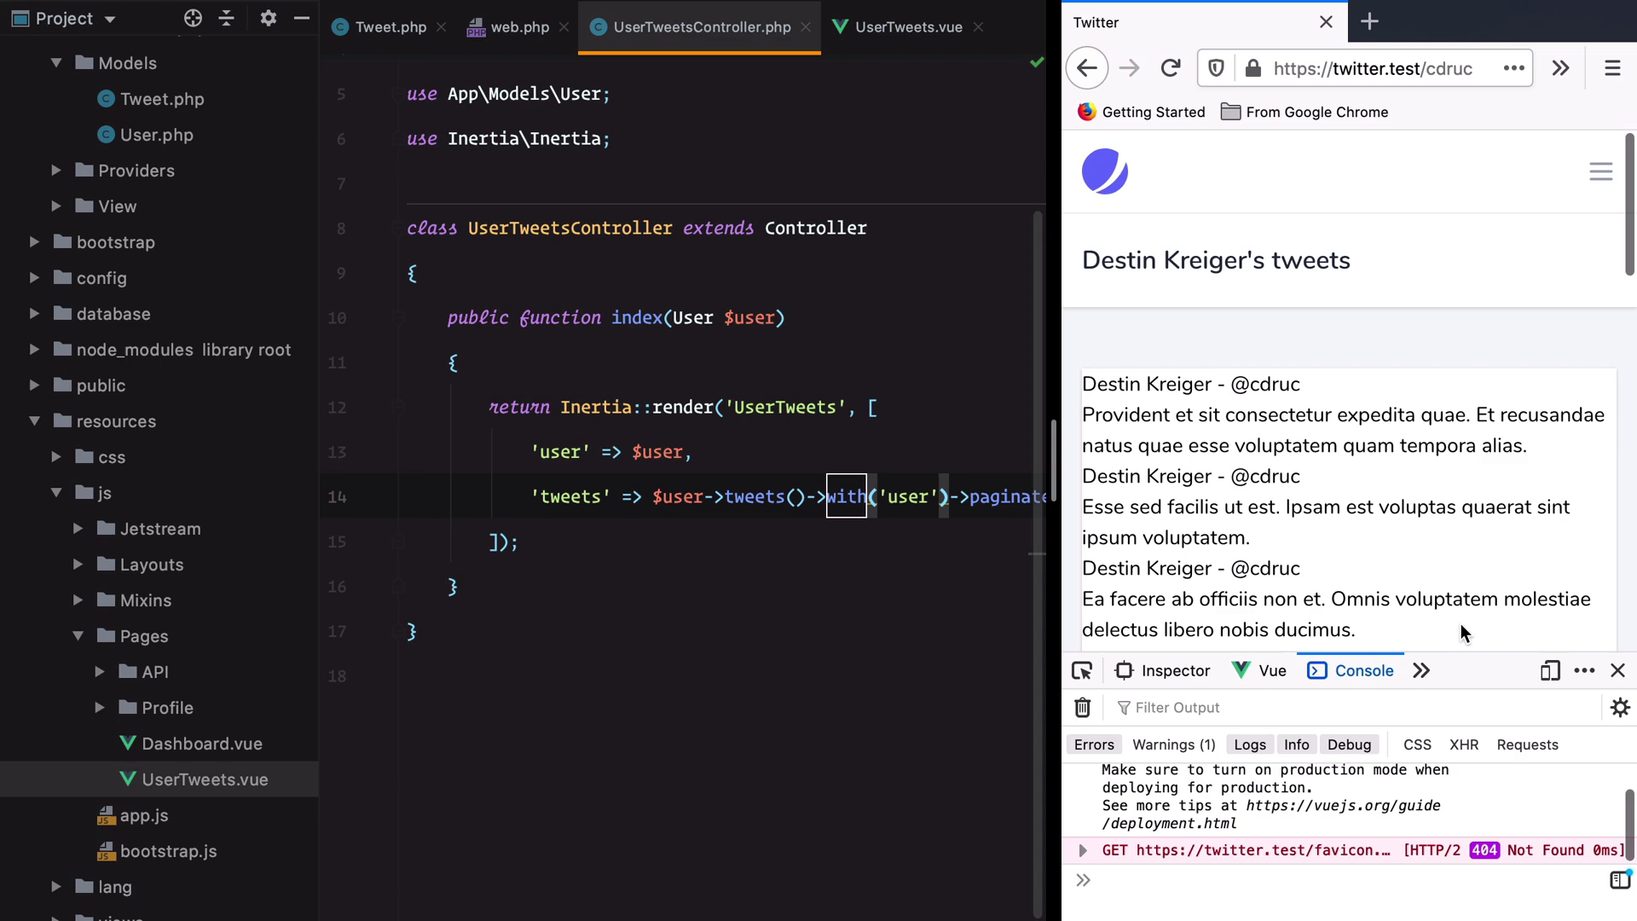
pyautogui.click(907, 27)
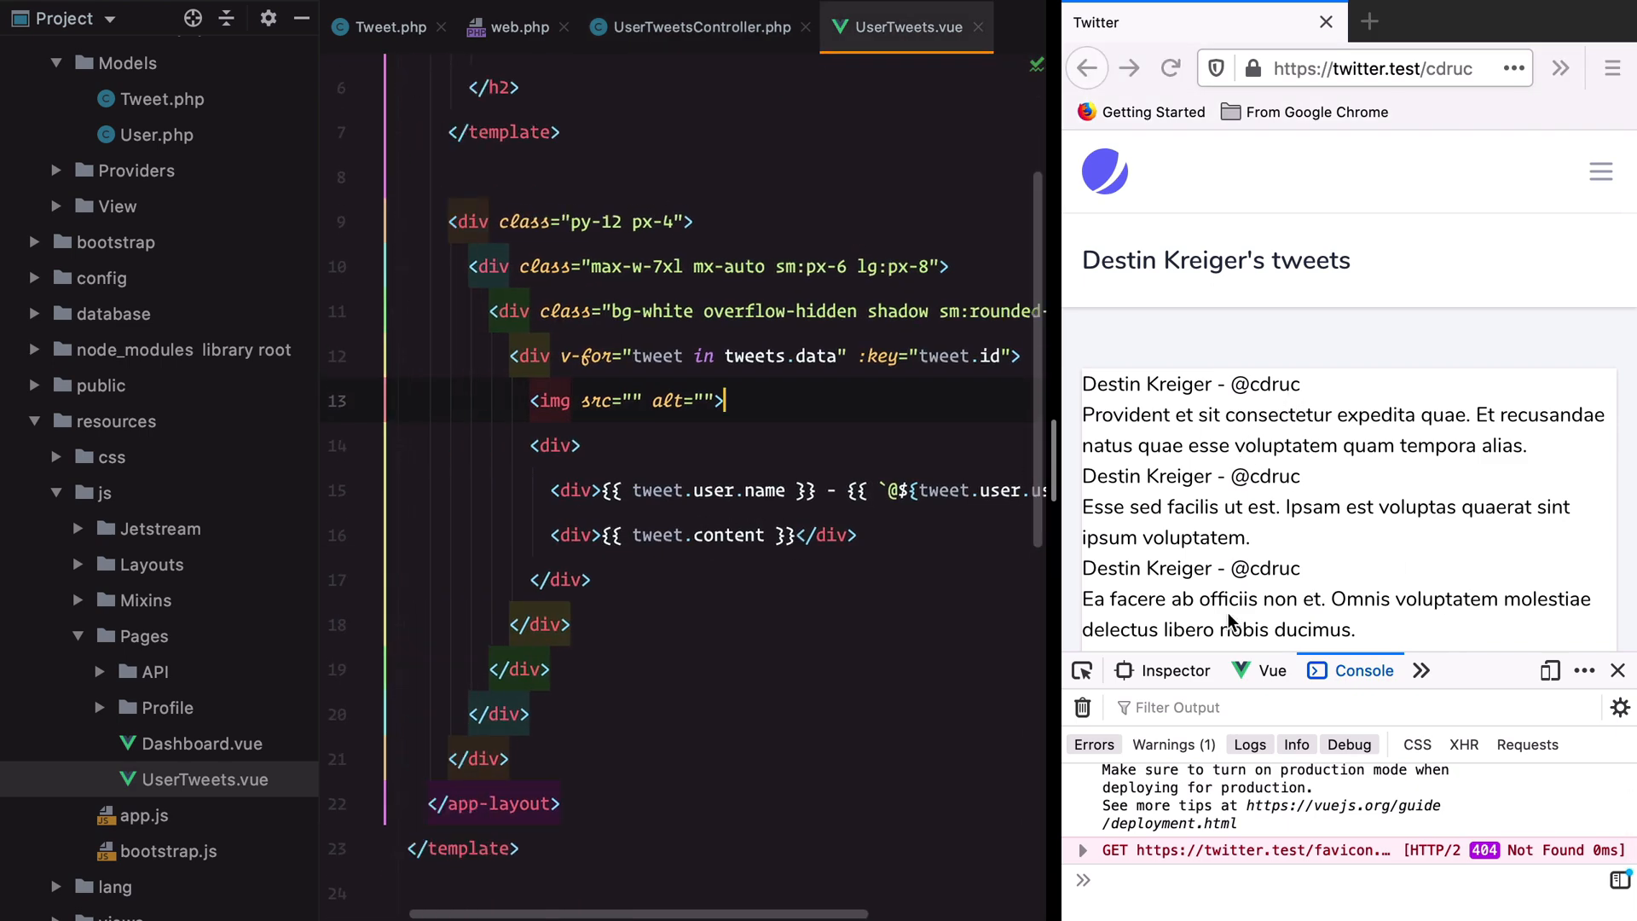
# - Switch Firefox devtools to the Vue tab and select the Inertia component to view its props
pyautogui.click(1261, 670)
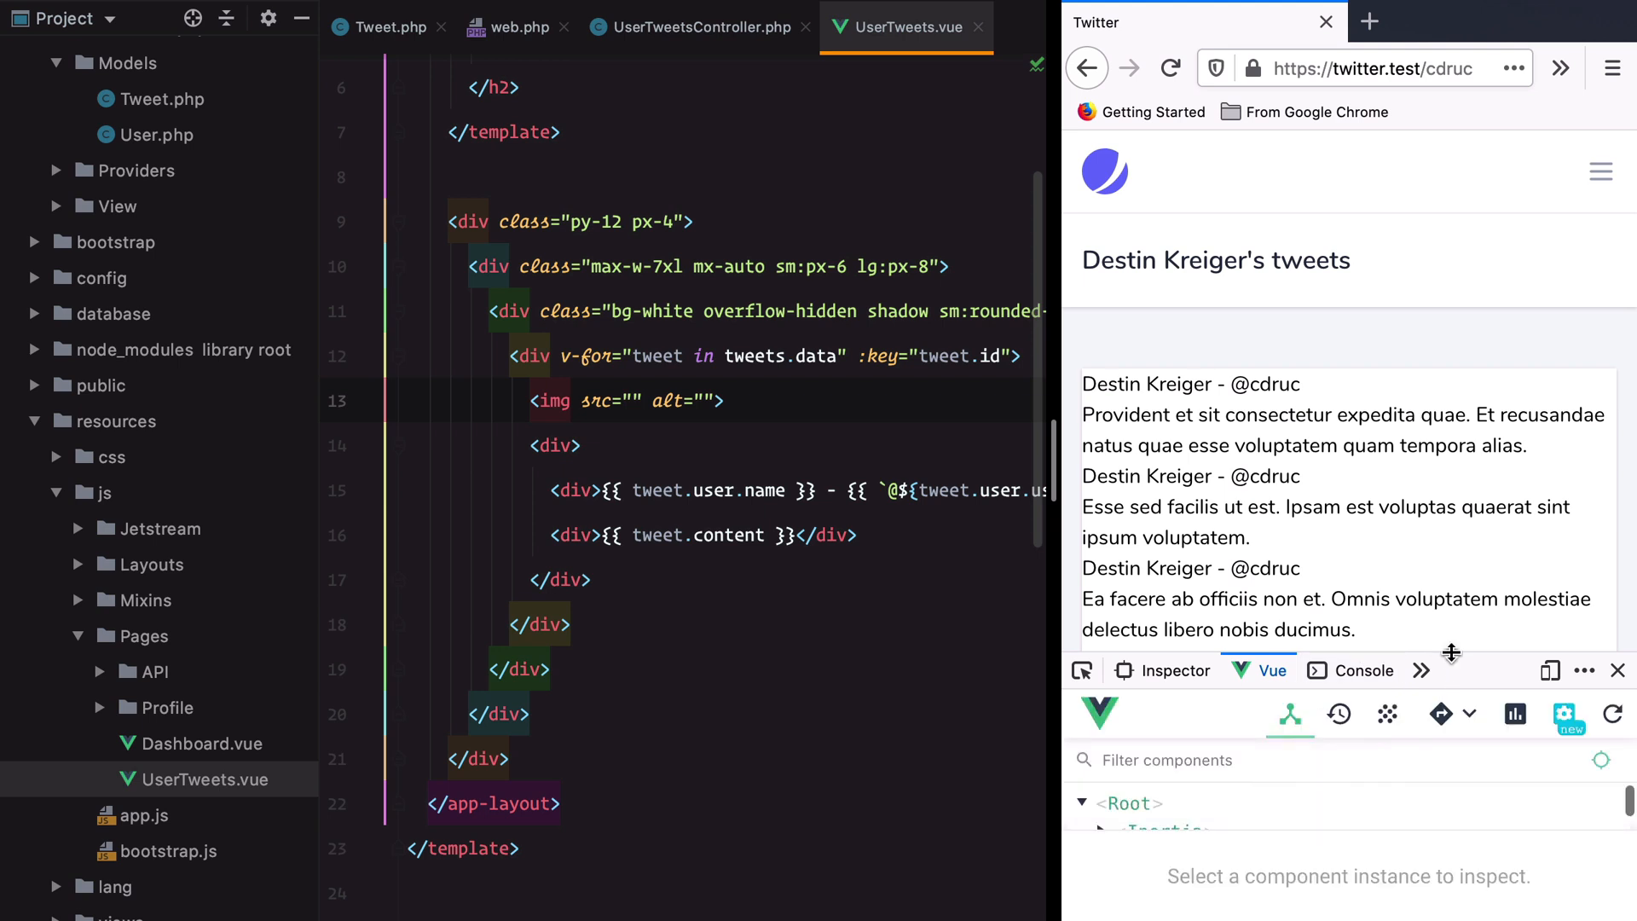
pyautogui.click(1159, 637)
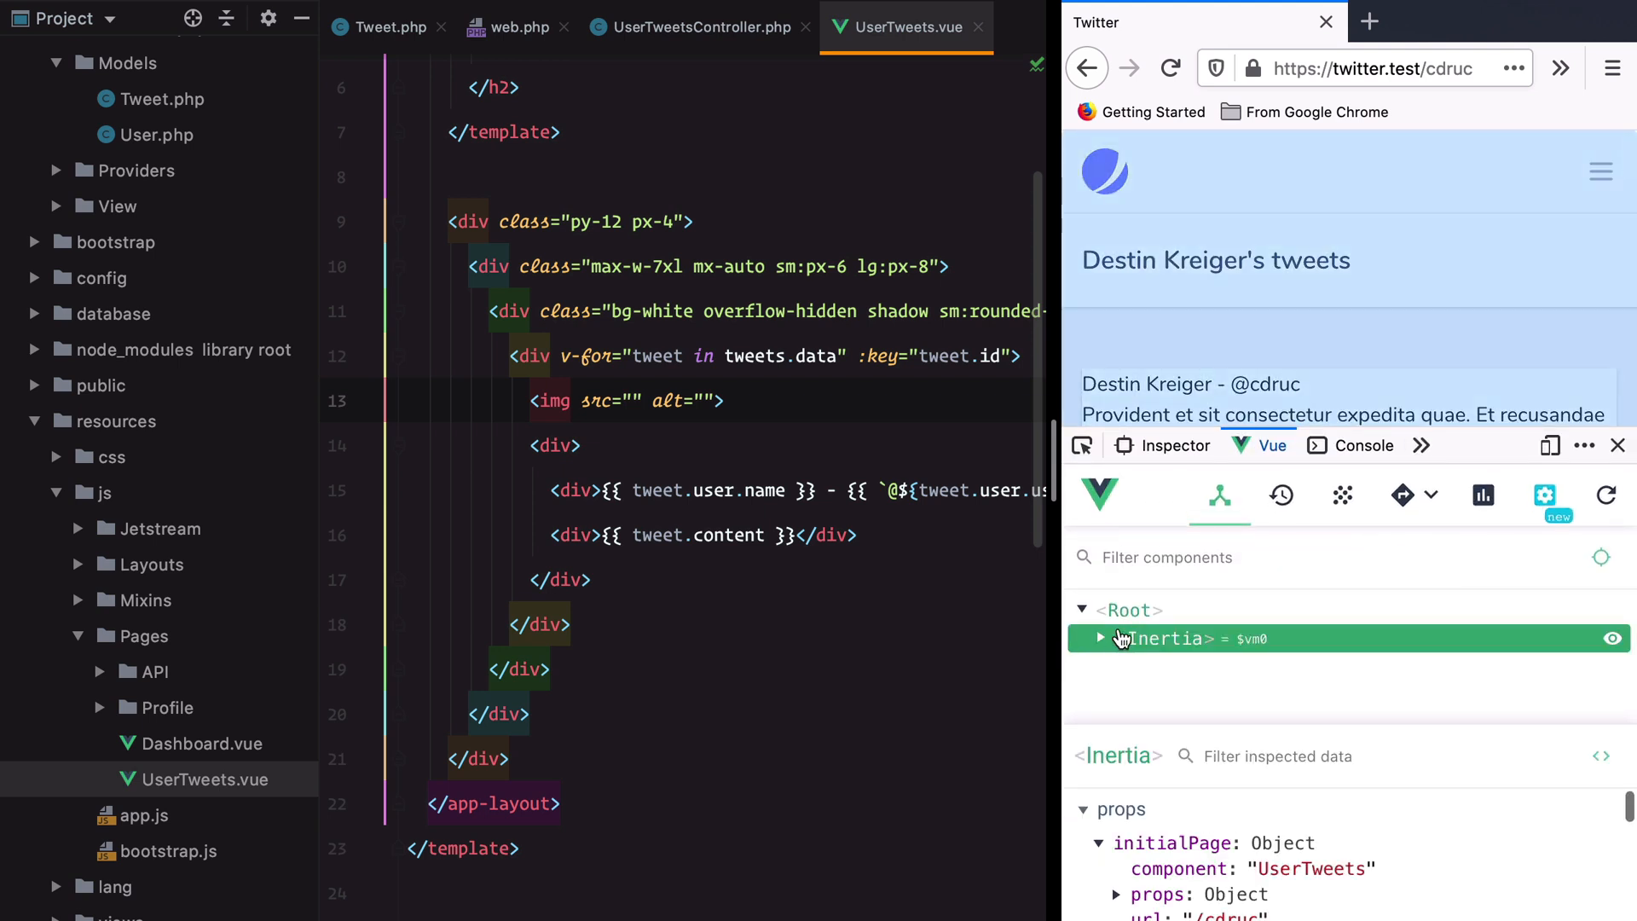
pyautogui.click(1099, 638)
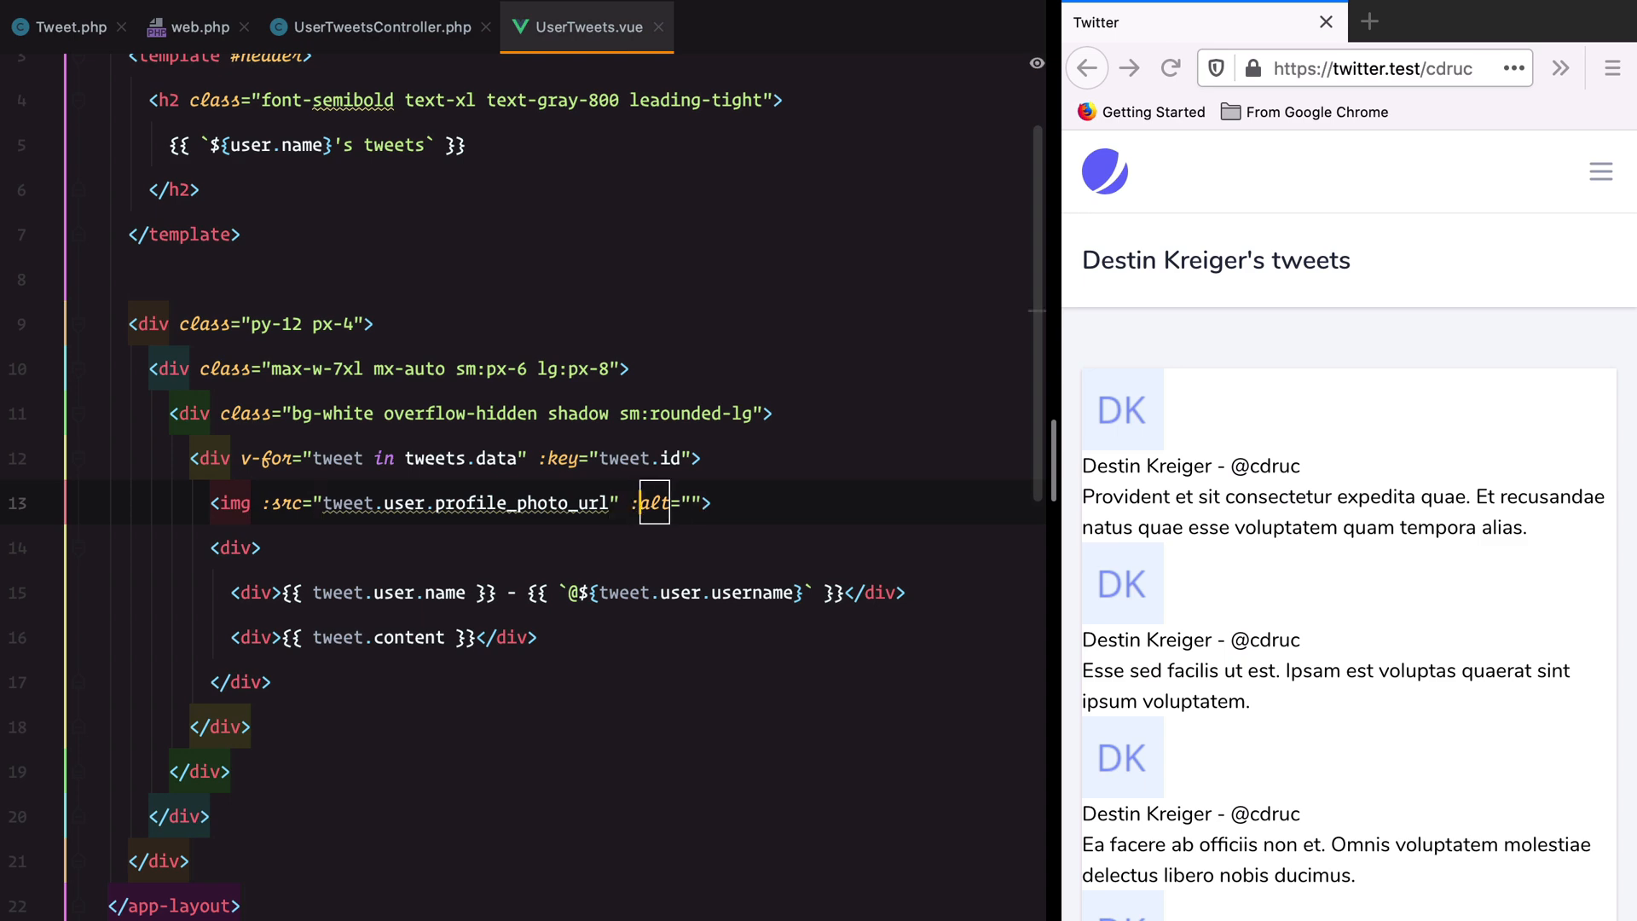
# - Bind :src and :alt on the tweet image and style it w-12 h-12 rounded-full flex-shrink-0
pyautogui.write('tweet.user.name')
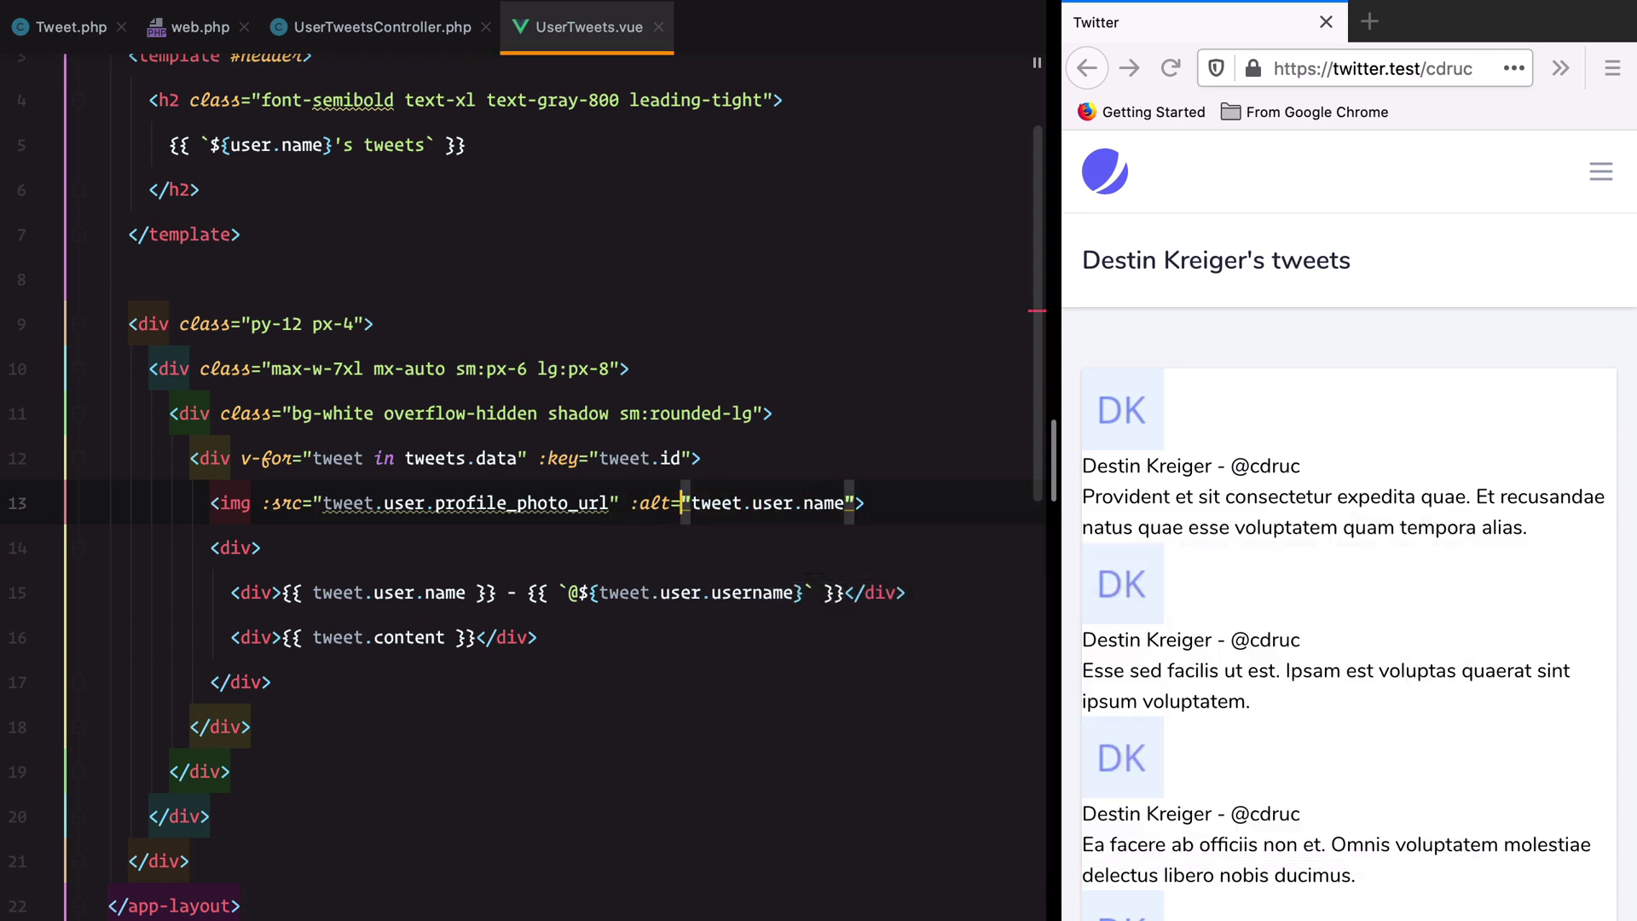
pyautogui.write('class="w-1')
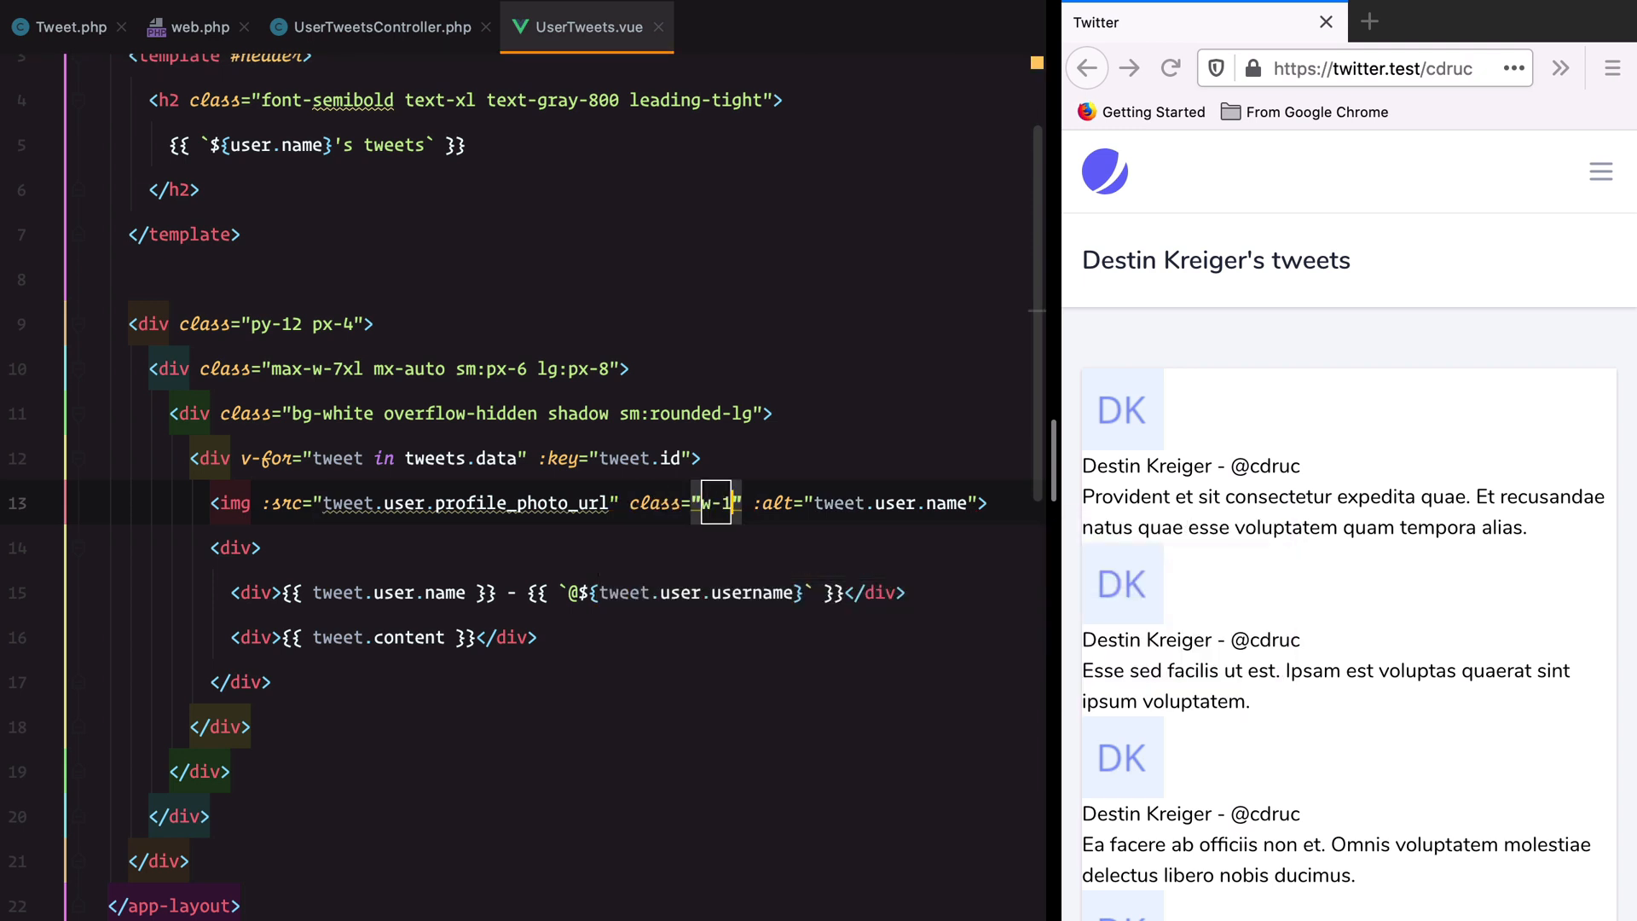
pyautogui.write('2 h')
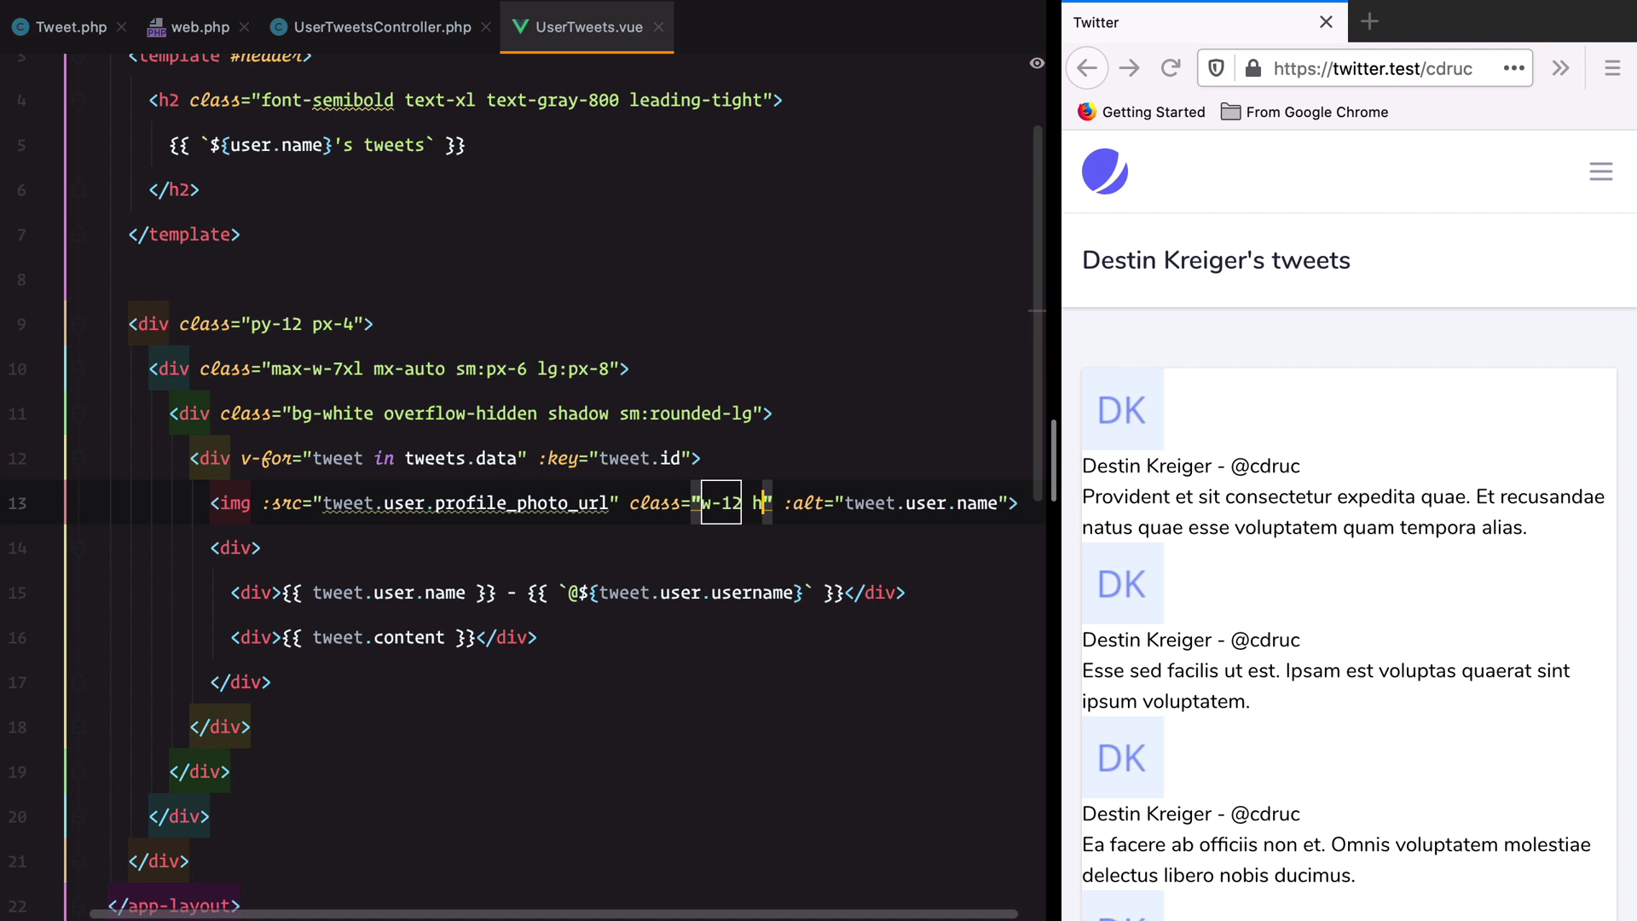
pyautogui.write('-12 roud')
pyautogui.click(237, 547)
pyautogui.write(' class="mar')
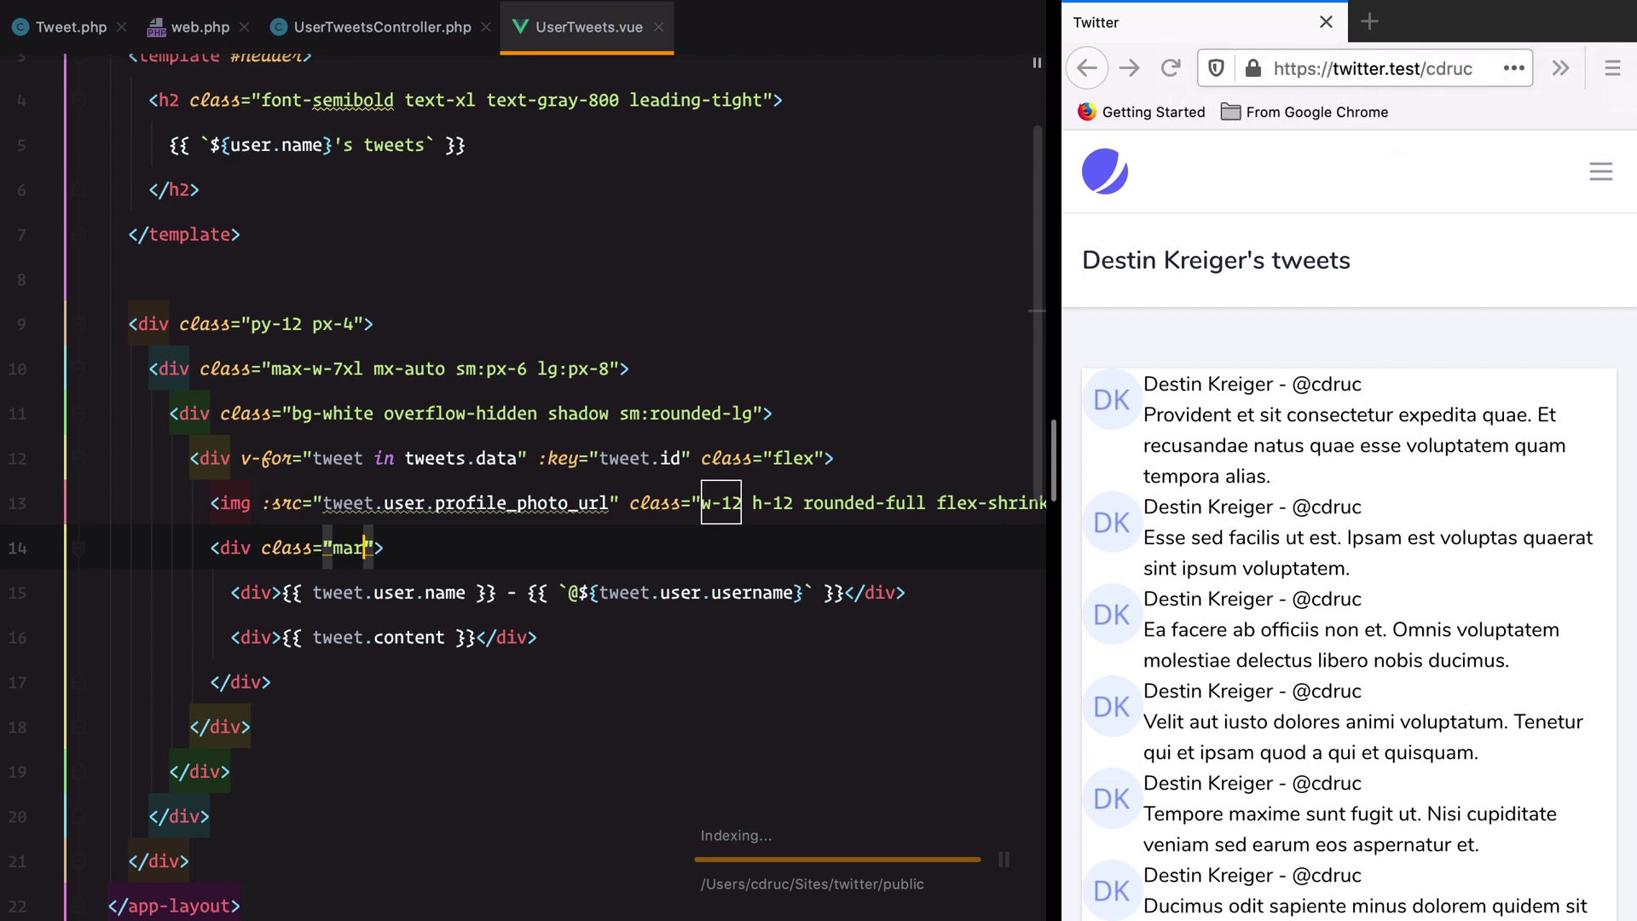
# - Add ml-4 to the text div and flex p-4 border-b to the tweet row
pyautogui.write('ml-4')
pyautogui.click(513, 458)
pyautogui.write(' p-4')
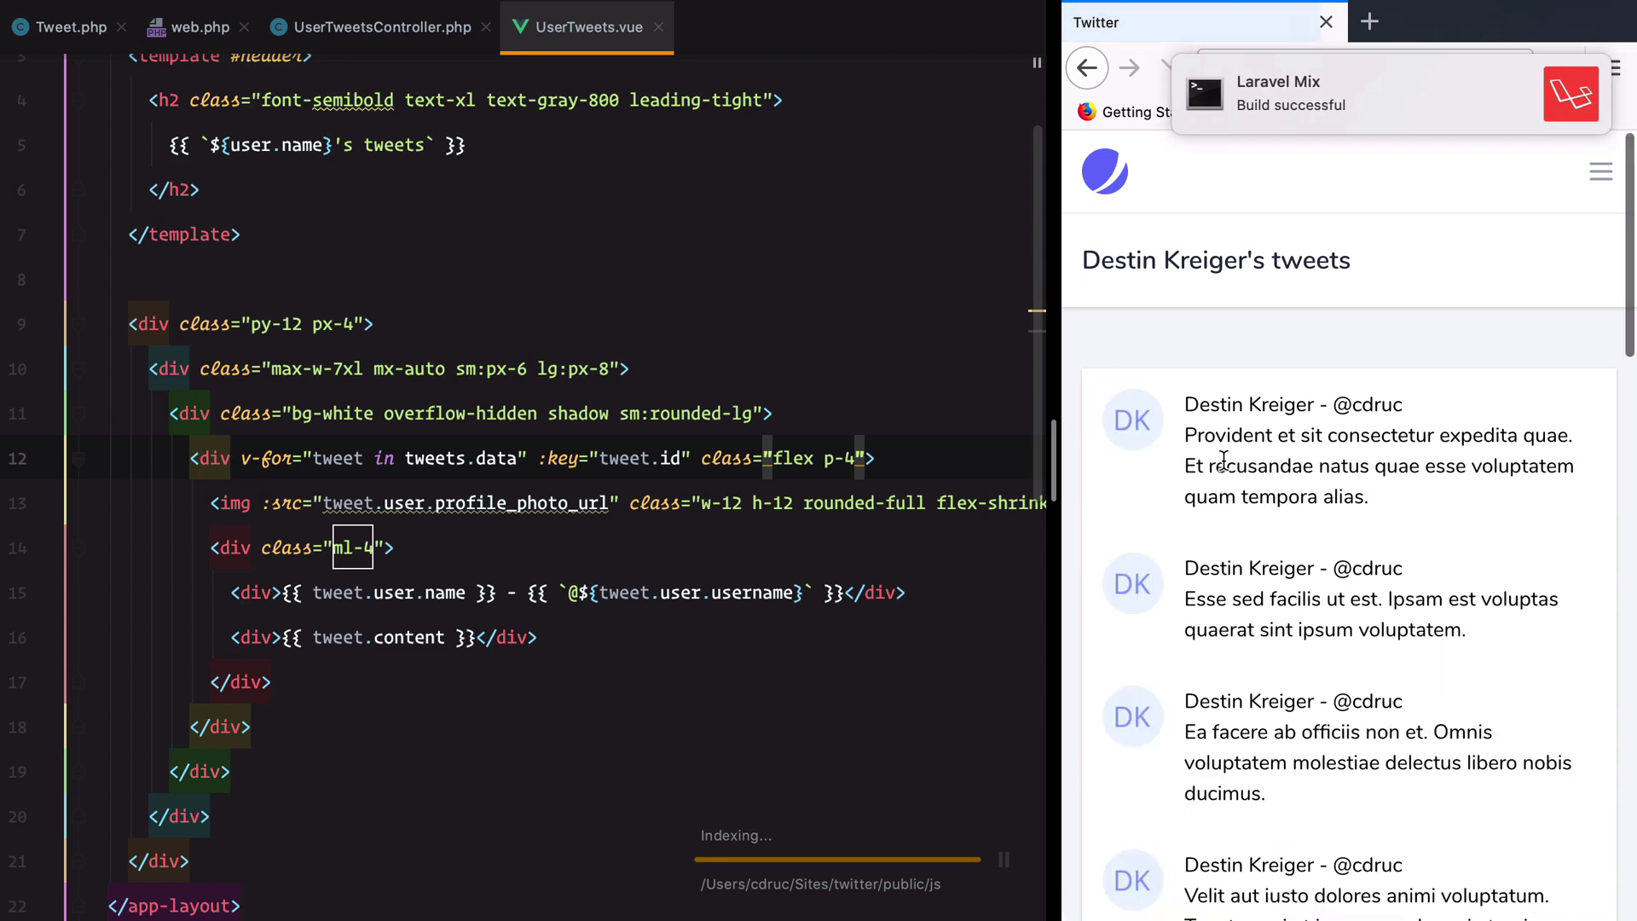
pyautogui.write('bor=')
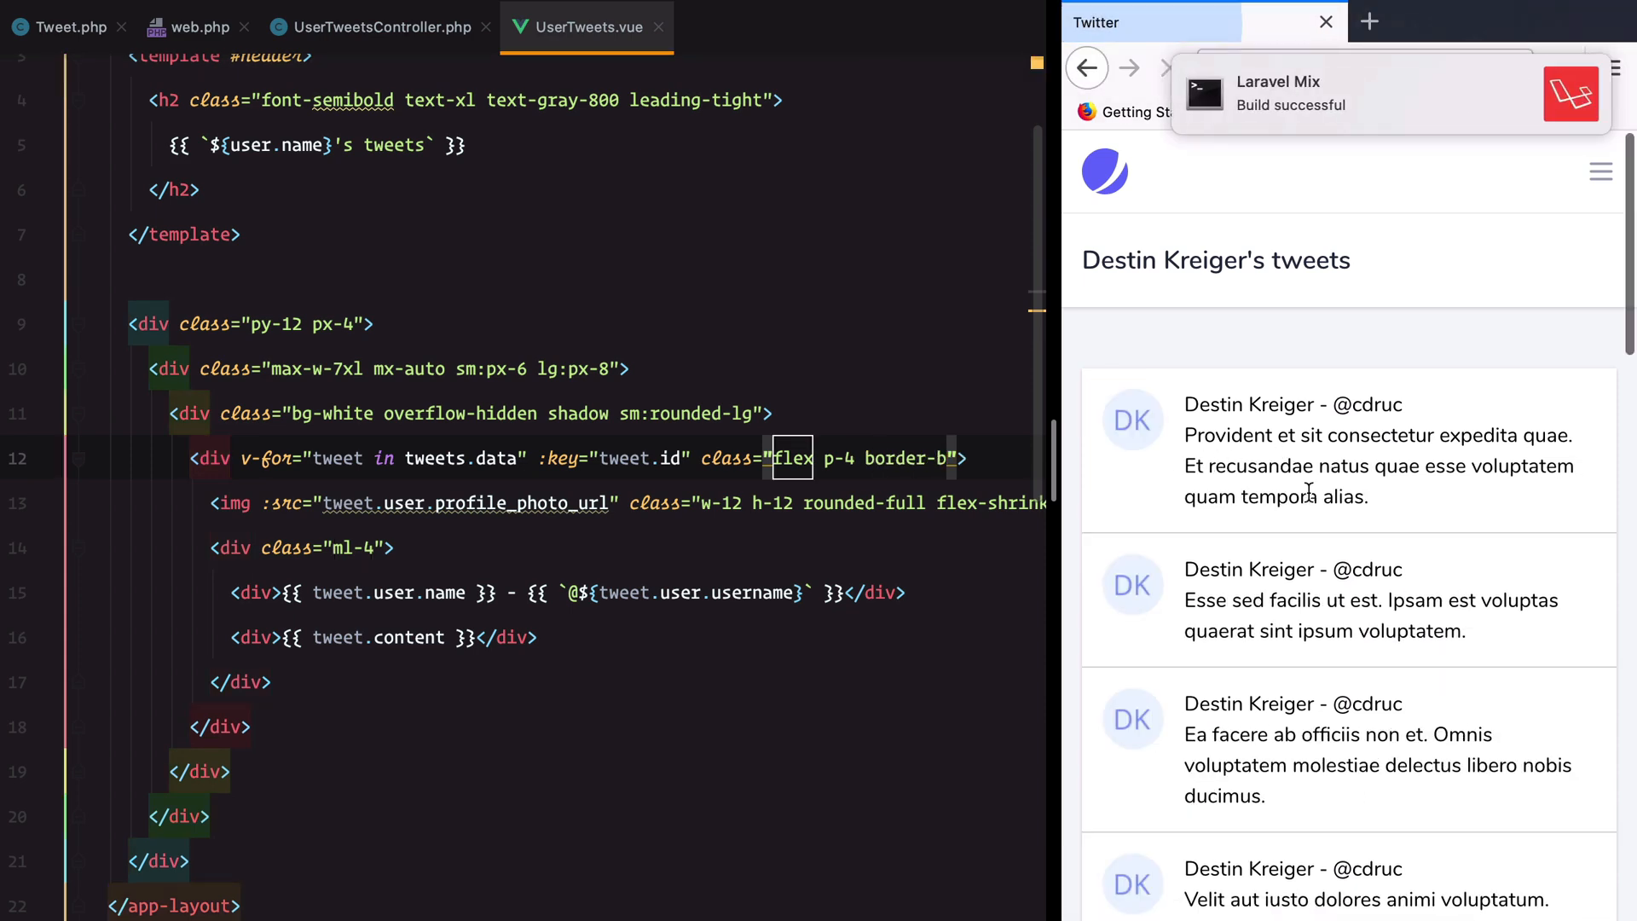
pyautogui.scroll(-3)
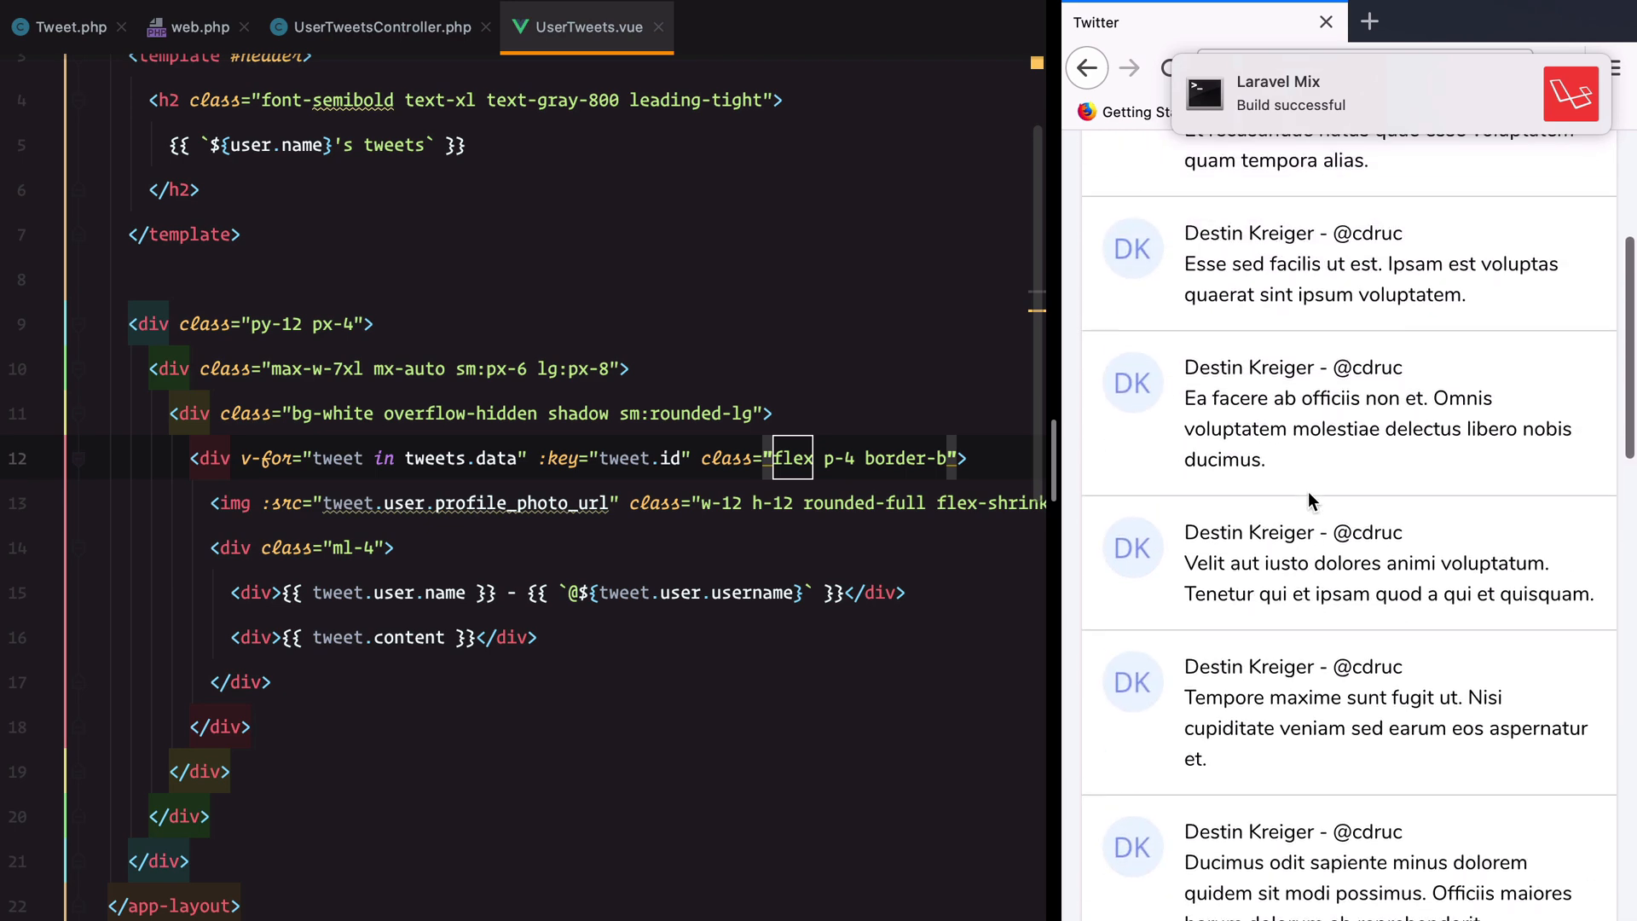
pyautogui.click(1171, 68)
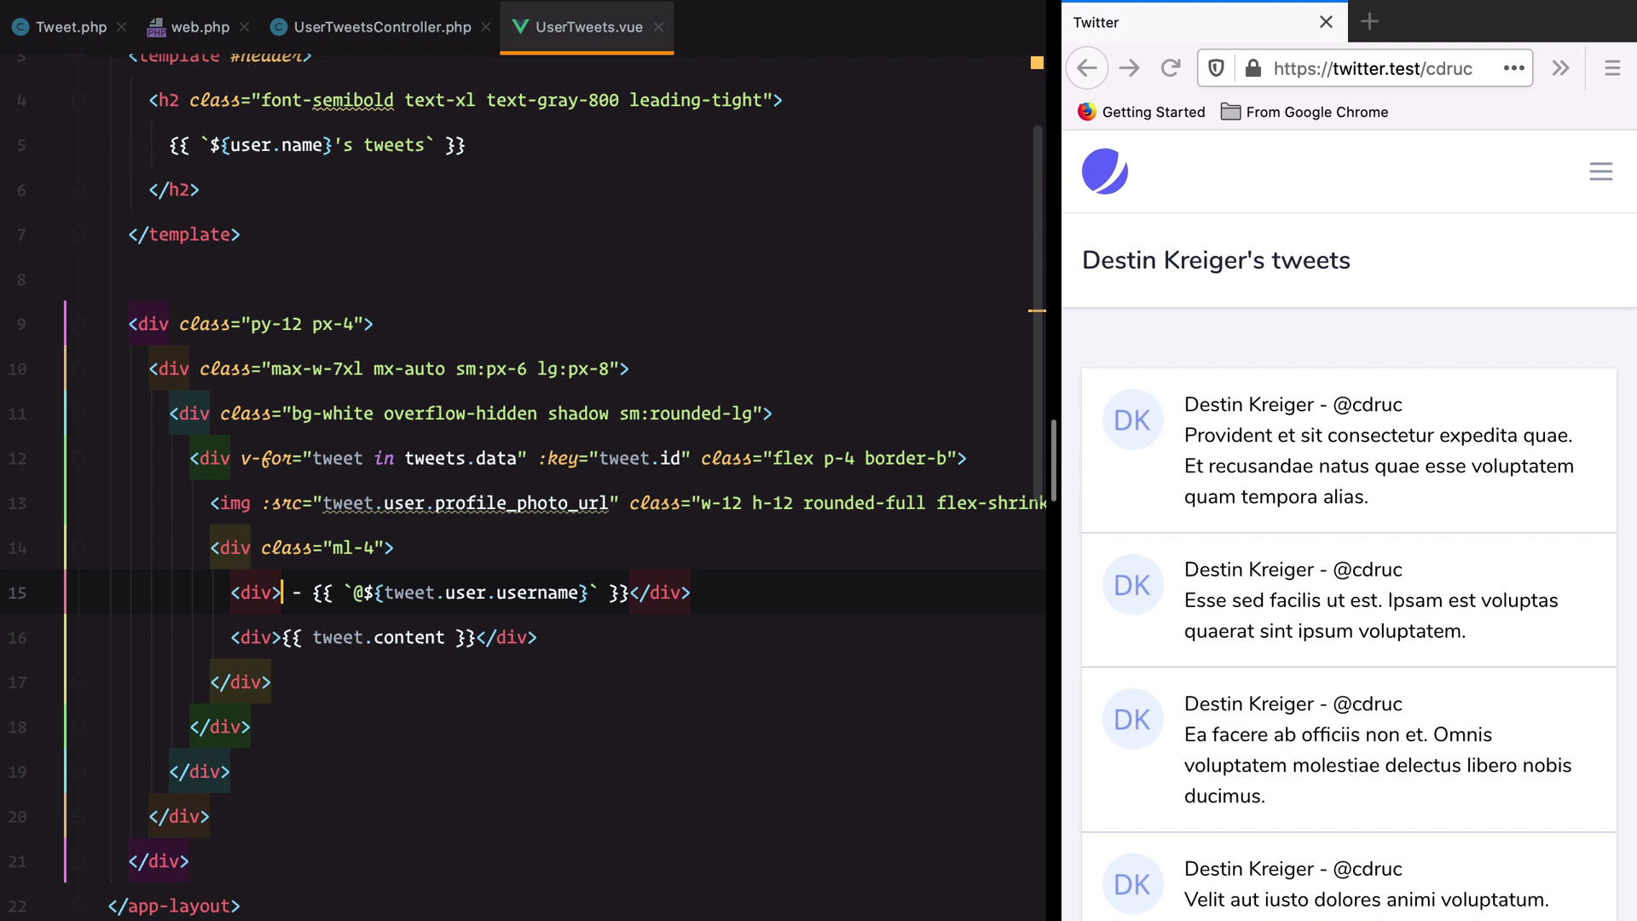
# - Wrap tweet.user.name in an <a :href> profile link with class font-bold
pyautogui.write('<span>{{ tweet.user.name }}</span>')
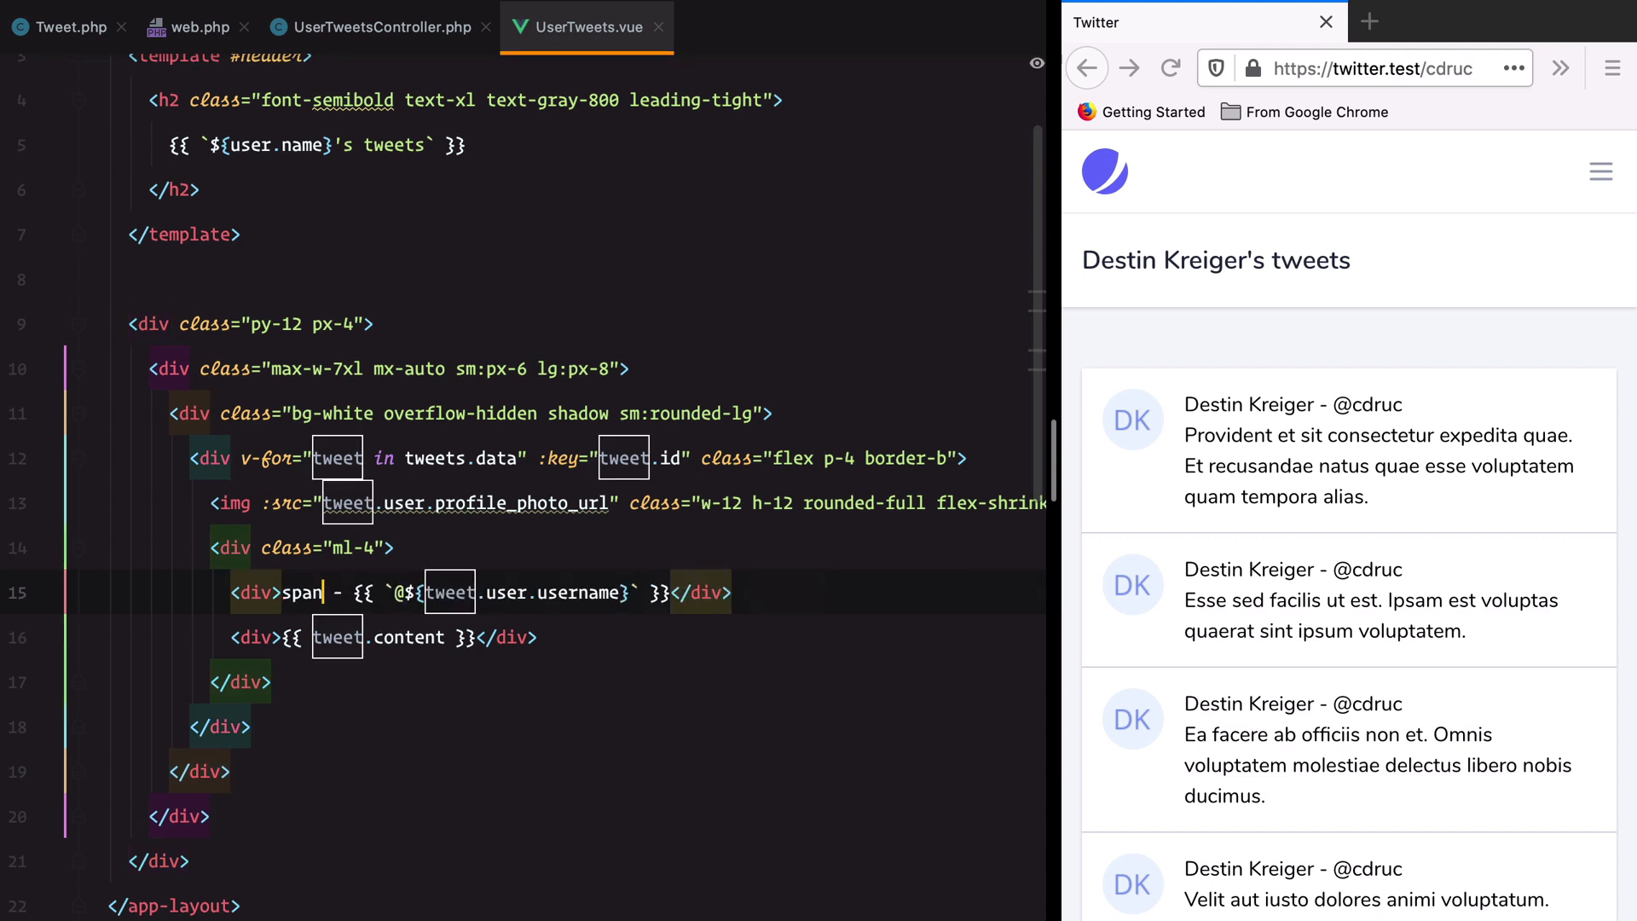
pyautogui.write('<a href=""></a>')
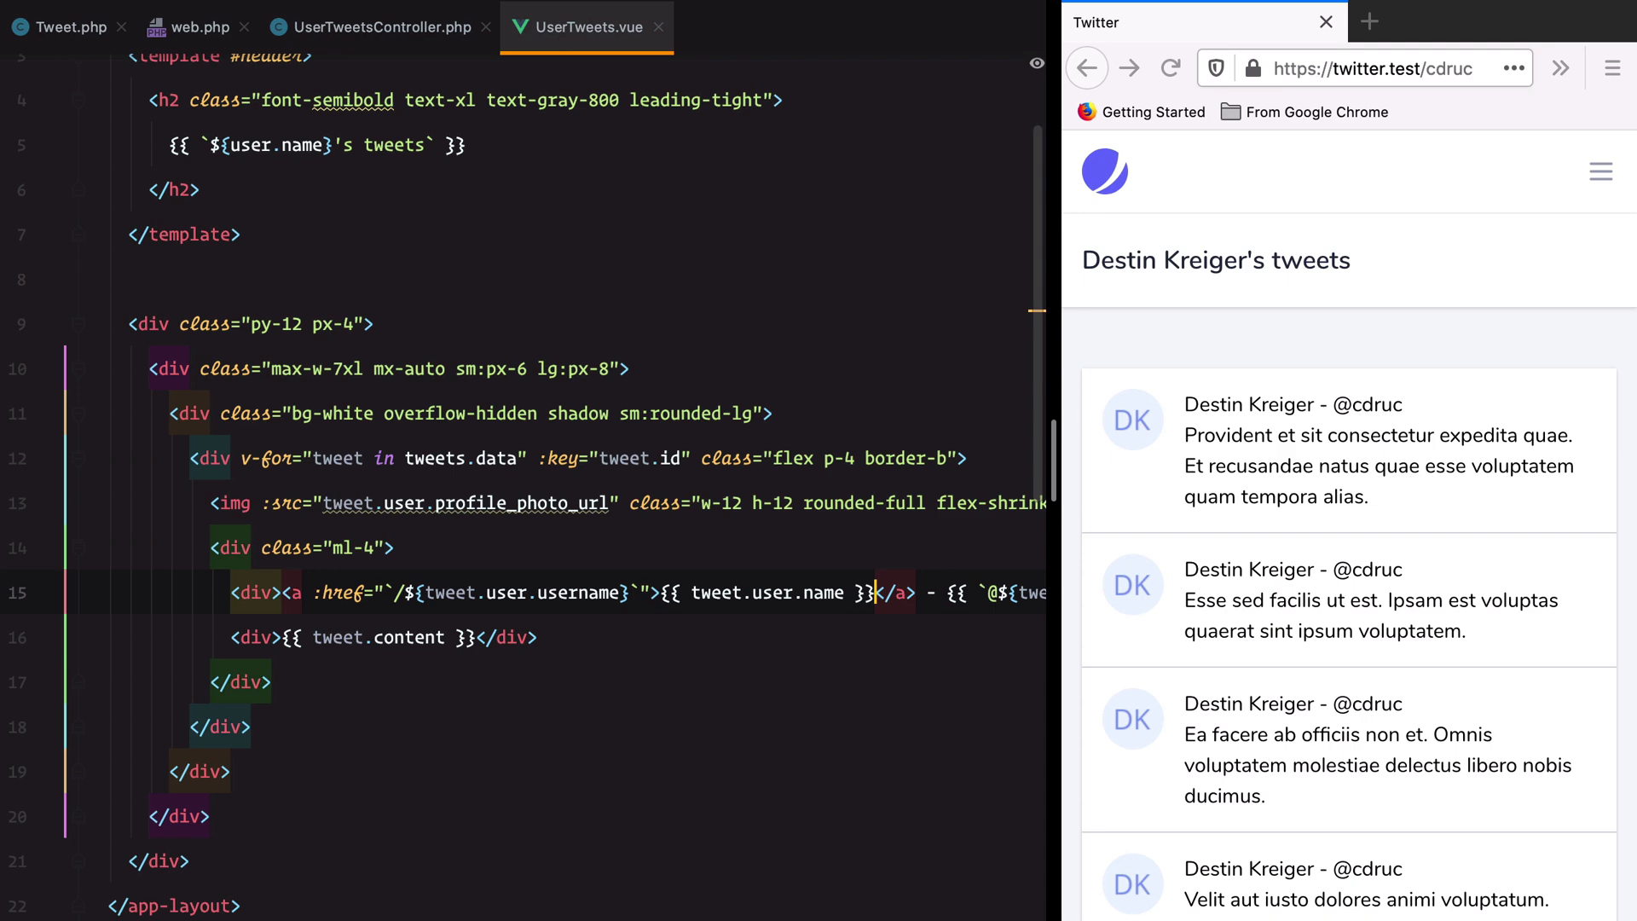
pyautogui.write('class="font-bold')
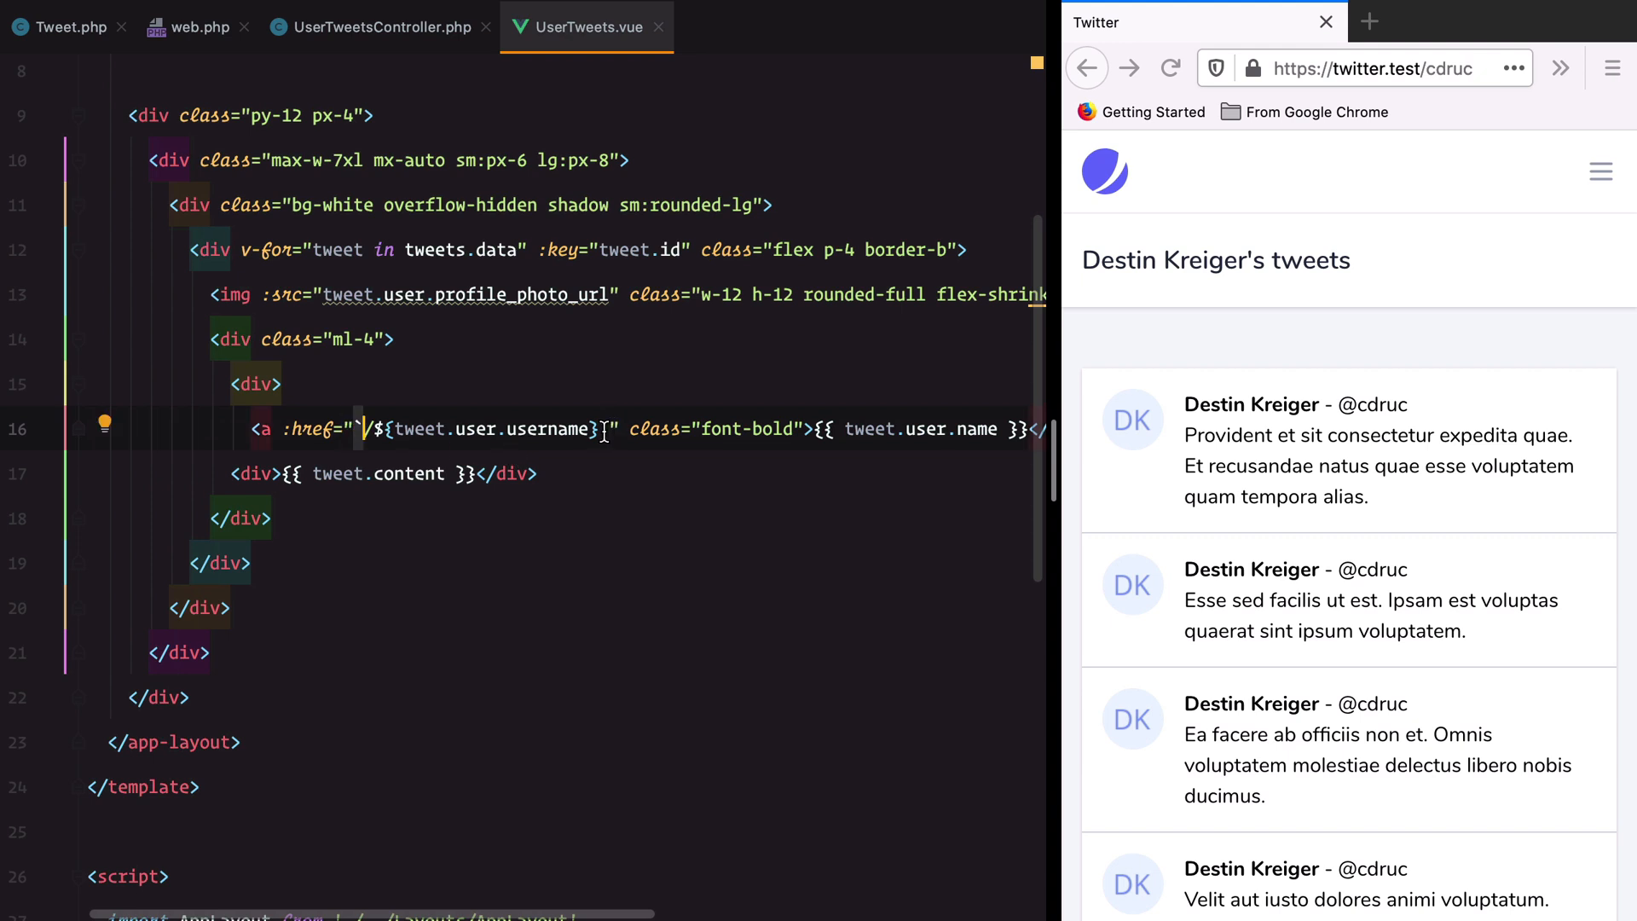
pyautogui.hscroll(3)
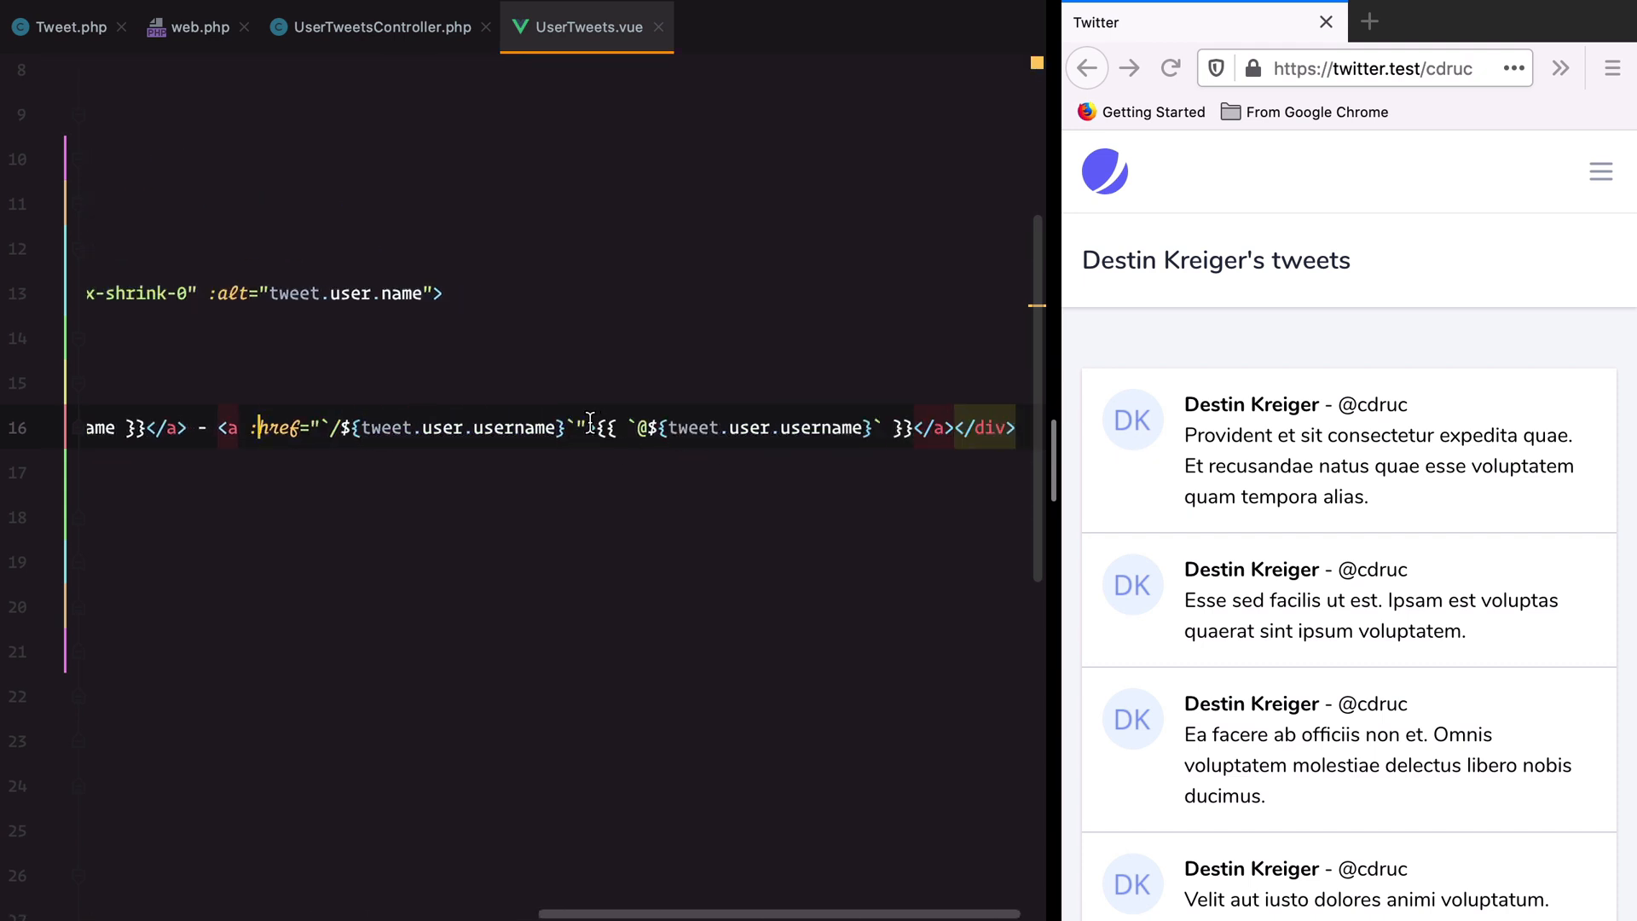
pyautogui.write('class=""')
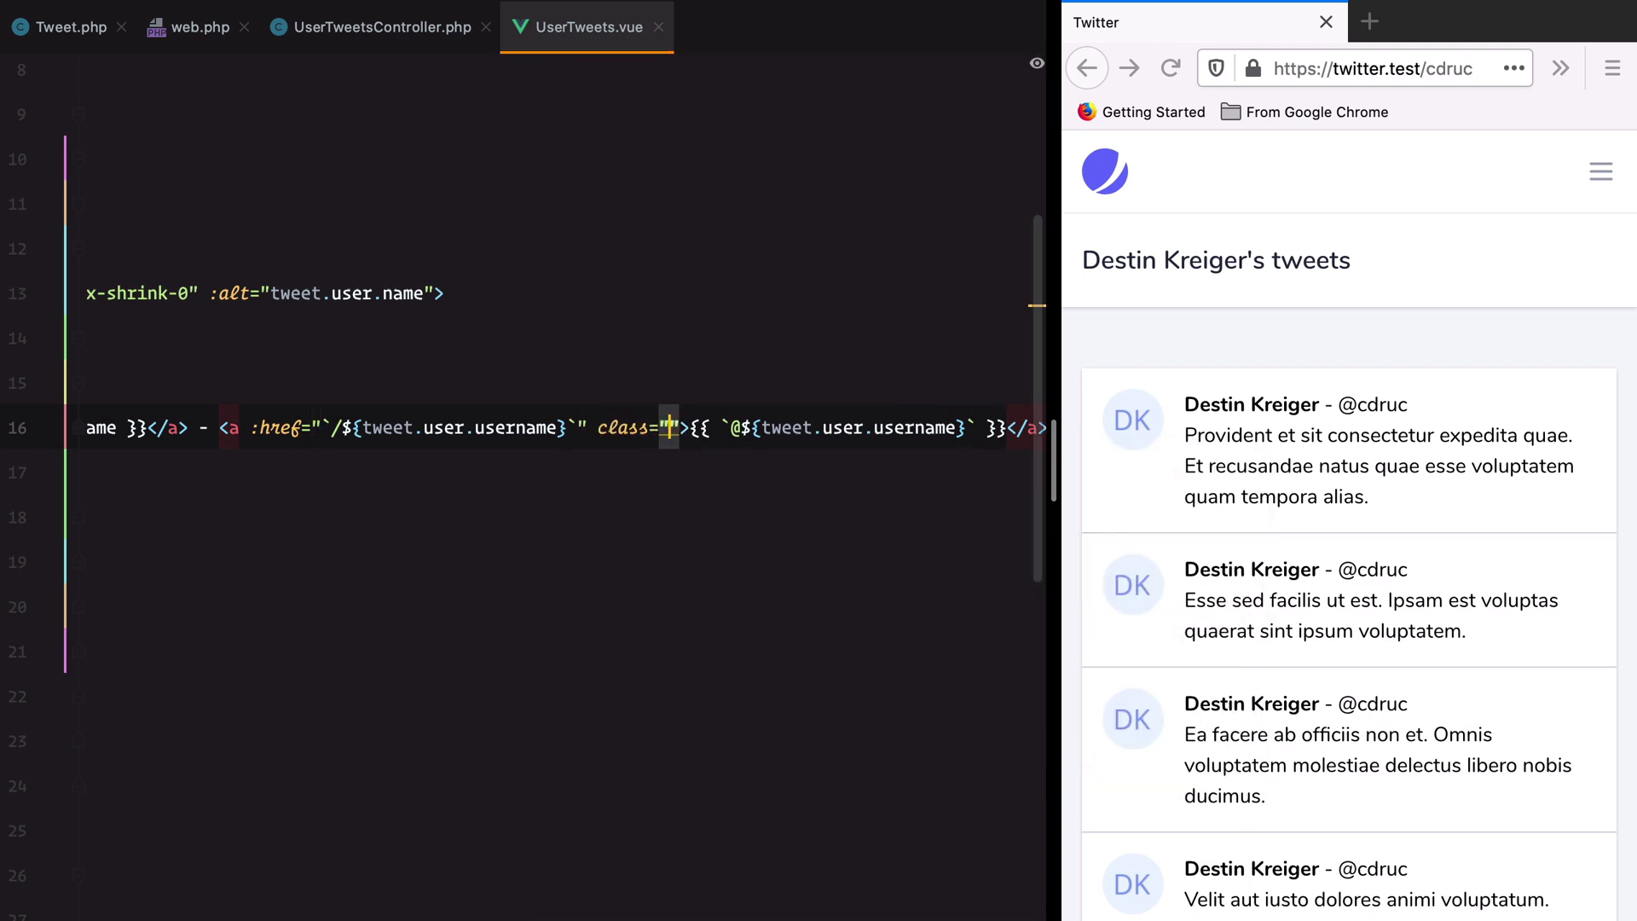
pyautogui.write('text-gray-500 text-sm')
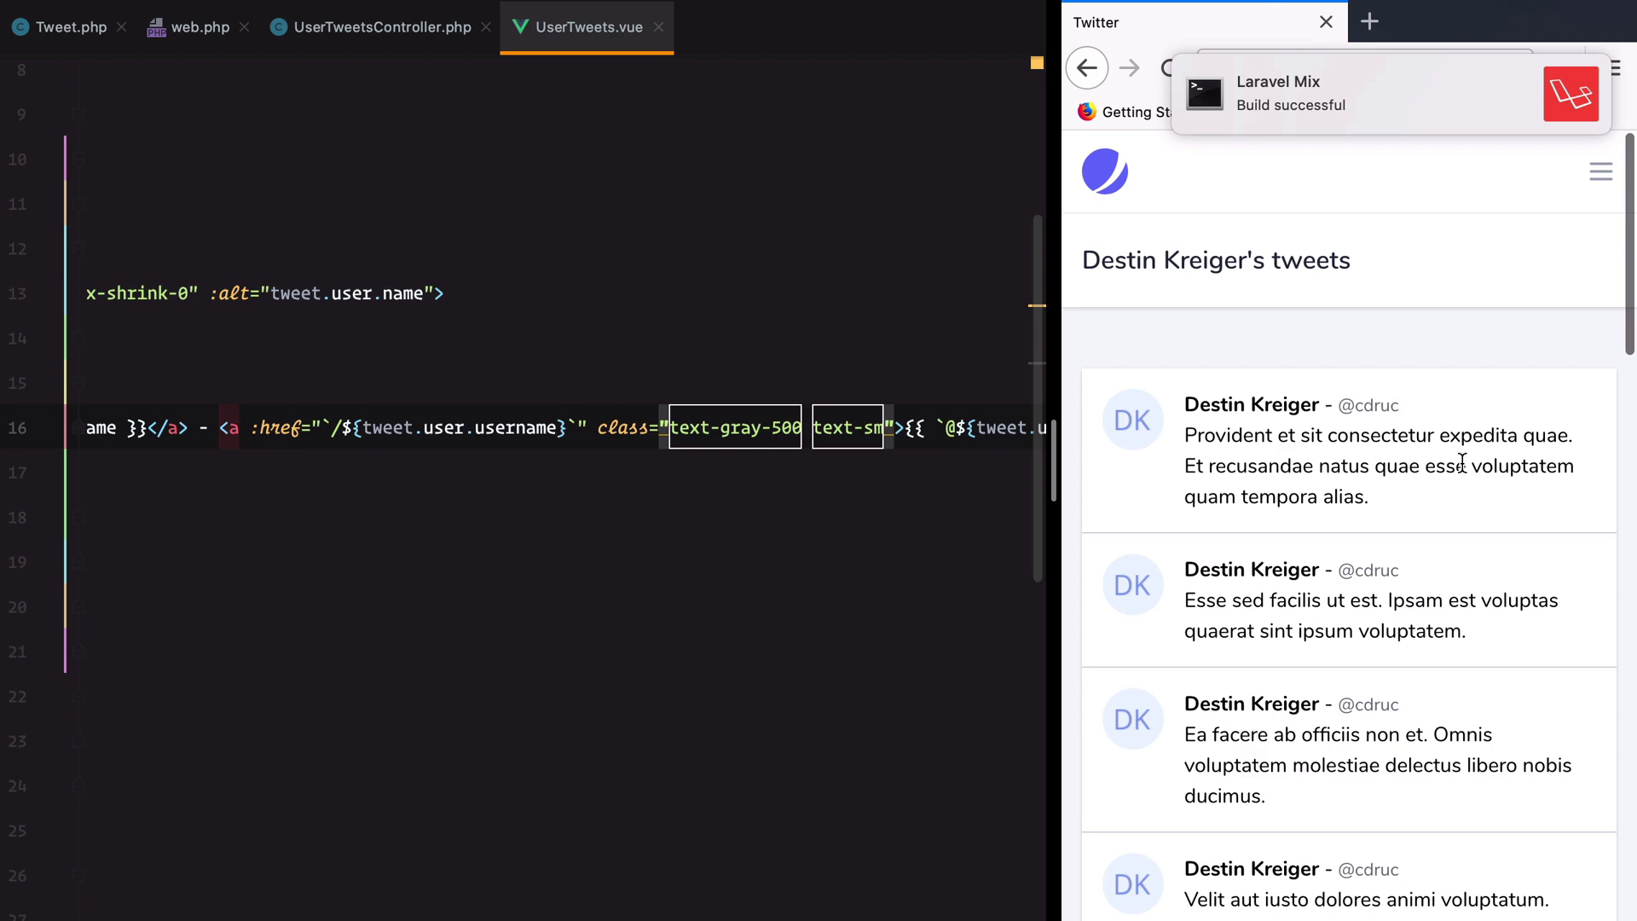
pyautogui.scroll(-3)
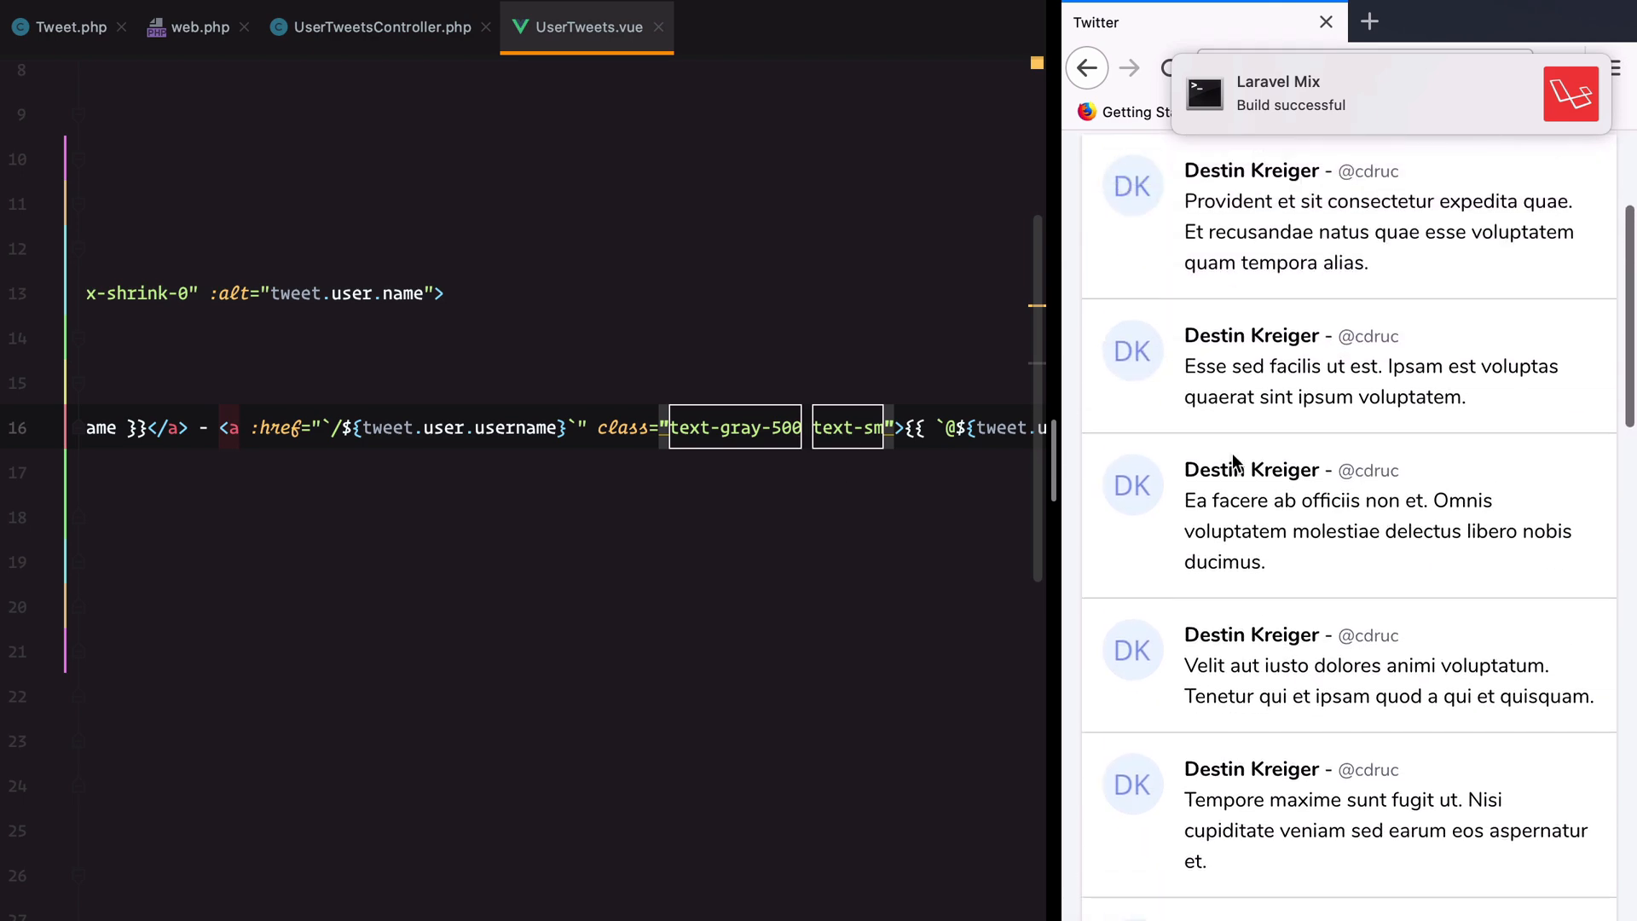
pyautogui.scroll(-3)
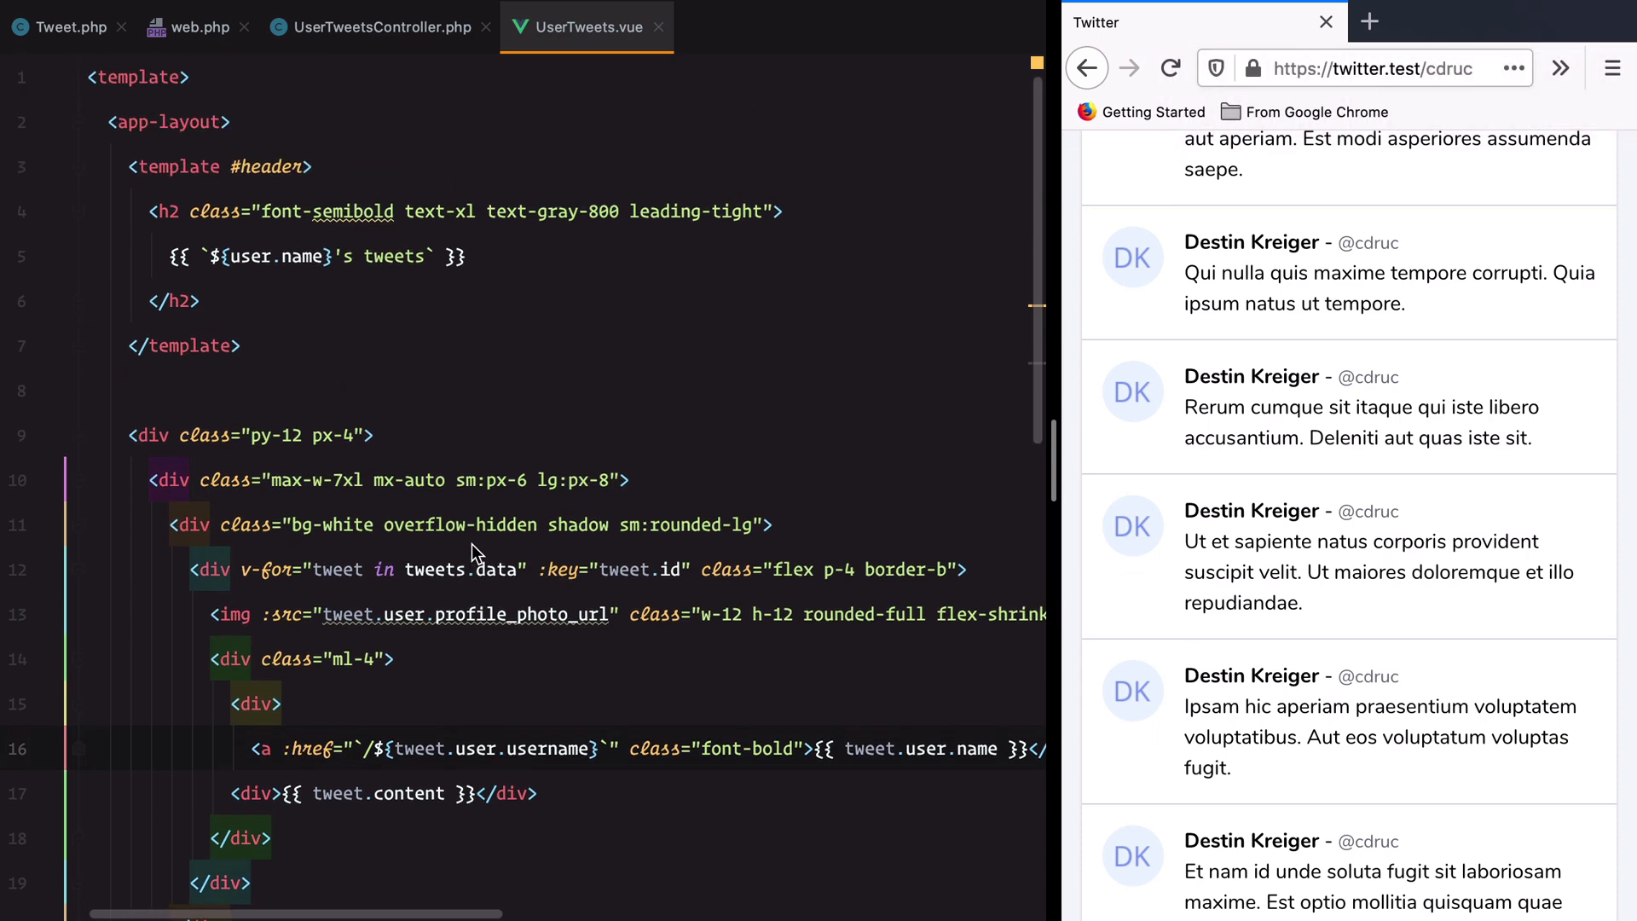
# - Add a mounted() hook calling window.addEventListener('scroll', (e) => { }) with an empty body
pyautogui.scroll(-3)
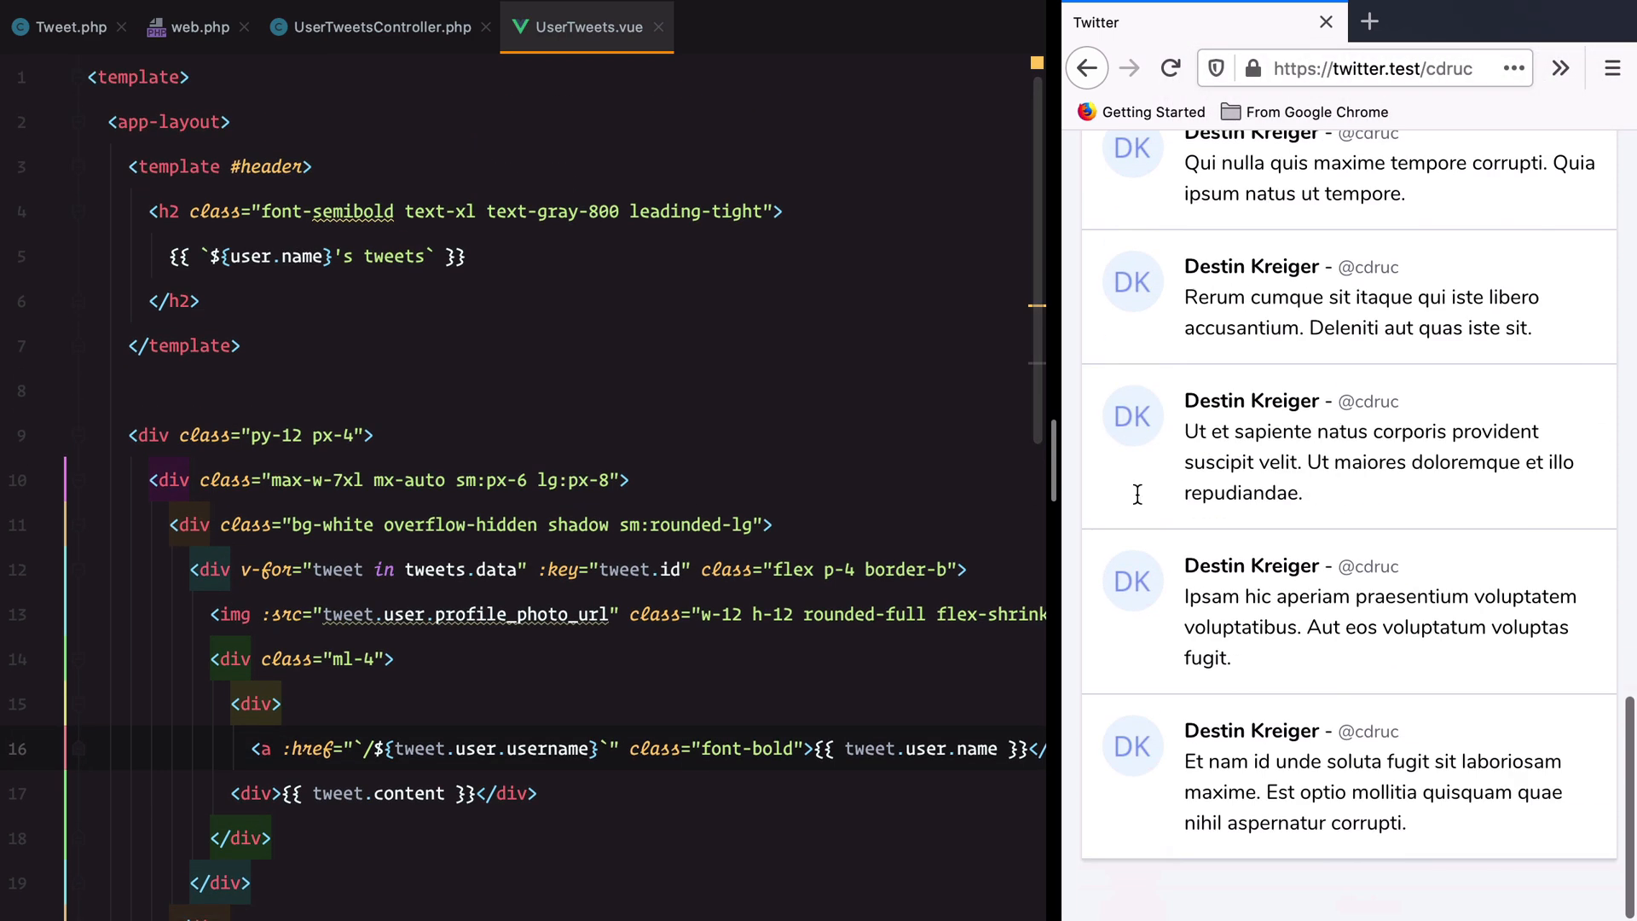
pyautogui.scroll(-3)
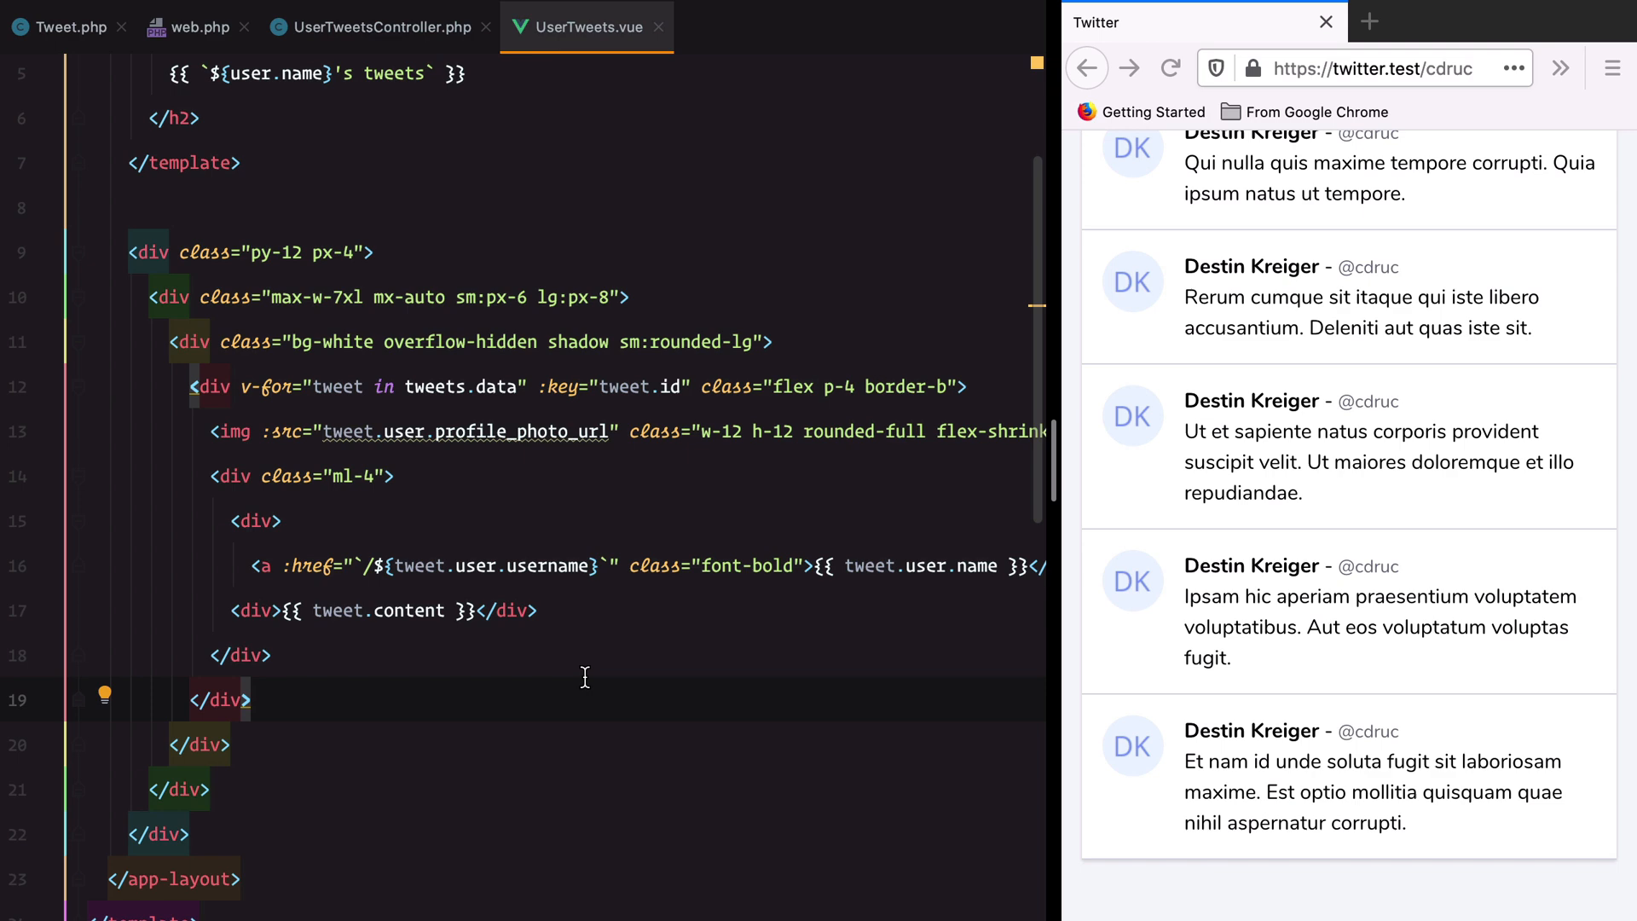
pyautogui.scroll(-3)
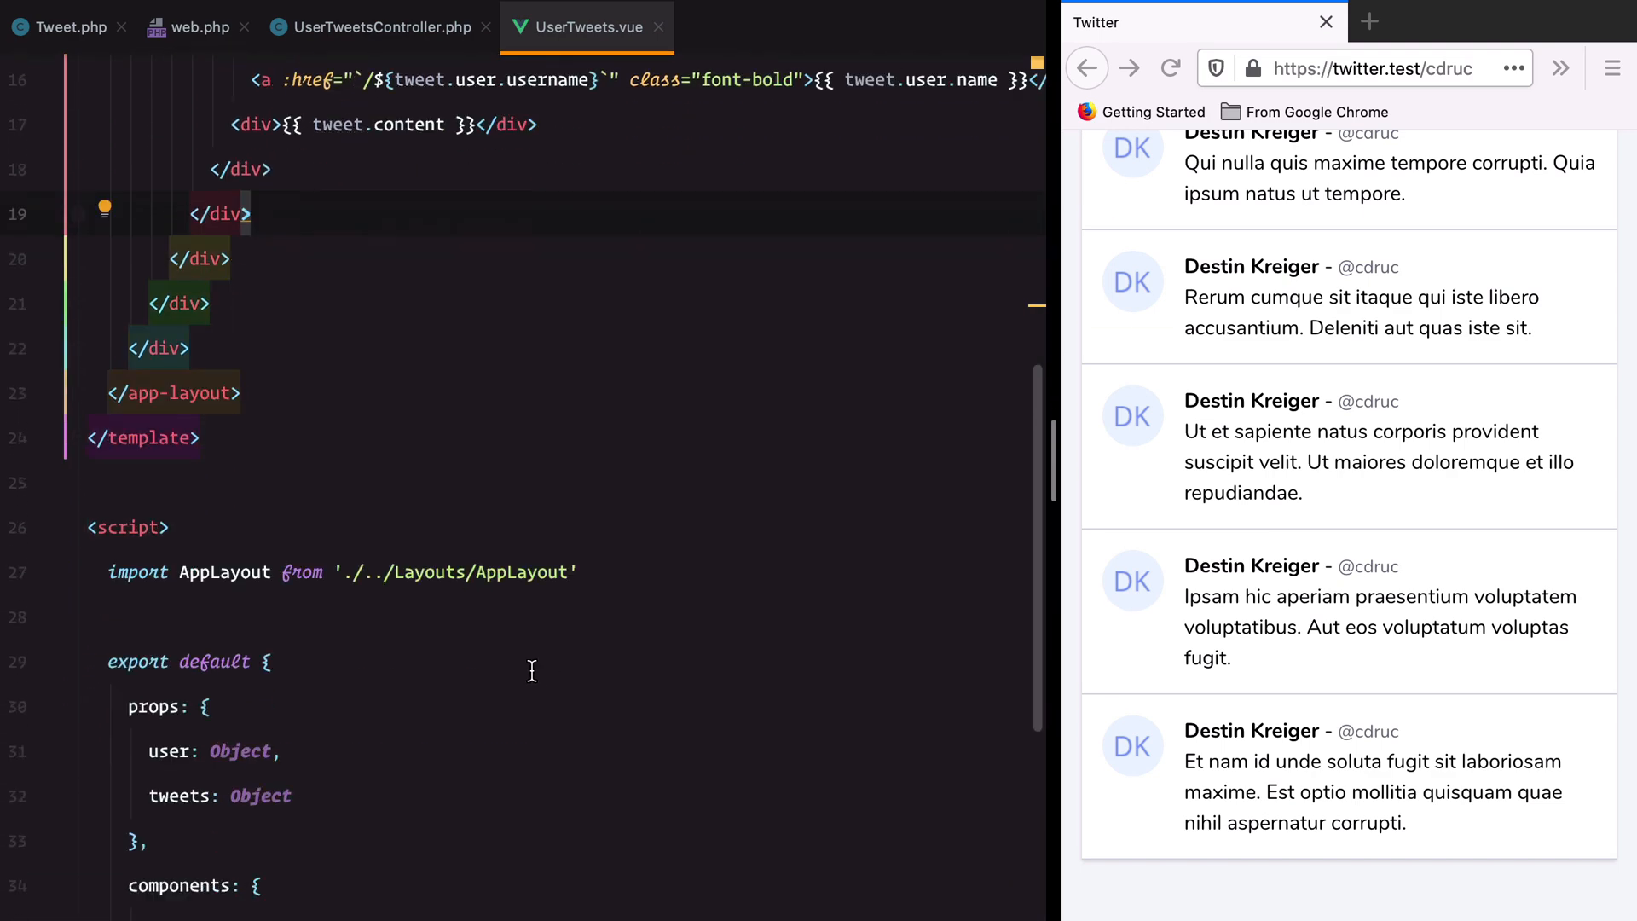
pyautogui.write('mounted() {')
pyautogui.write("window.addEventListener('")
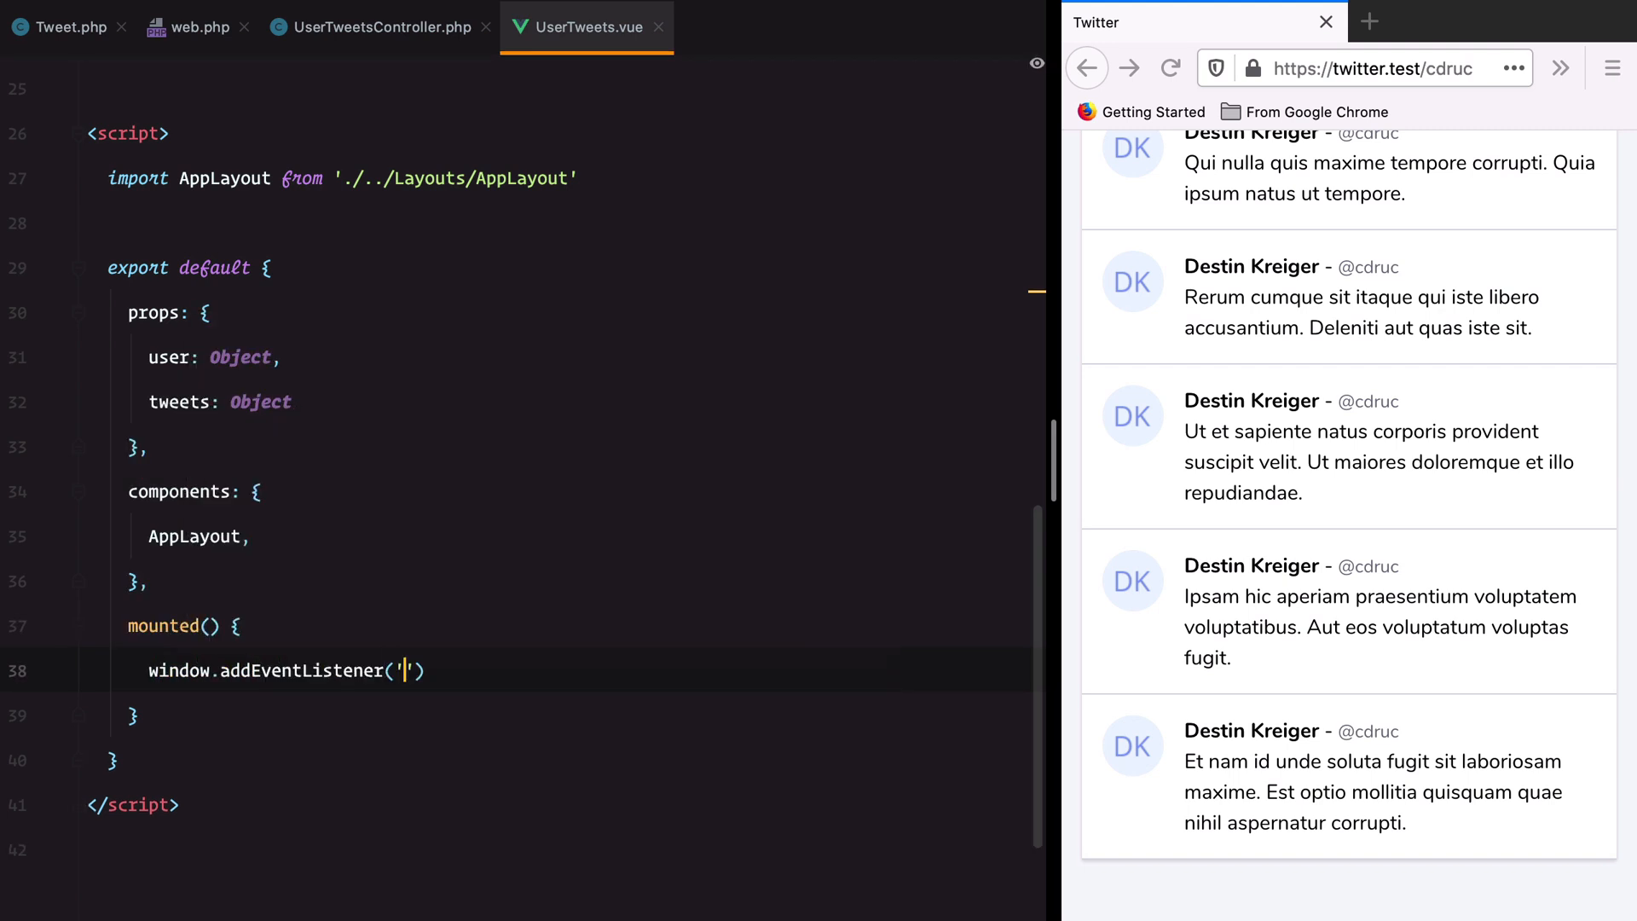
pyautogui.write("scroll', ()")
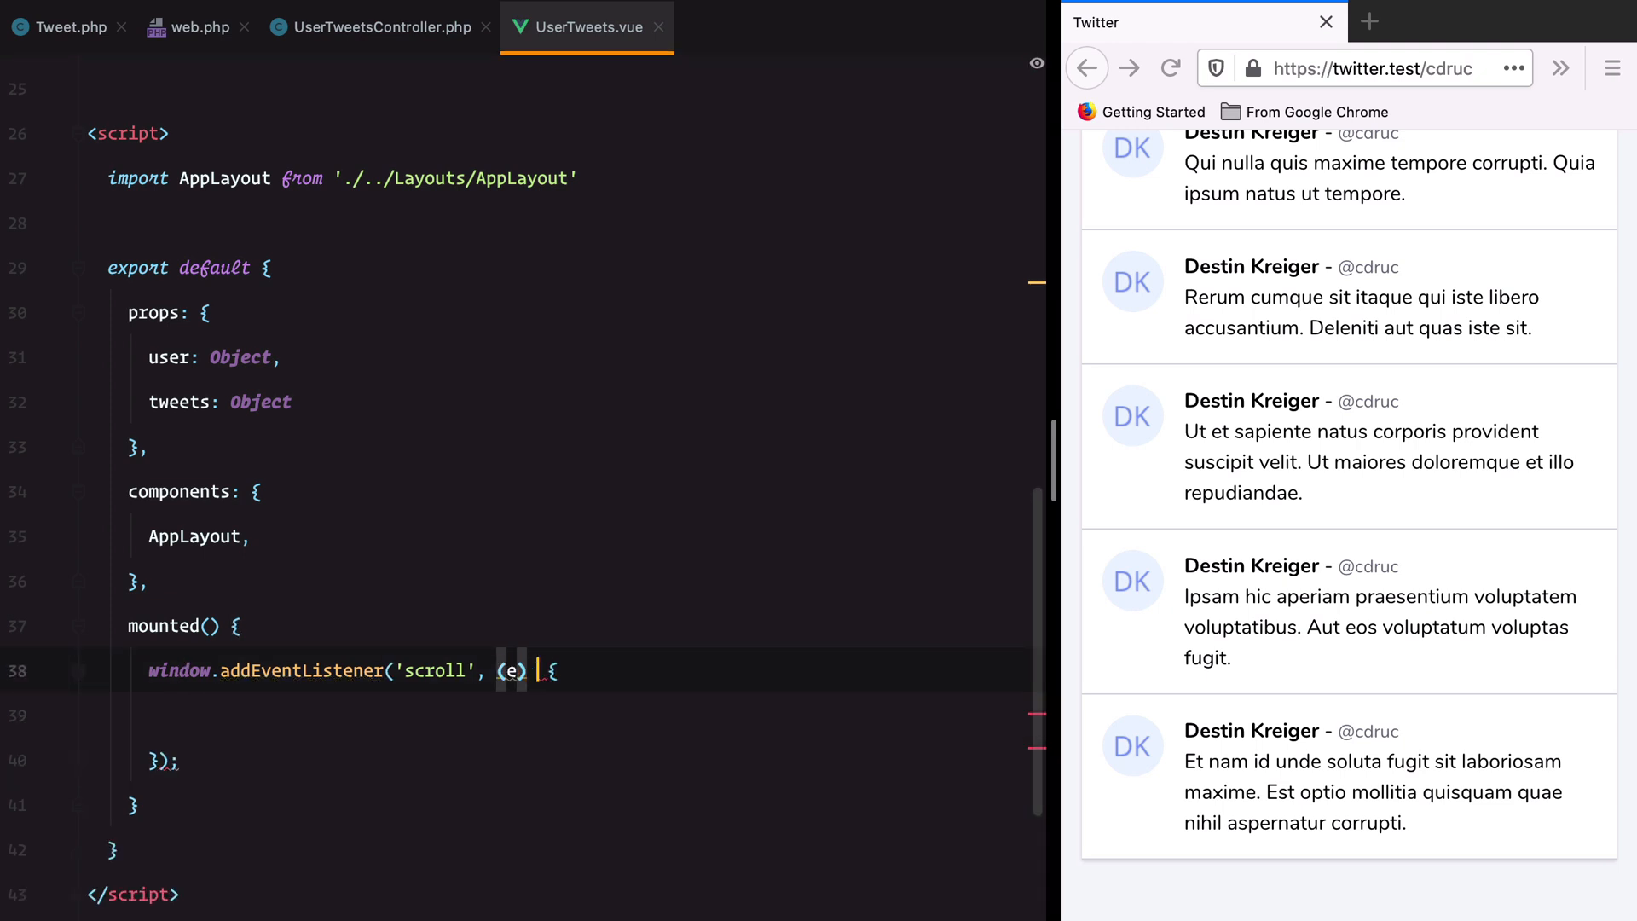
pyautogui.write('=>')
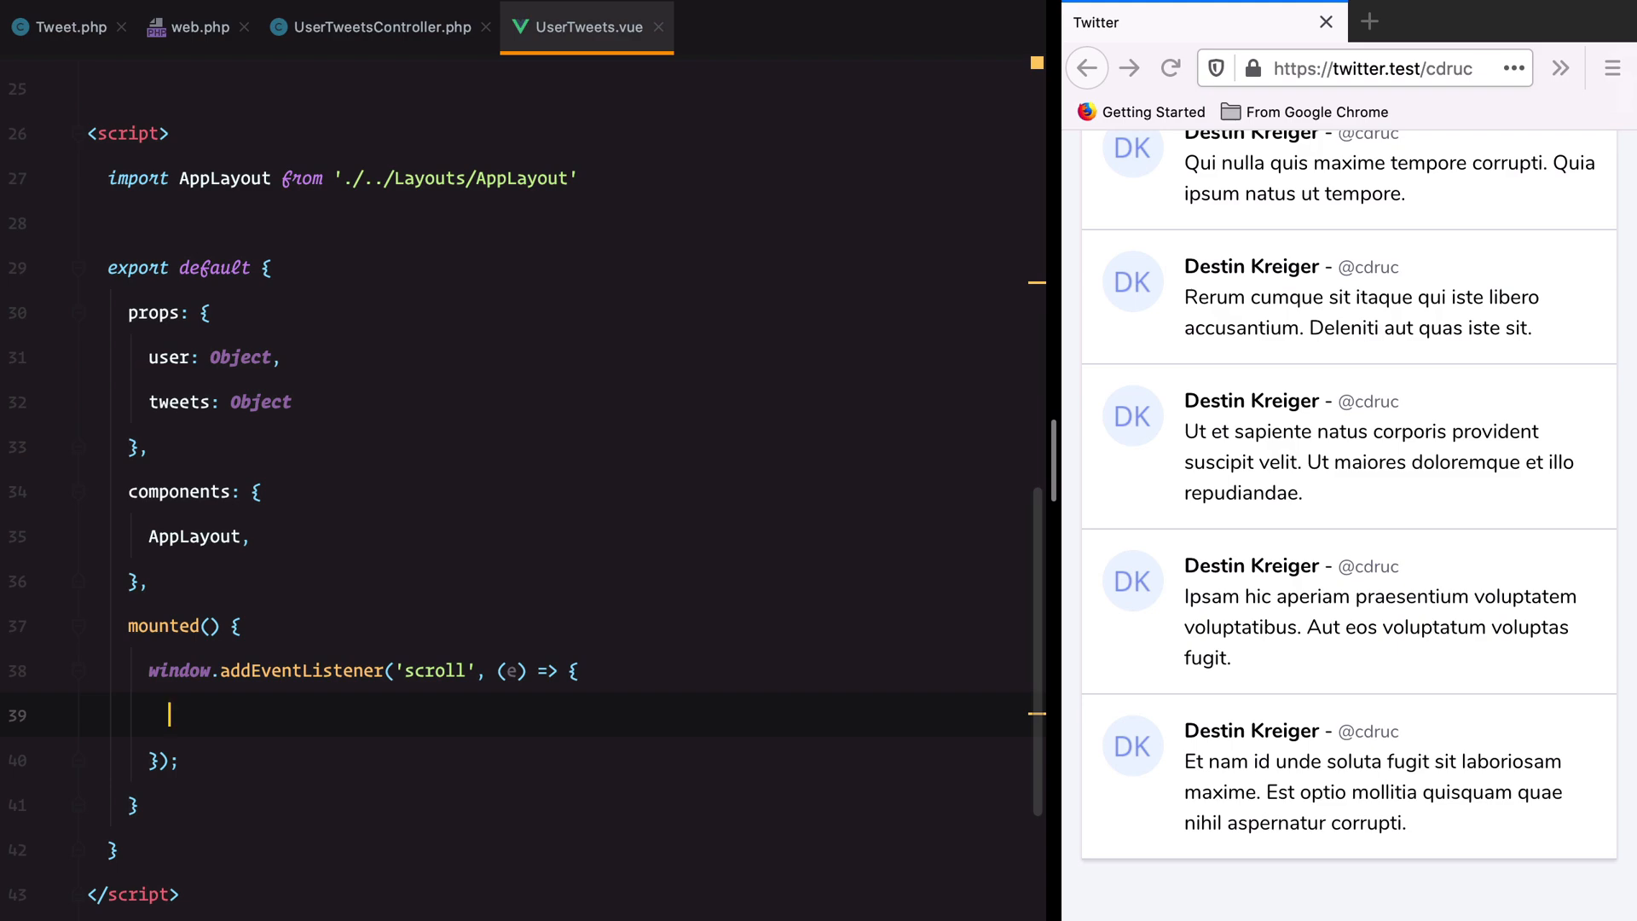
pyautogui.scroll(3)
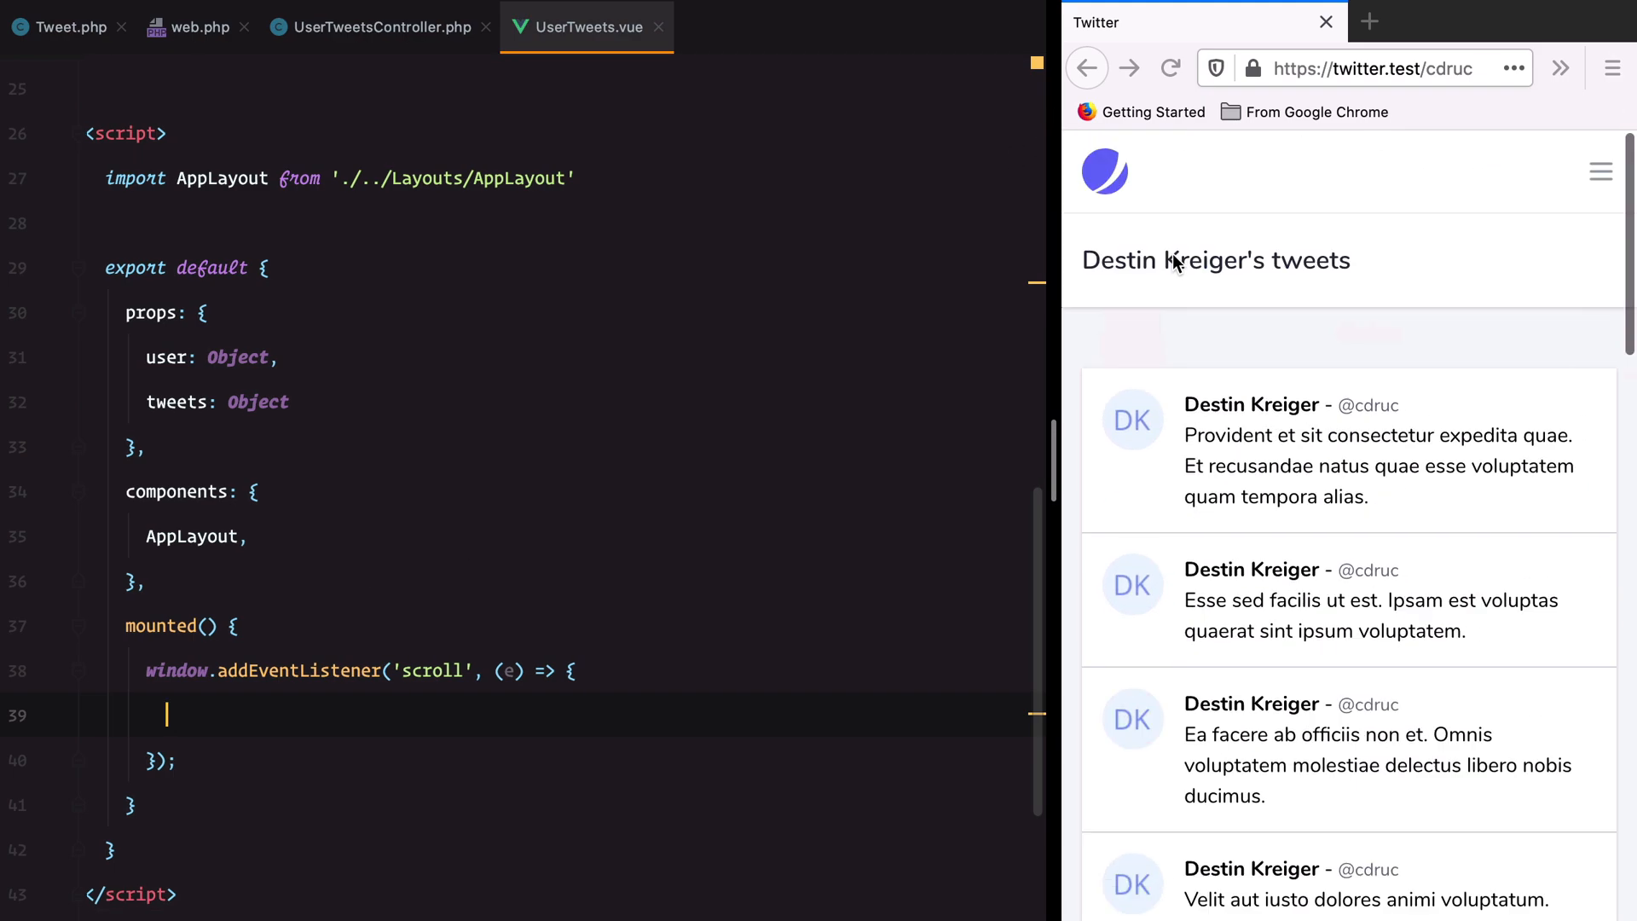
pyautogui.scroll(-3)
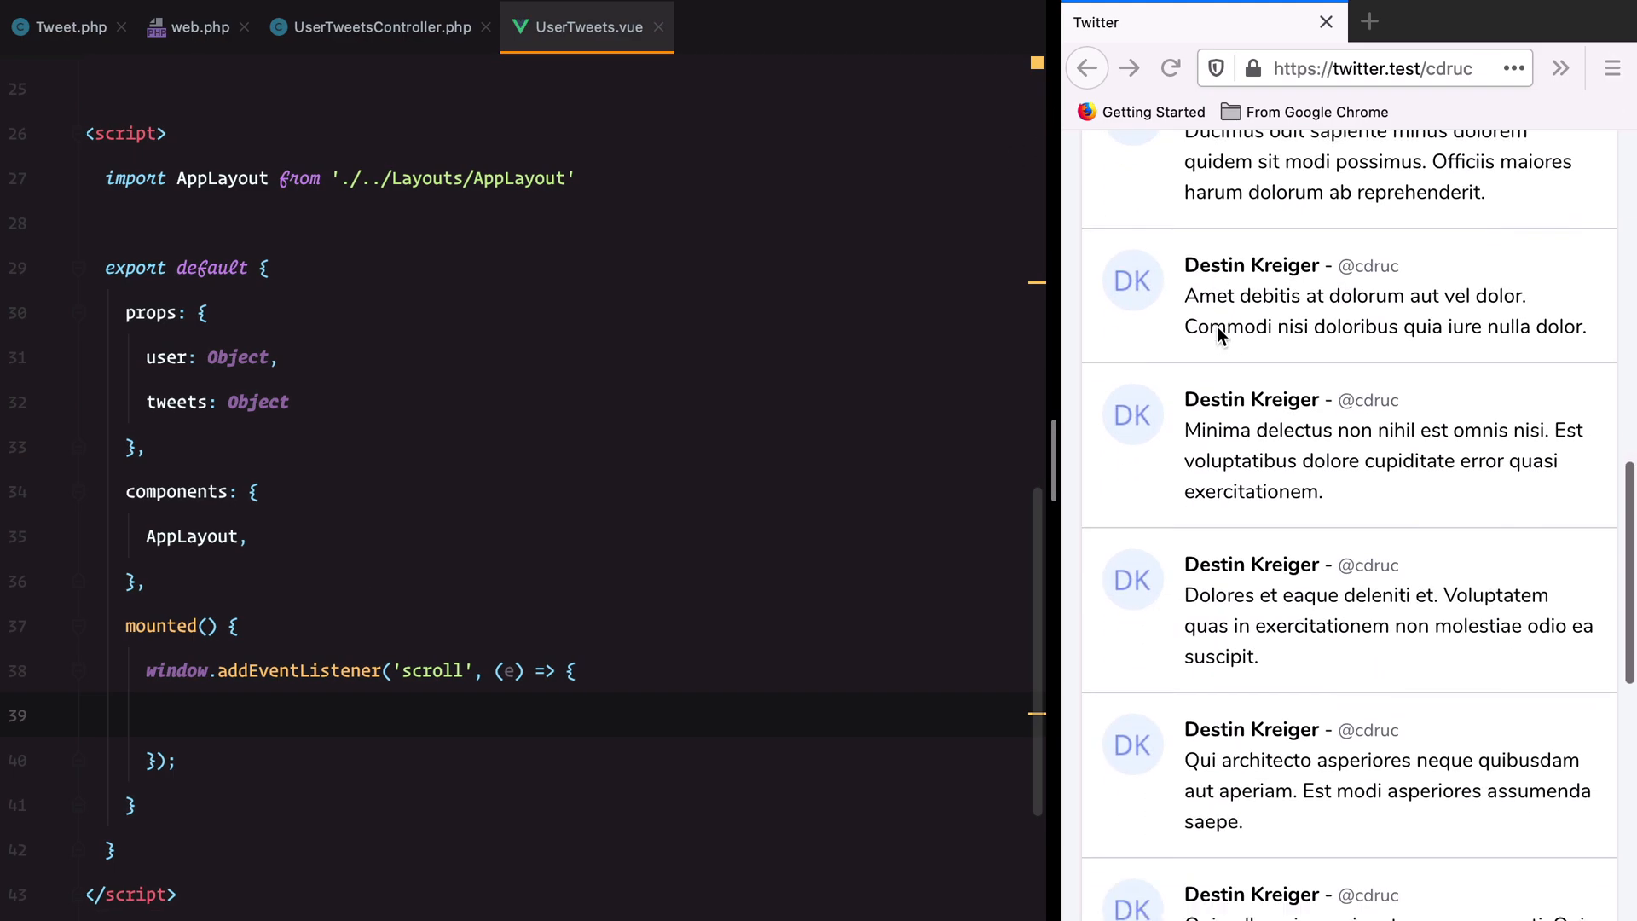
# - Define pixelsFromBottom as documentElement offsetHeight minus scrollTop minus window.innerHeight
pyautogui.scroll(3)
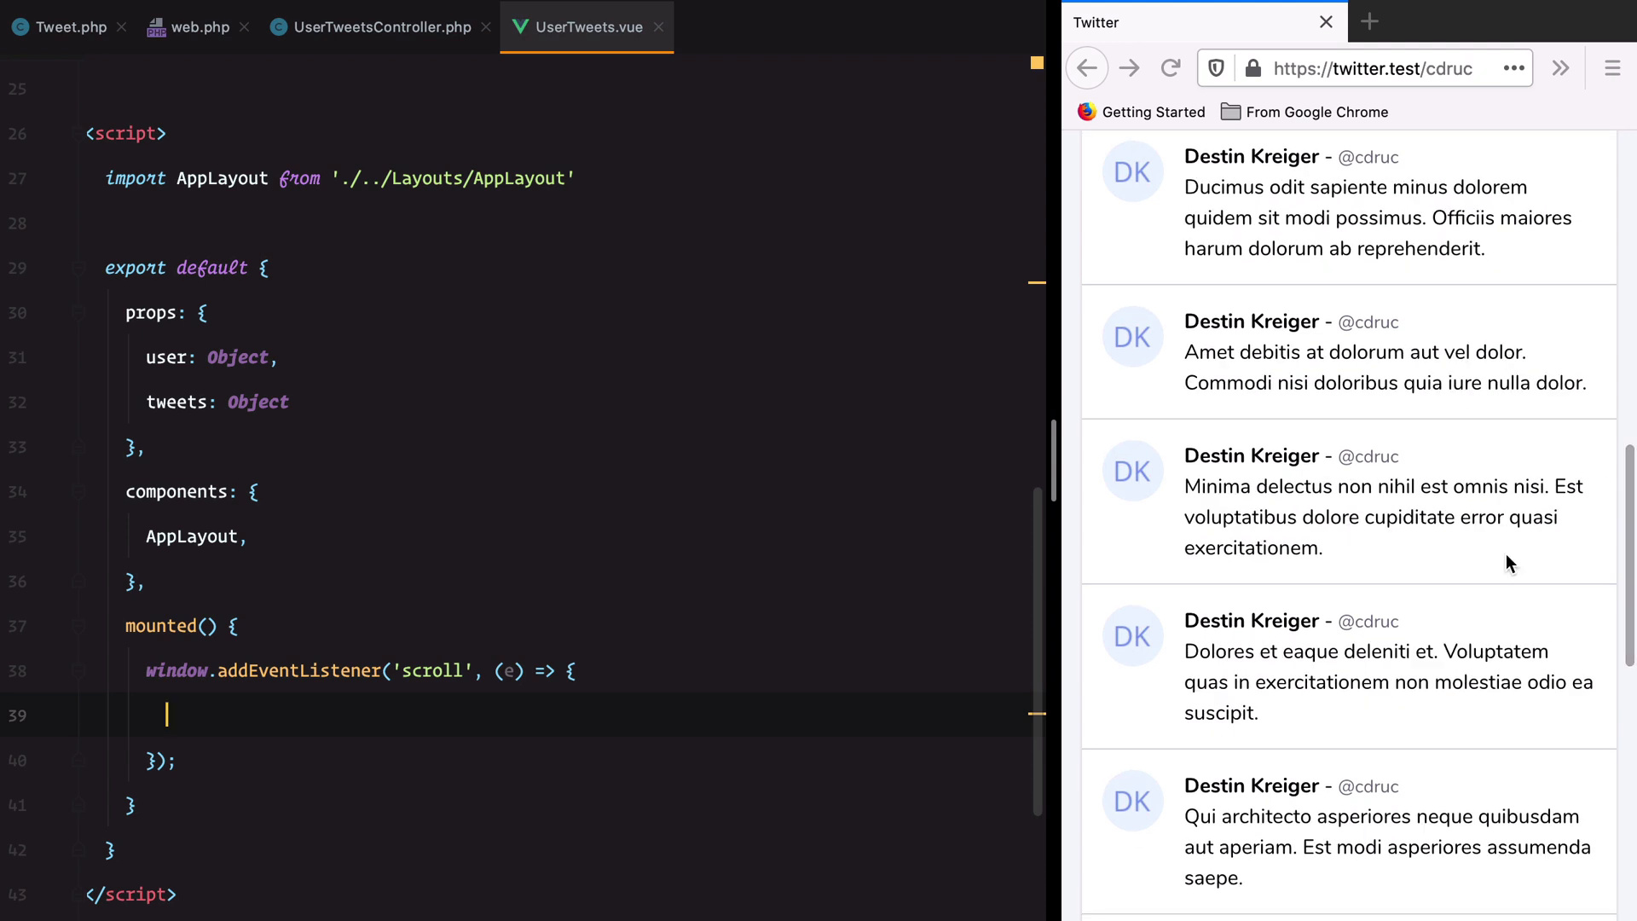
pyautogui.moveTo(1269, 454)
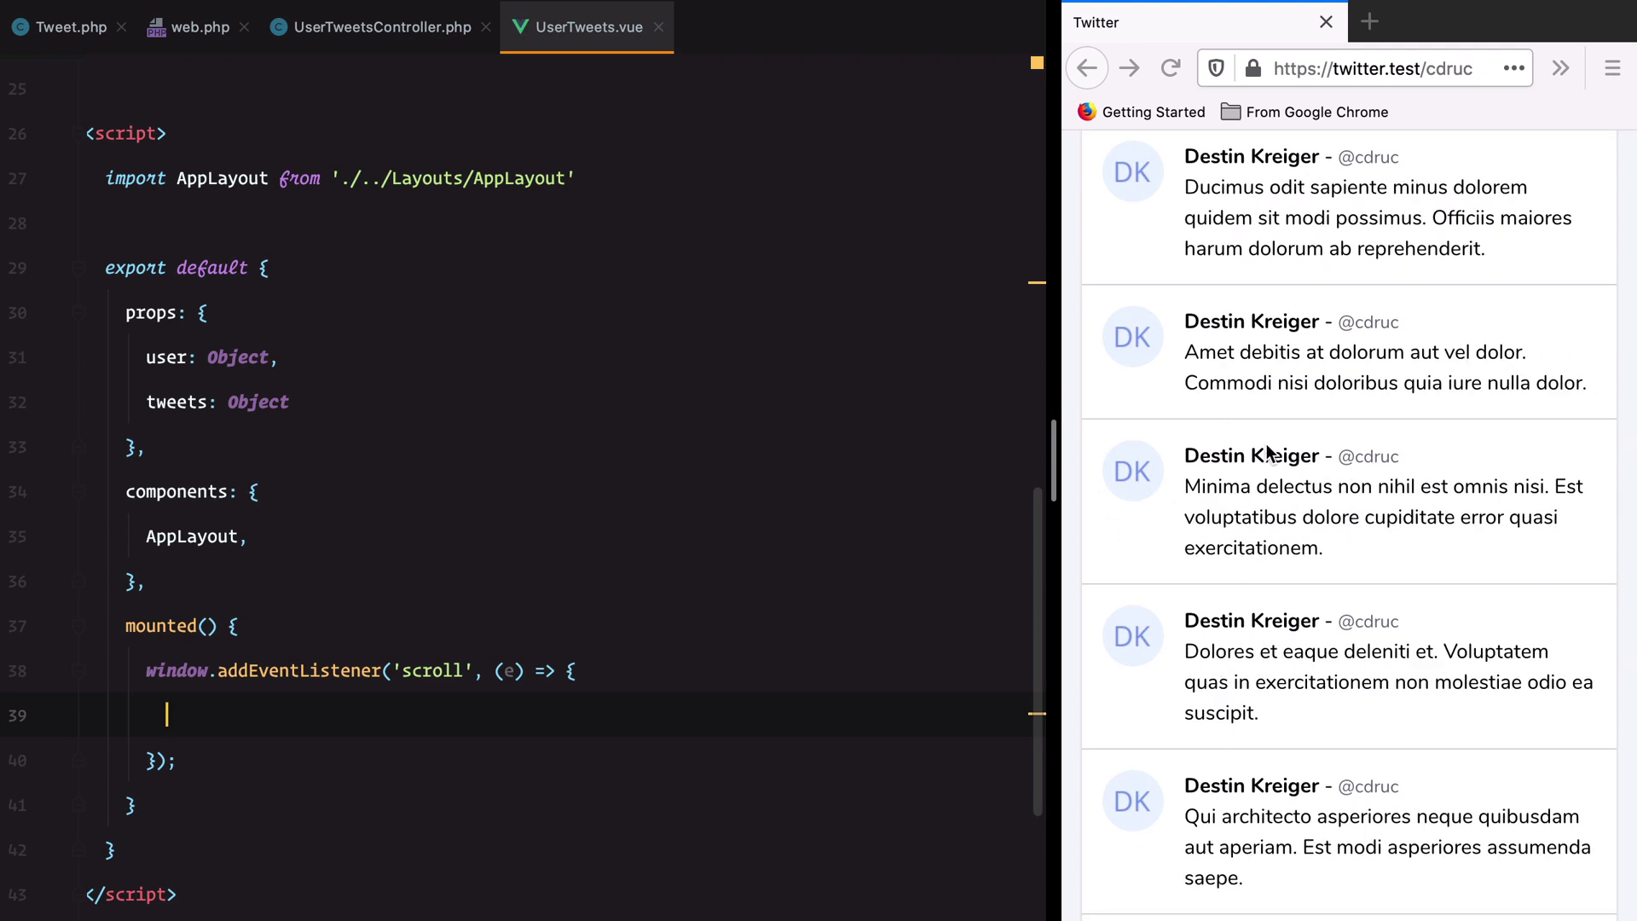
pyautogui.write('let pixelsFromBottom  = doc')
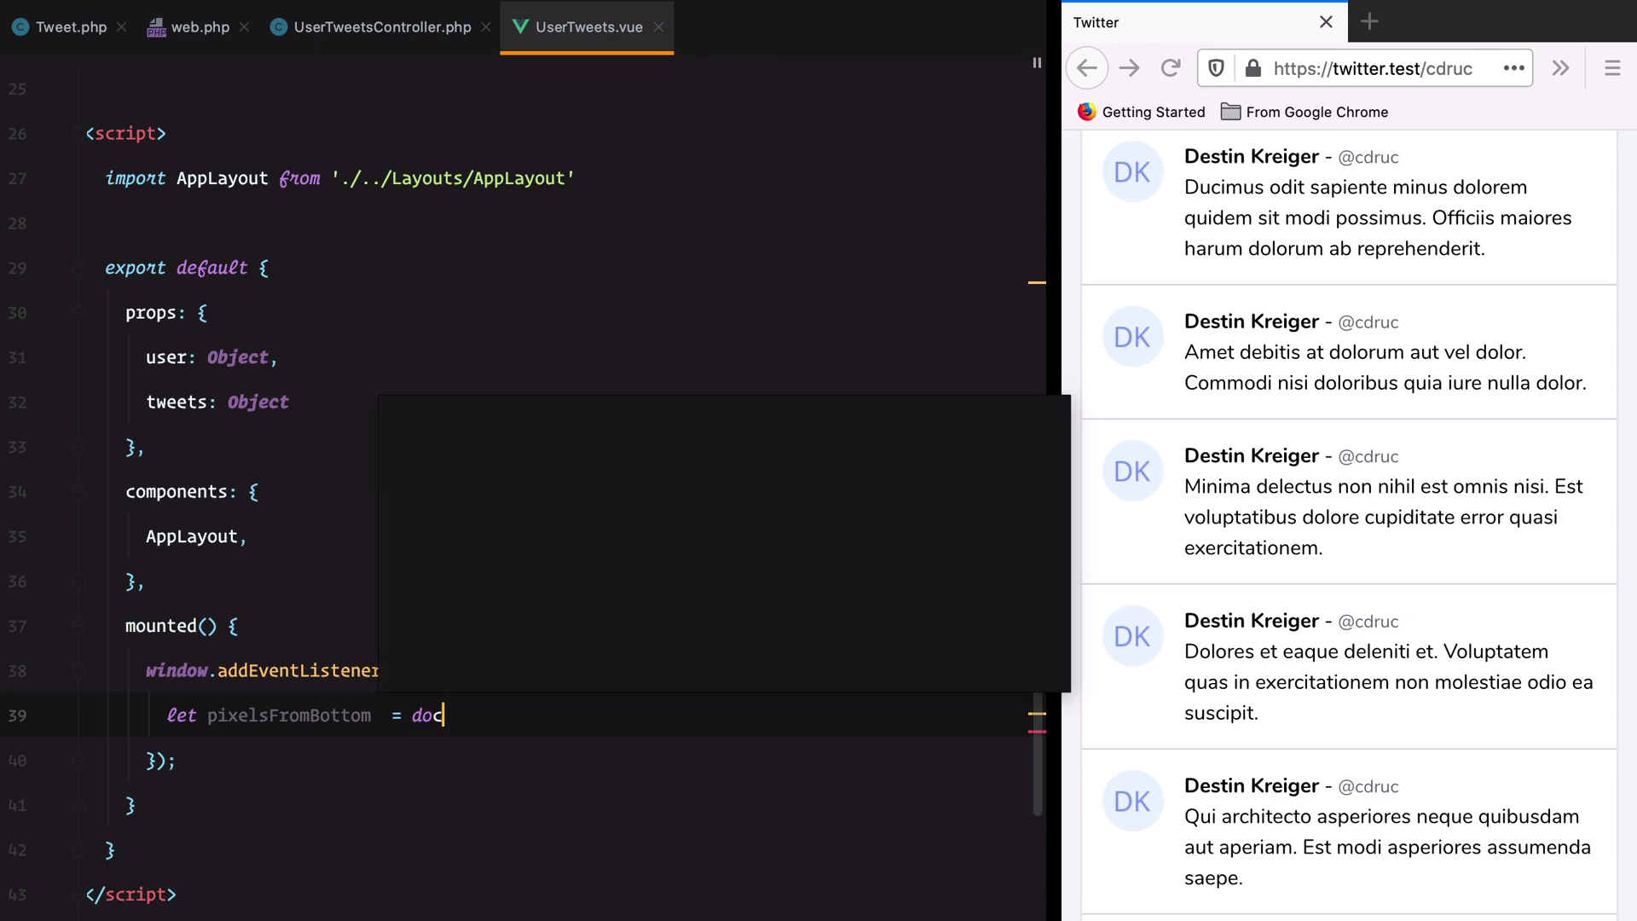
pyautogui.write('ument.documentElement.offsetHeight -')
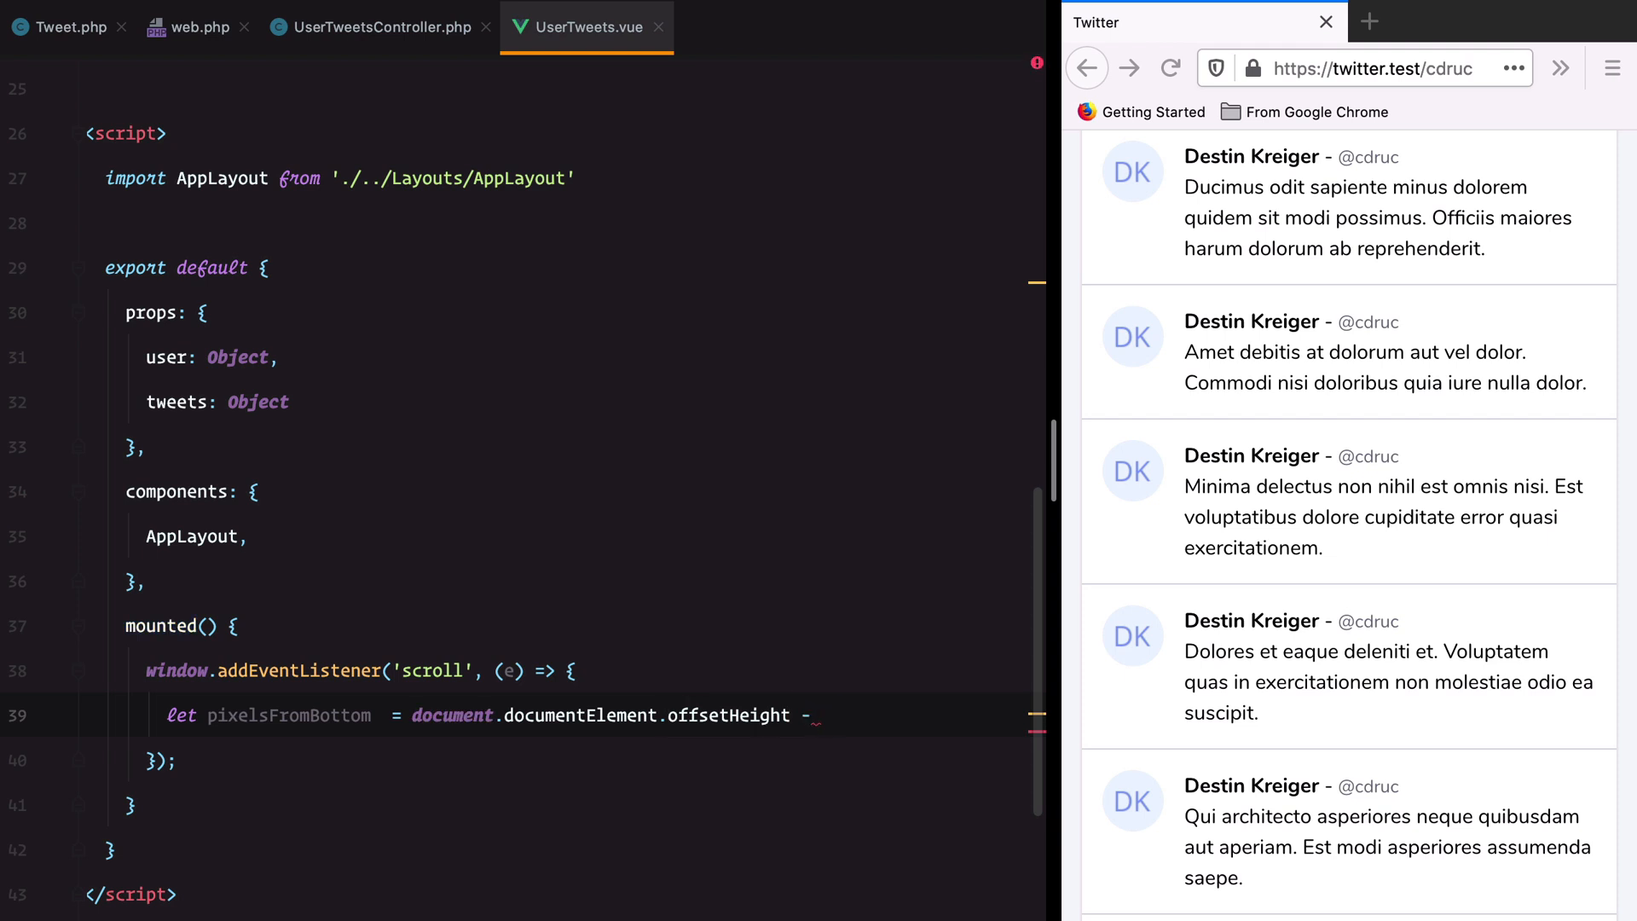
pyautogui.write('document.documentElement.scrollTop -')
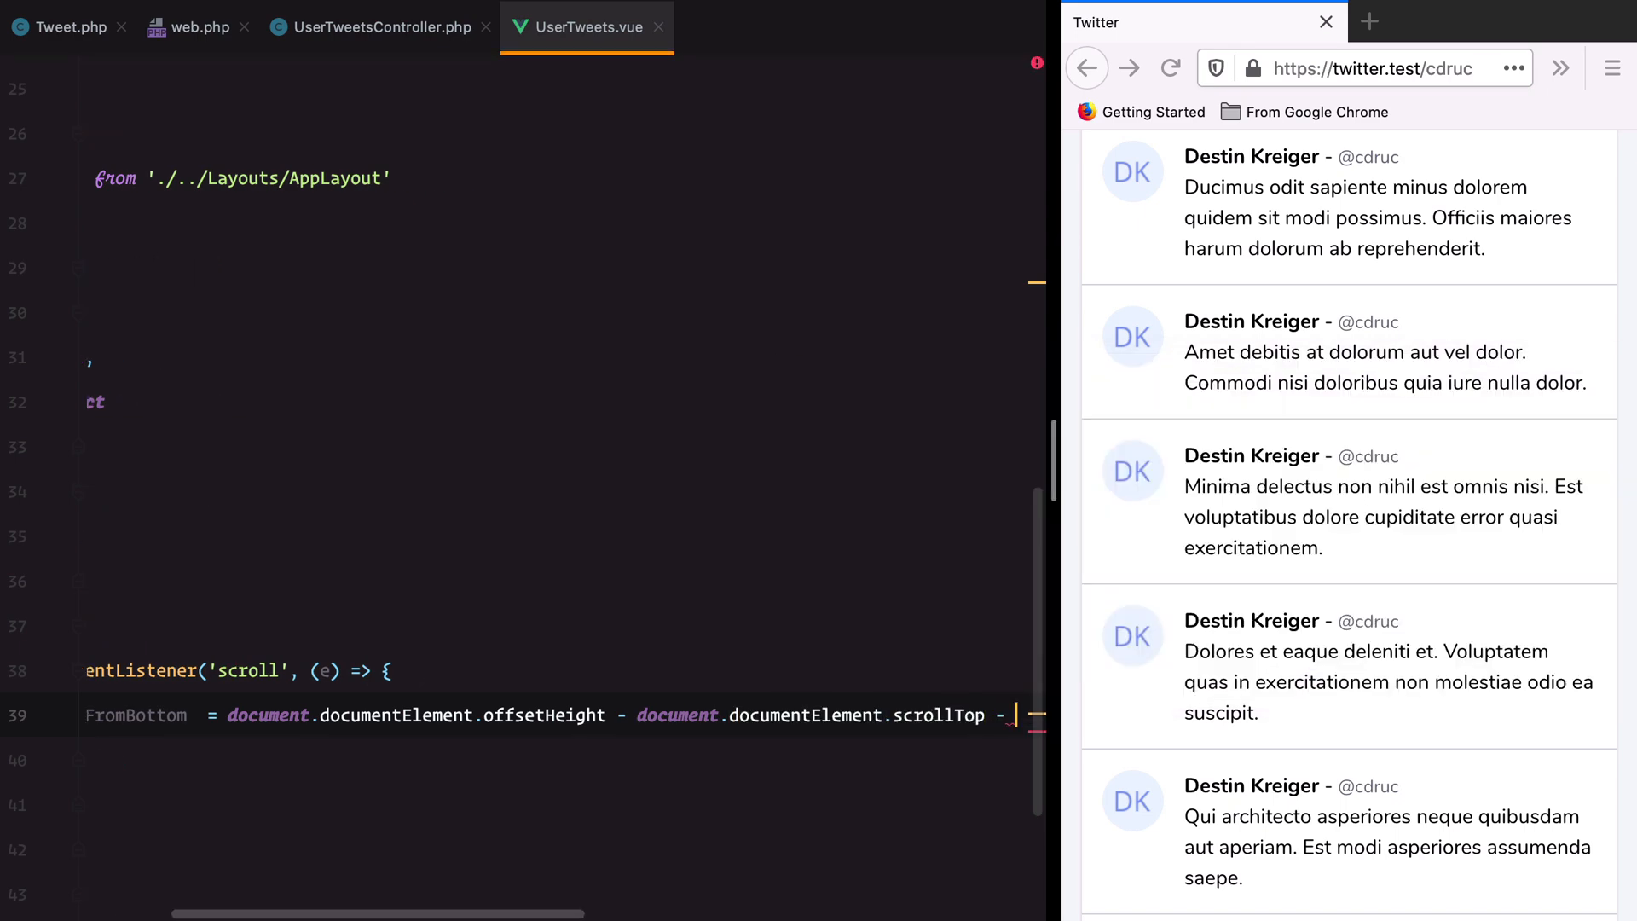
pyautogui.write('window.in')
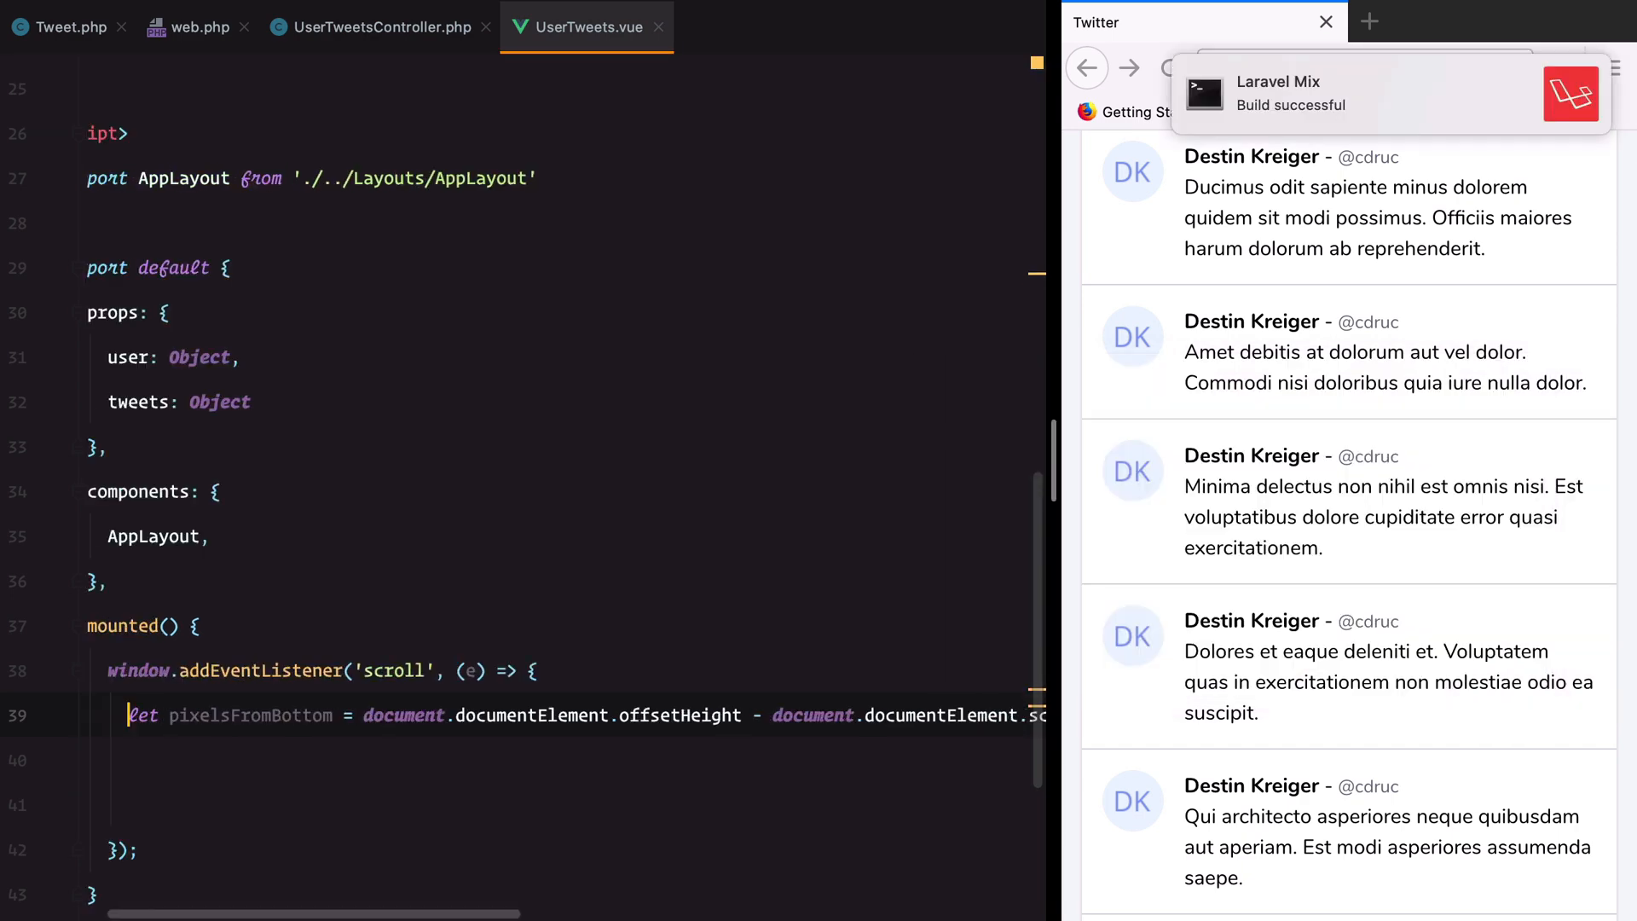
# - Add console.log(pixelsFromBottom) and scroll the page to watch values drop to 0
pyautogui.write('console.log(pixelsFromBottom);')
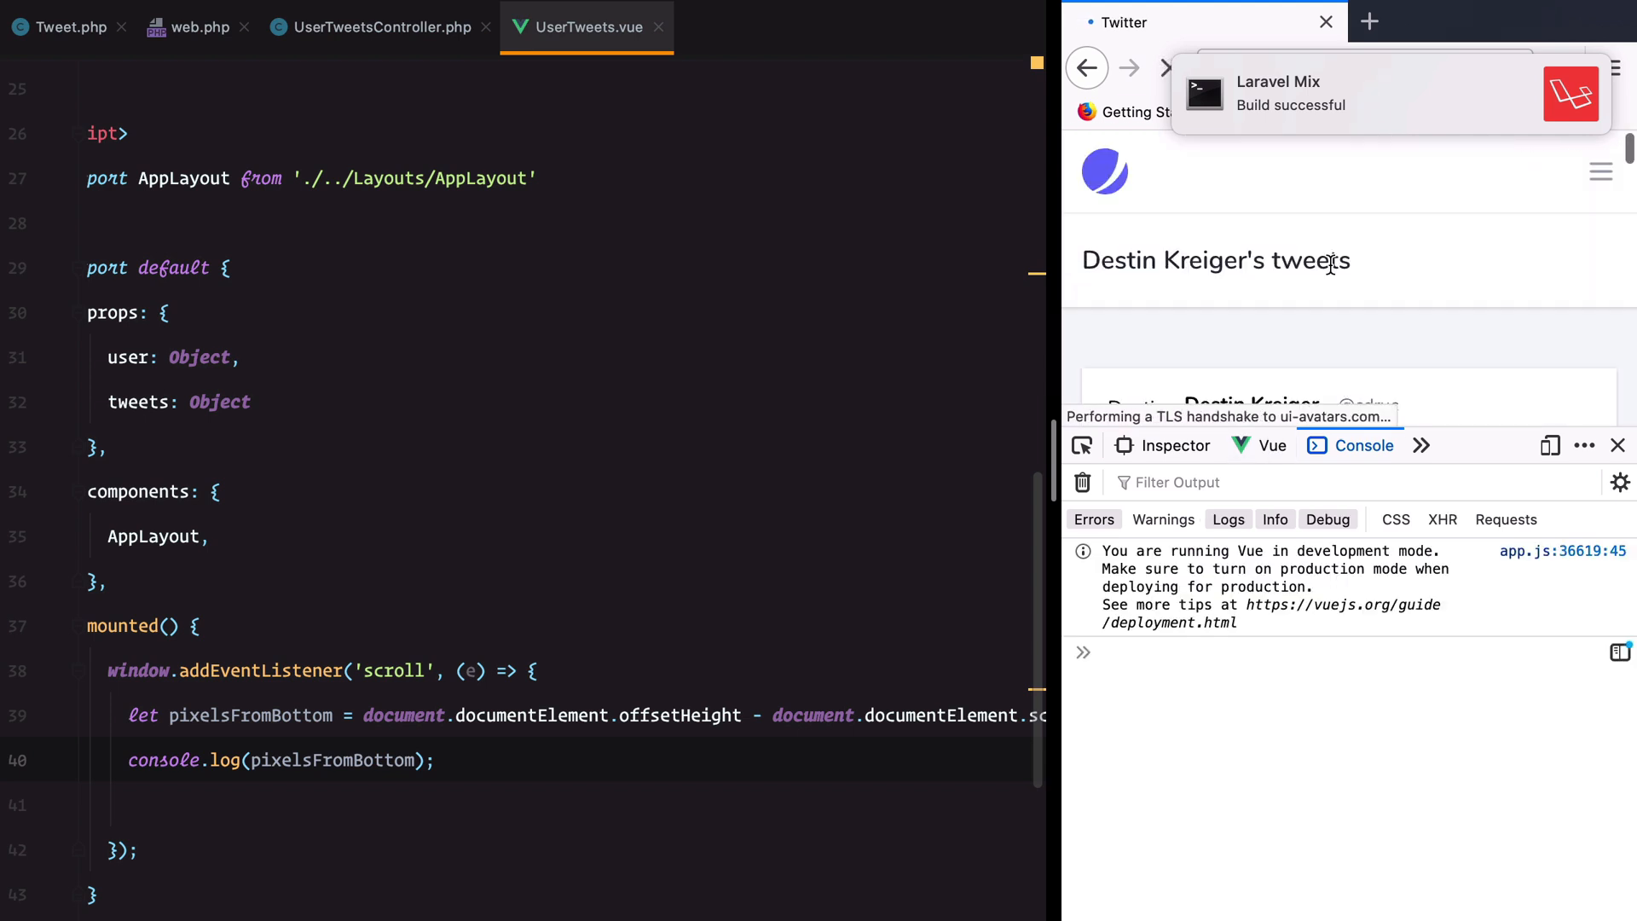
pyautogui.scroll(-3)
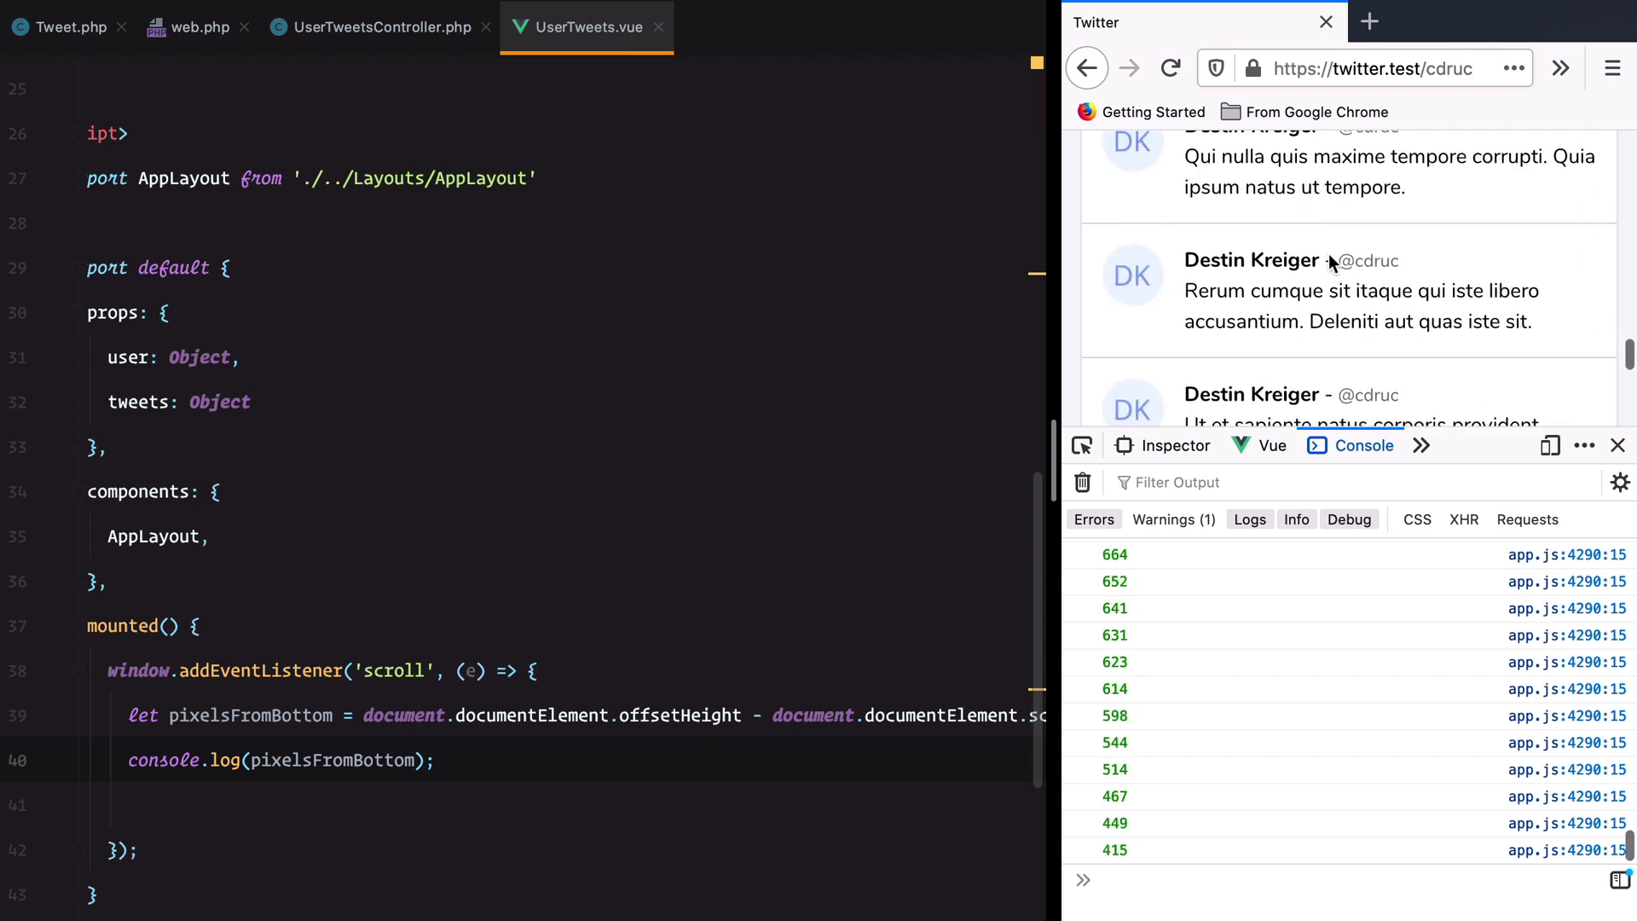
pyautogui.scroll(-3)
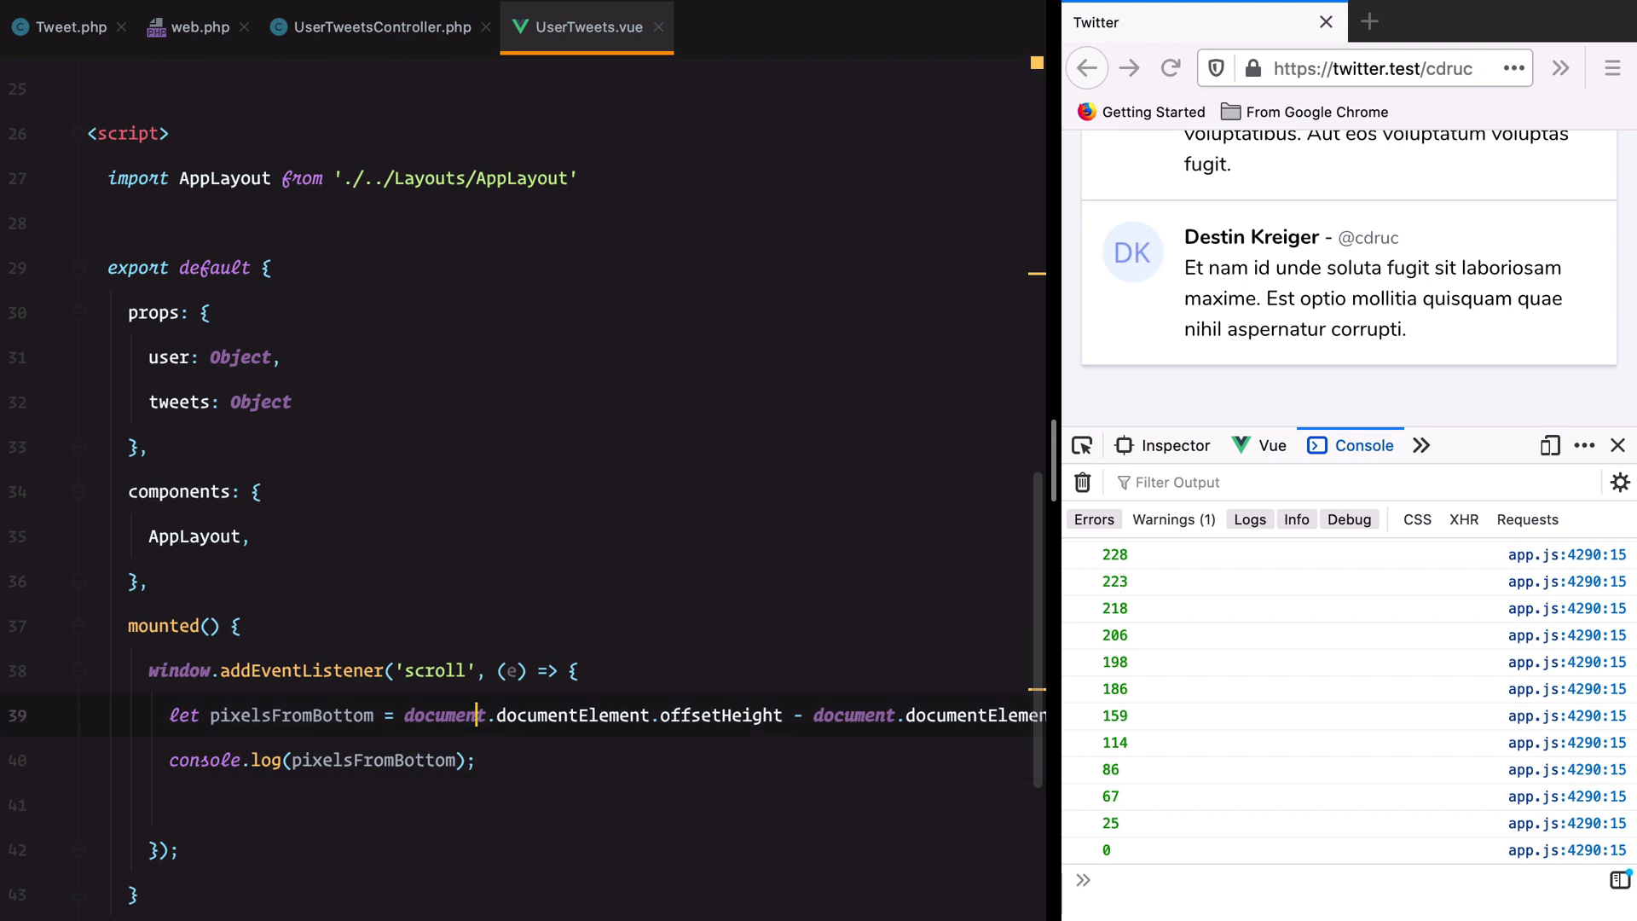
pyautogui.hscroll(3)
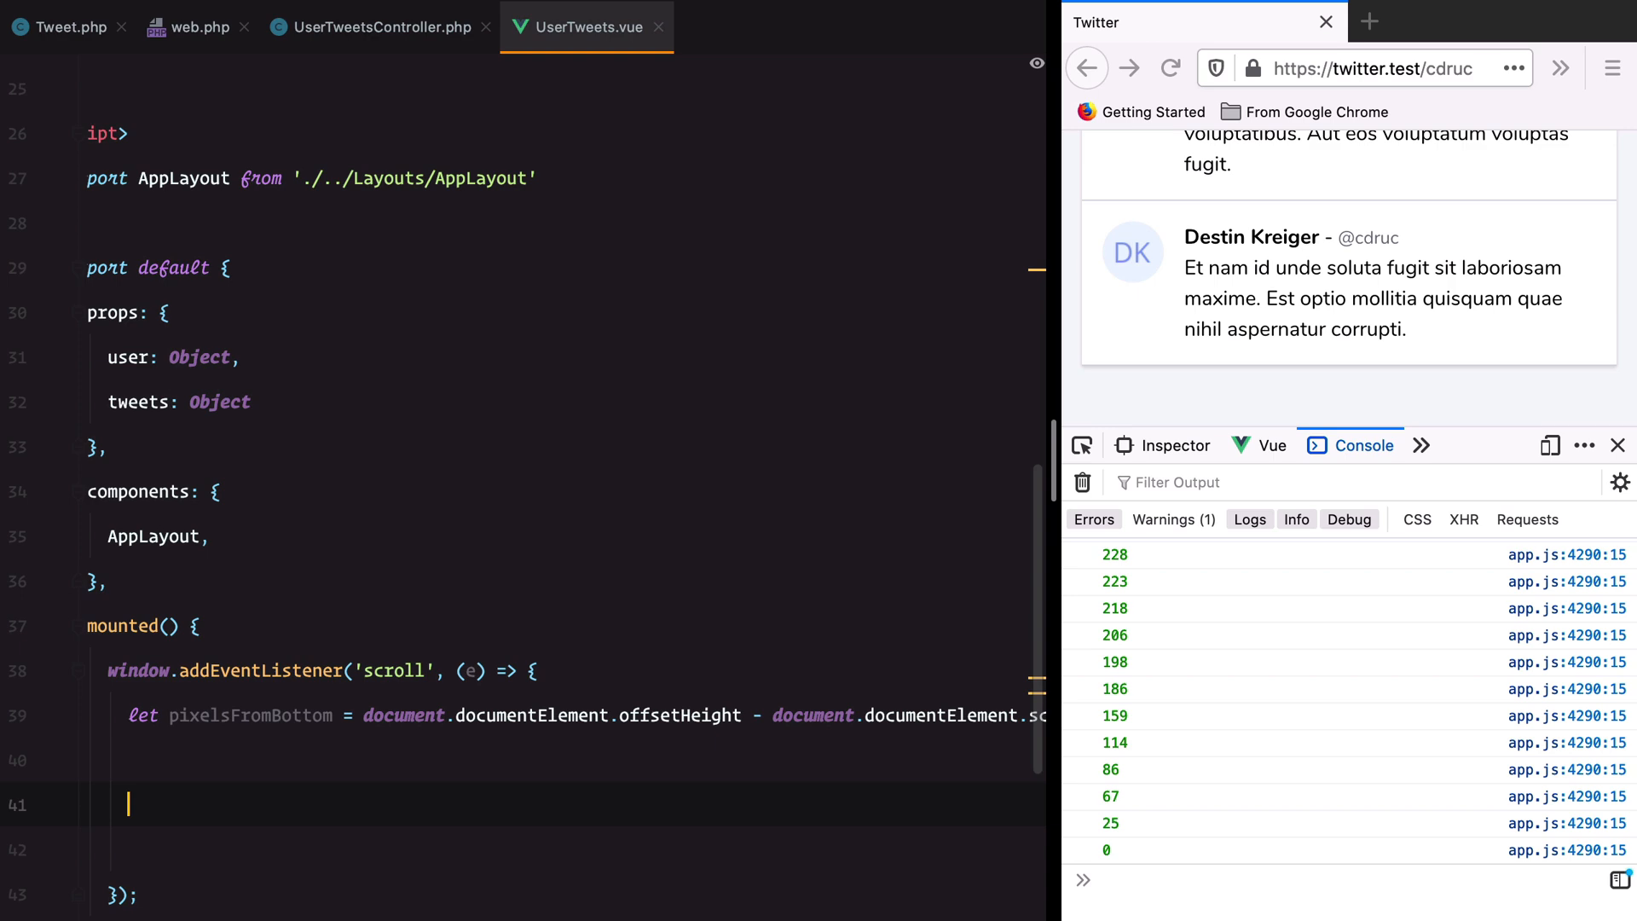
# - Wrap the console.log in if (pixelsFromBottom < 200) and scroll to check the output
pyautogui.write('if (p')
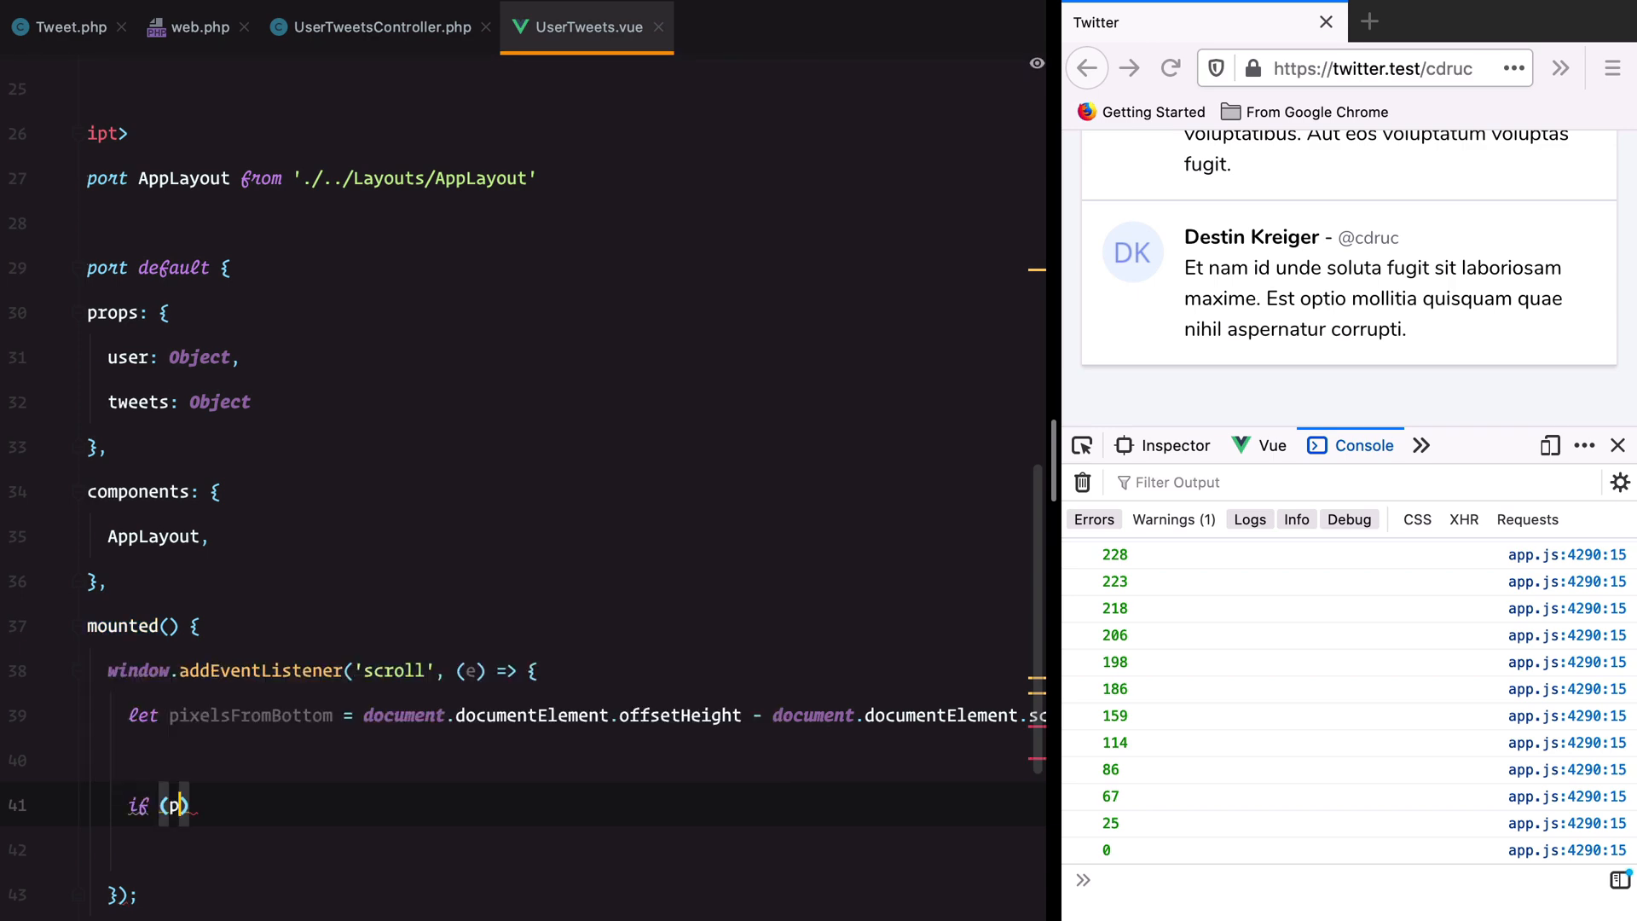
pyautogui.write('ixelsFromBottom < 200')
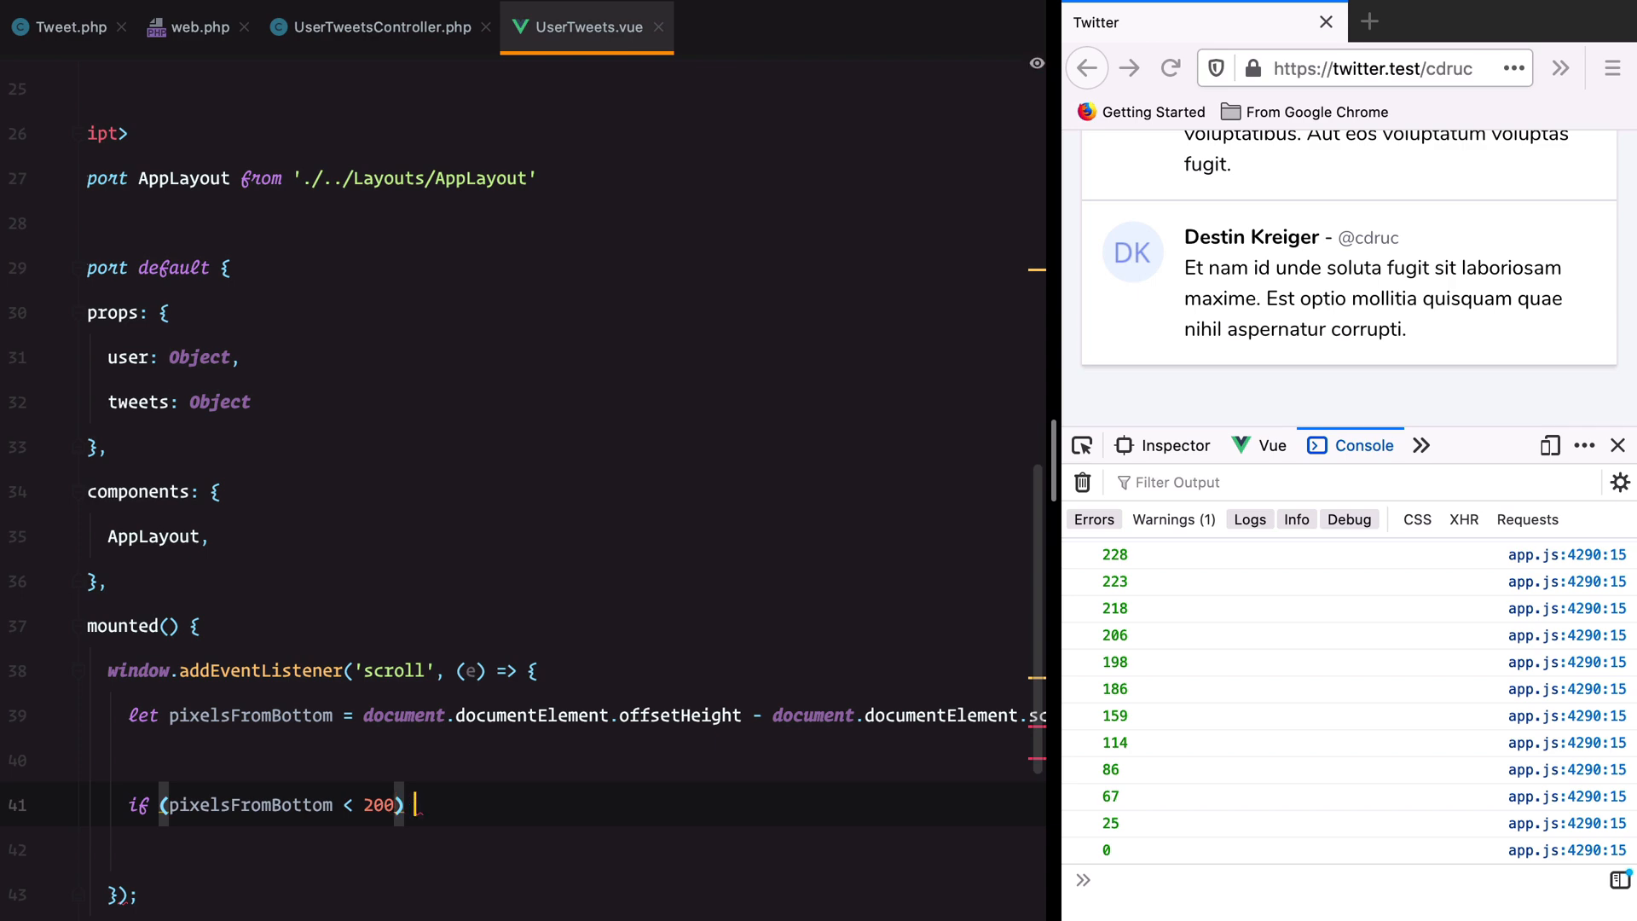
pyautogui.write('console.log(pixelsFromBottom);')
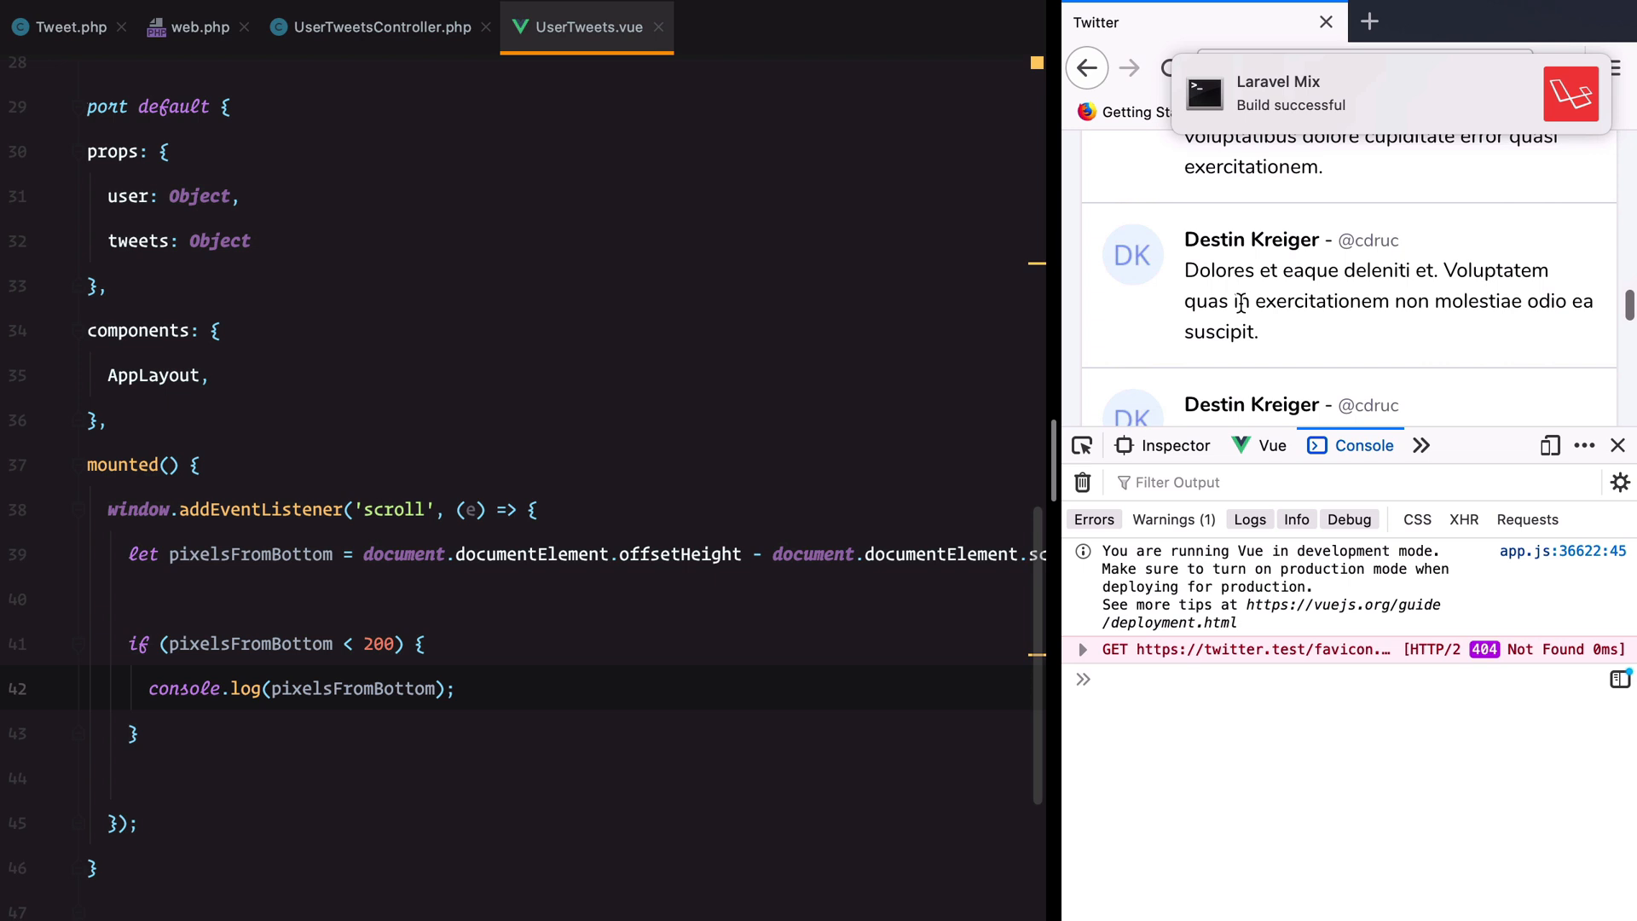
pyautogui.scroll(-3)
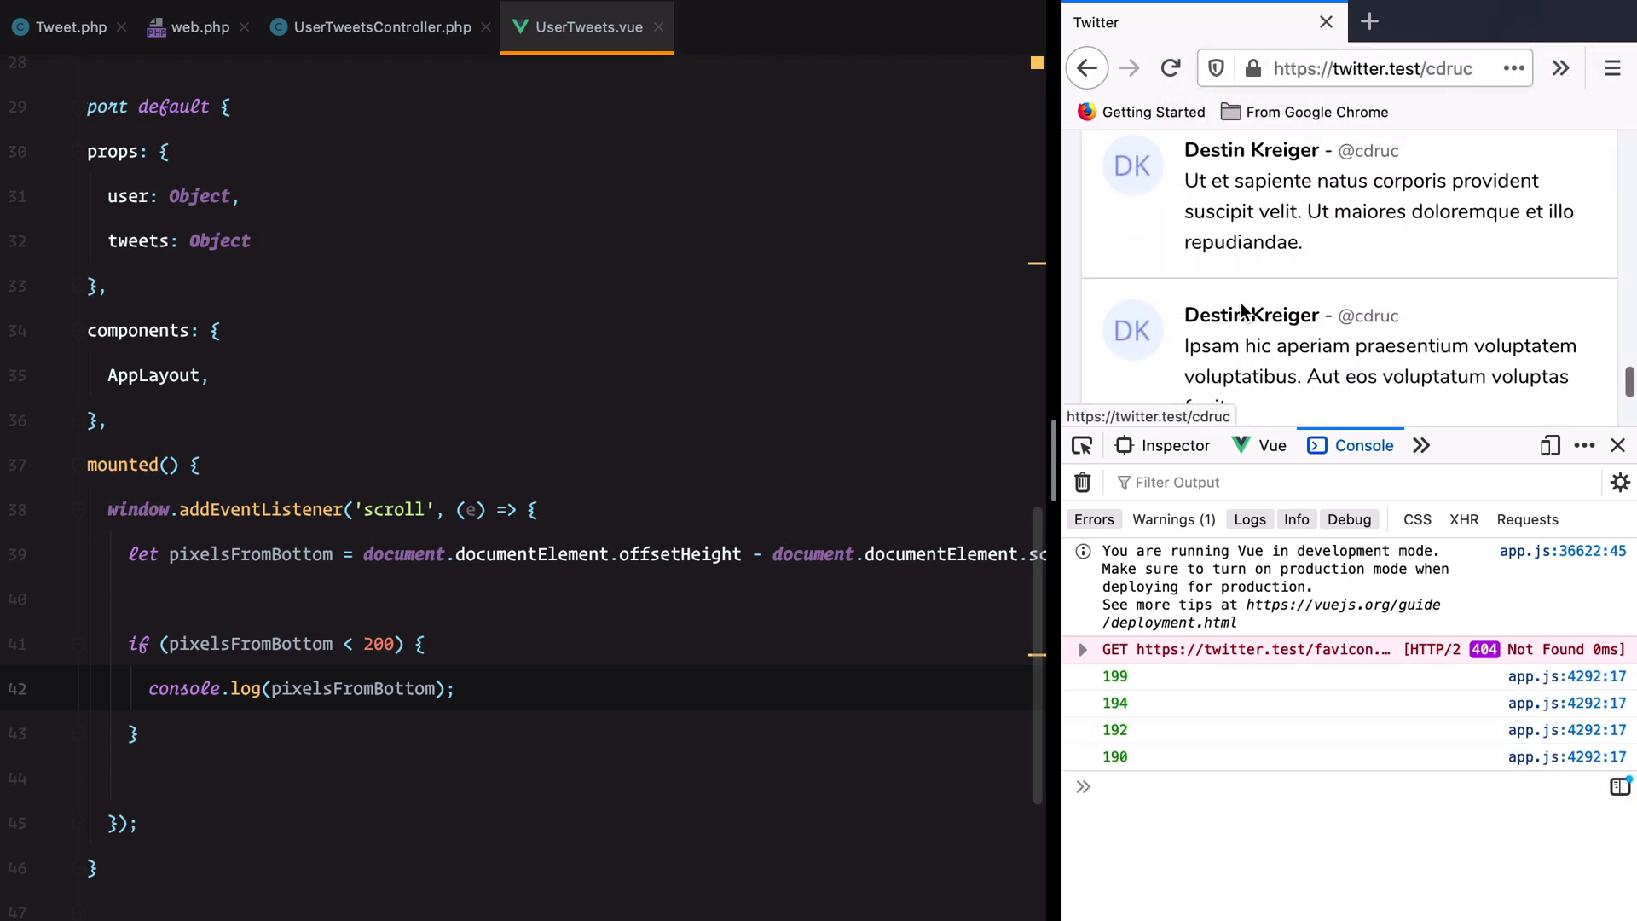
pyautogui.scroll(-3)
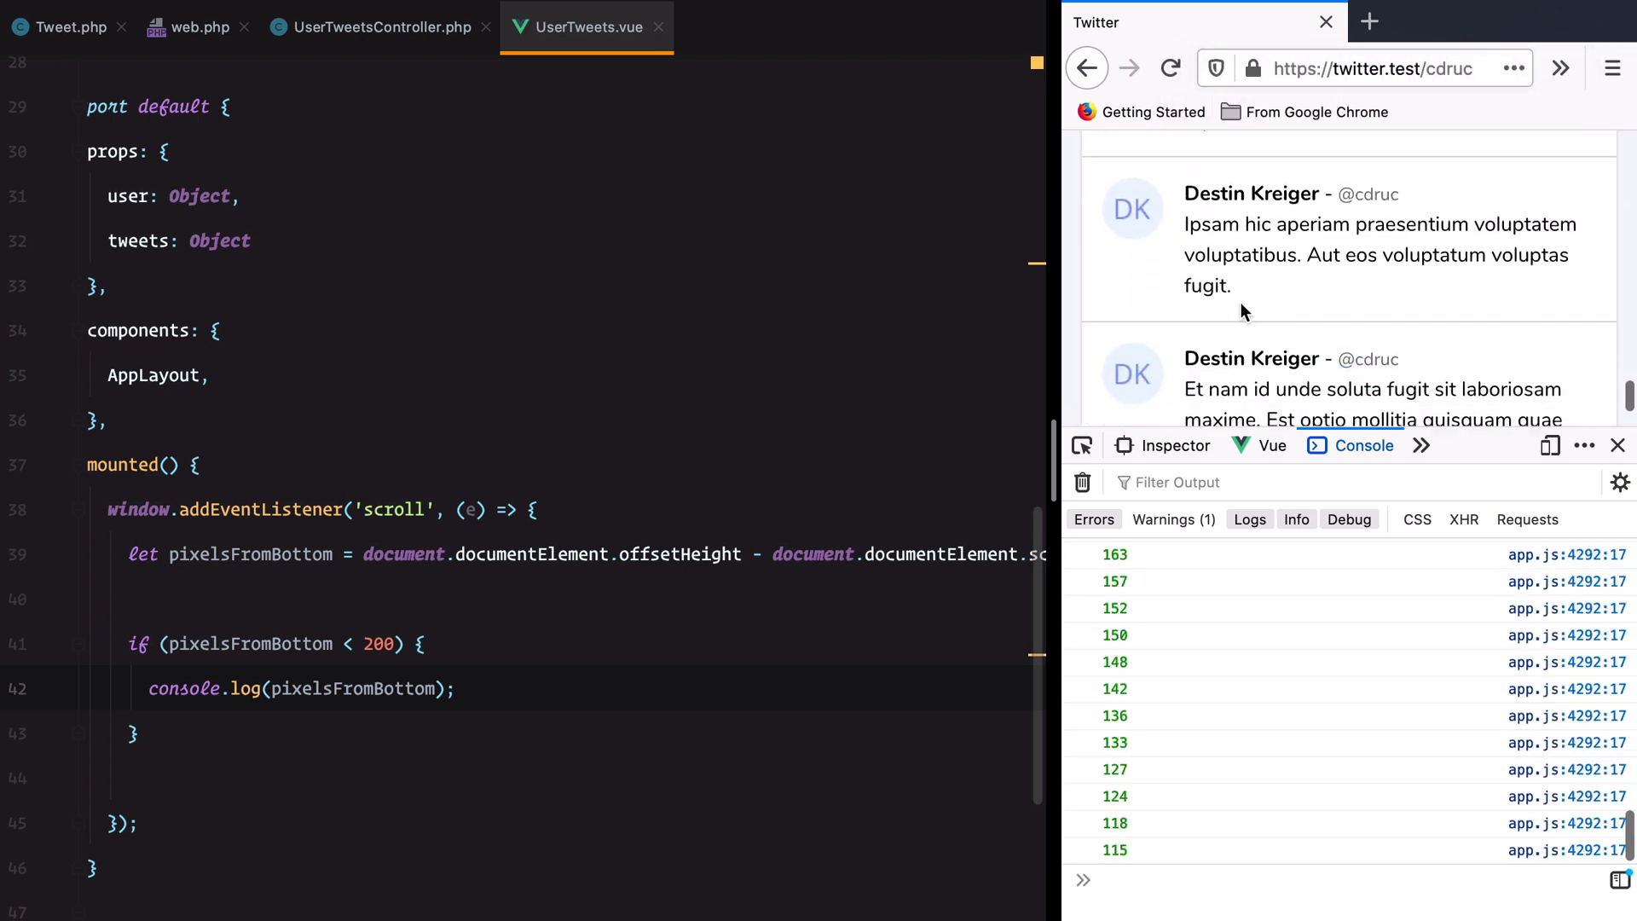
pyautogui.scroll(-3)
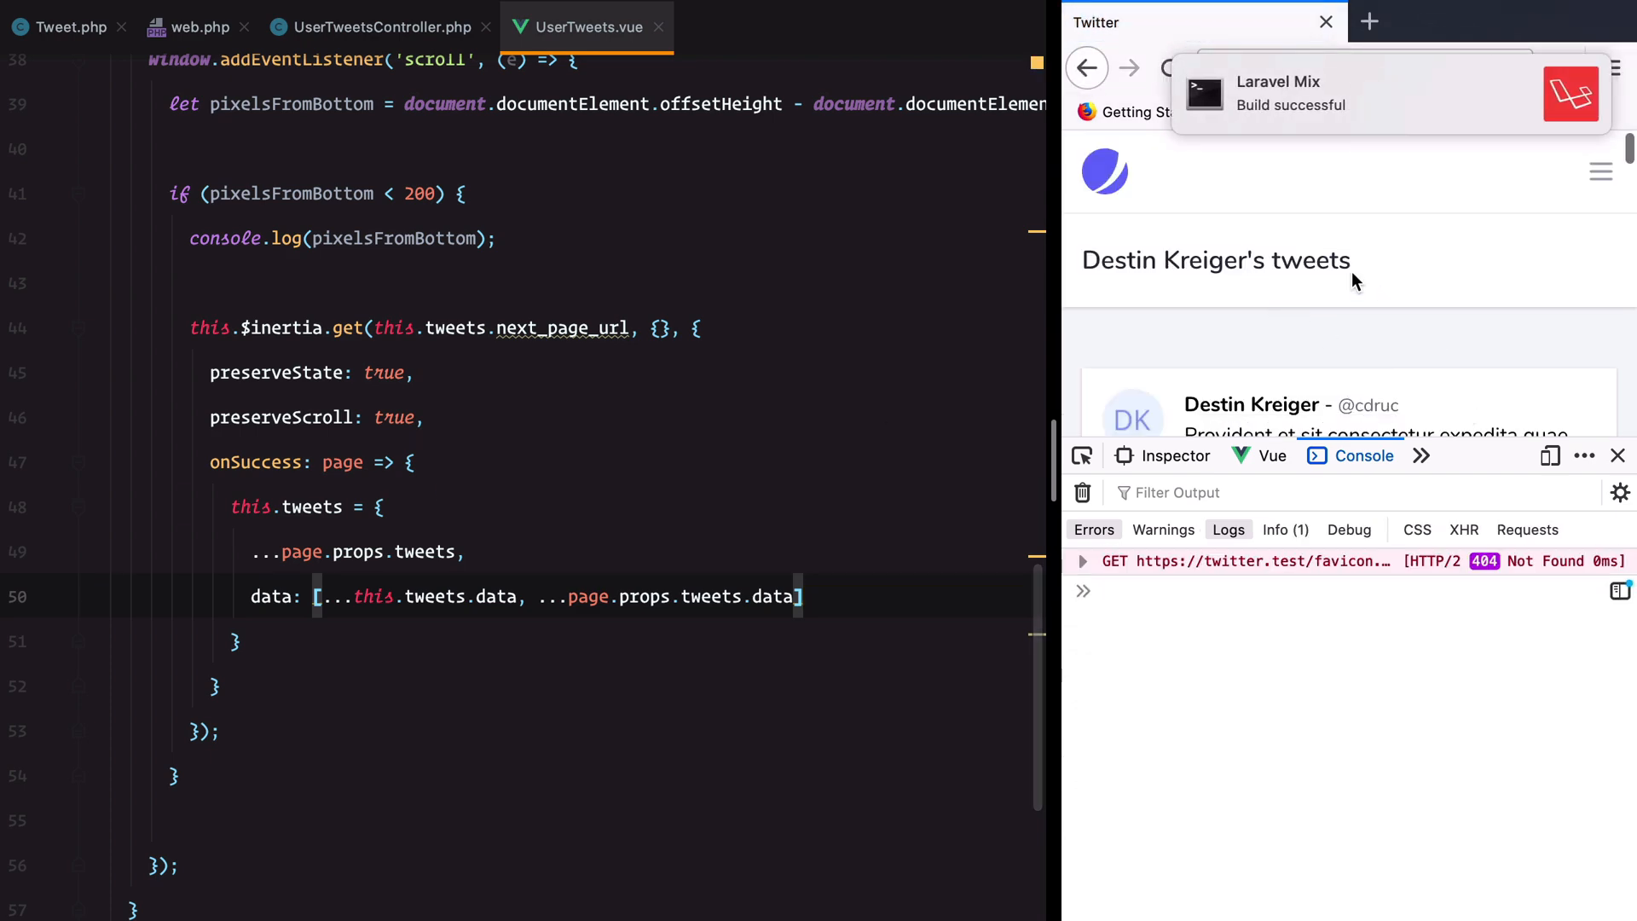
# - Review the repeated page=2 requests in the DevTools Network panel, then close DevTools
pyautogui.scroll(-3)
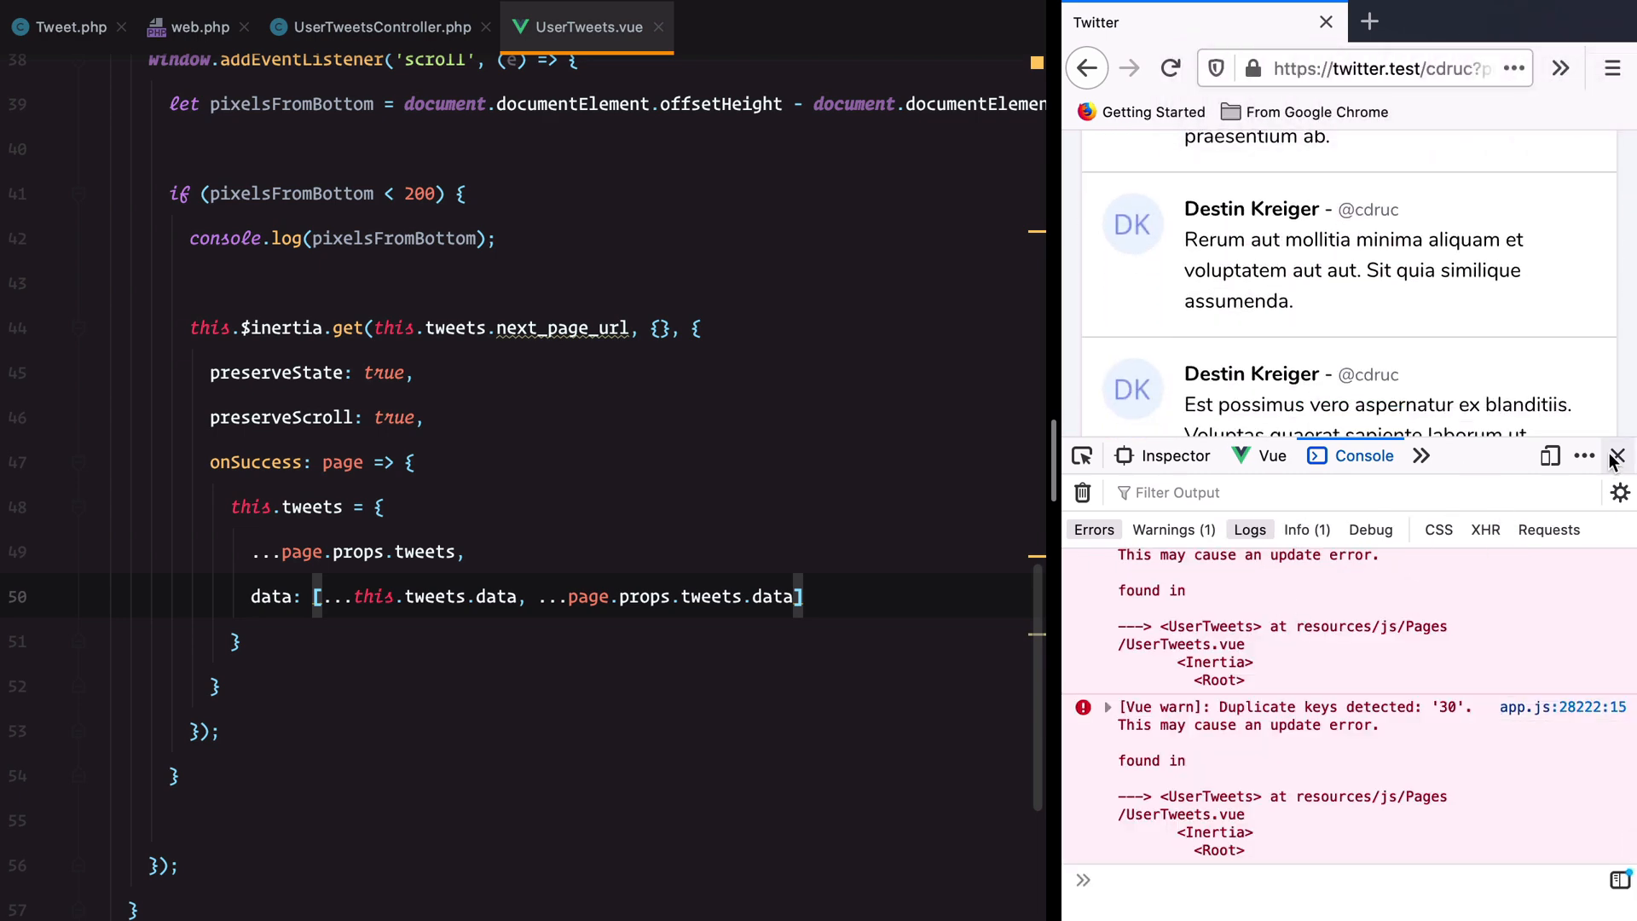
pyautogui.click(1422, 455)
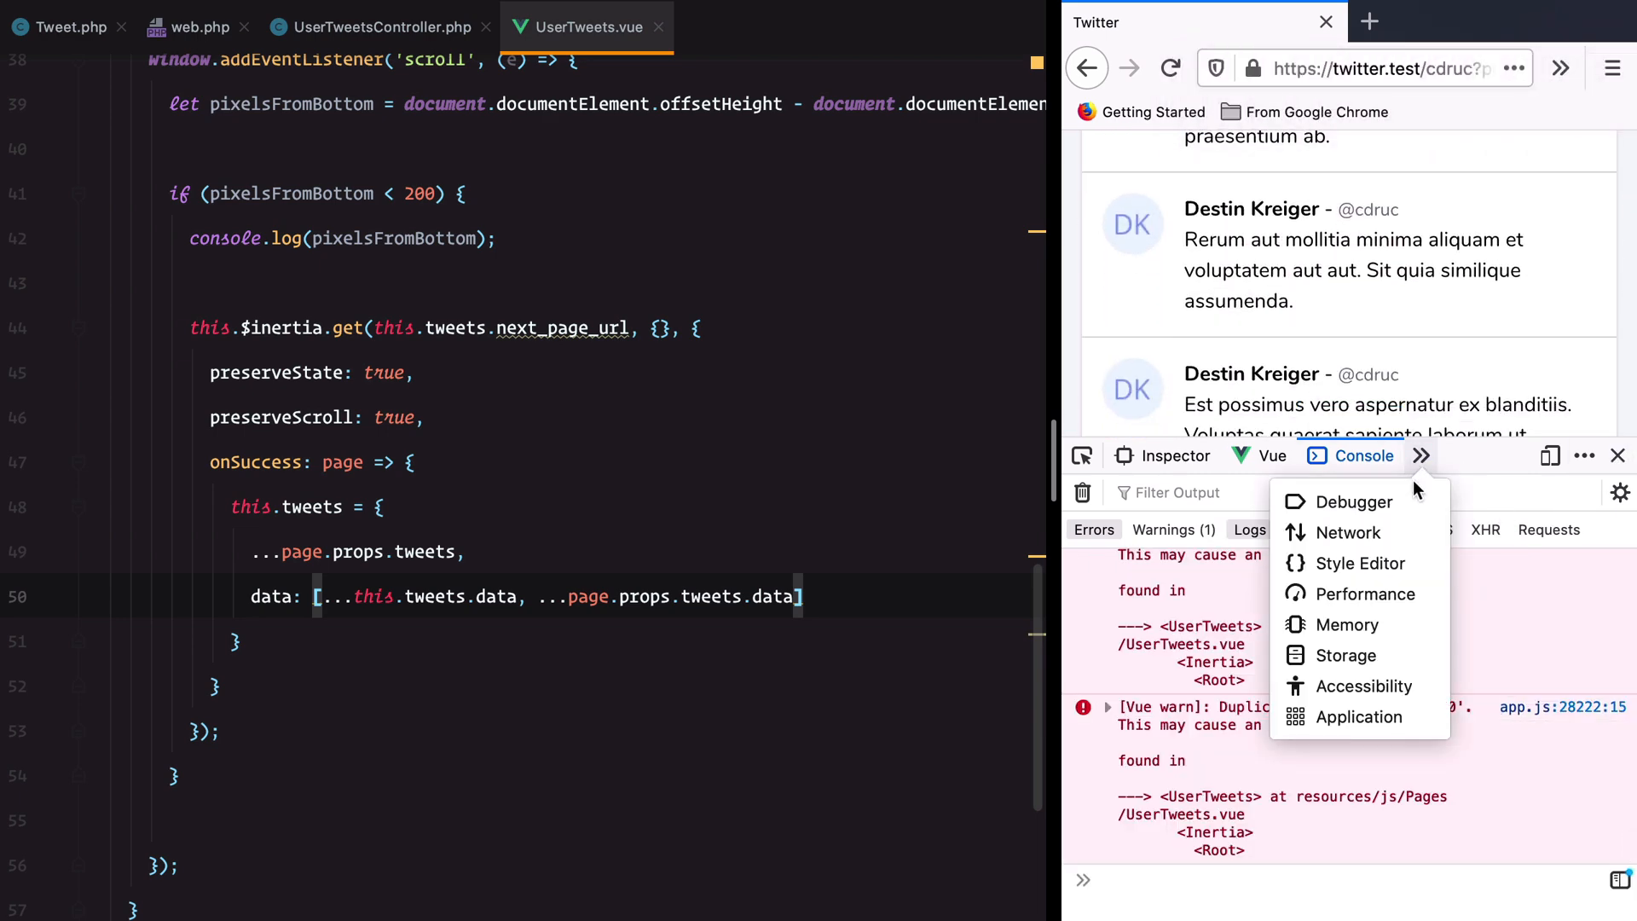
pyautogui.click(1348, 531)
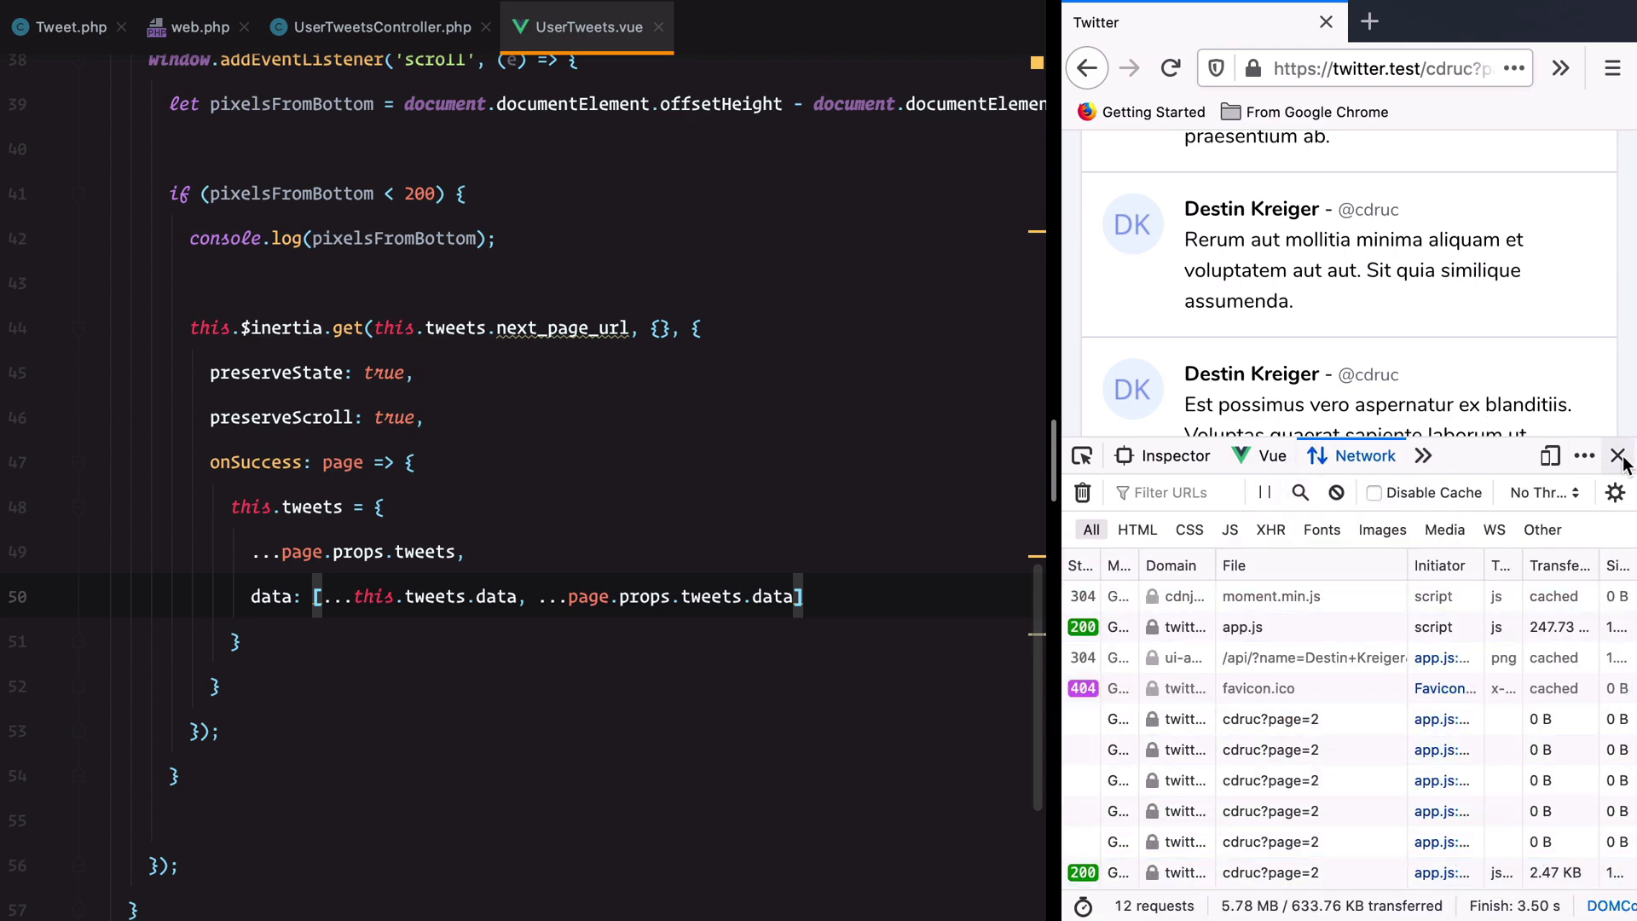
pyautogui.click(1619, 456)
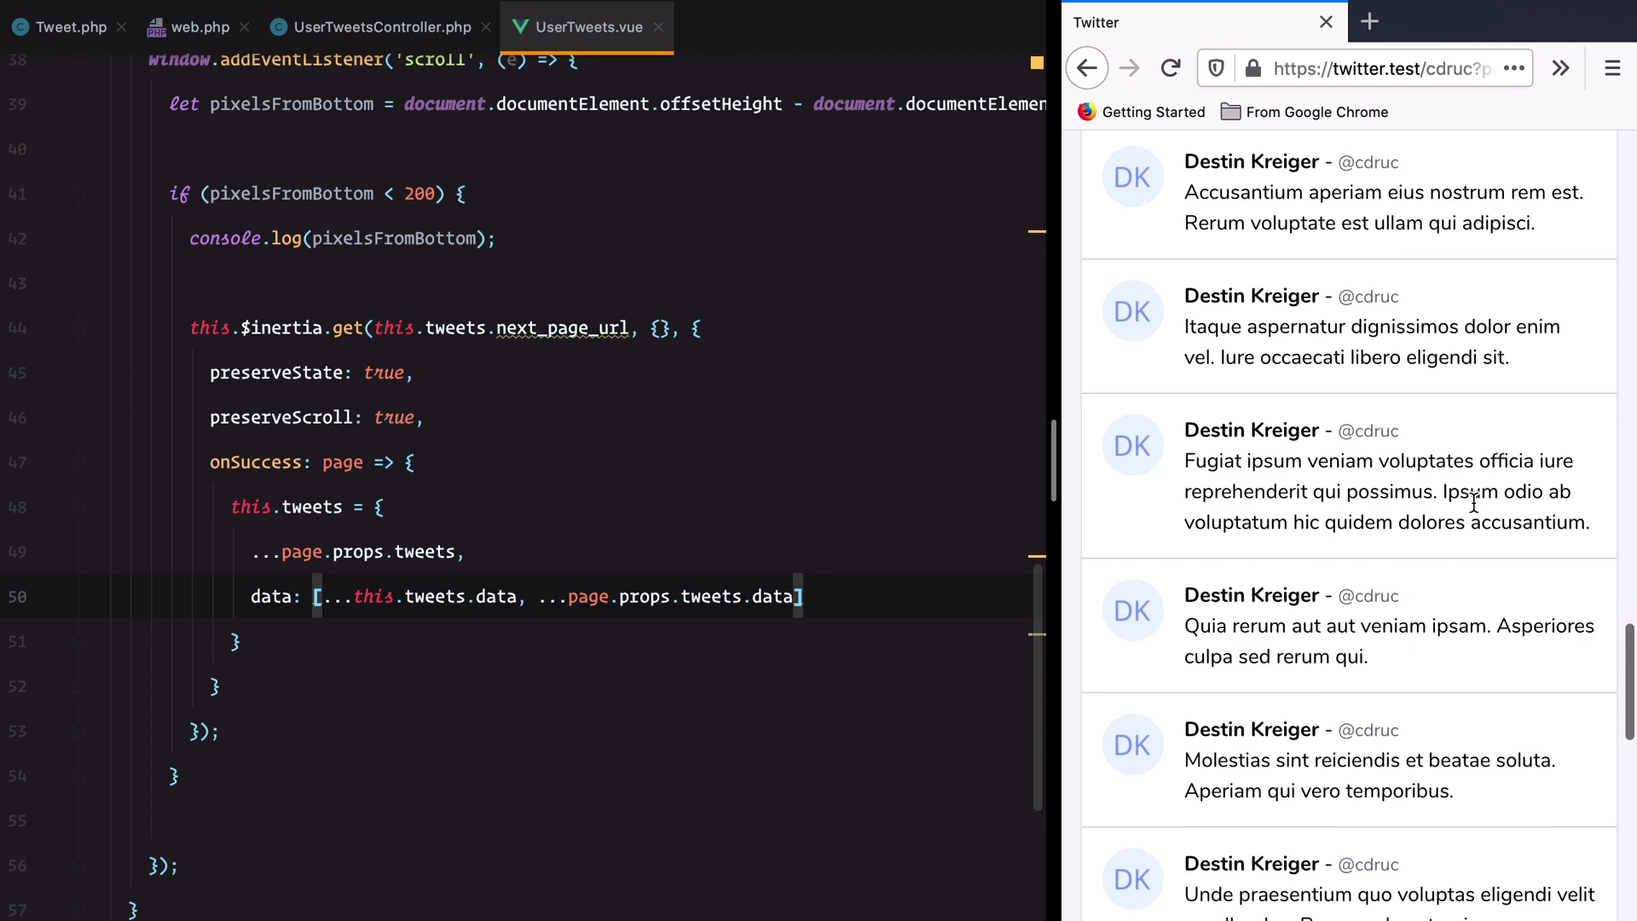
# - Check the page query in the address bar and close the extra tweets tab
pyautogui.scroll(-3)
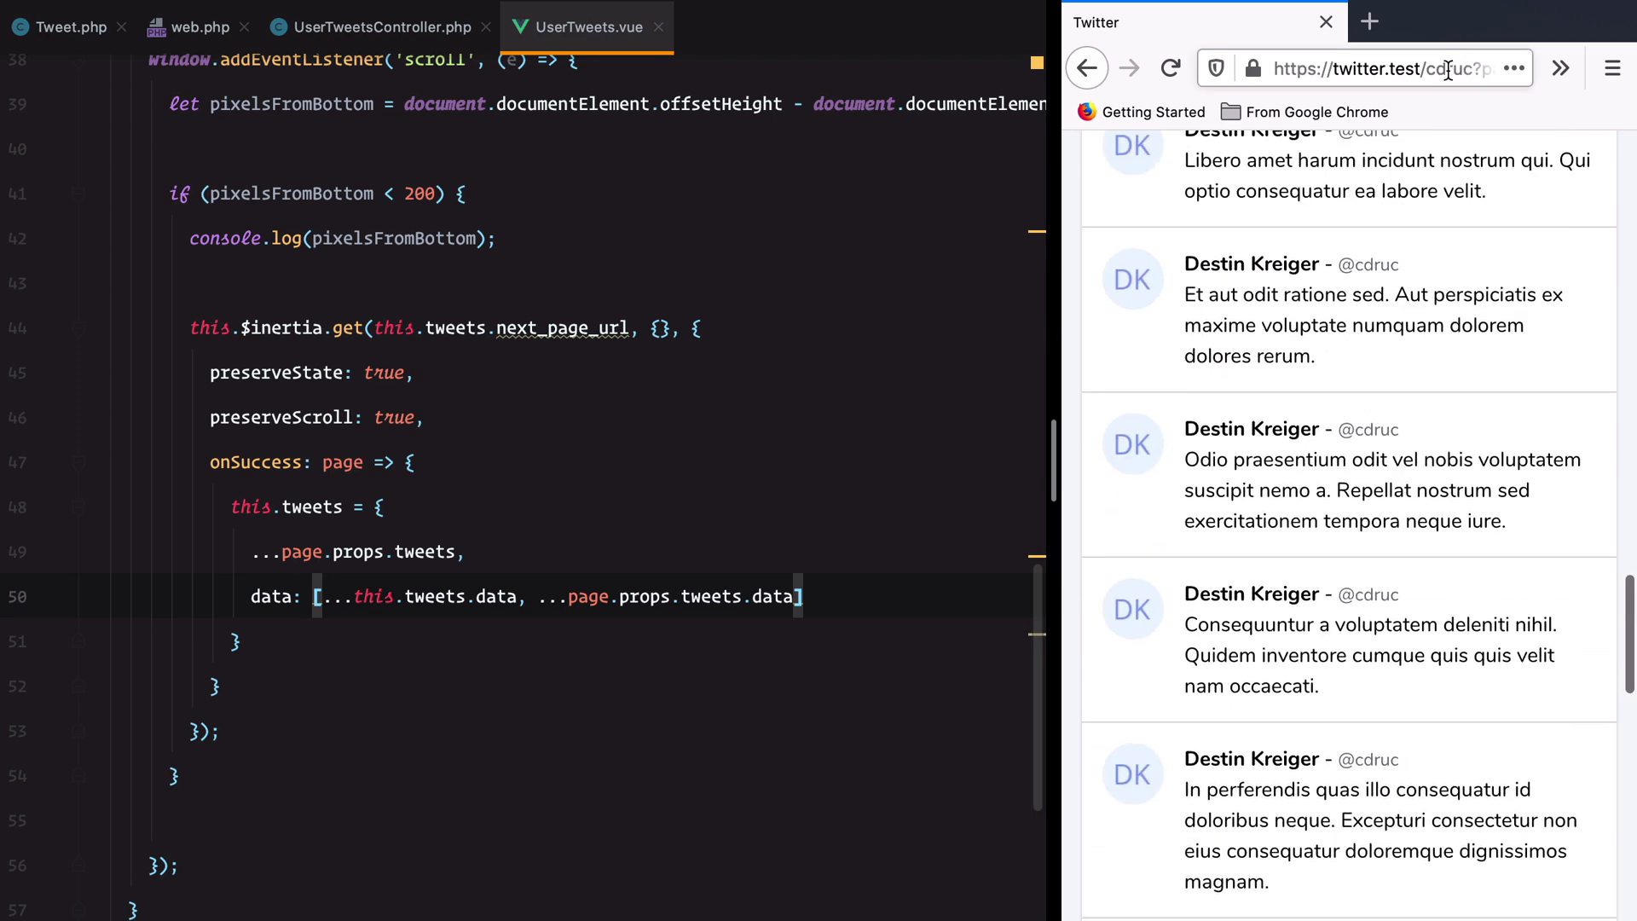
pyautogui.click(1389, 69)
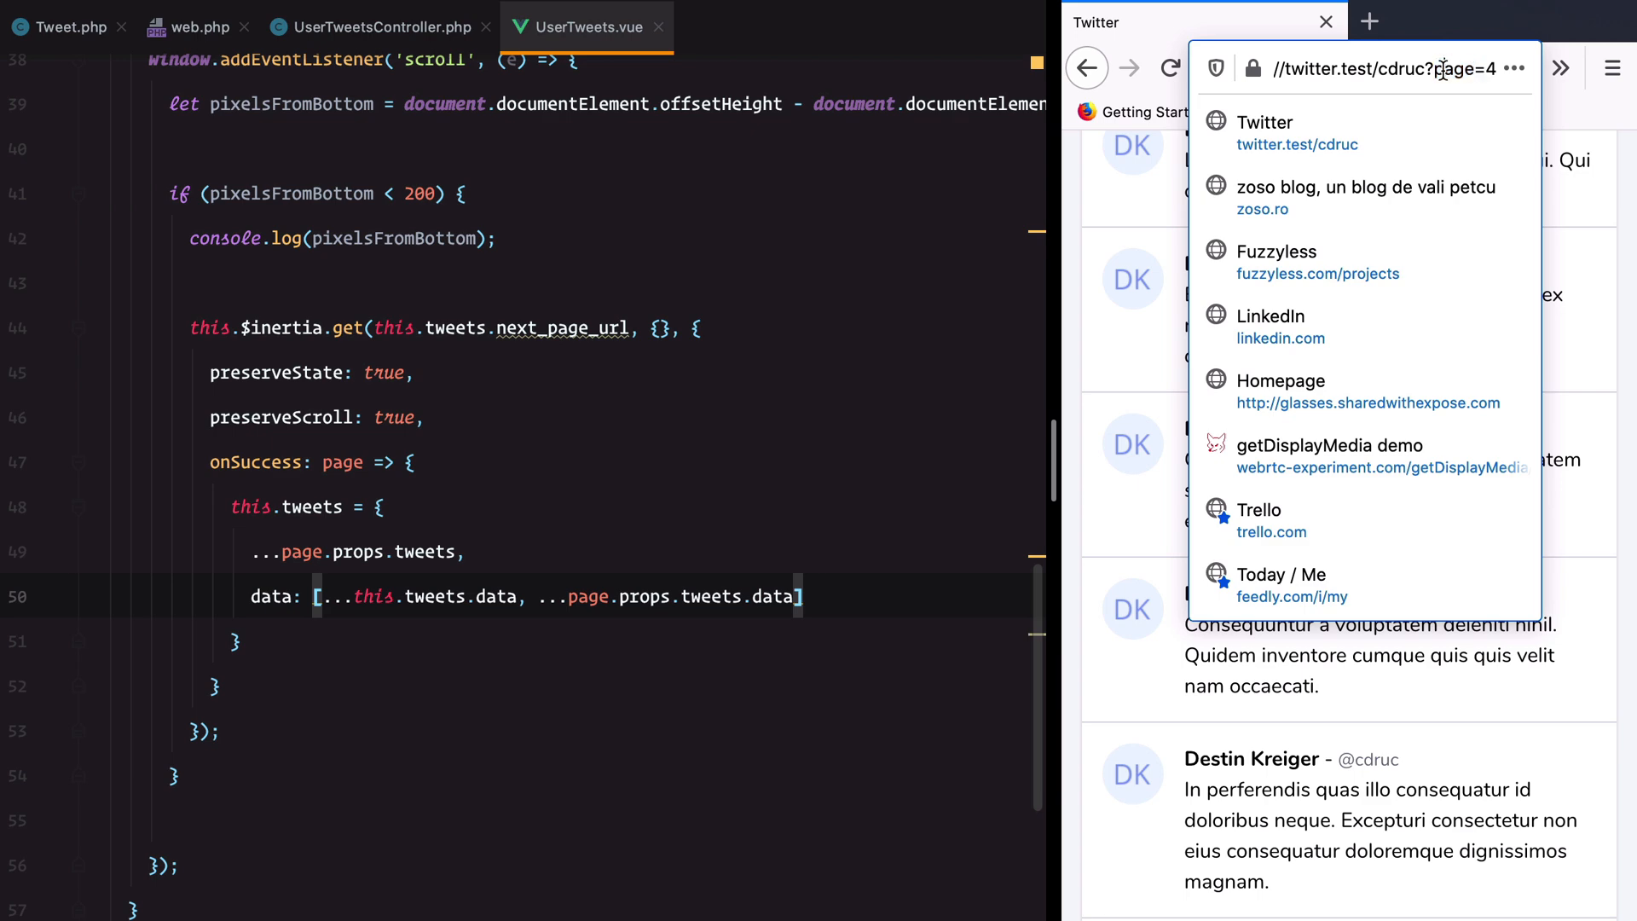
pyautogui.moveTo(1369, 21)
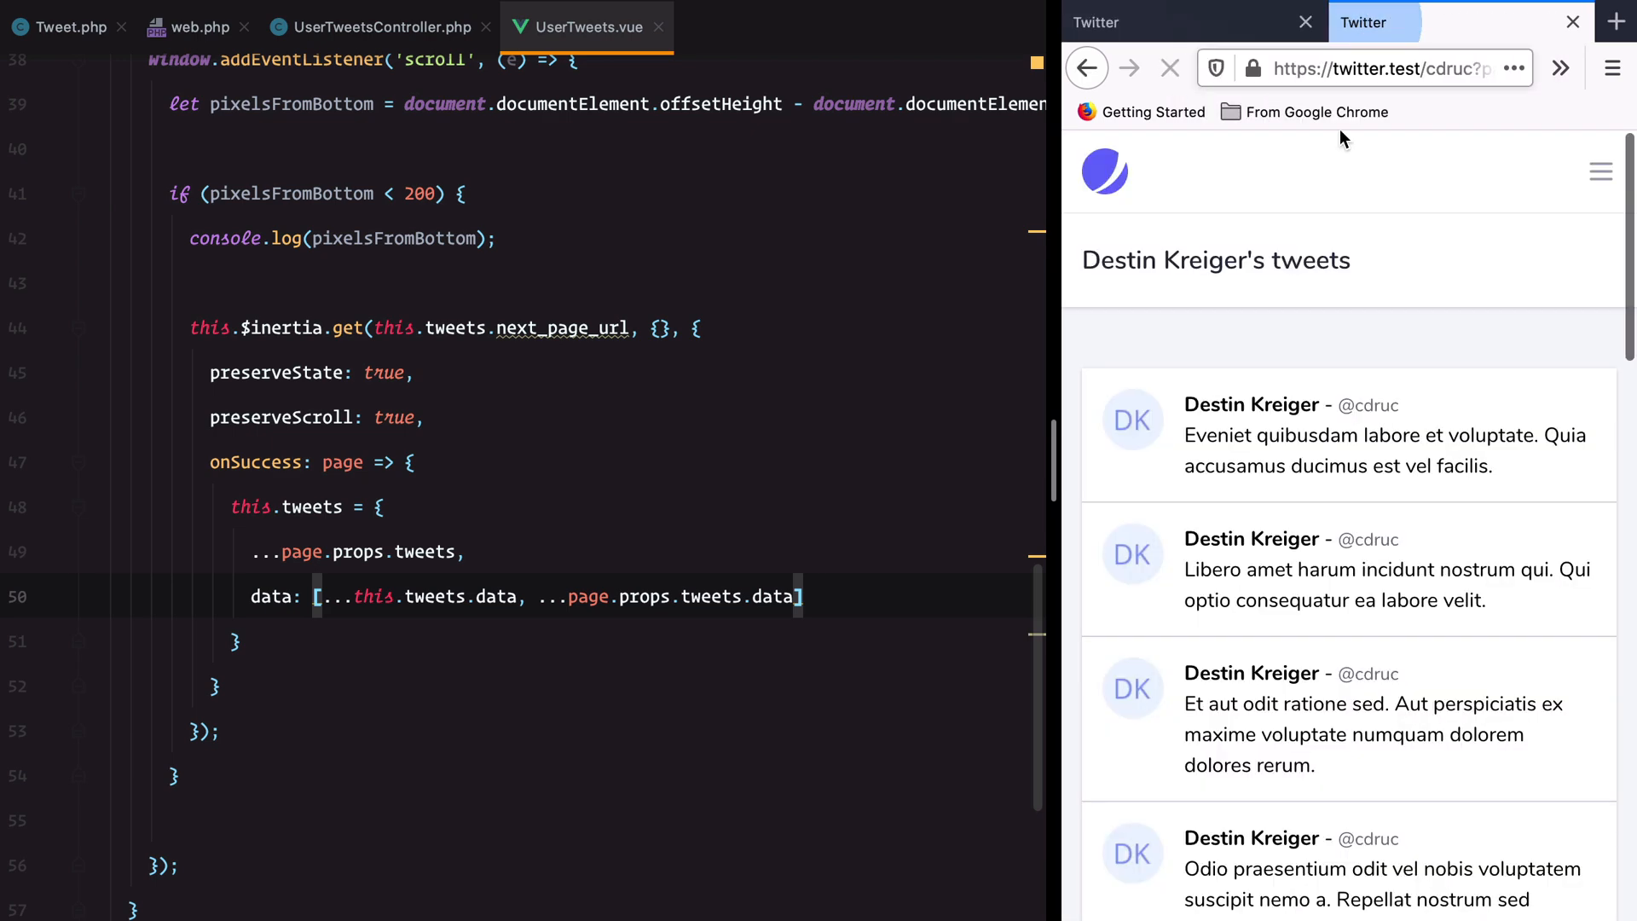
pyautogui.scroll(-3)
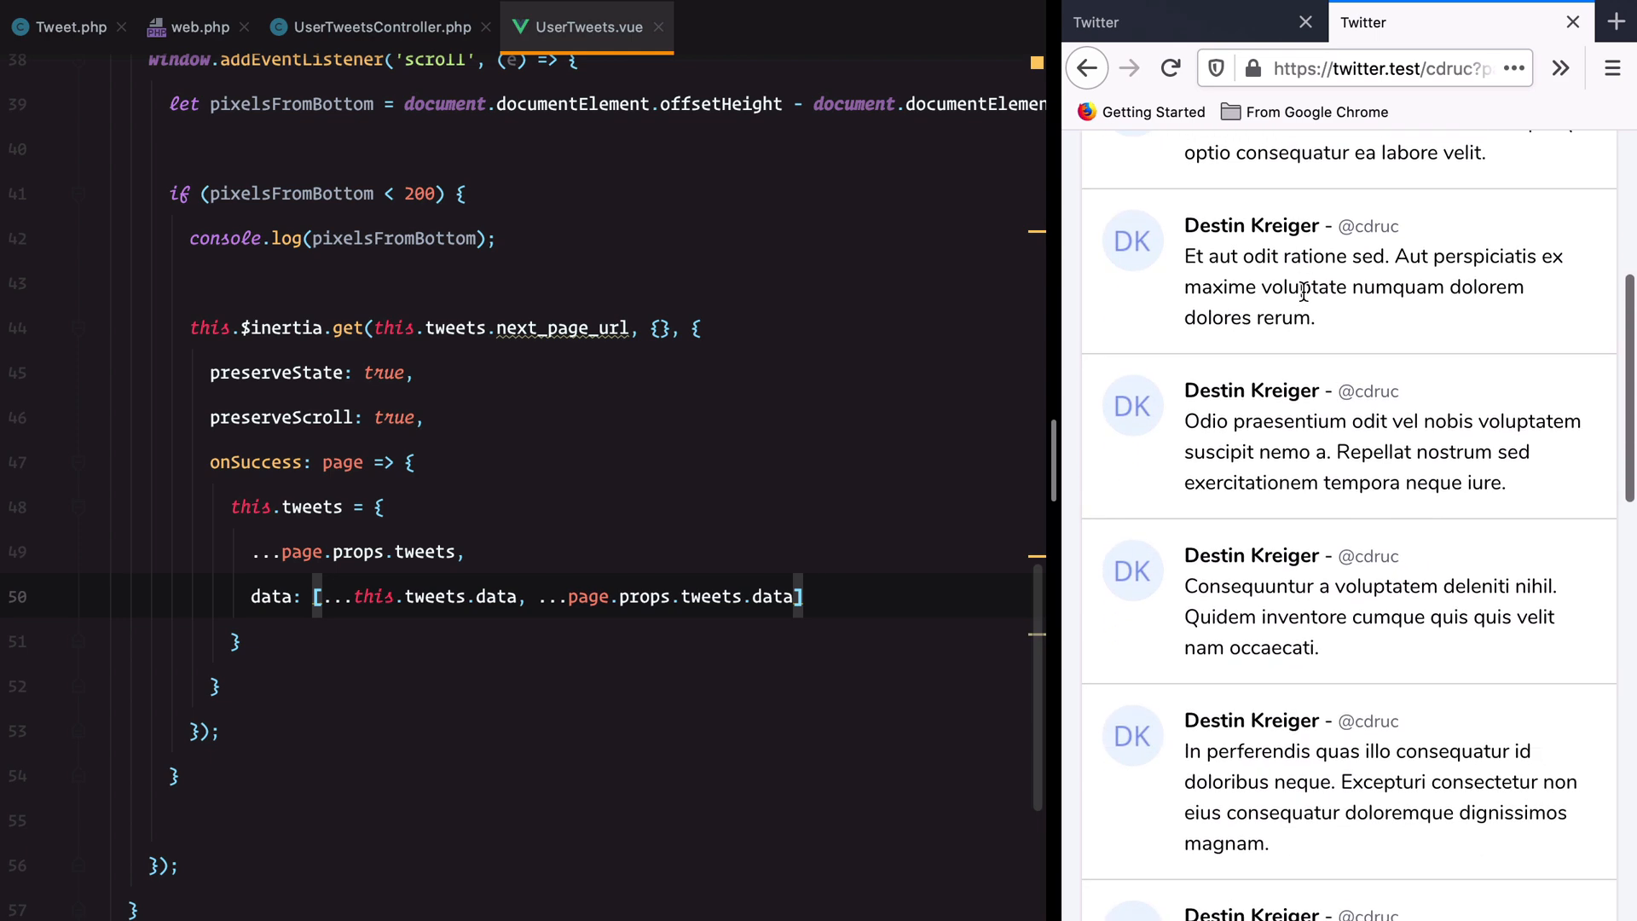
pyautogui.scroll(3)
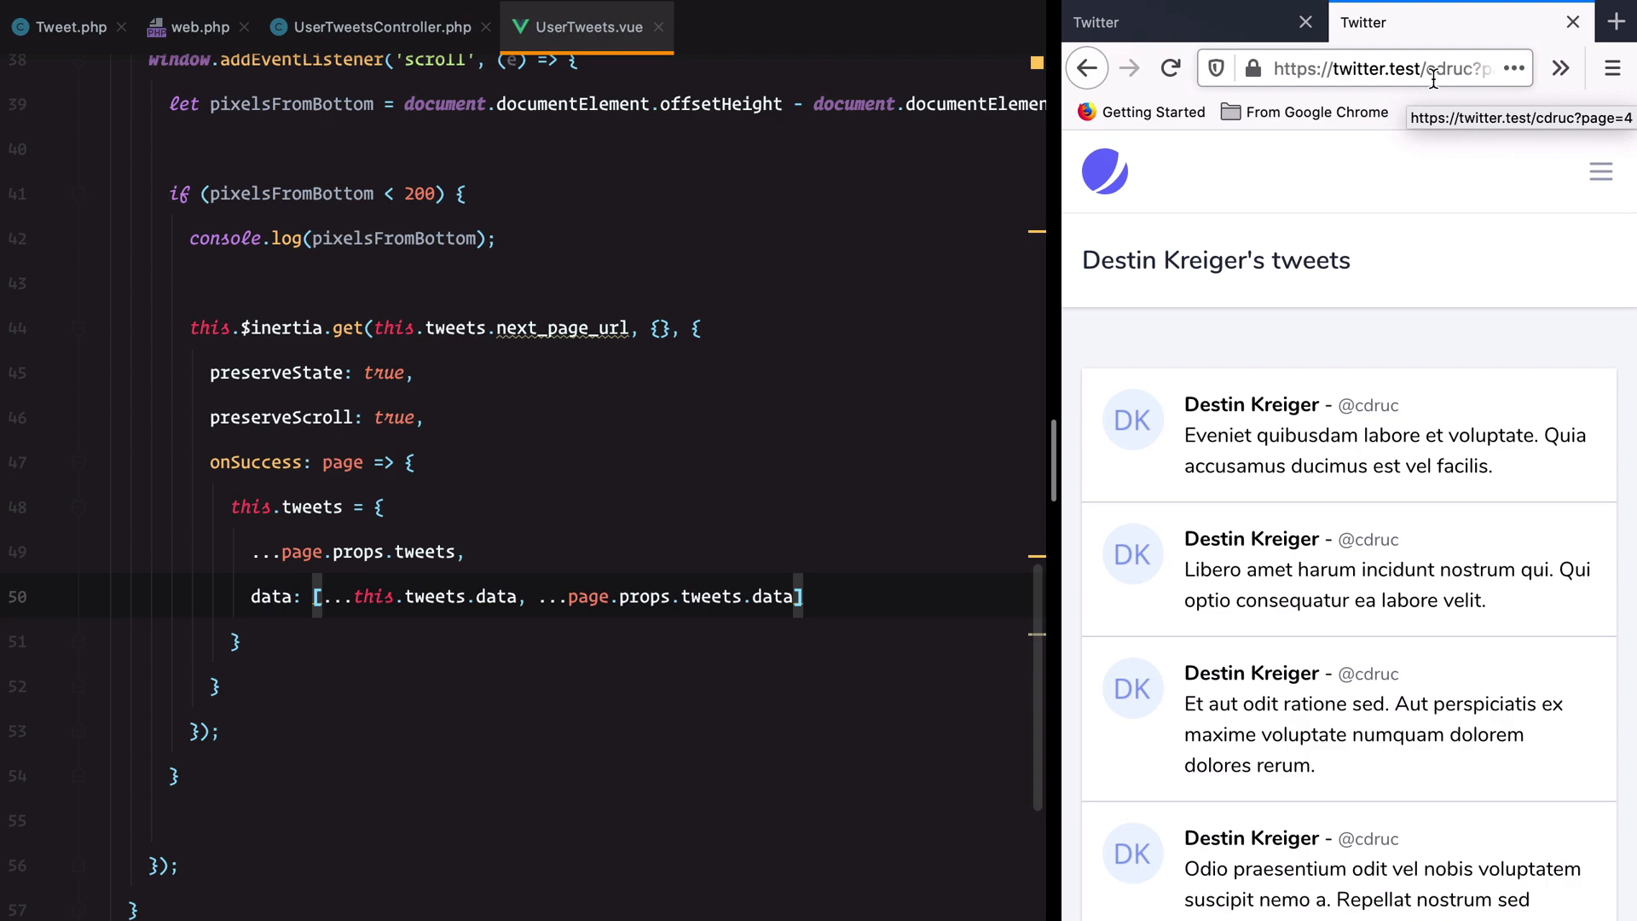
pyautogui.scroll(-3)
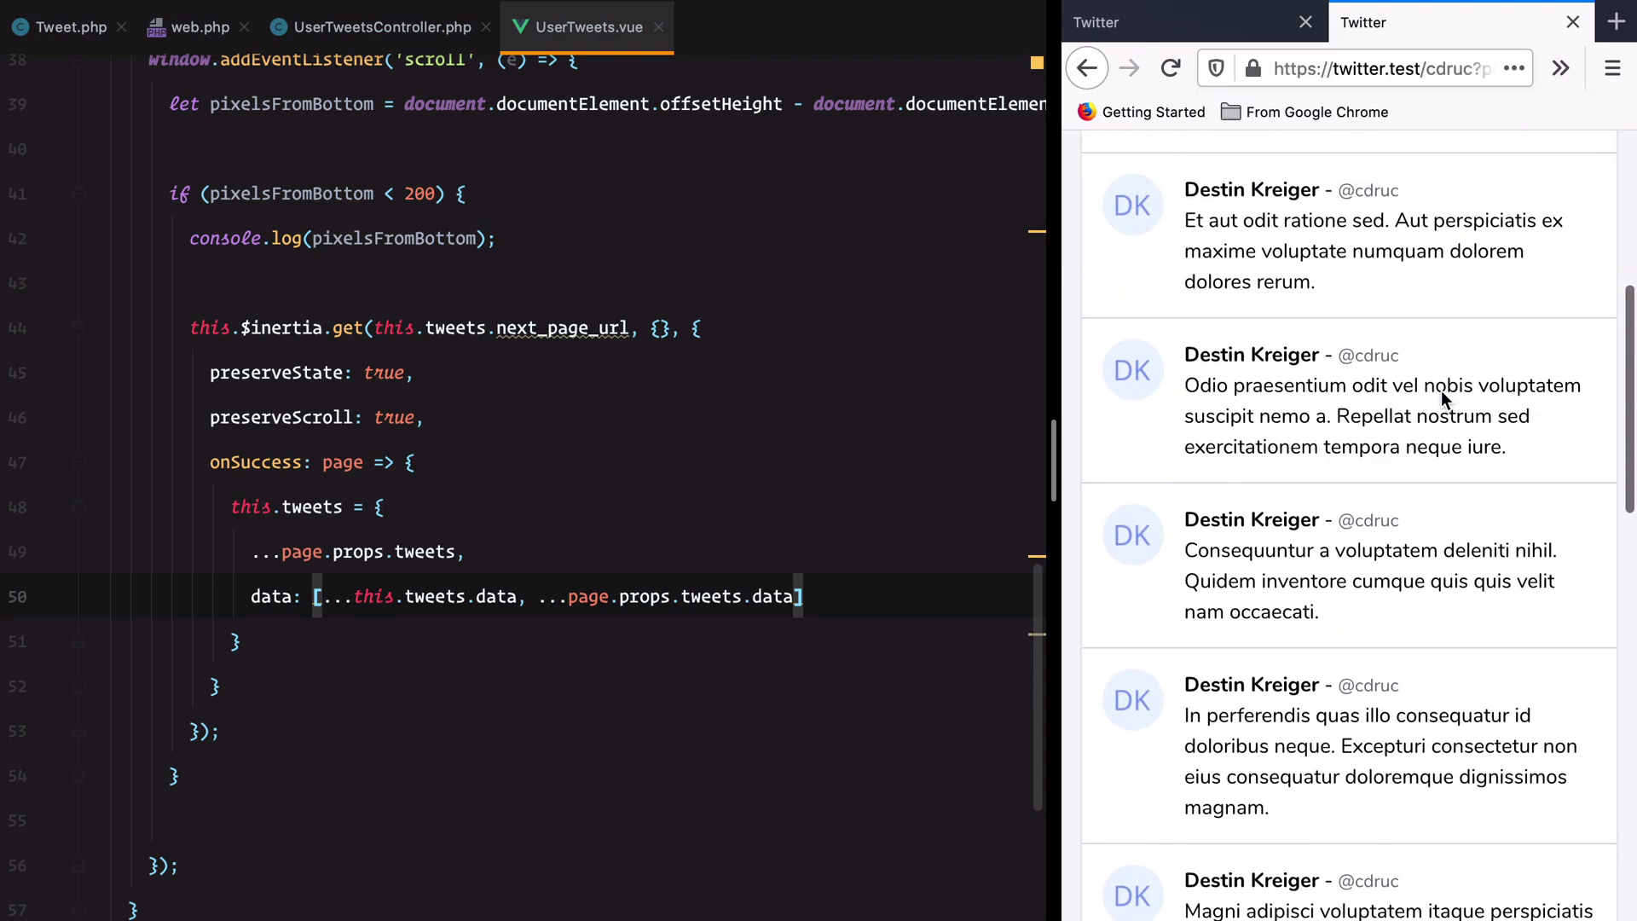
pyautogui.scroll(-3)
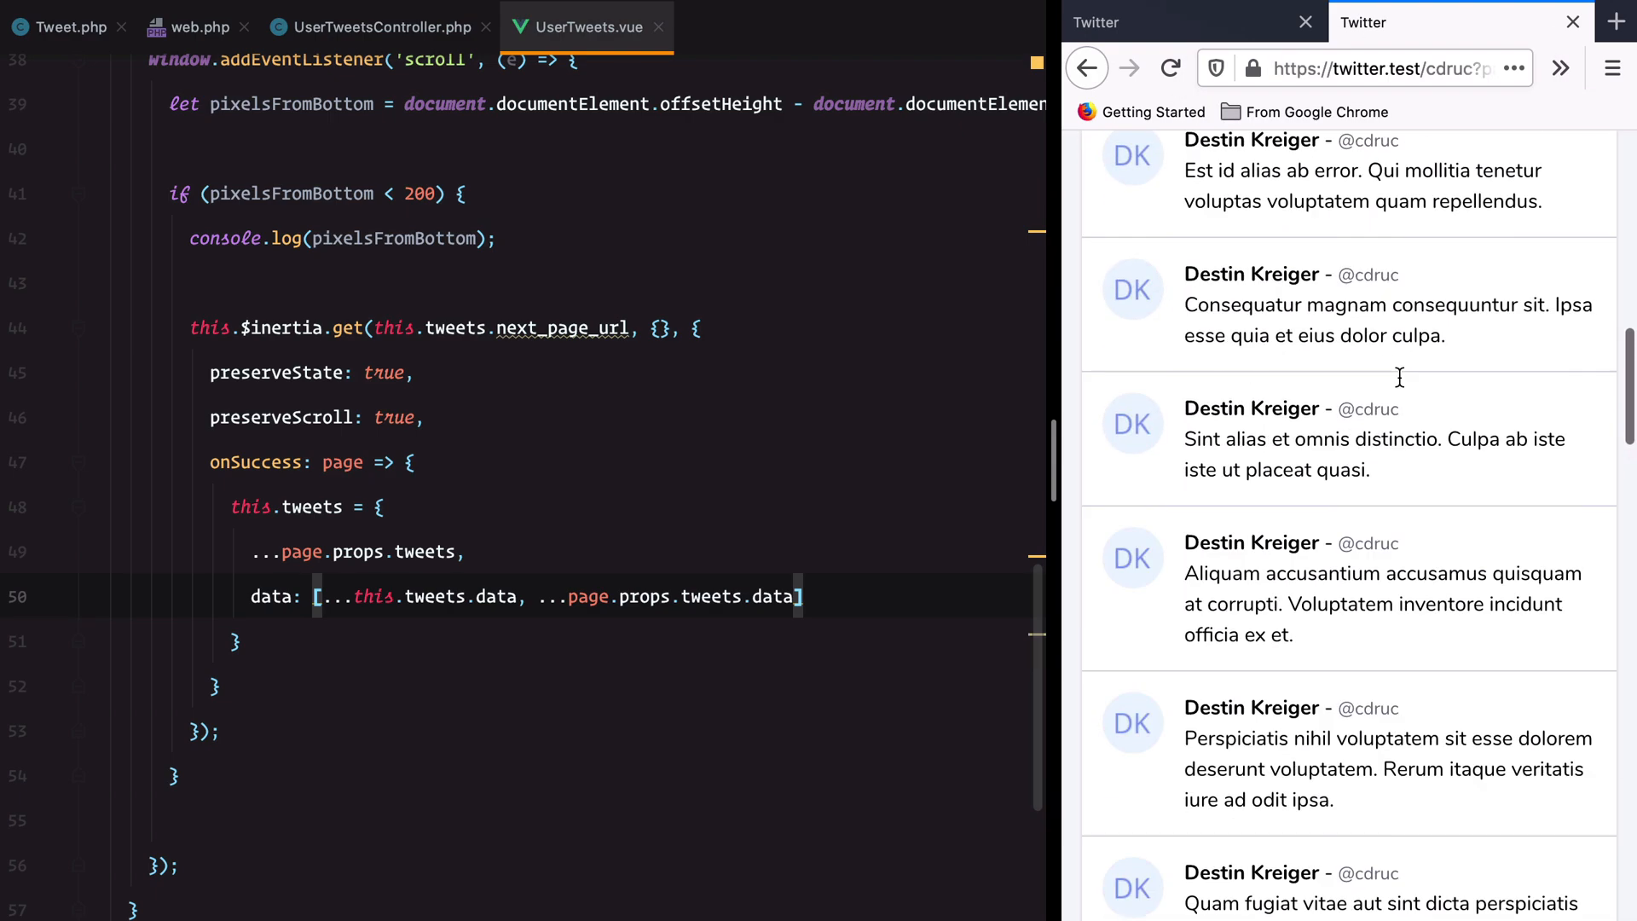
pyautogui.click(1378, 68)
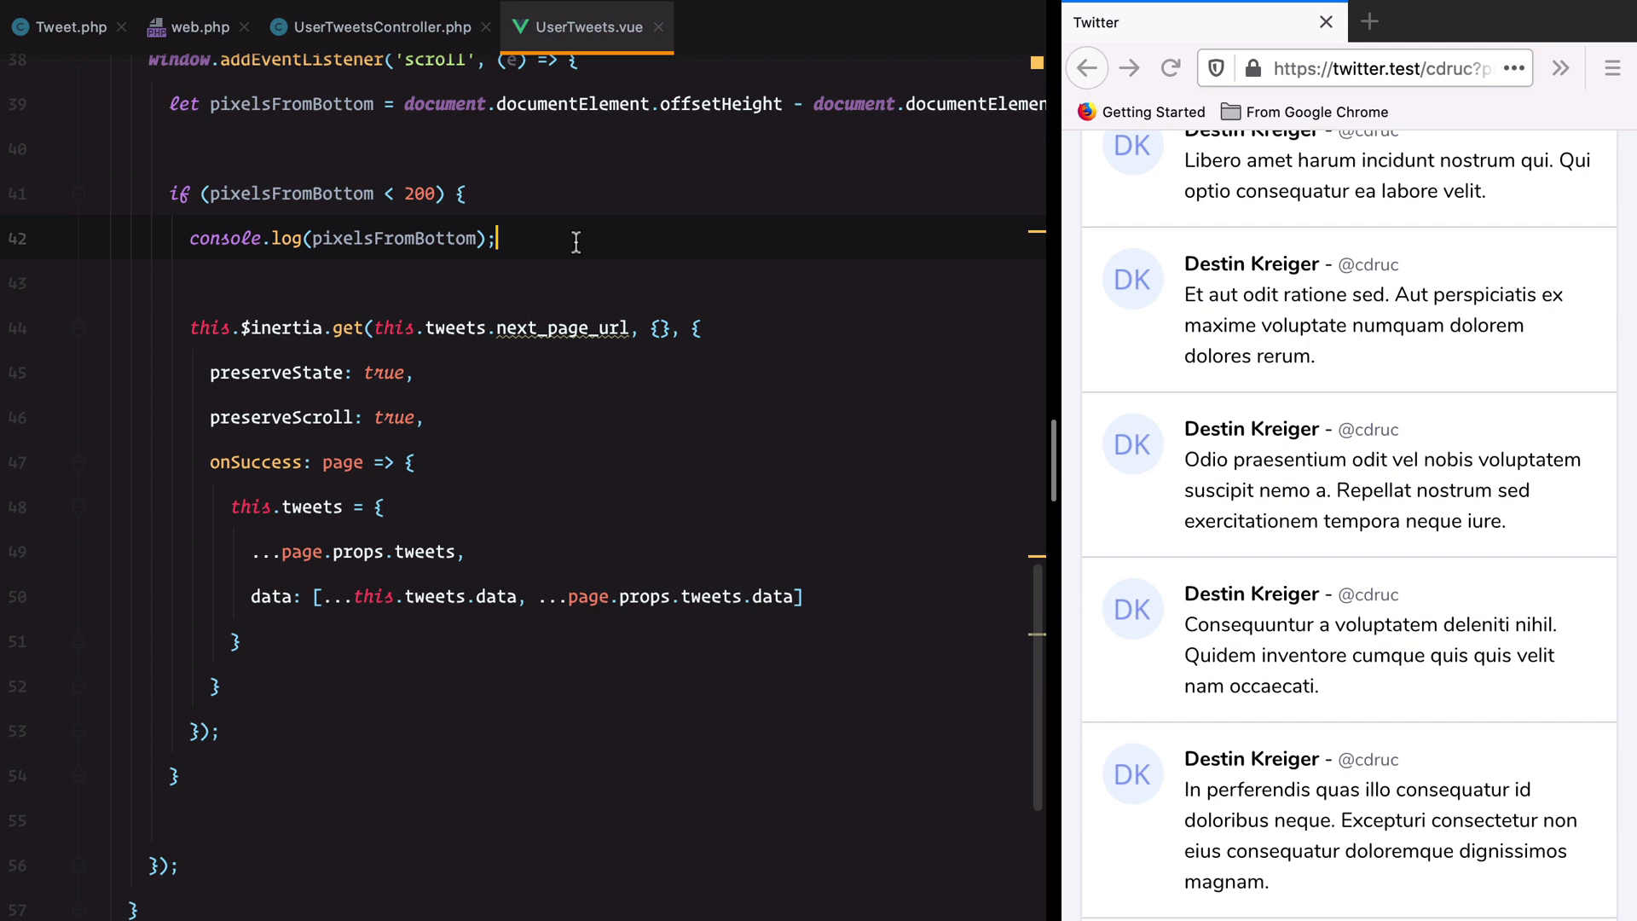
# - Request this.tweets.next_page_url with axios.get and log the response, replacing the Inertia request
pyautogui.press('enter')
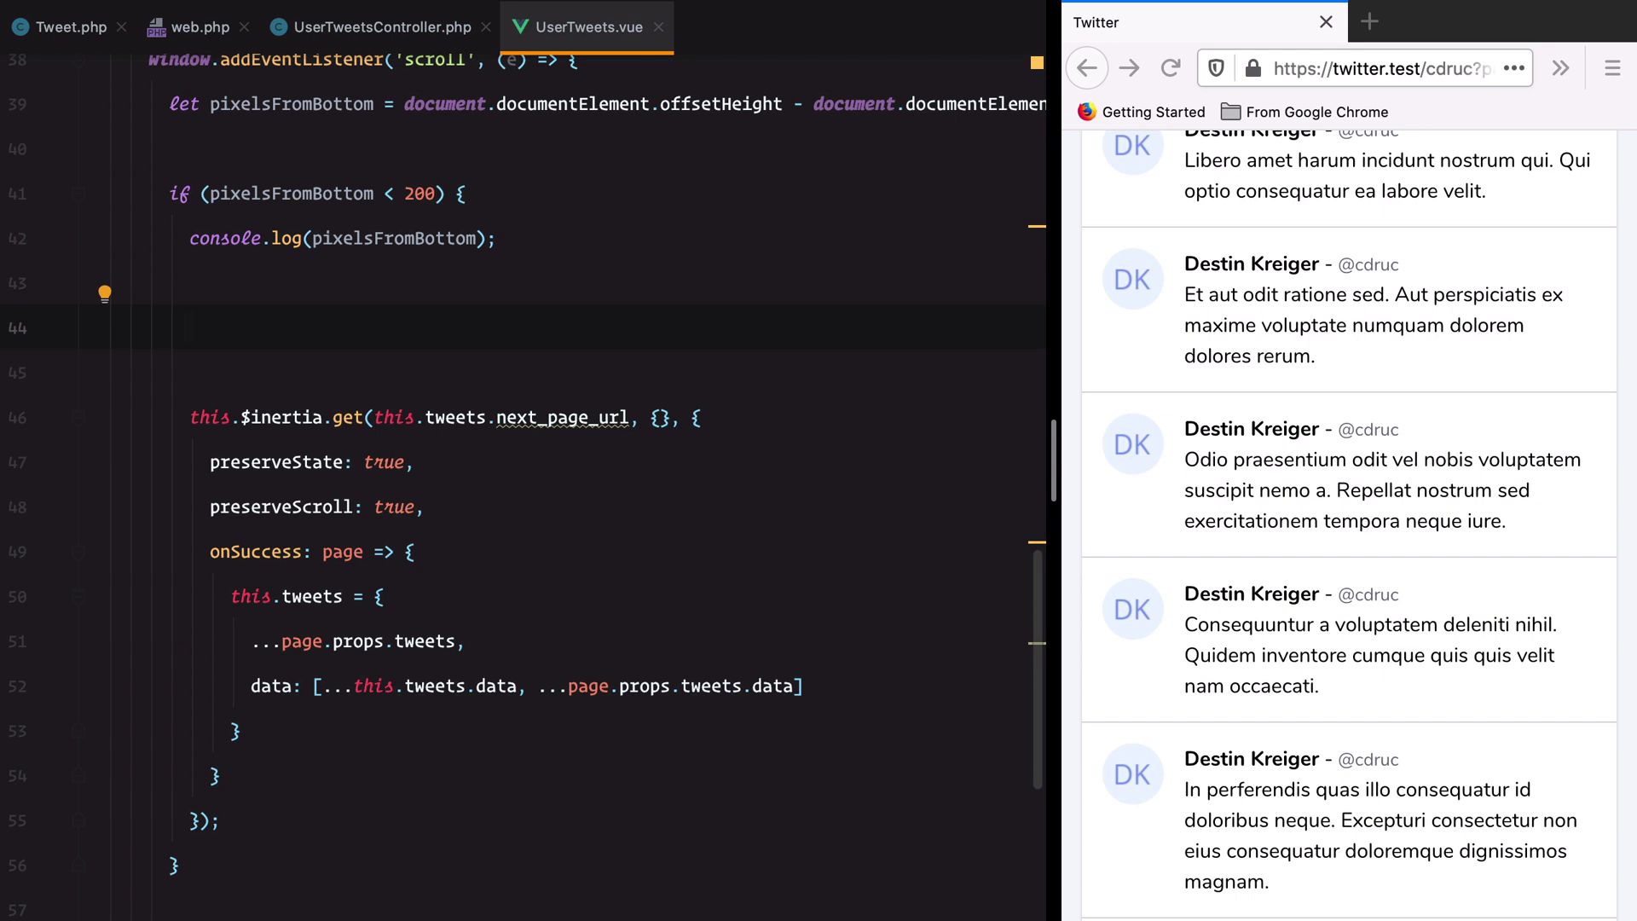
pyautogui.write('axios.')
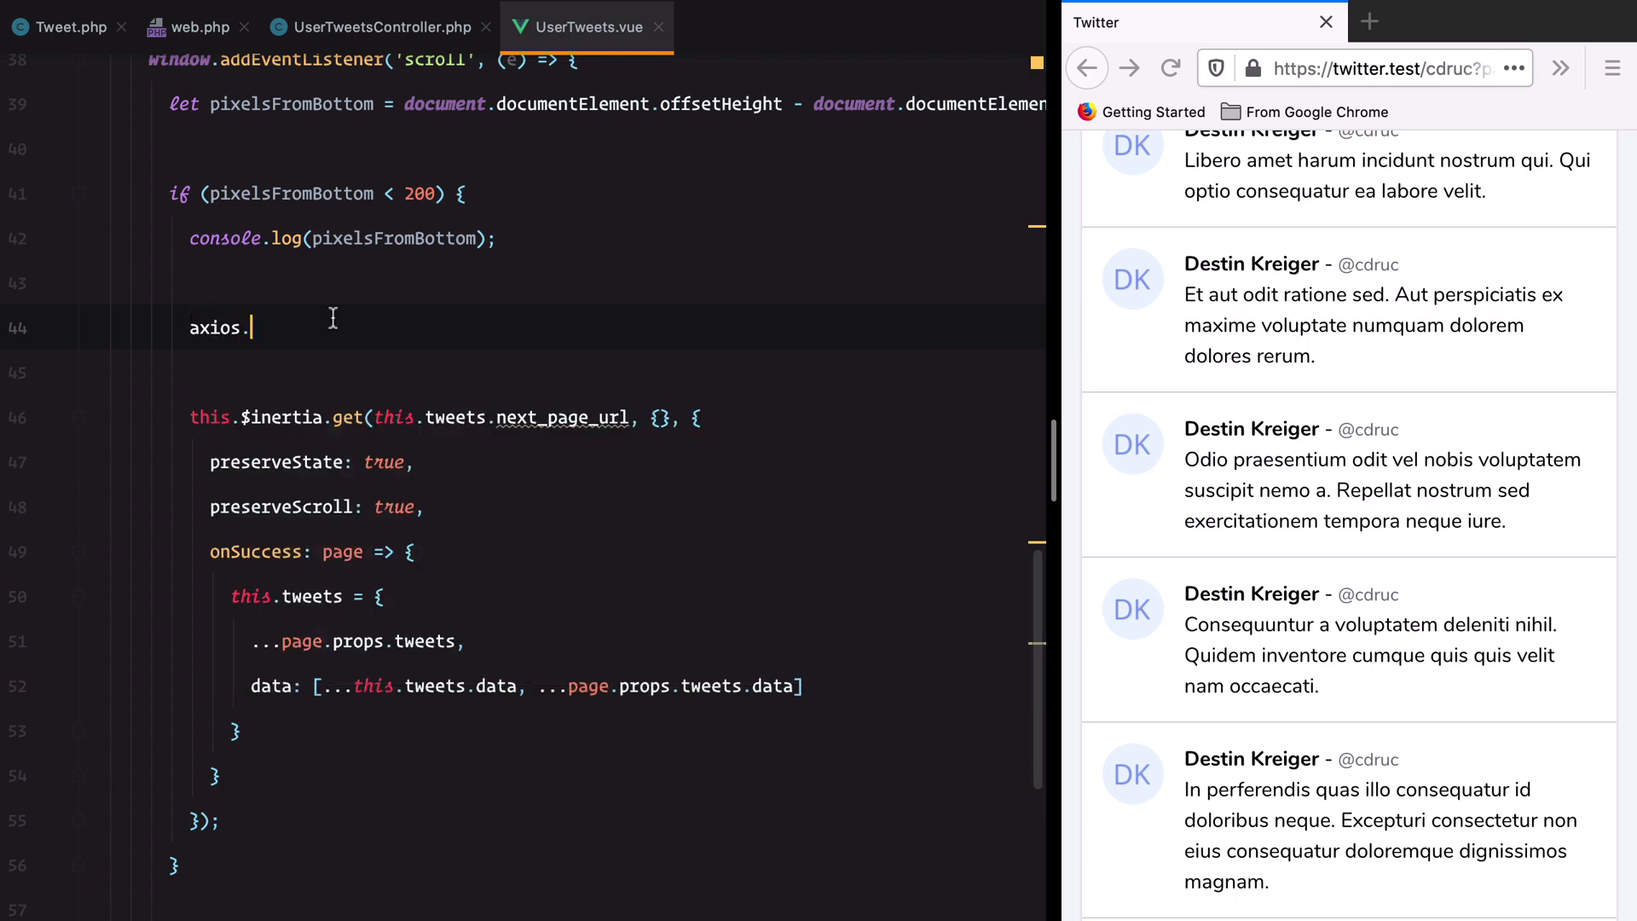
pyautogui.write('get()')
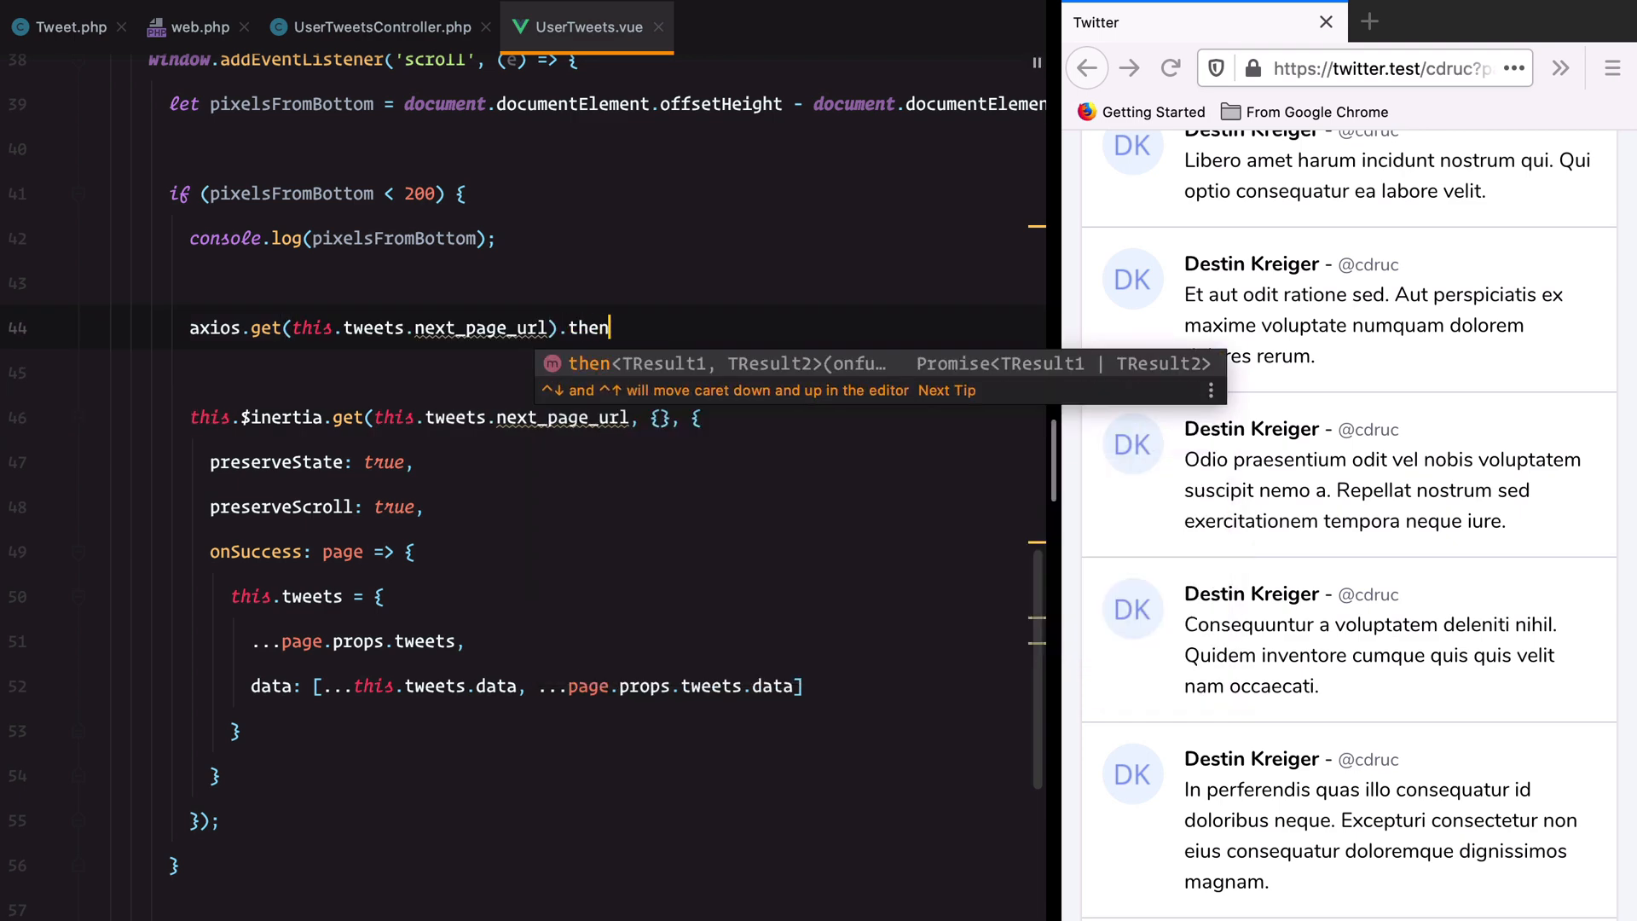
pyautogui.write('(response => {')
pyautogui.click(612, 372)
pyautogui.write('console.log(response);')
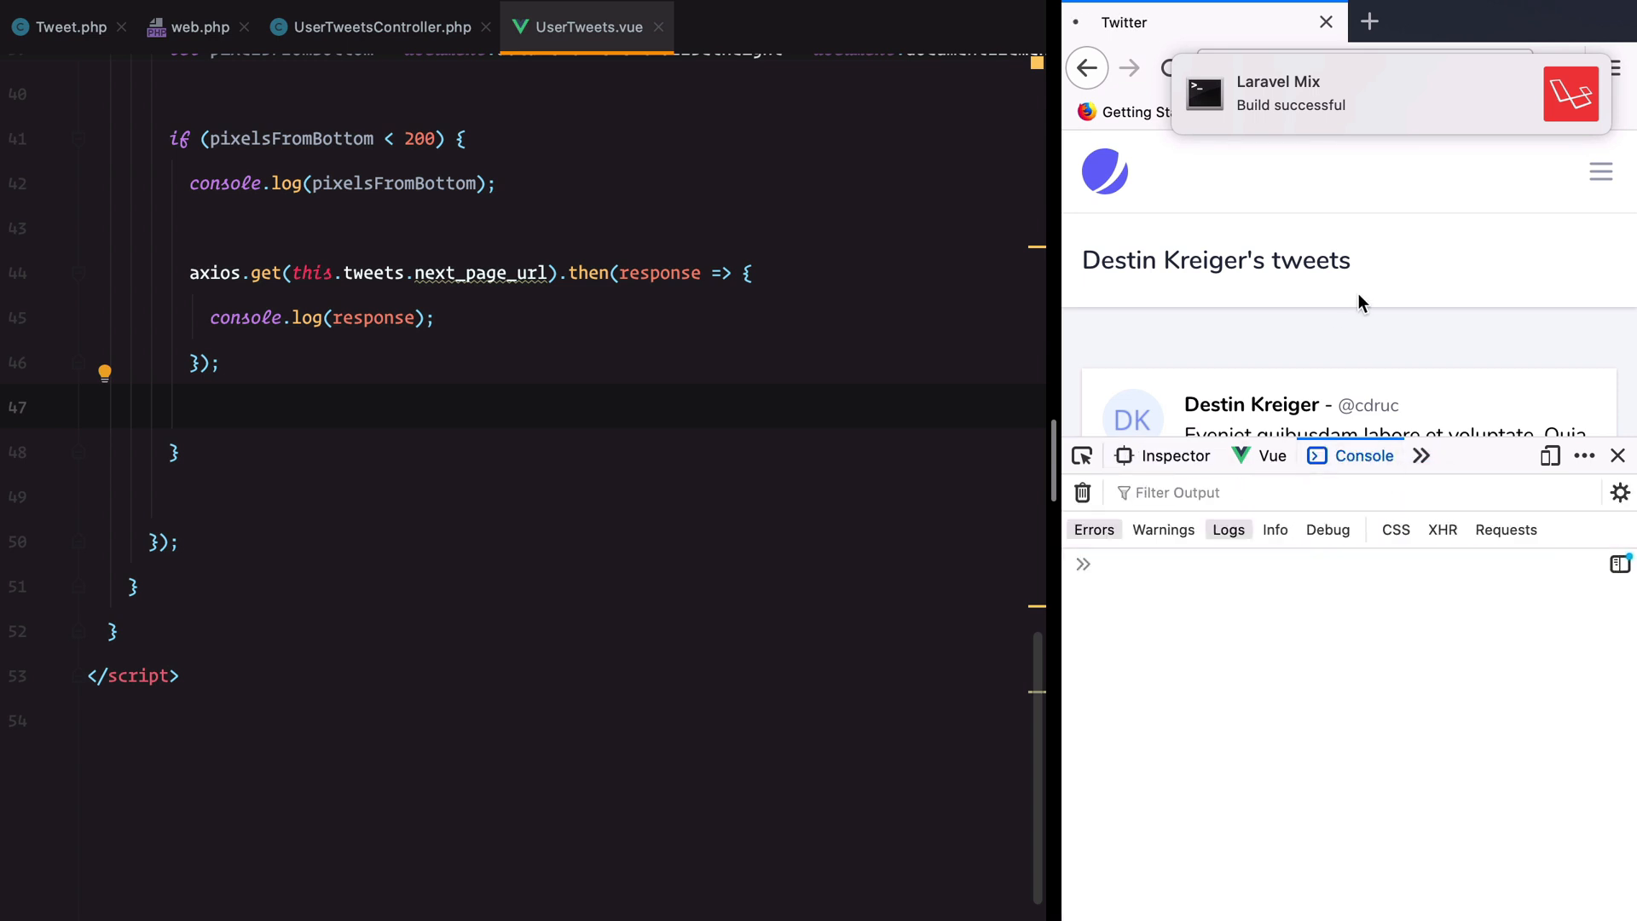
# - Scroll through UserTweets.vue, then bring up the UserTweetsController.php editor tab
pyautogui.scroll(-3)
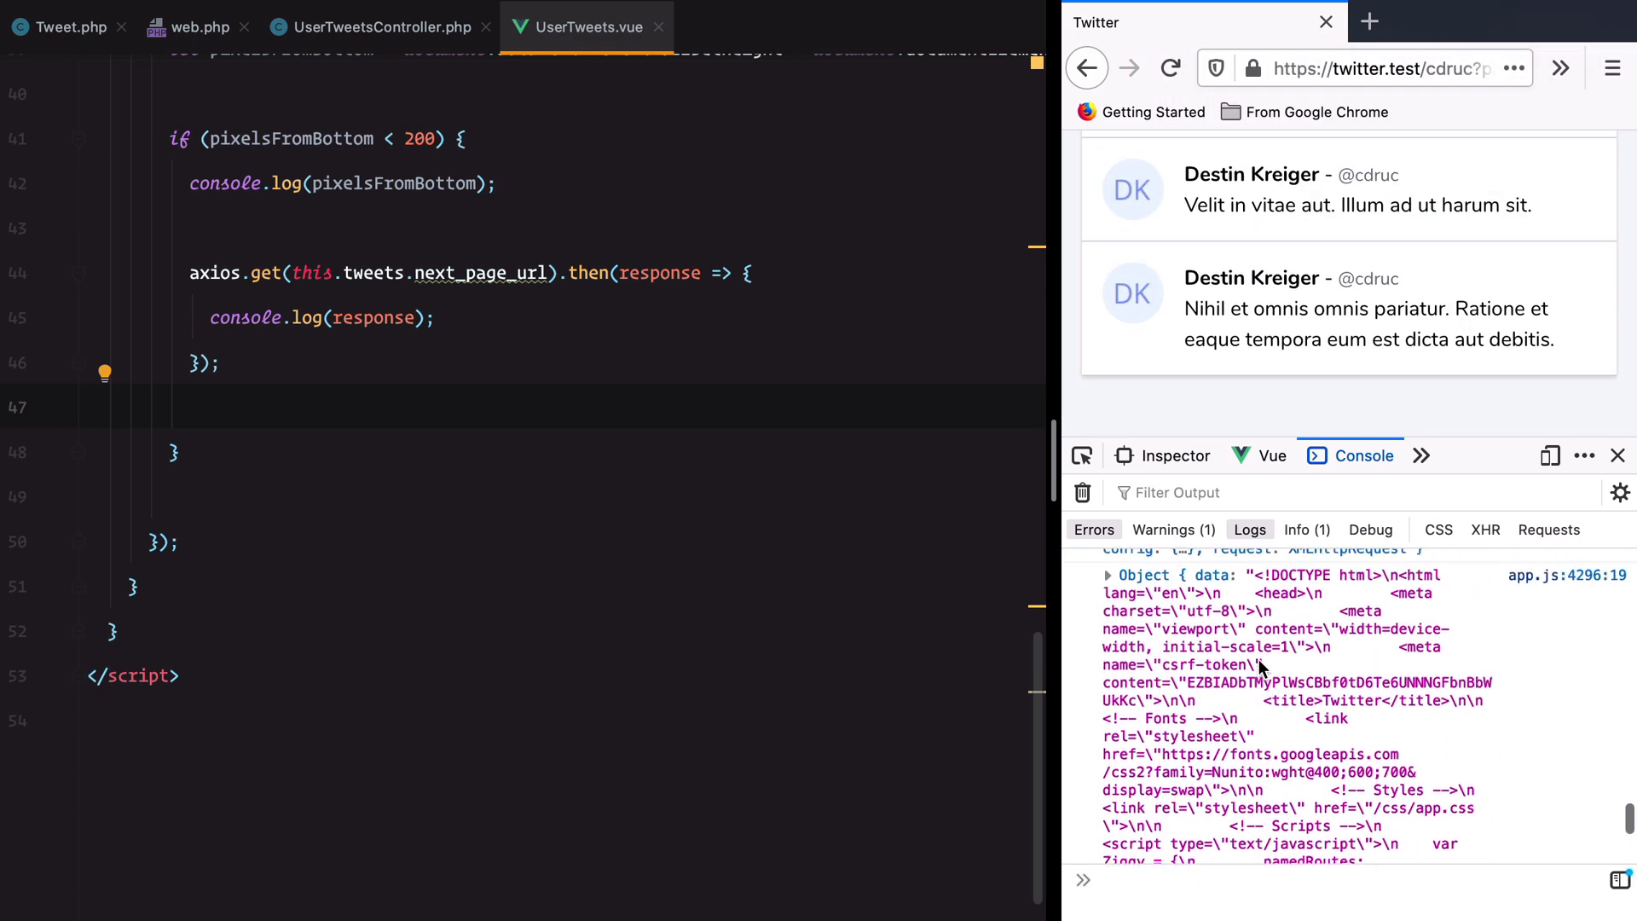
pyautogui.scroll(-3)
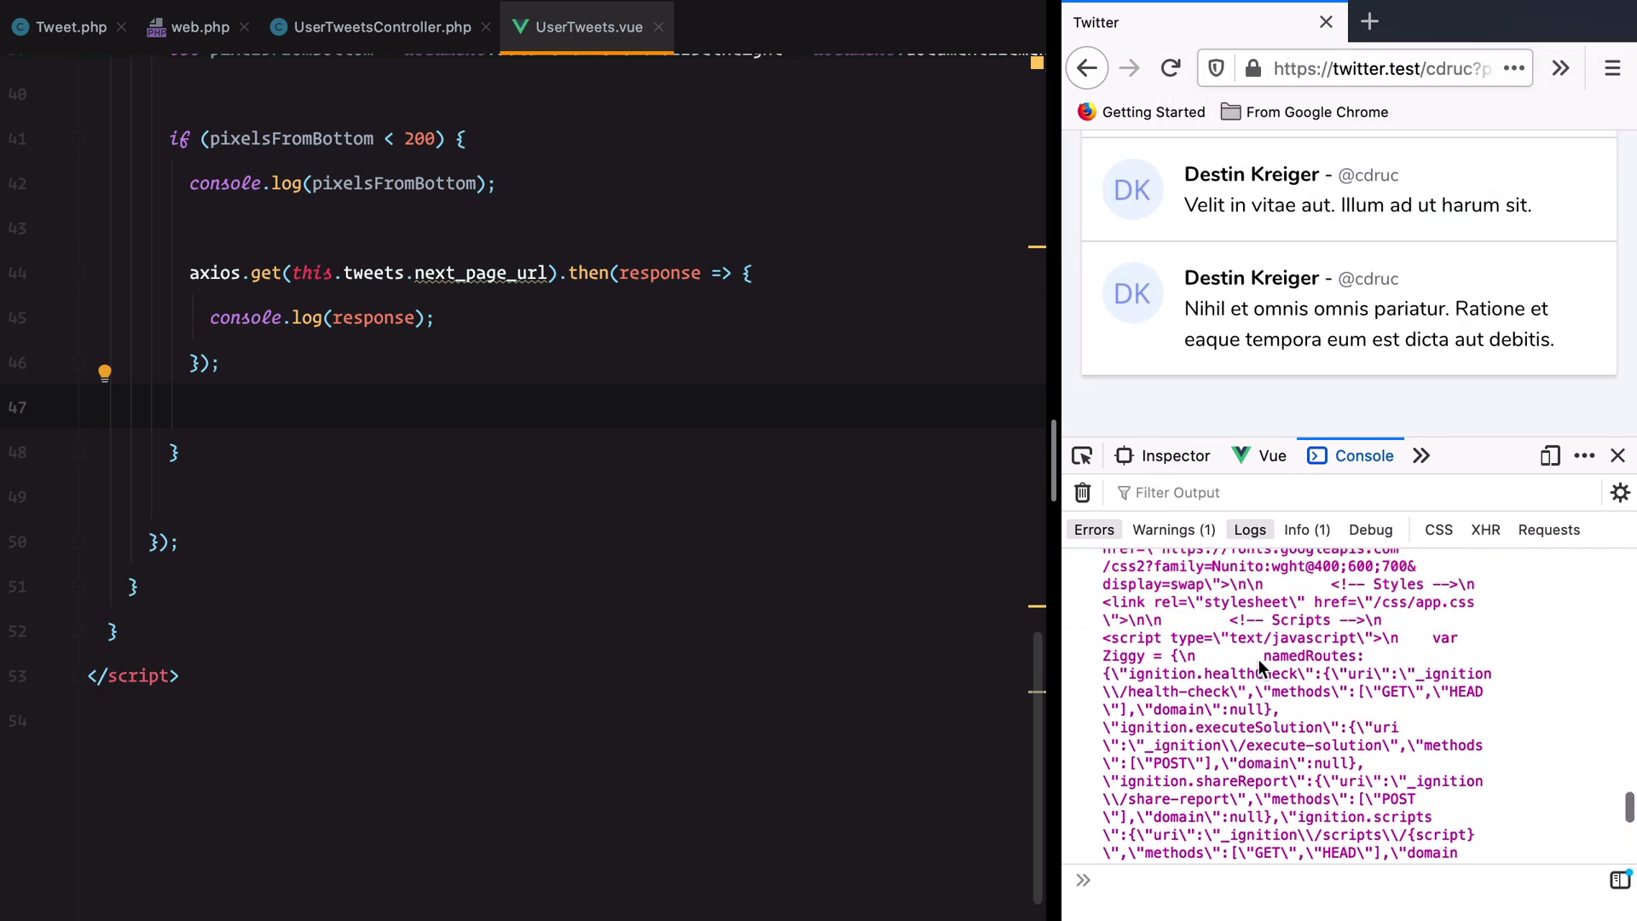
pyautogui.scroll(-3)
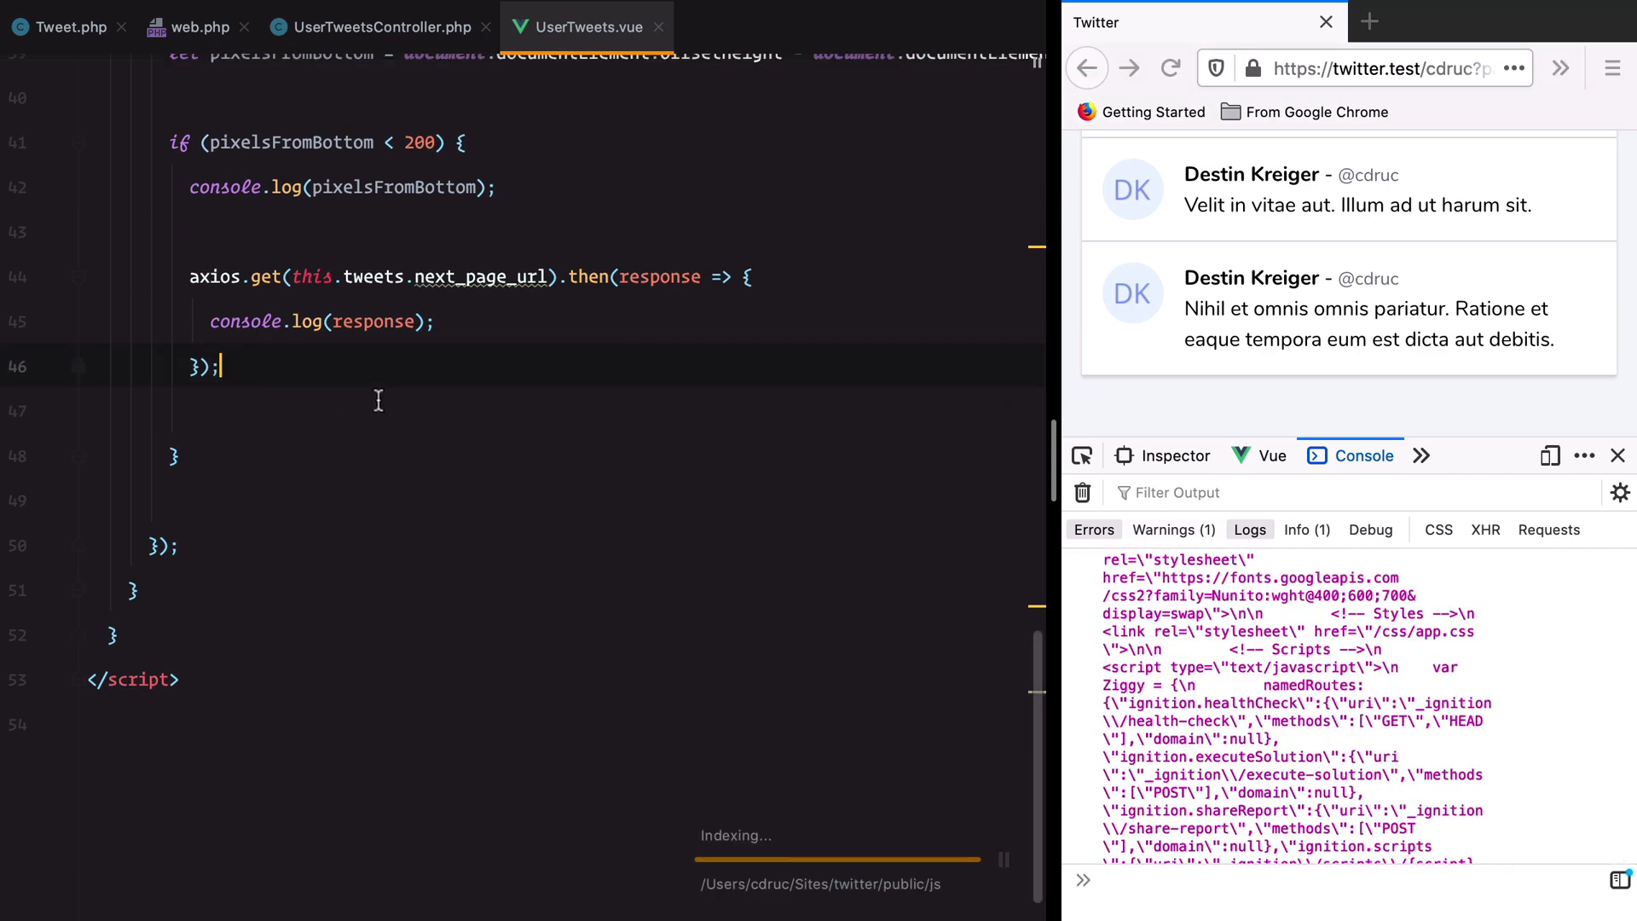
pyautogui.scroll(3)
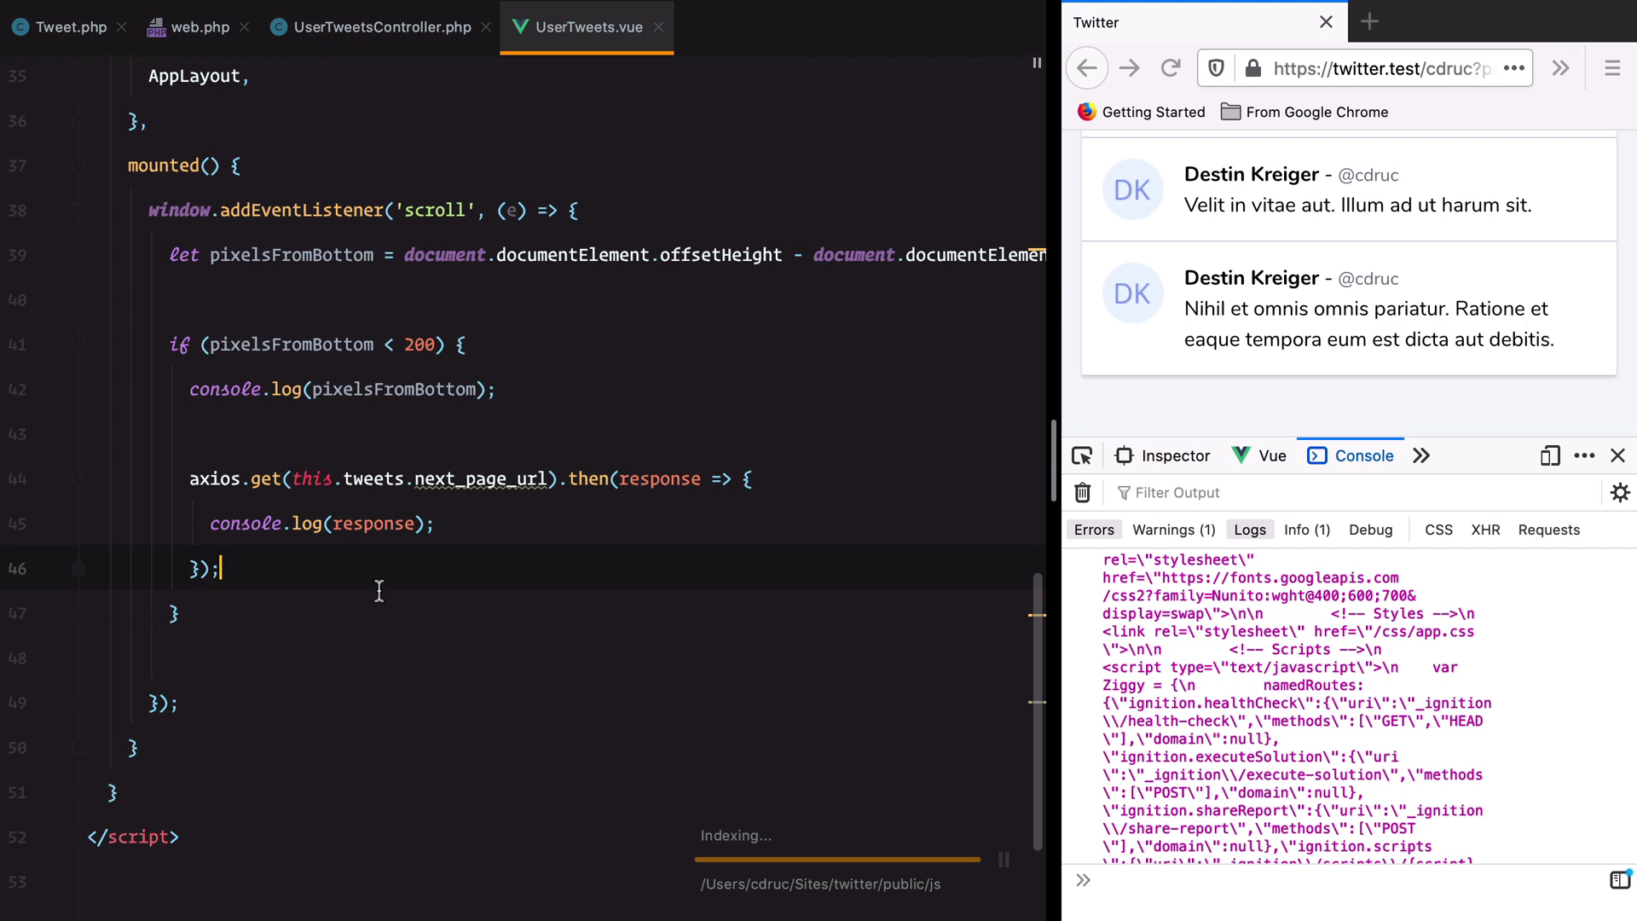
pyautogui.click(376, 28)
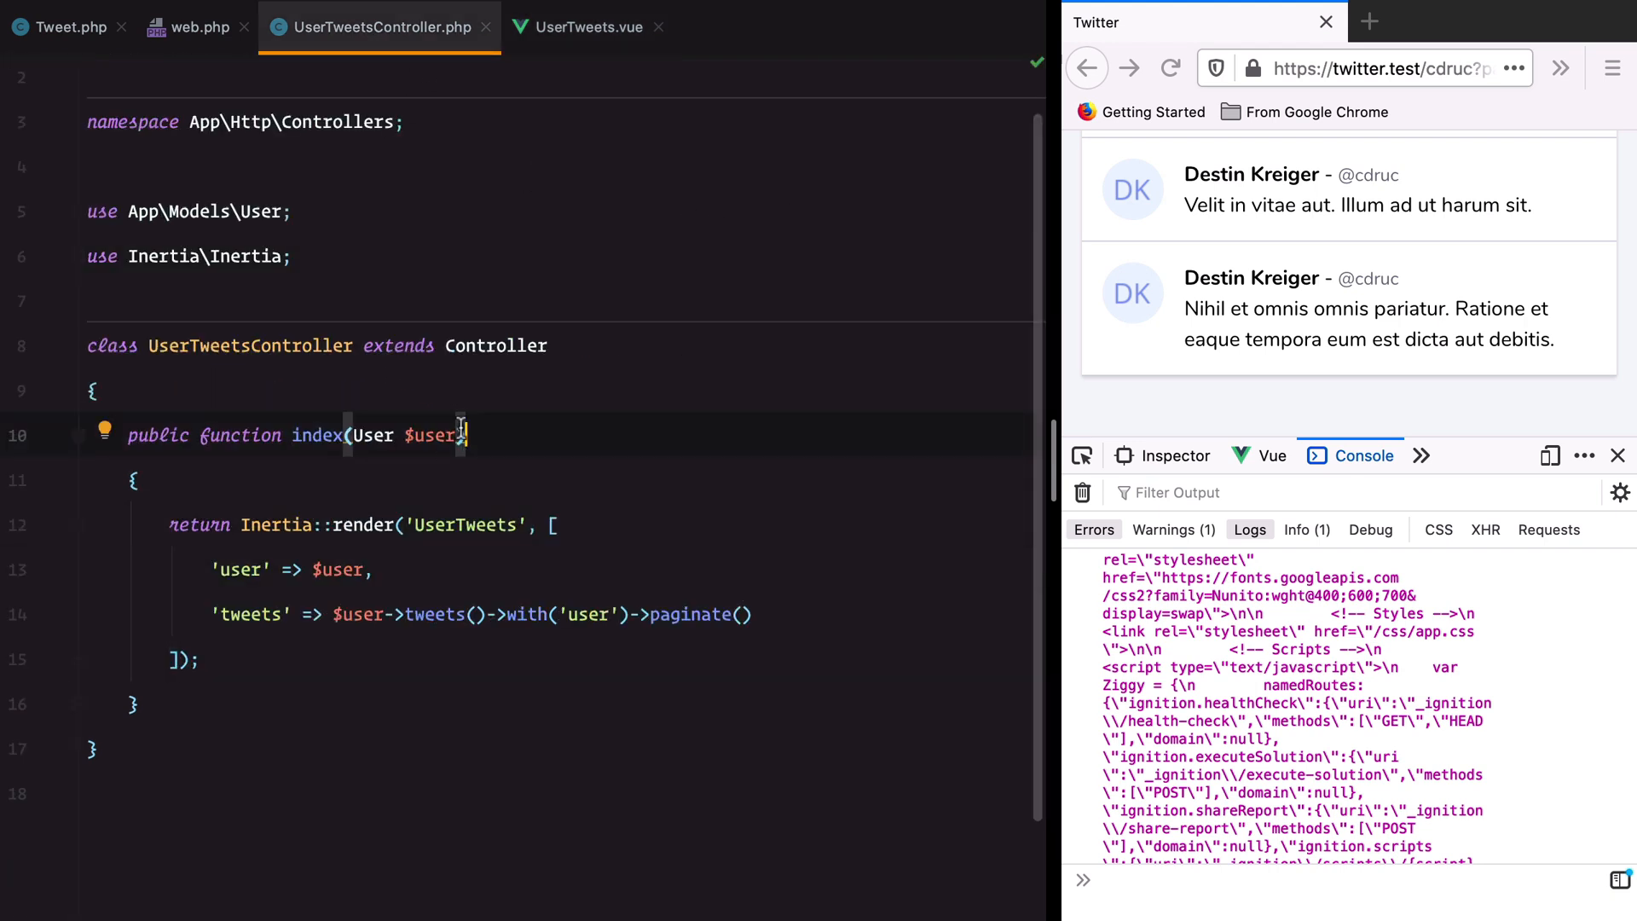
# - Give index a Request parameter and return paginated tweets with user when wantsJson()
pyautogui.write(', Request $request')
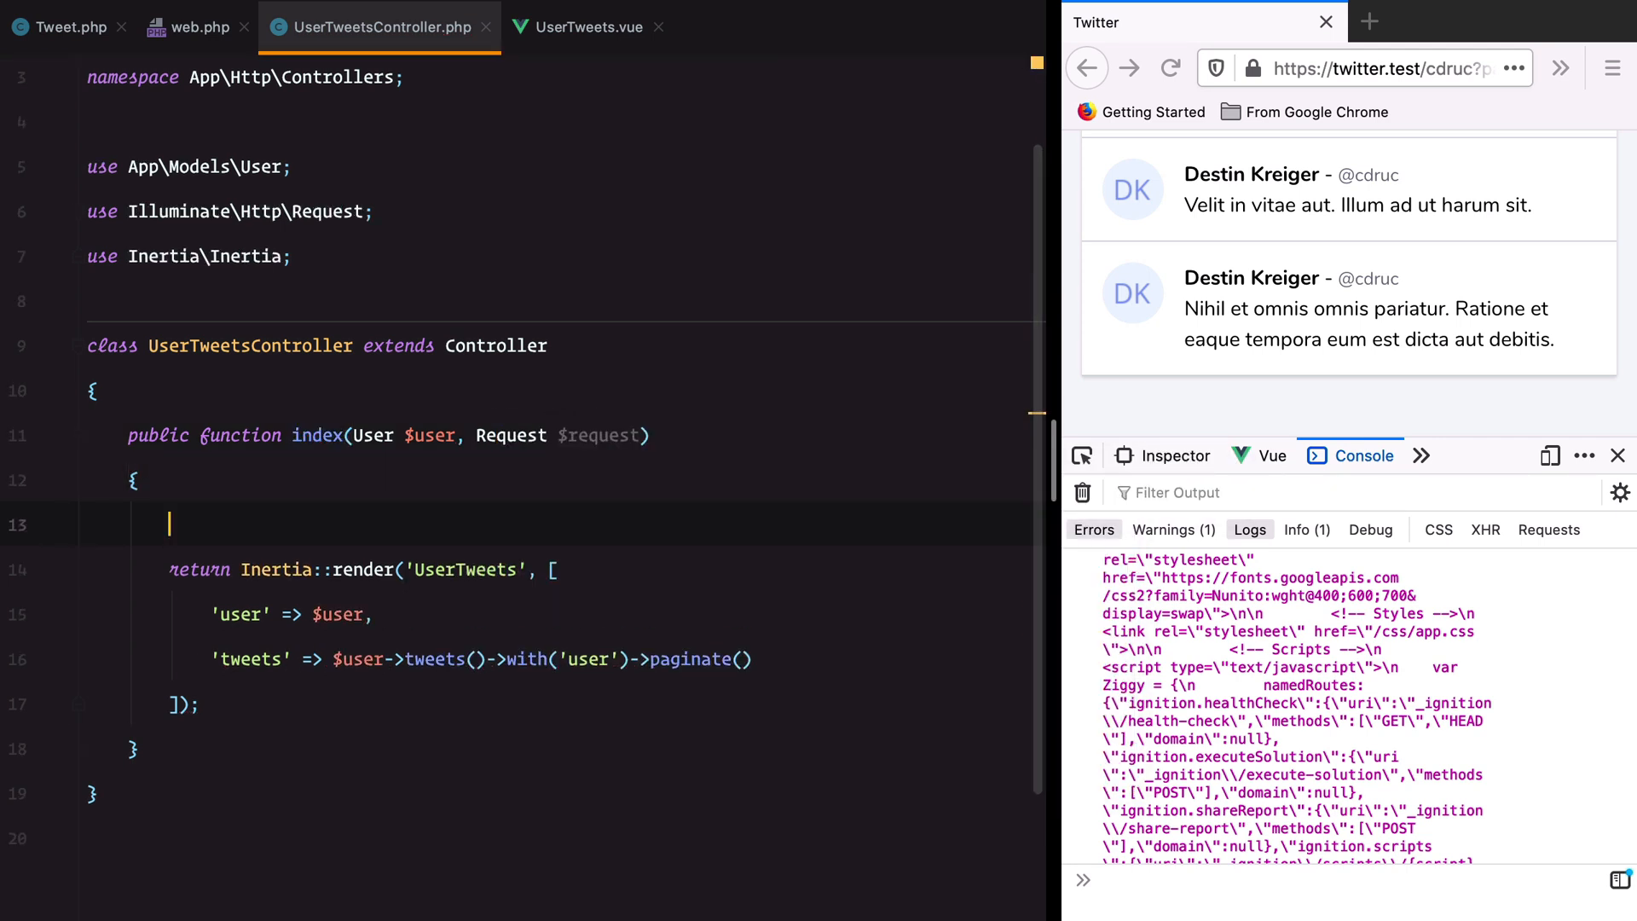
pyautogui.write('if (')
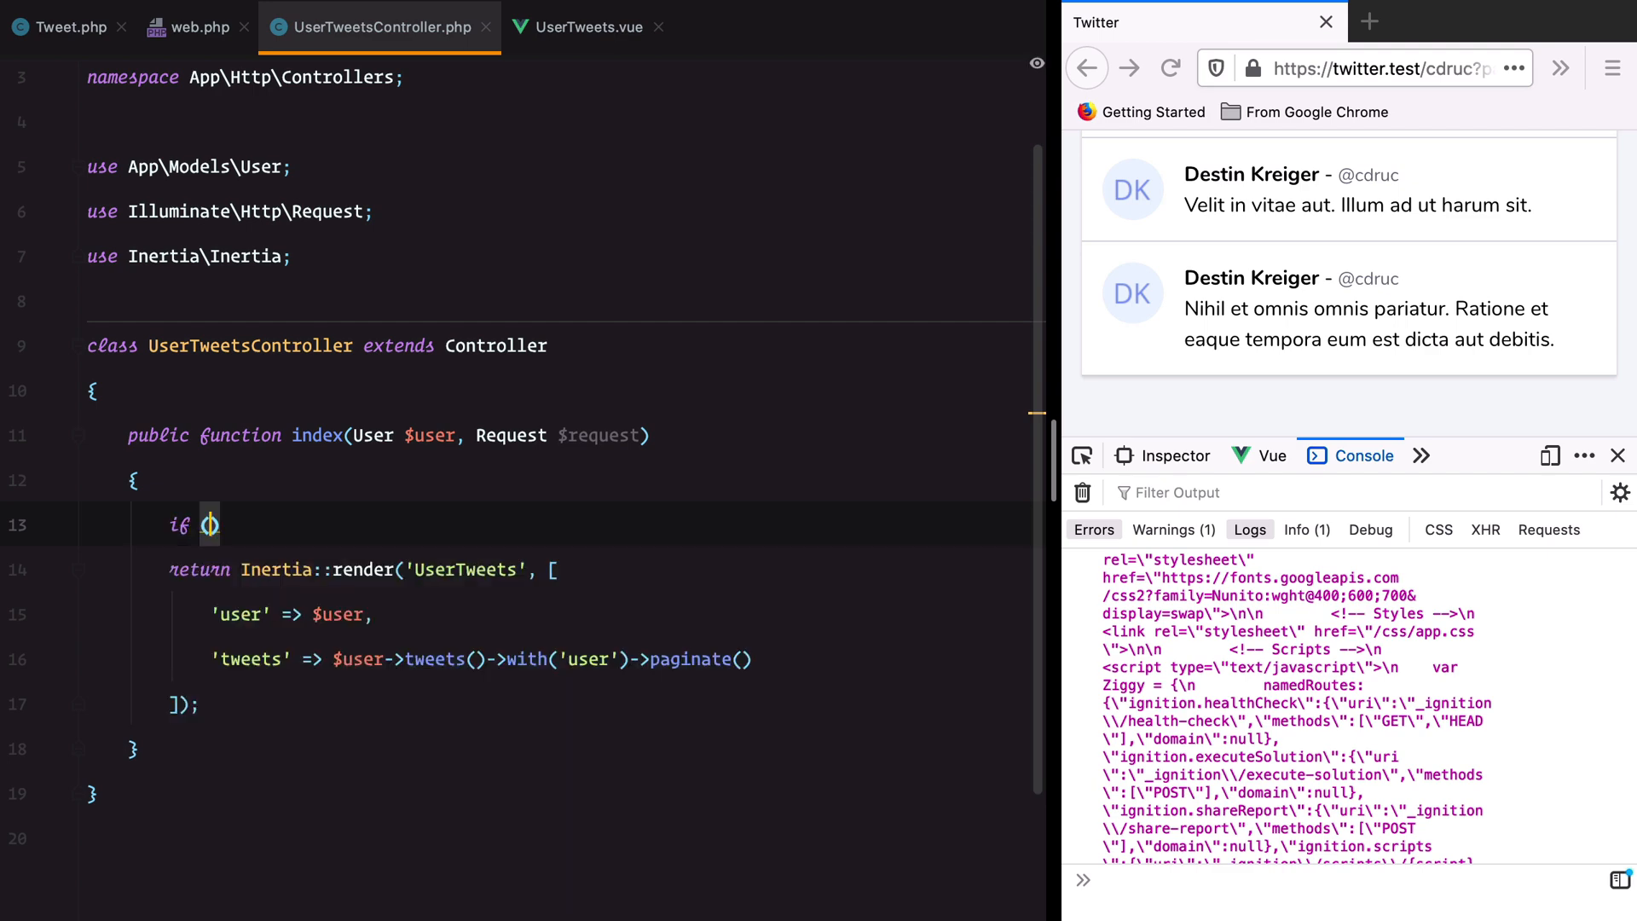
pyautogui.write('$request->wantsJson()')
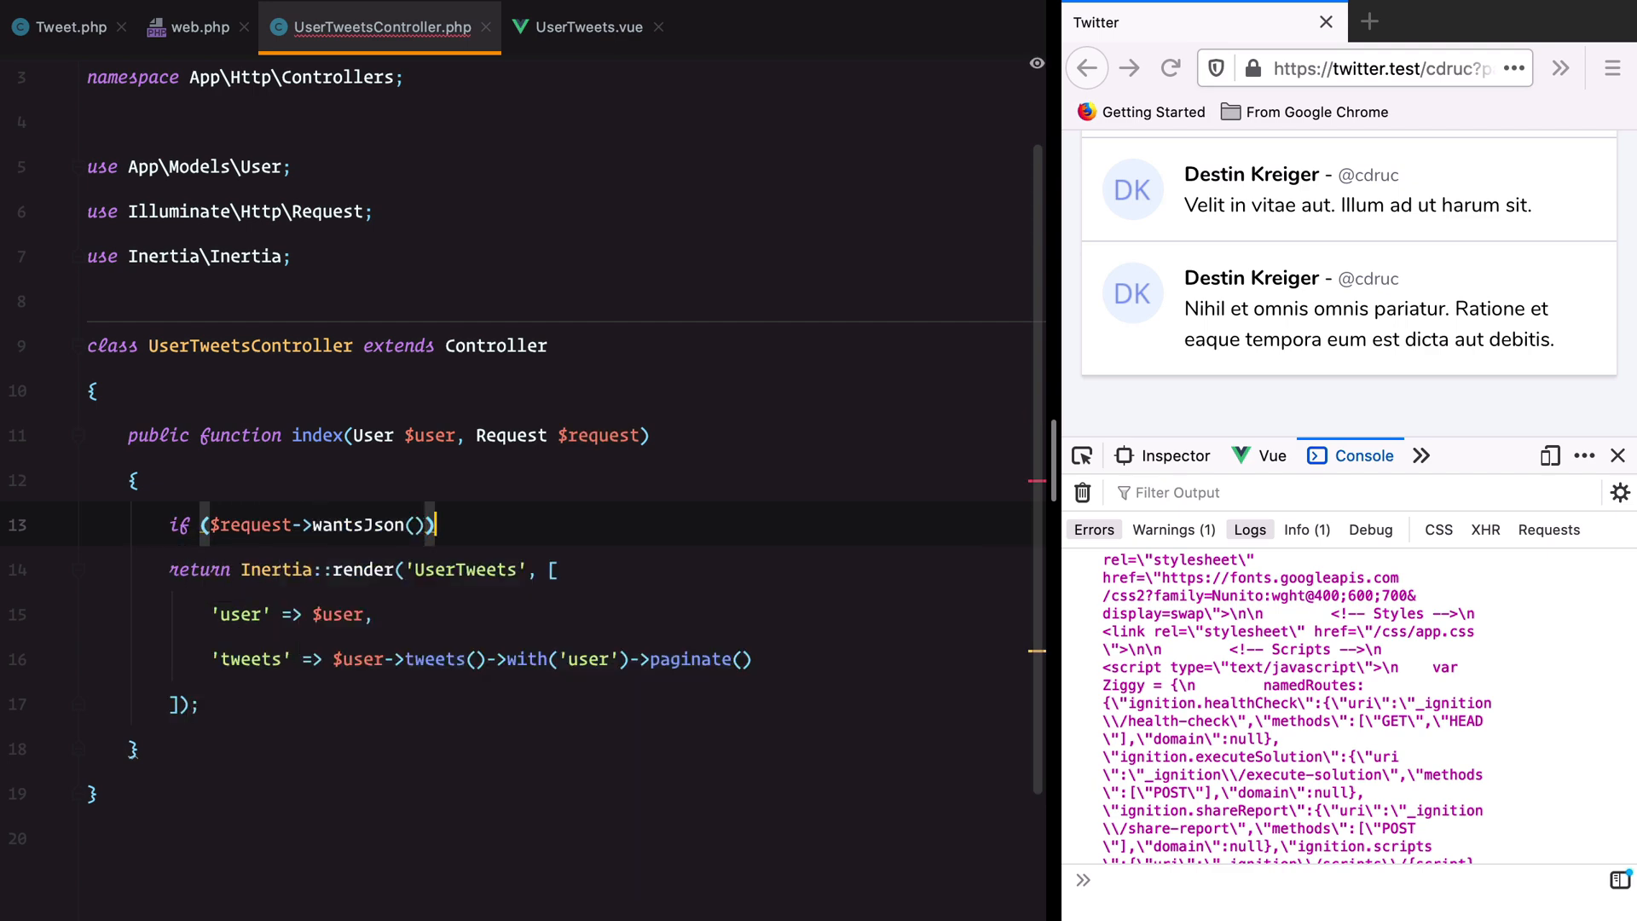
pyautogui.write('{')
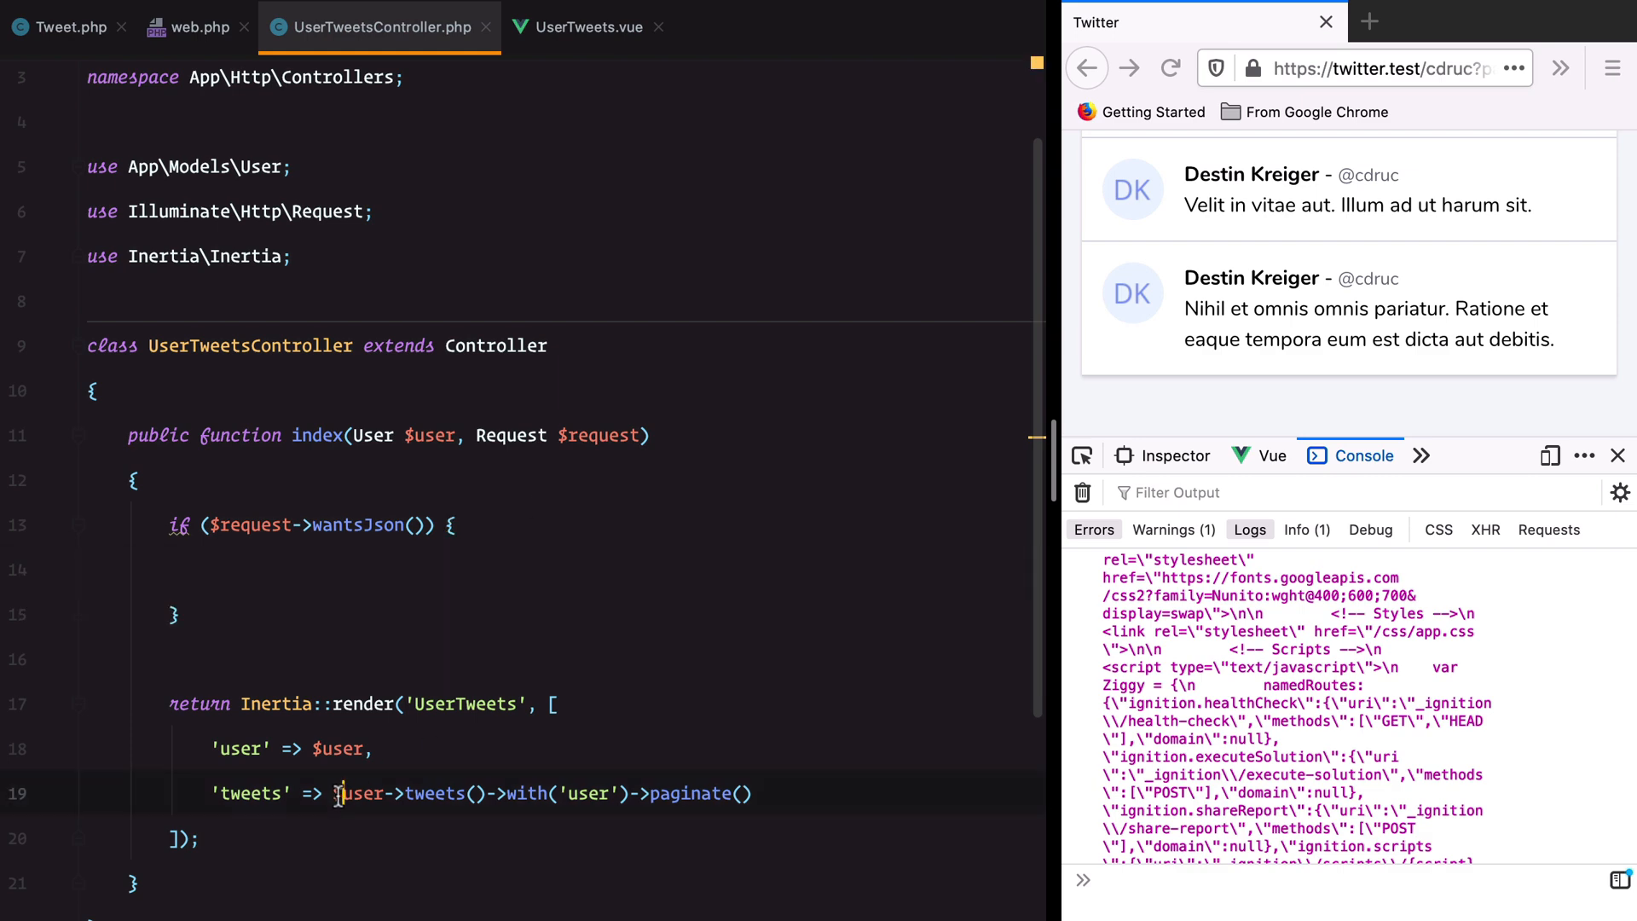
pyautogui.click(251, 569)
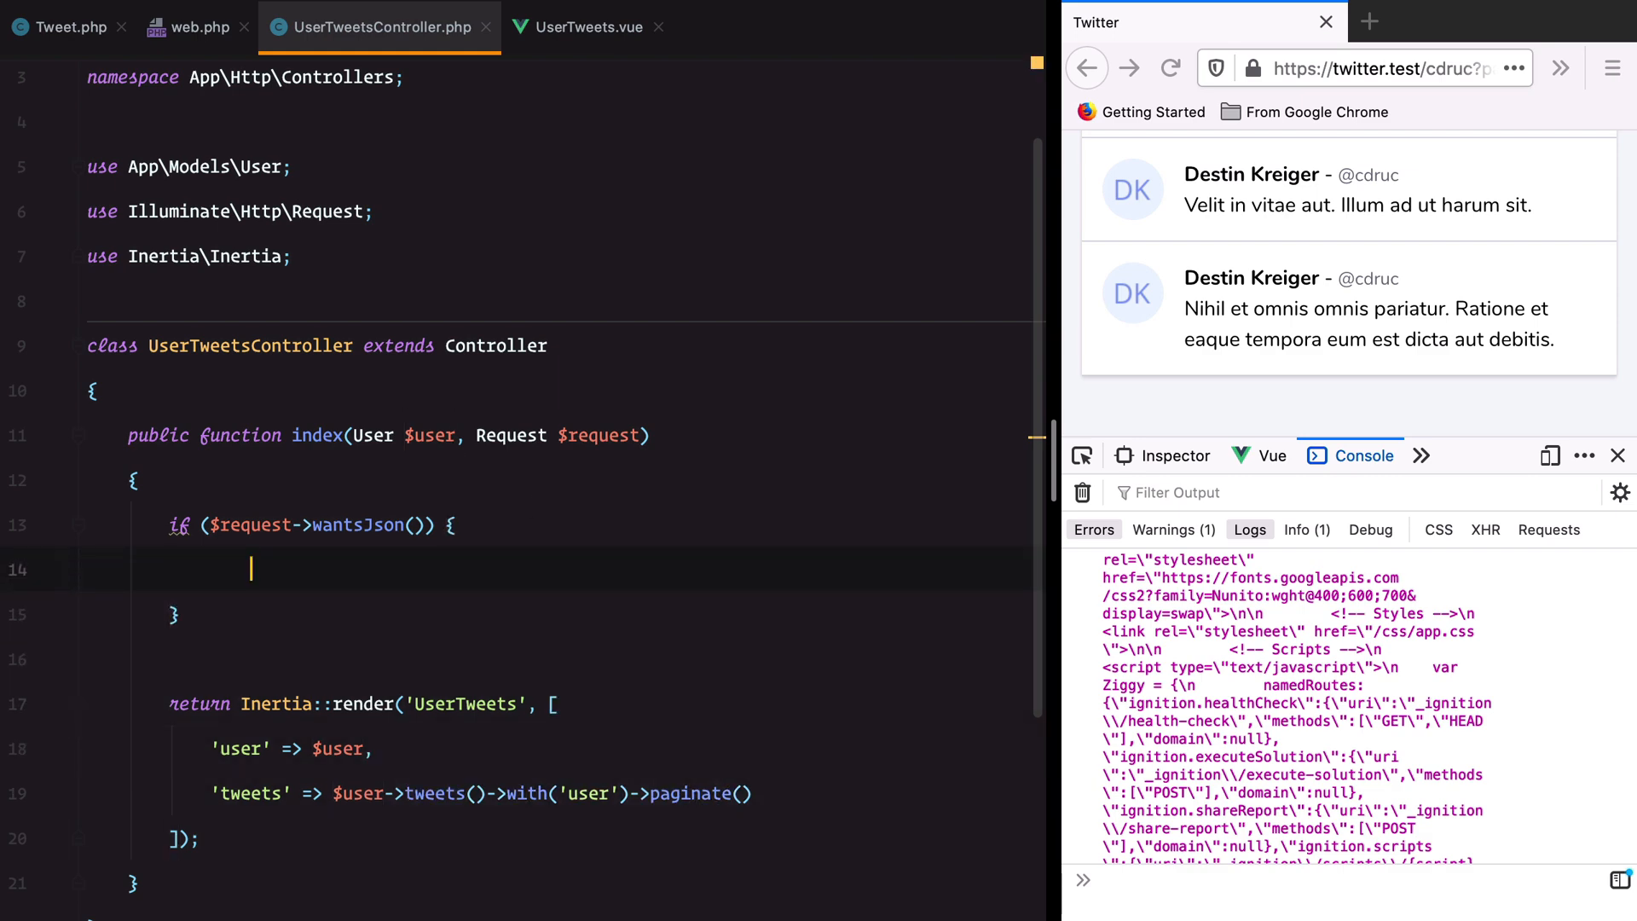
pyautogui.write("return $user->tweets()->with('user')->paginate();")
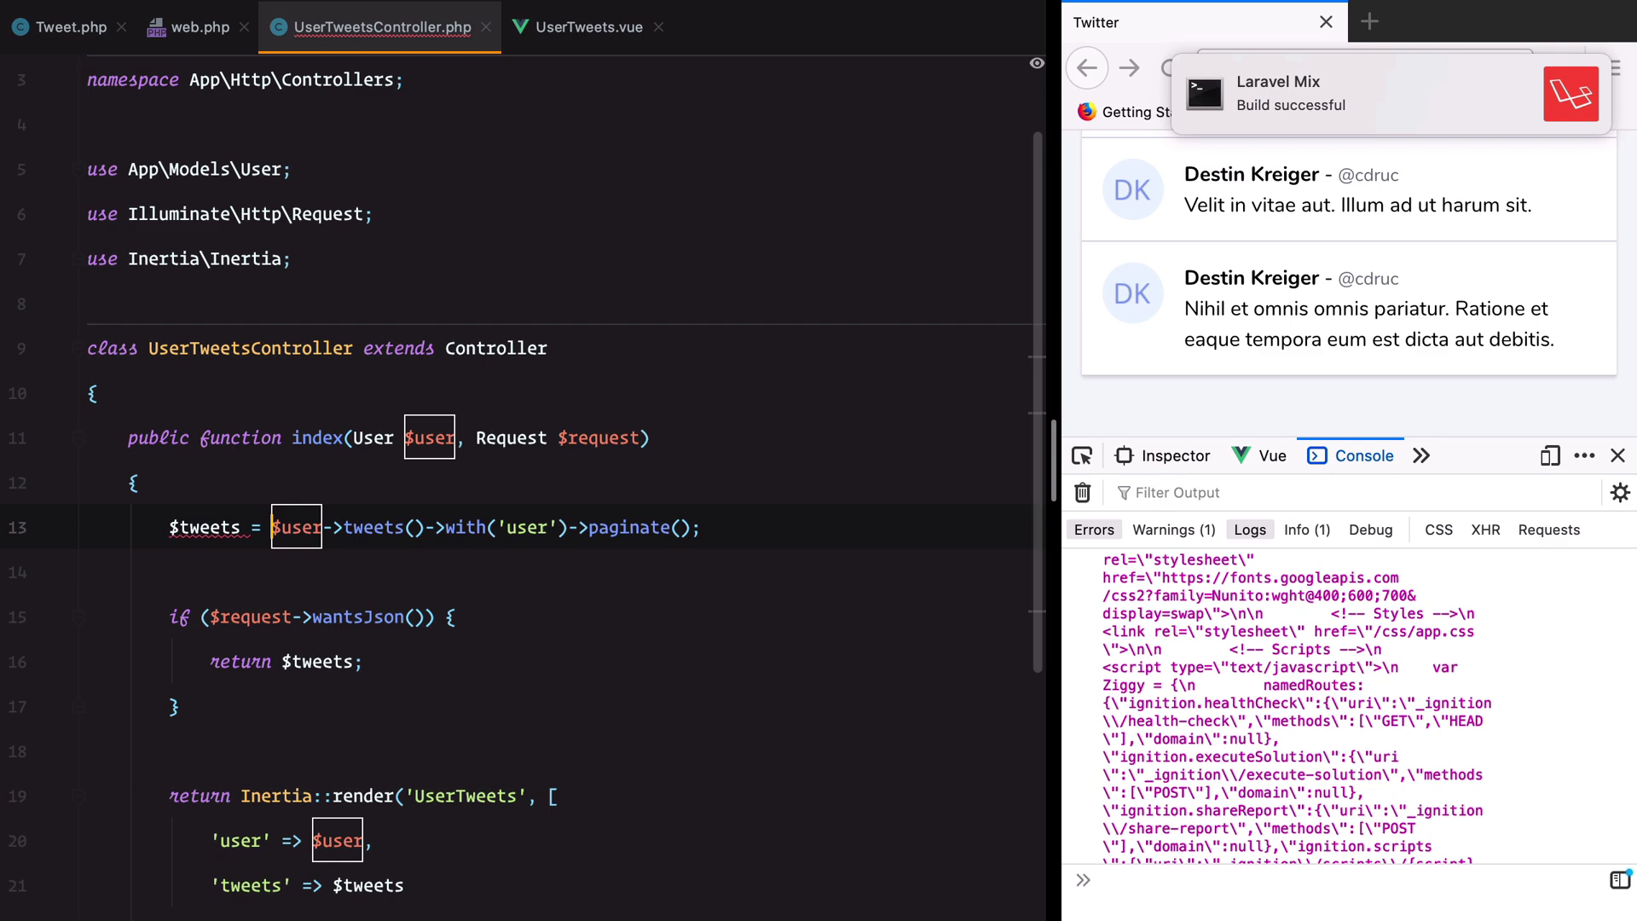
pyautogui.click(550, 14)
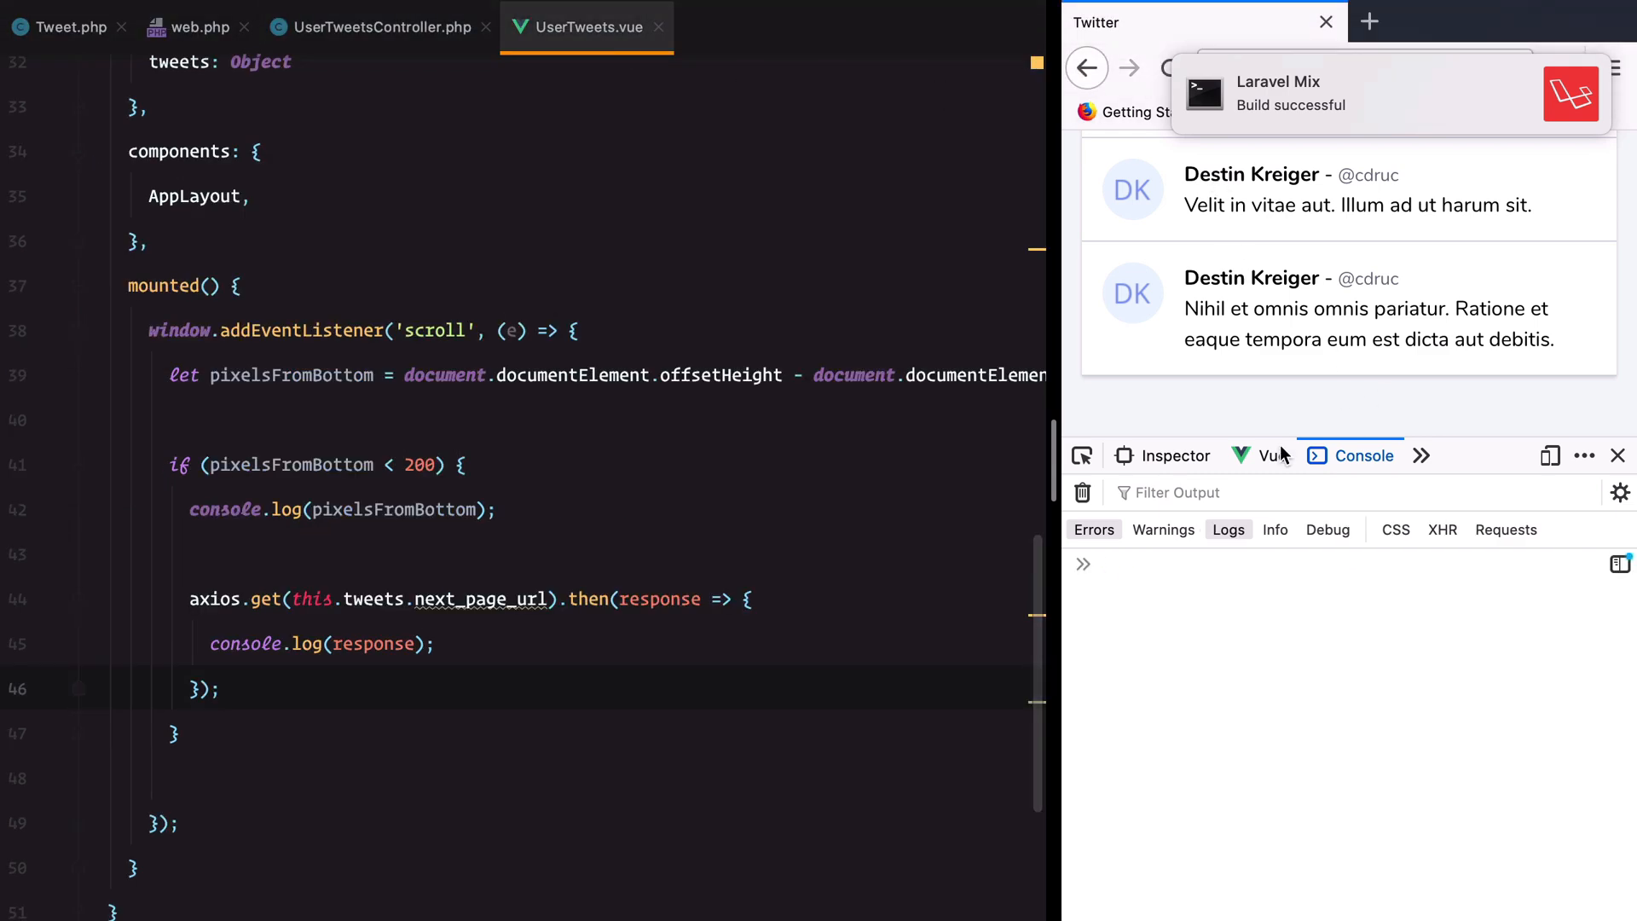
pyautogui.scroll(-3)
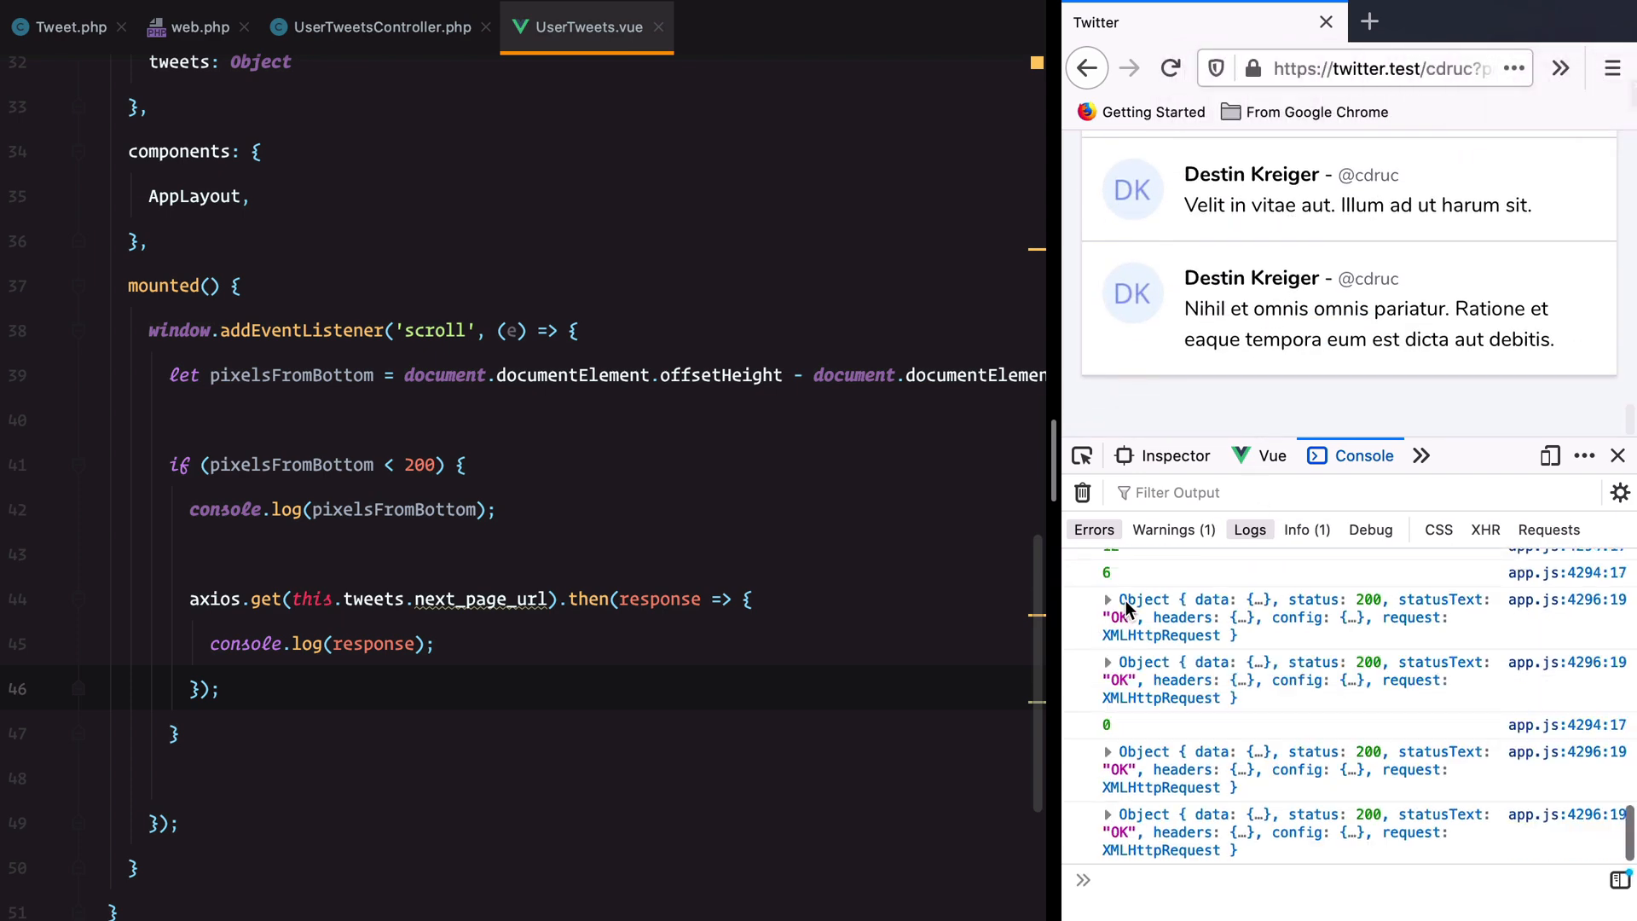
pyautogui.click(1107, 599)
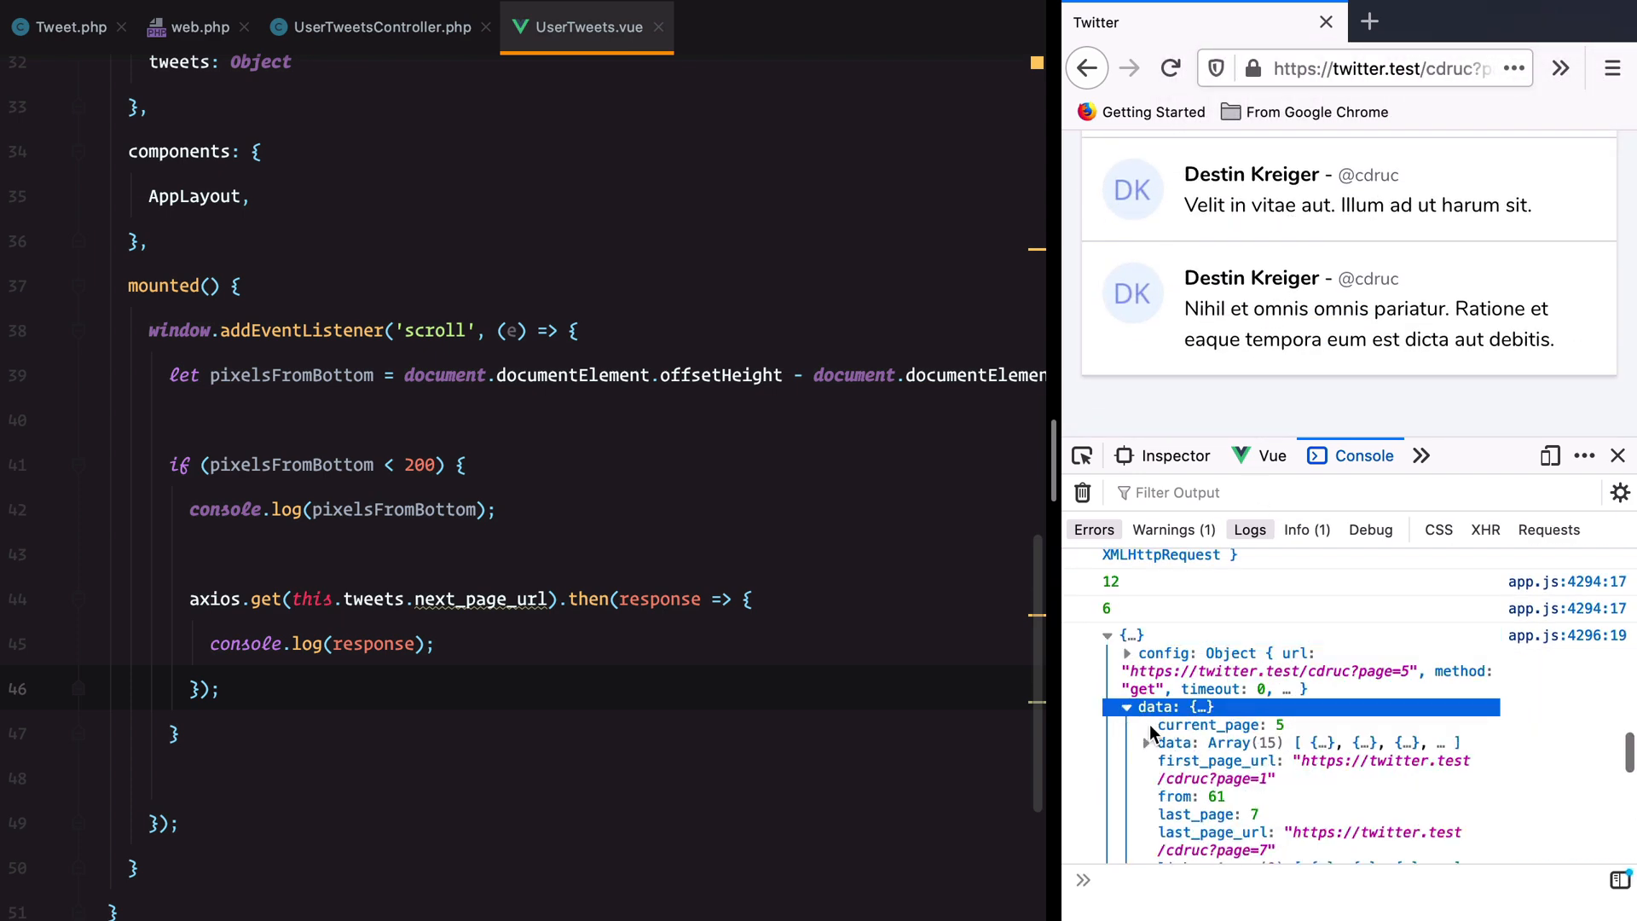
pyautogui.scroll(-3)
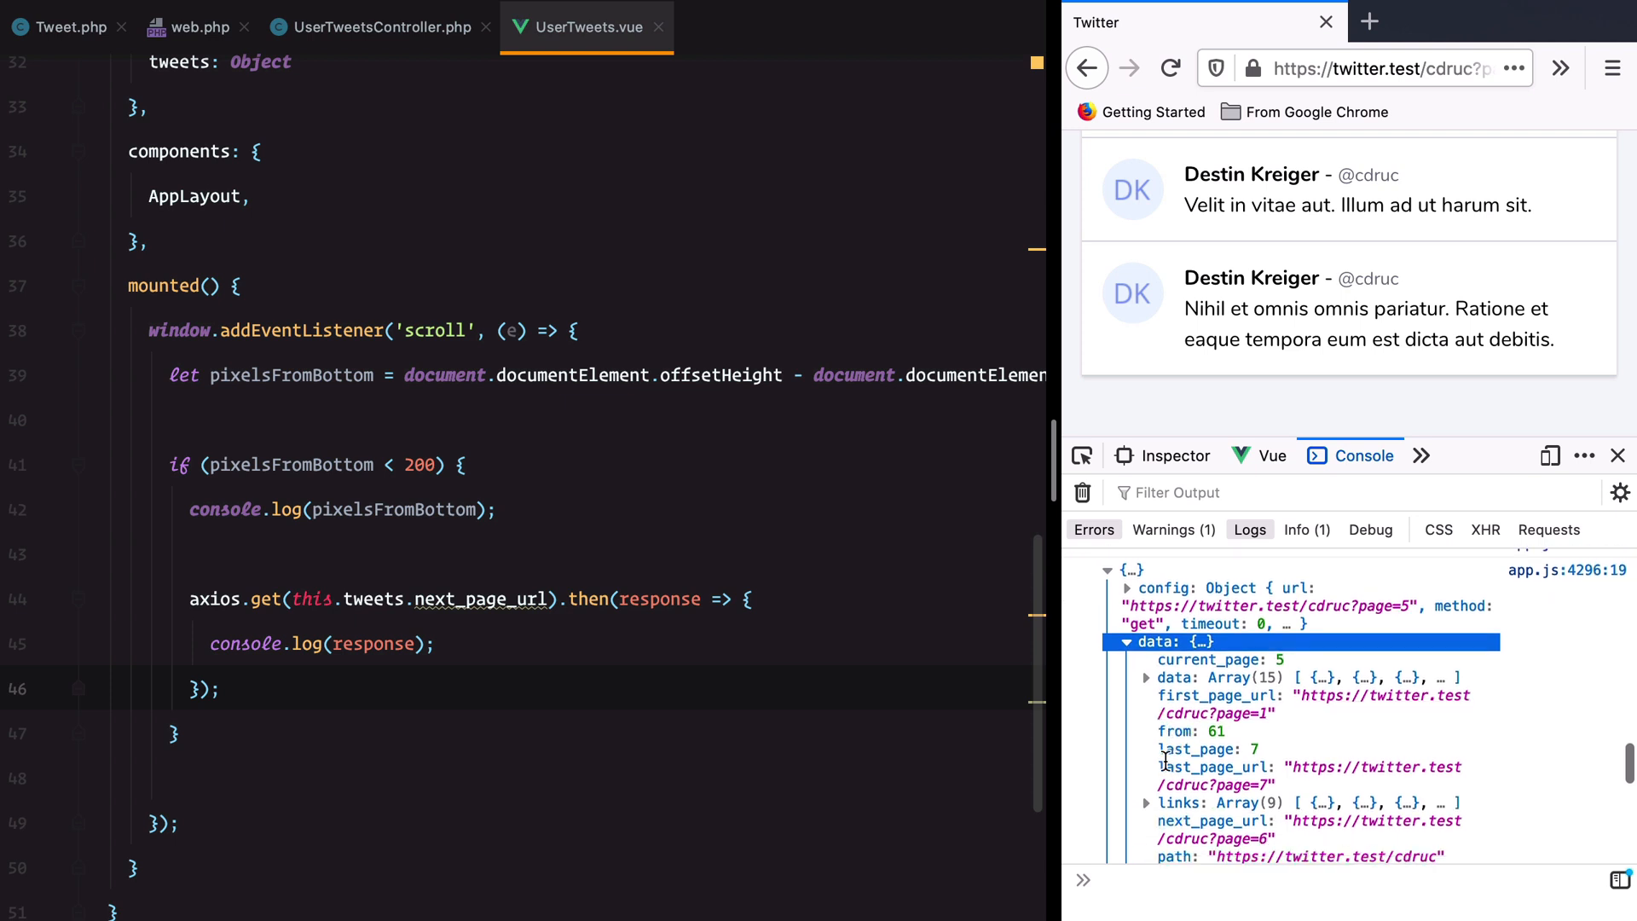
pyautogui.click(1146, 676)
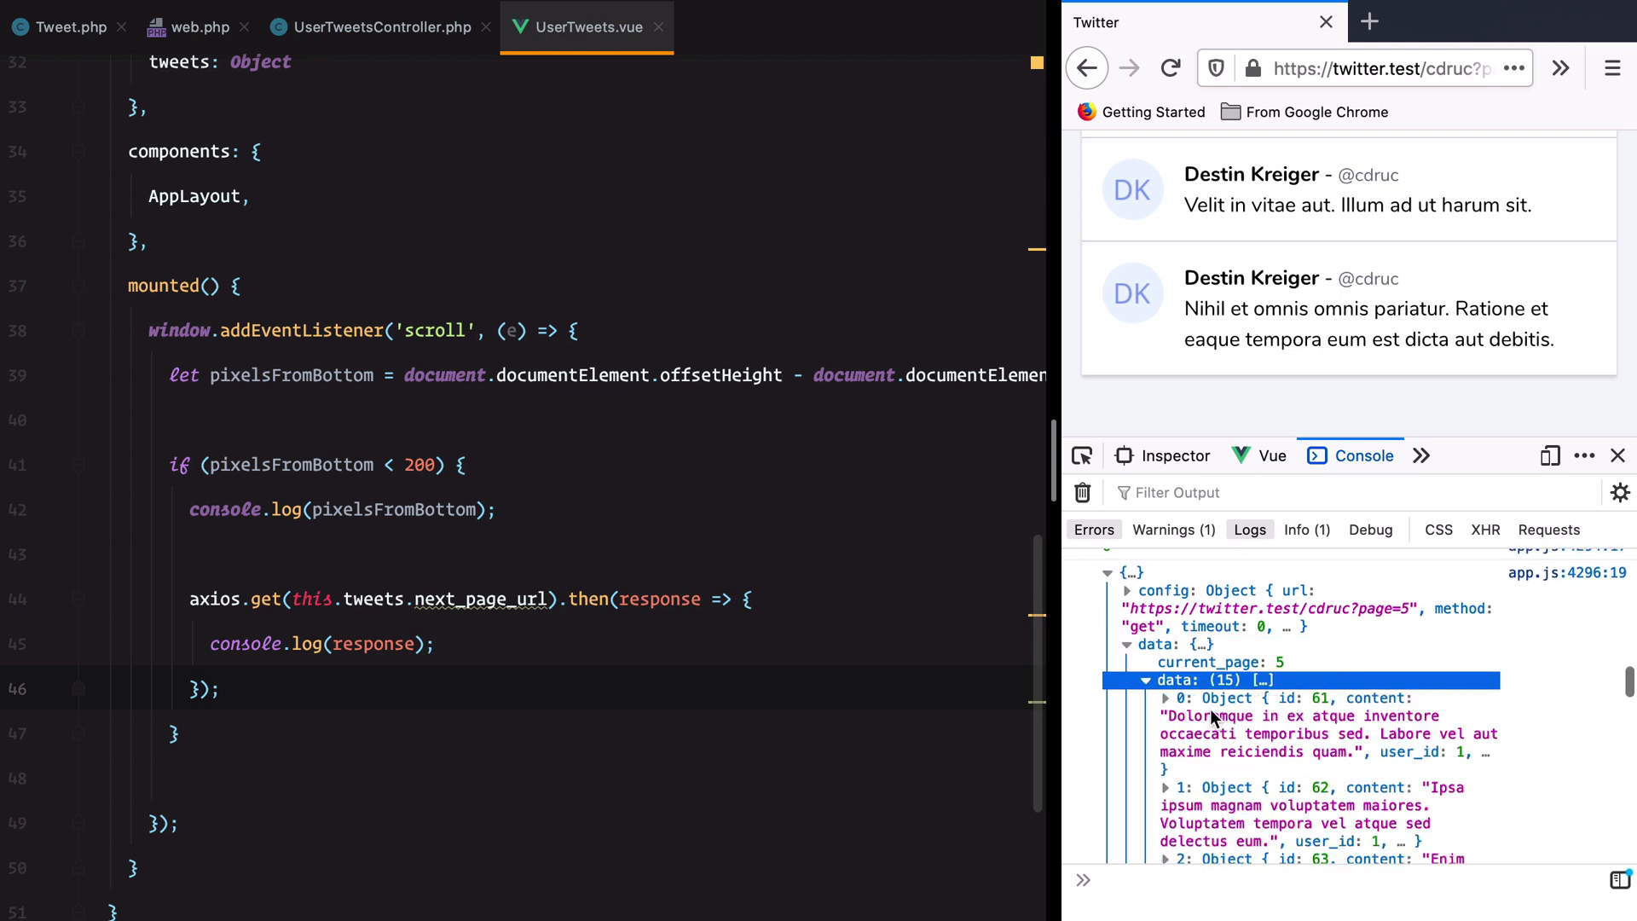
pyautogui.scroll(-3)
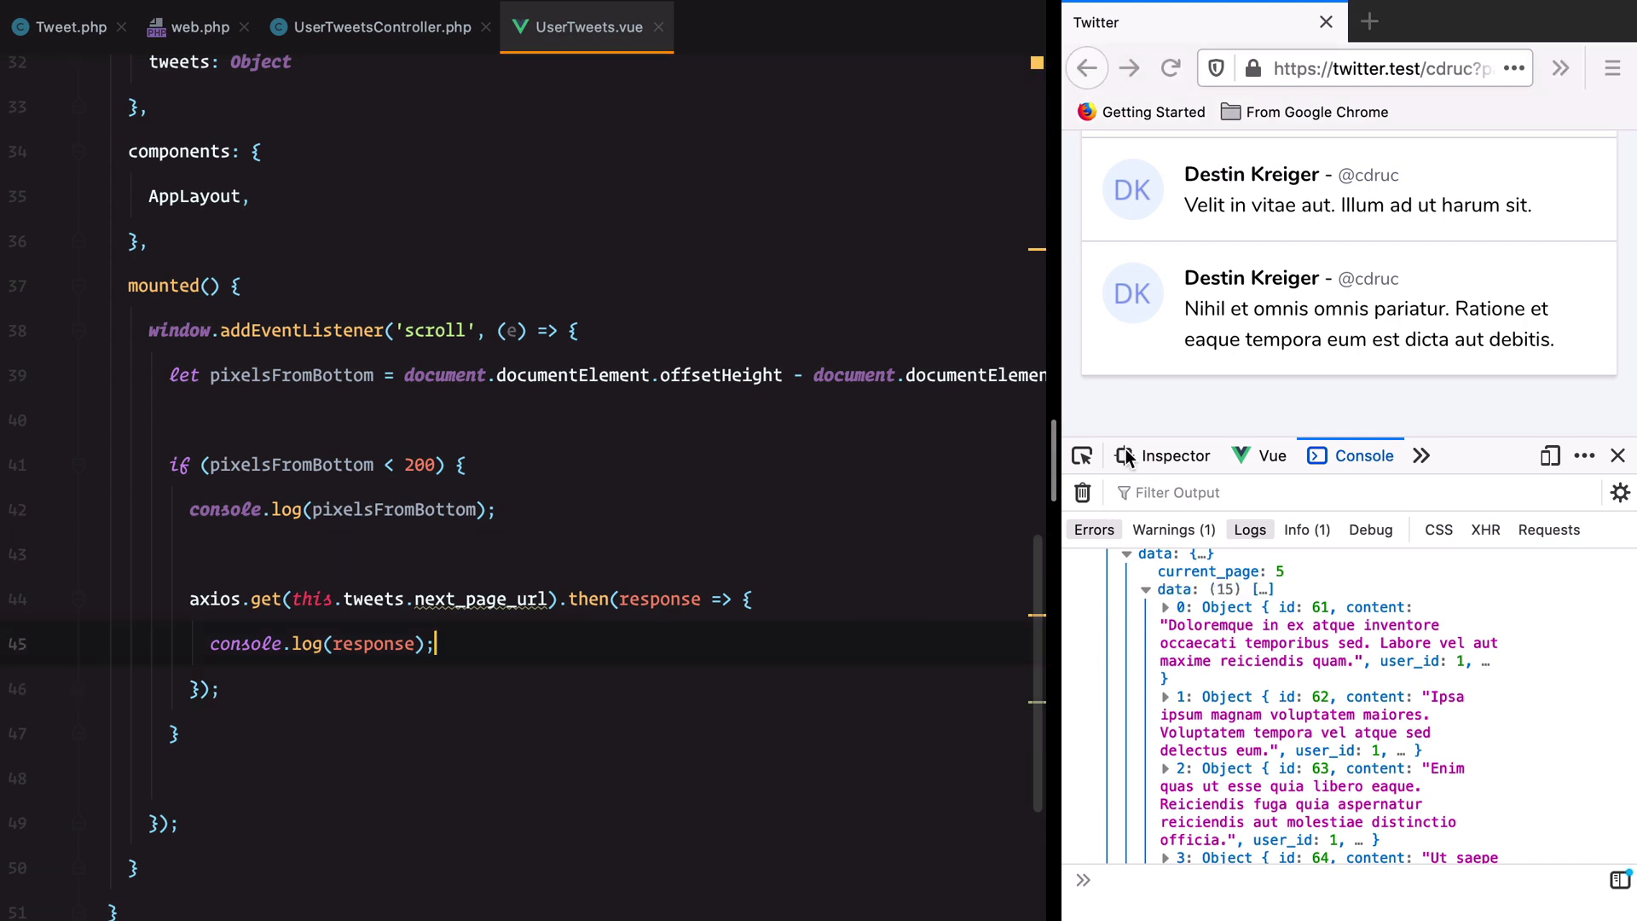
pyautogui.click(1083, 492)
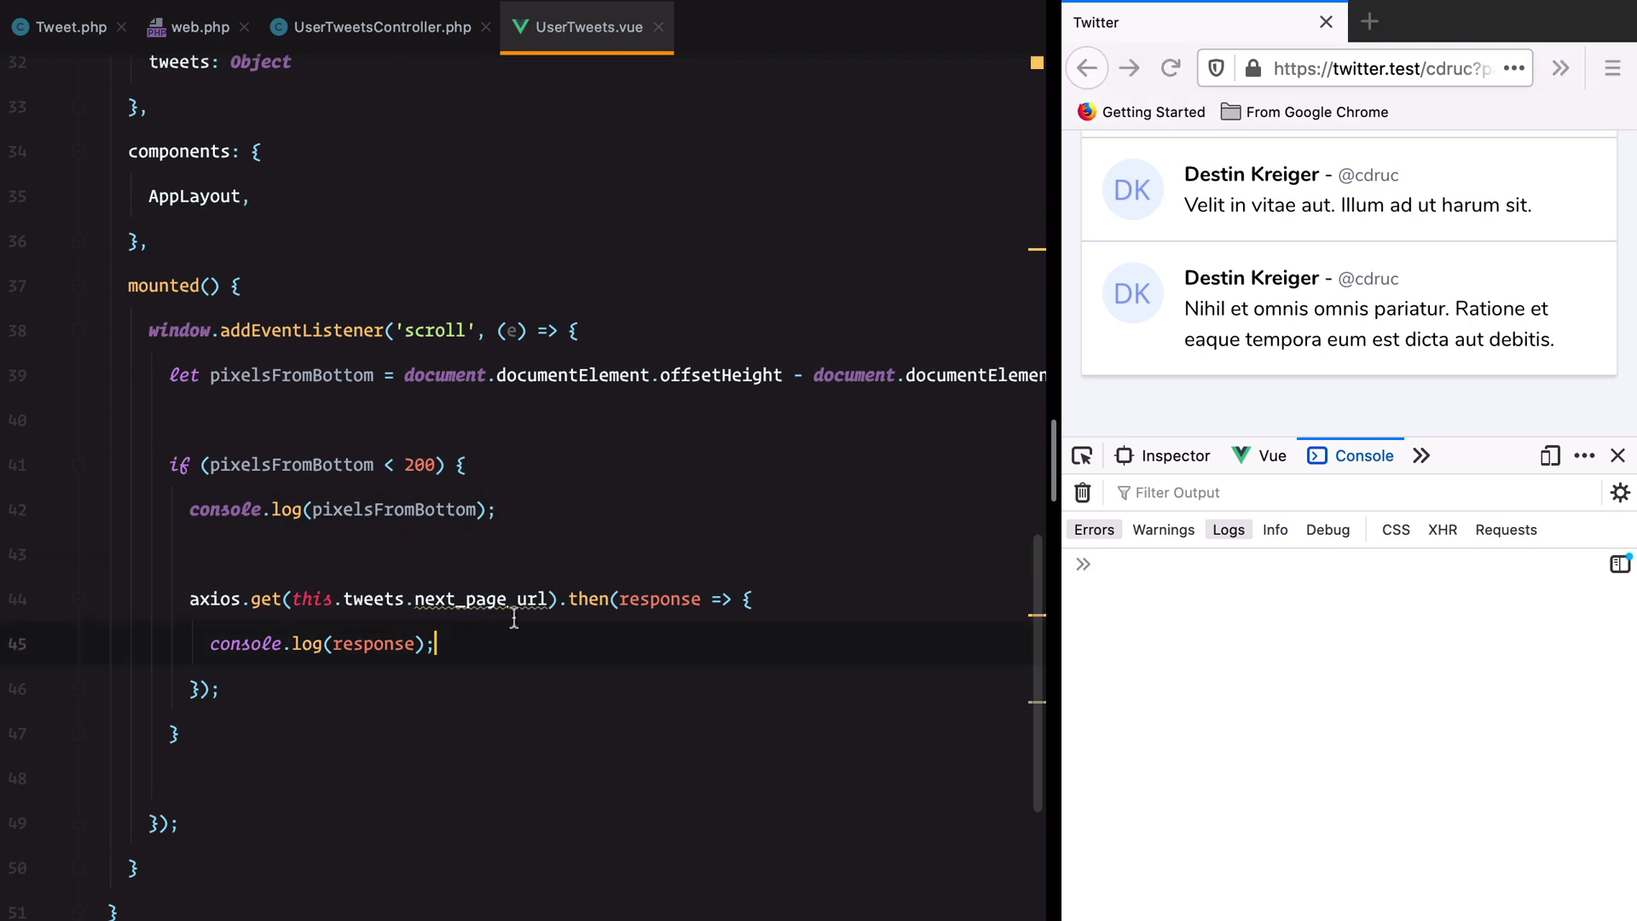
pyautogui.moveTo(438, 647)
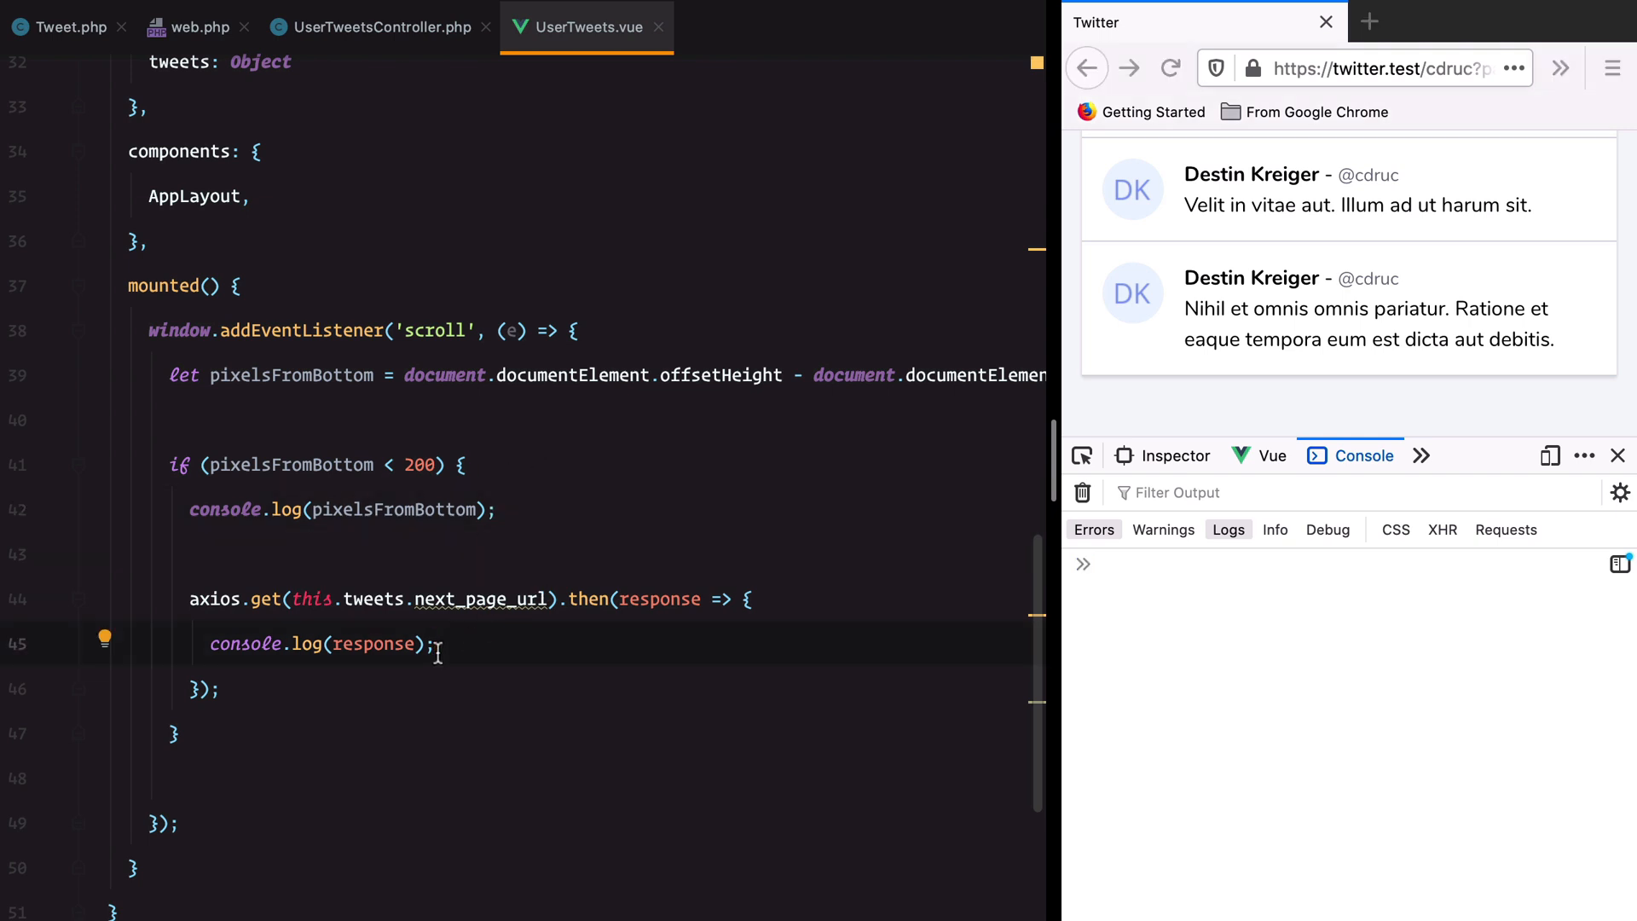
# - Set this.tweets to response.data, with data spreading this.tweets.data then response.data.data
pyautogui.write('t')
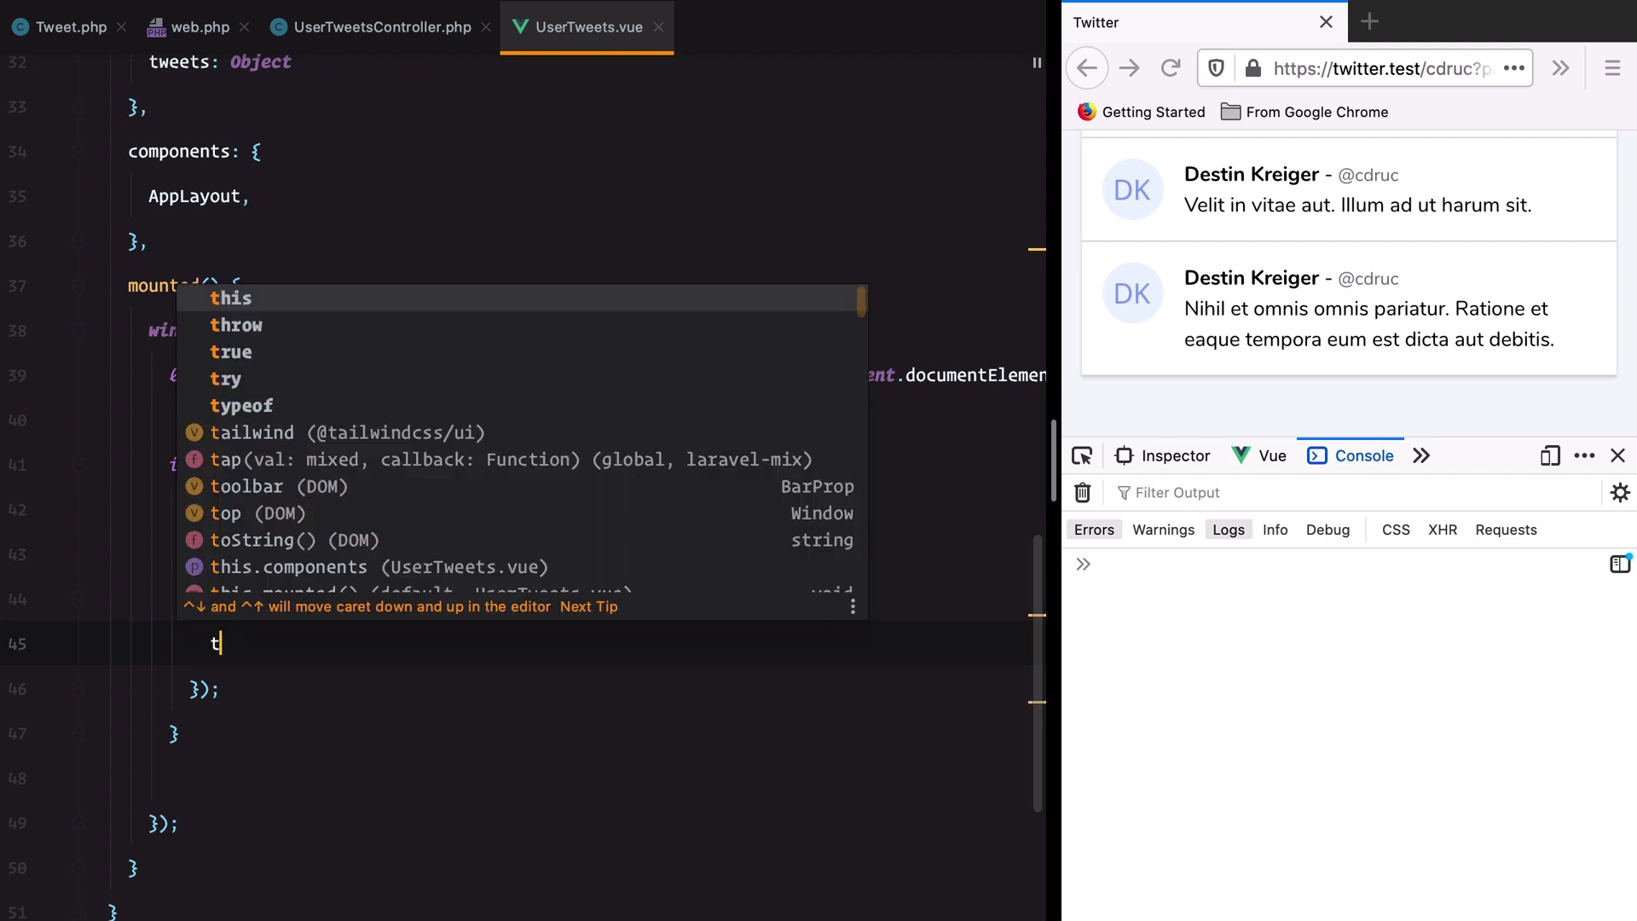
pyautogui.write('his.twees')
pyautogui.write('...')
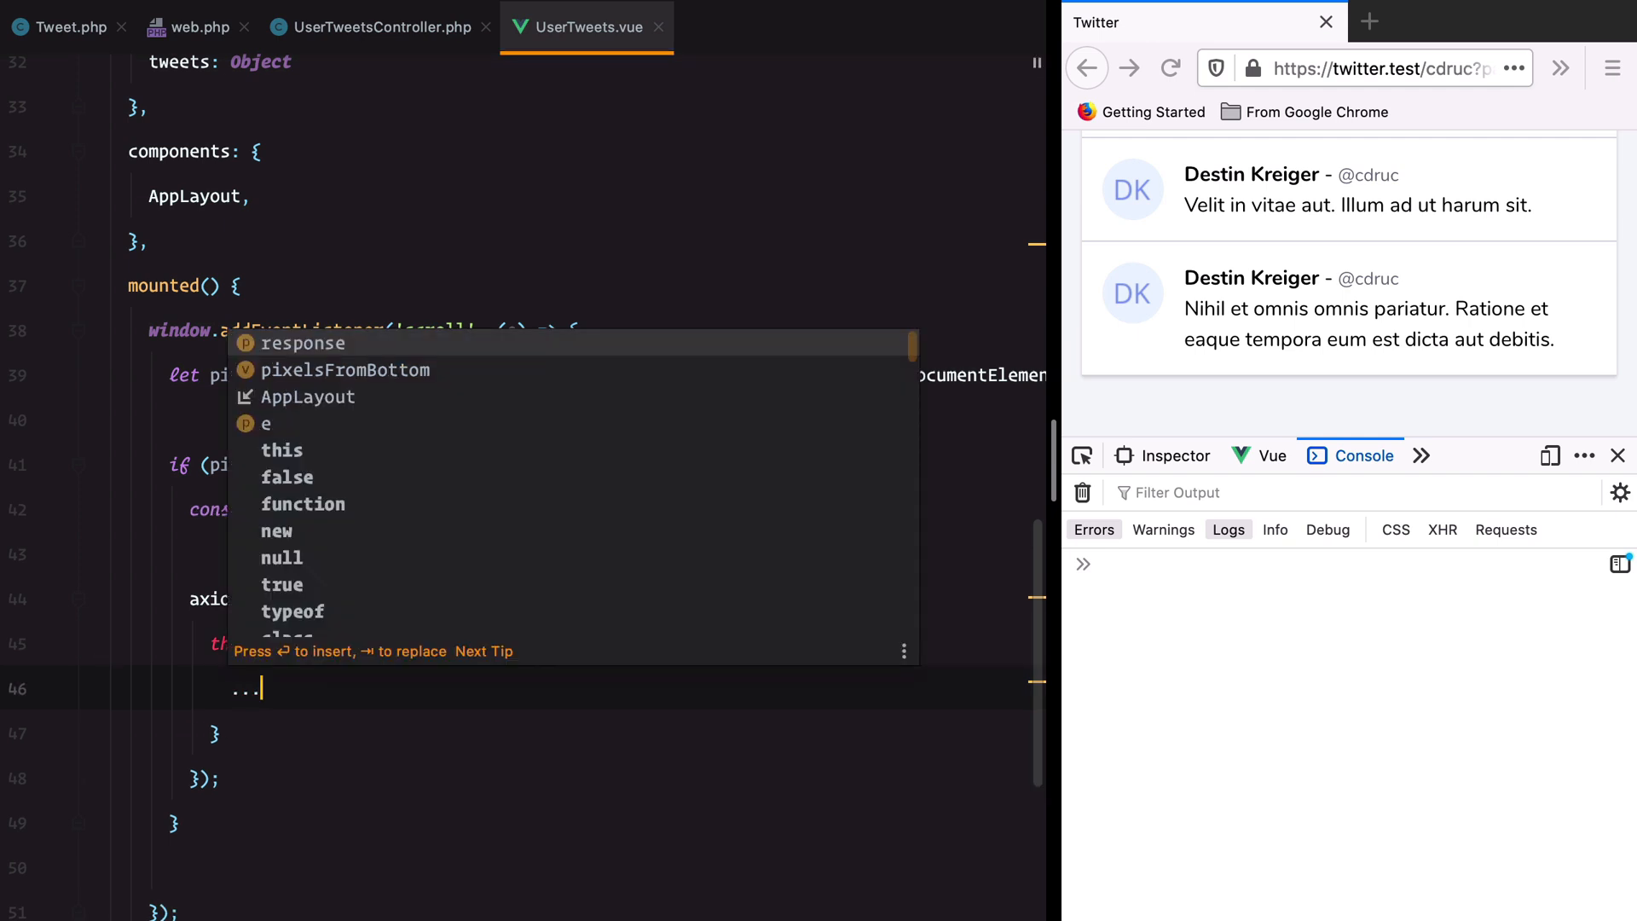
pyautogui.write('response.r')
pyautogui.write('data: [')
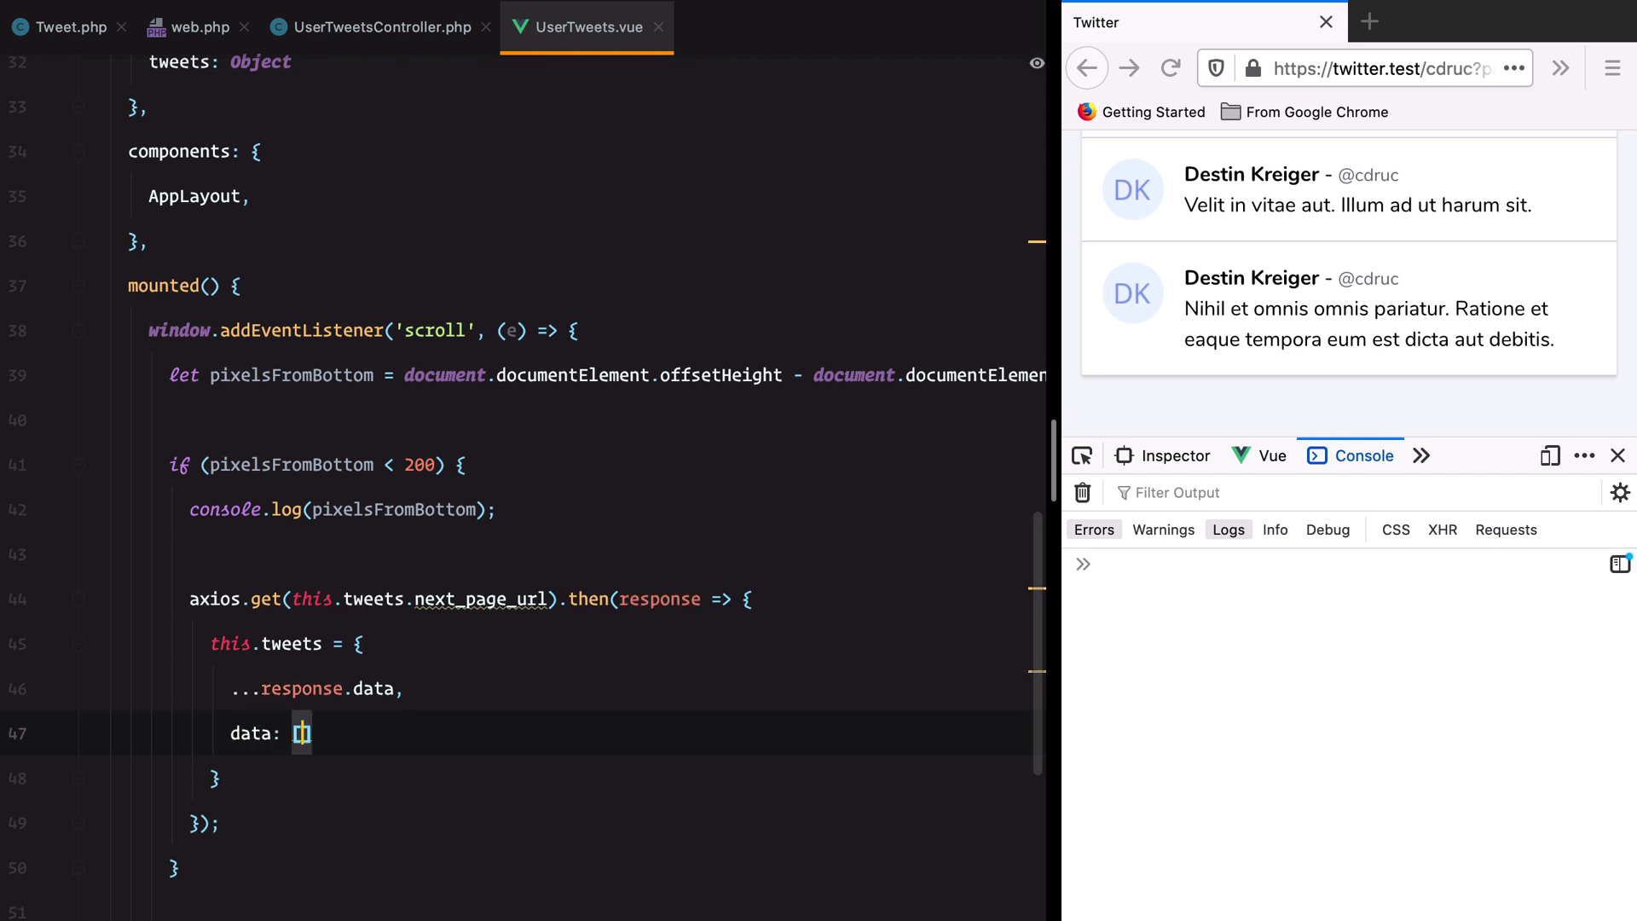
pyautogui.write('this.')
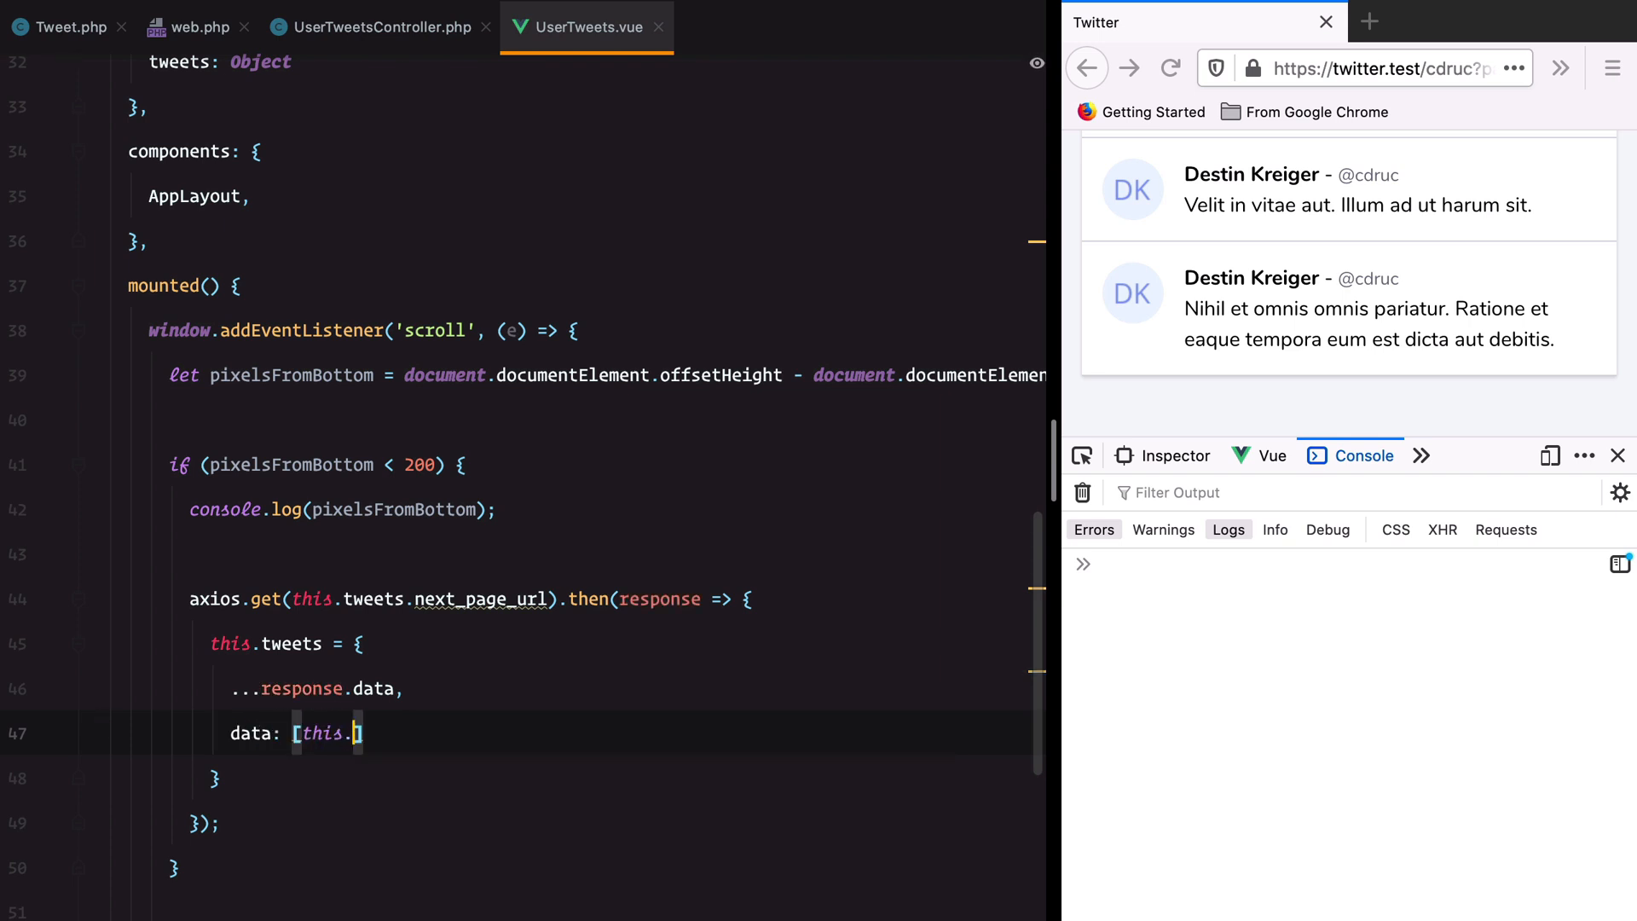
pyautogui.write('tweets.data]')
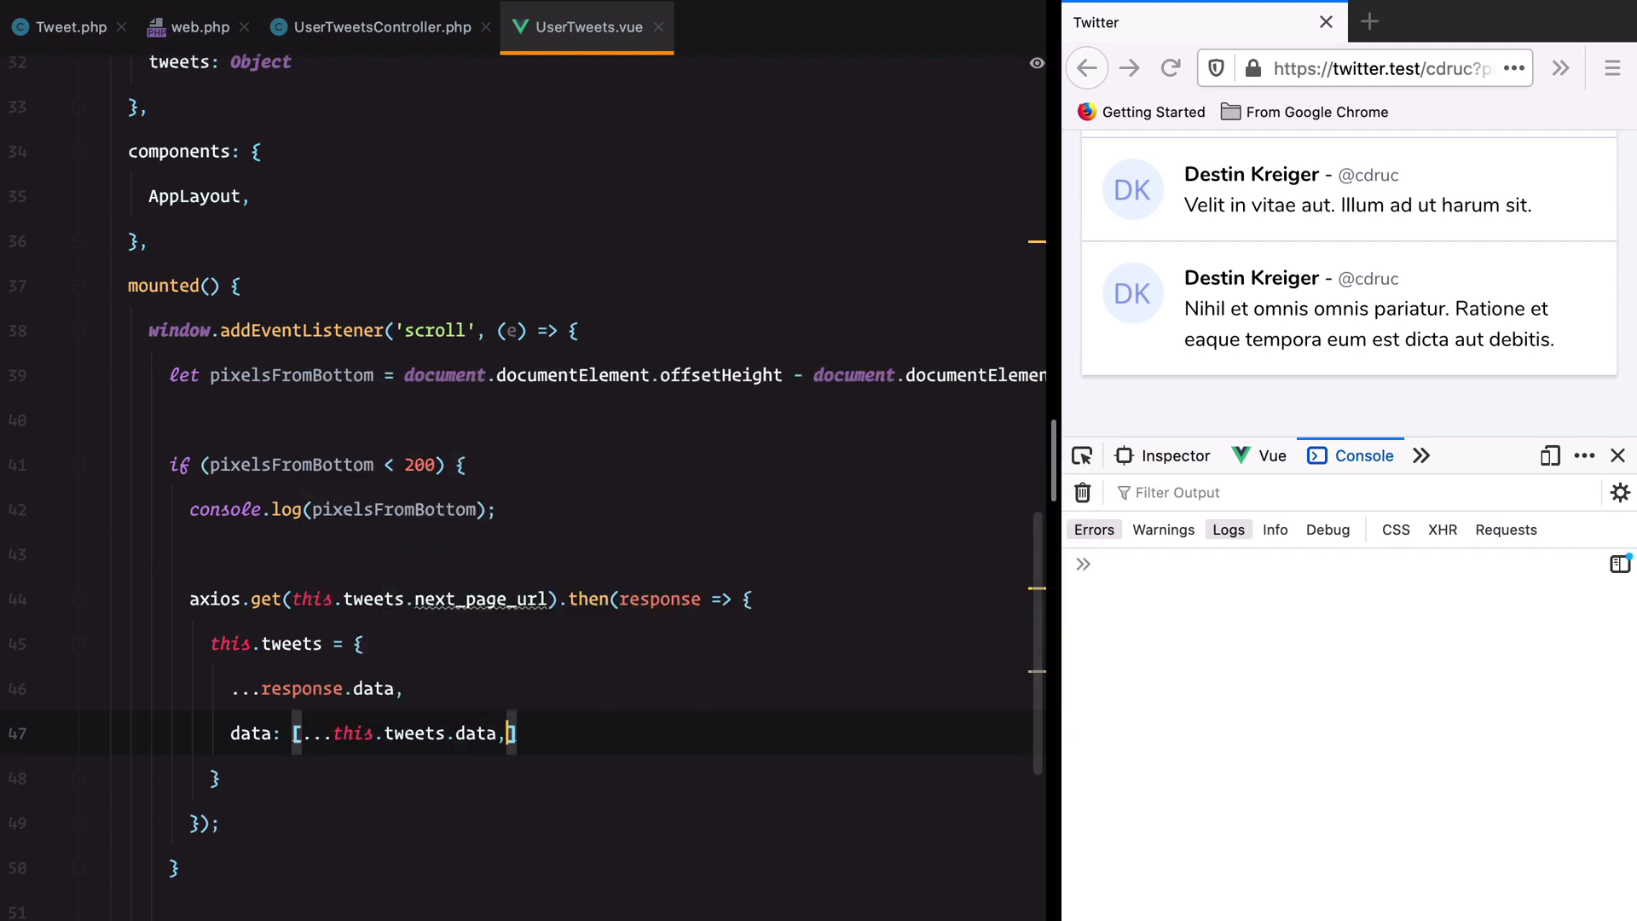
pyautogui.write('...response.data.data')
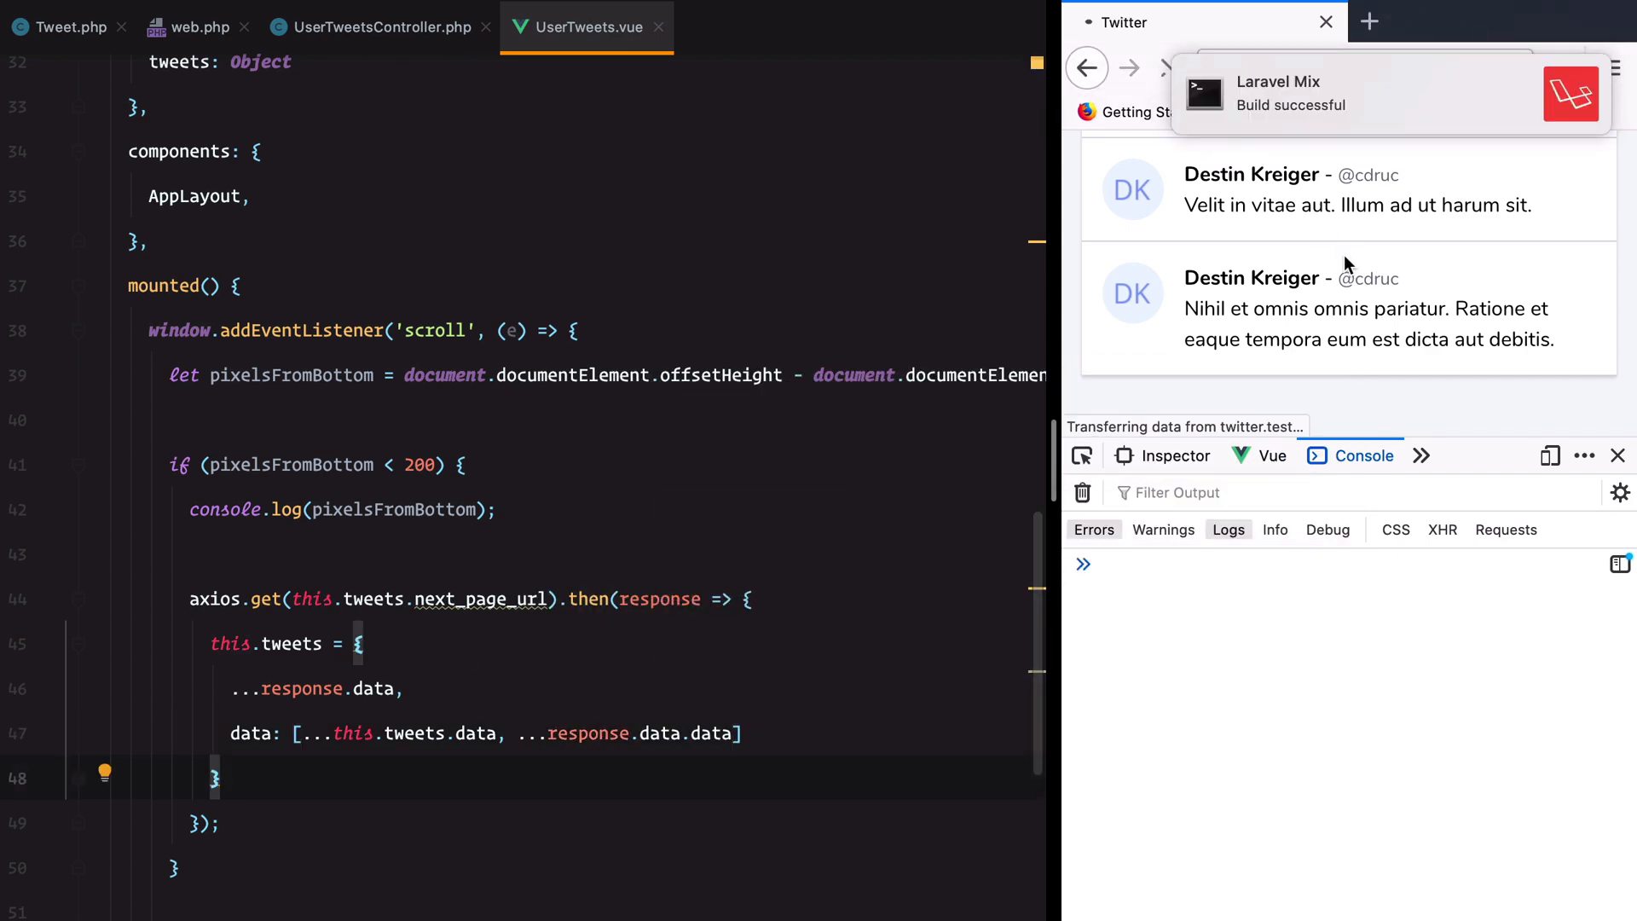
pyautogui.scroll(-3)
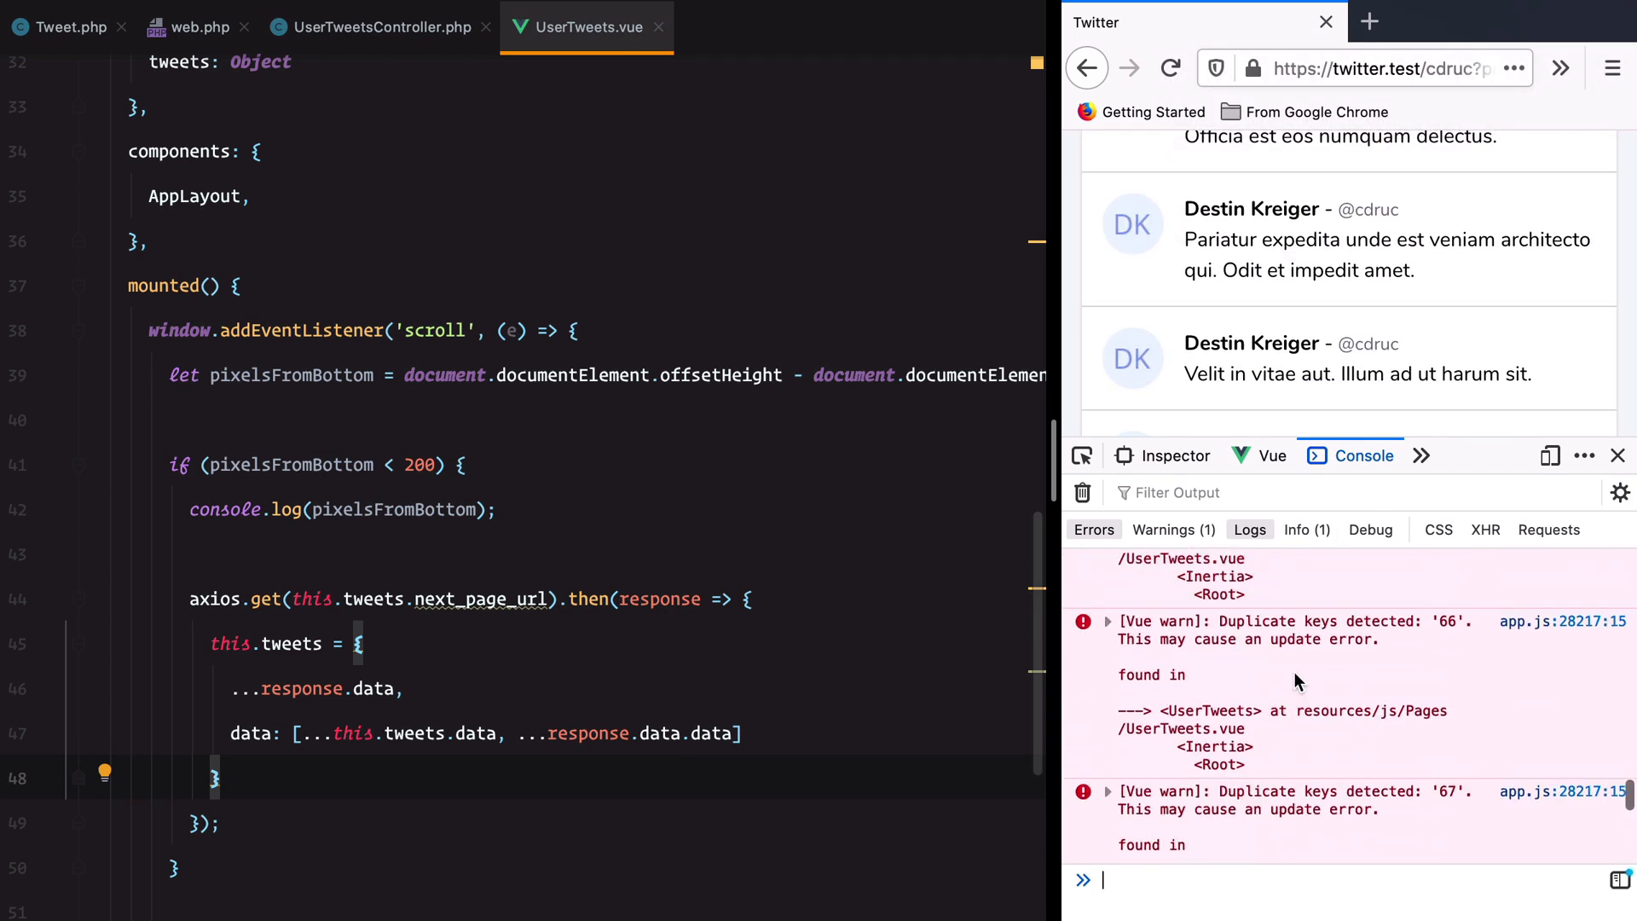
# - Select the Vue warning about mutating the tweets prop and scroll up to the props block
pyautogui.scroll(-3)
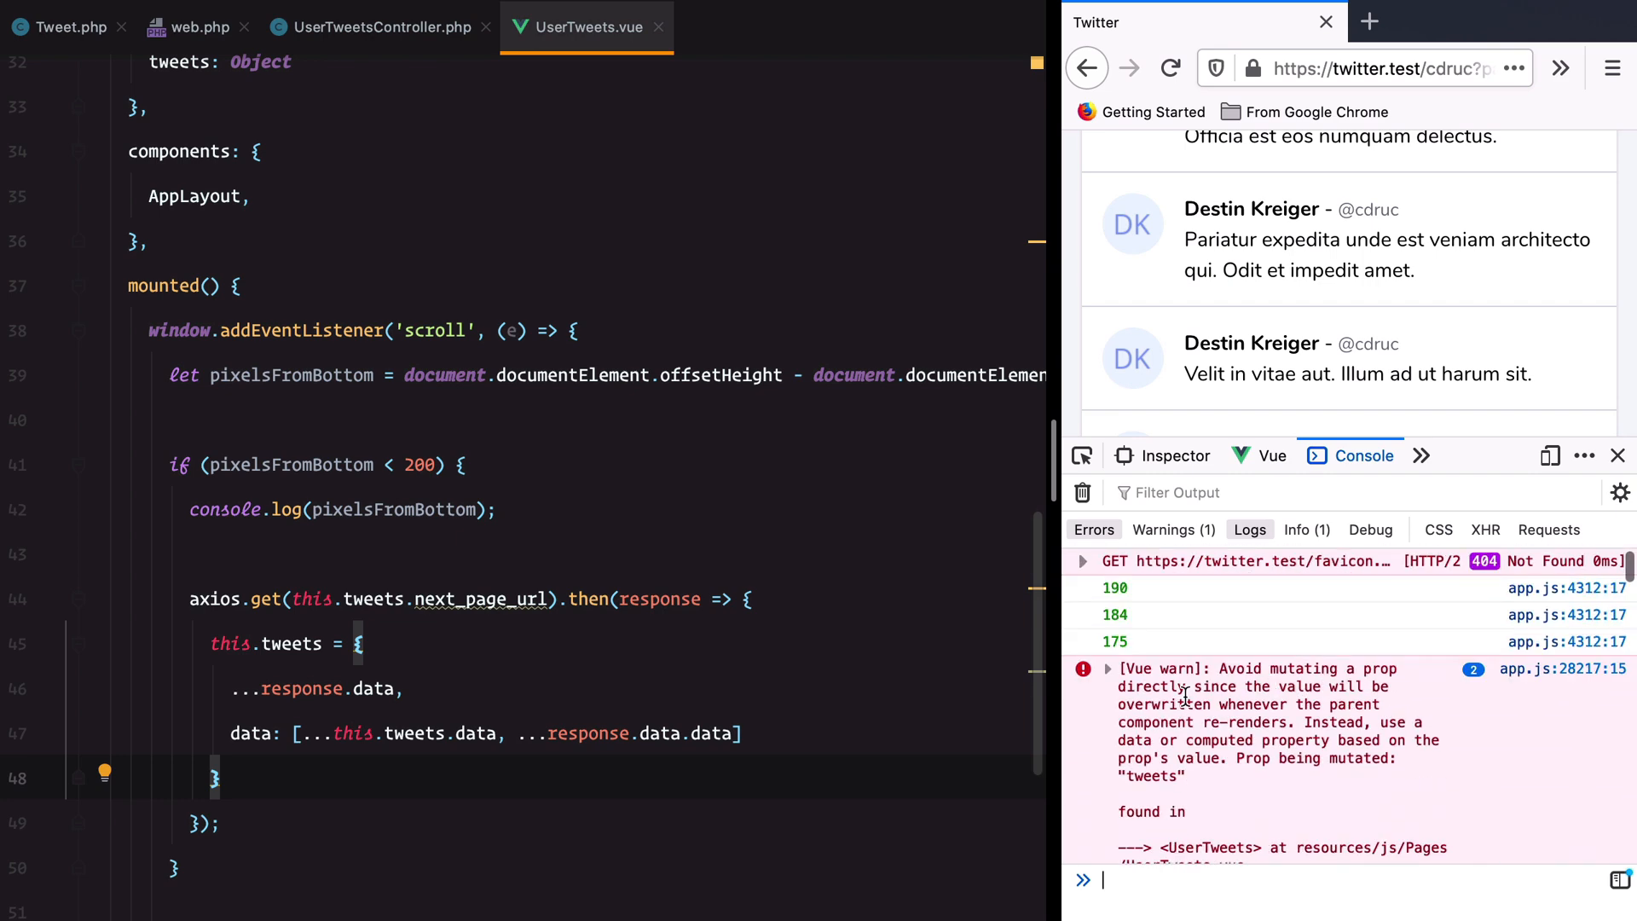
pyautogui.doubleClick(1305, 669)
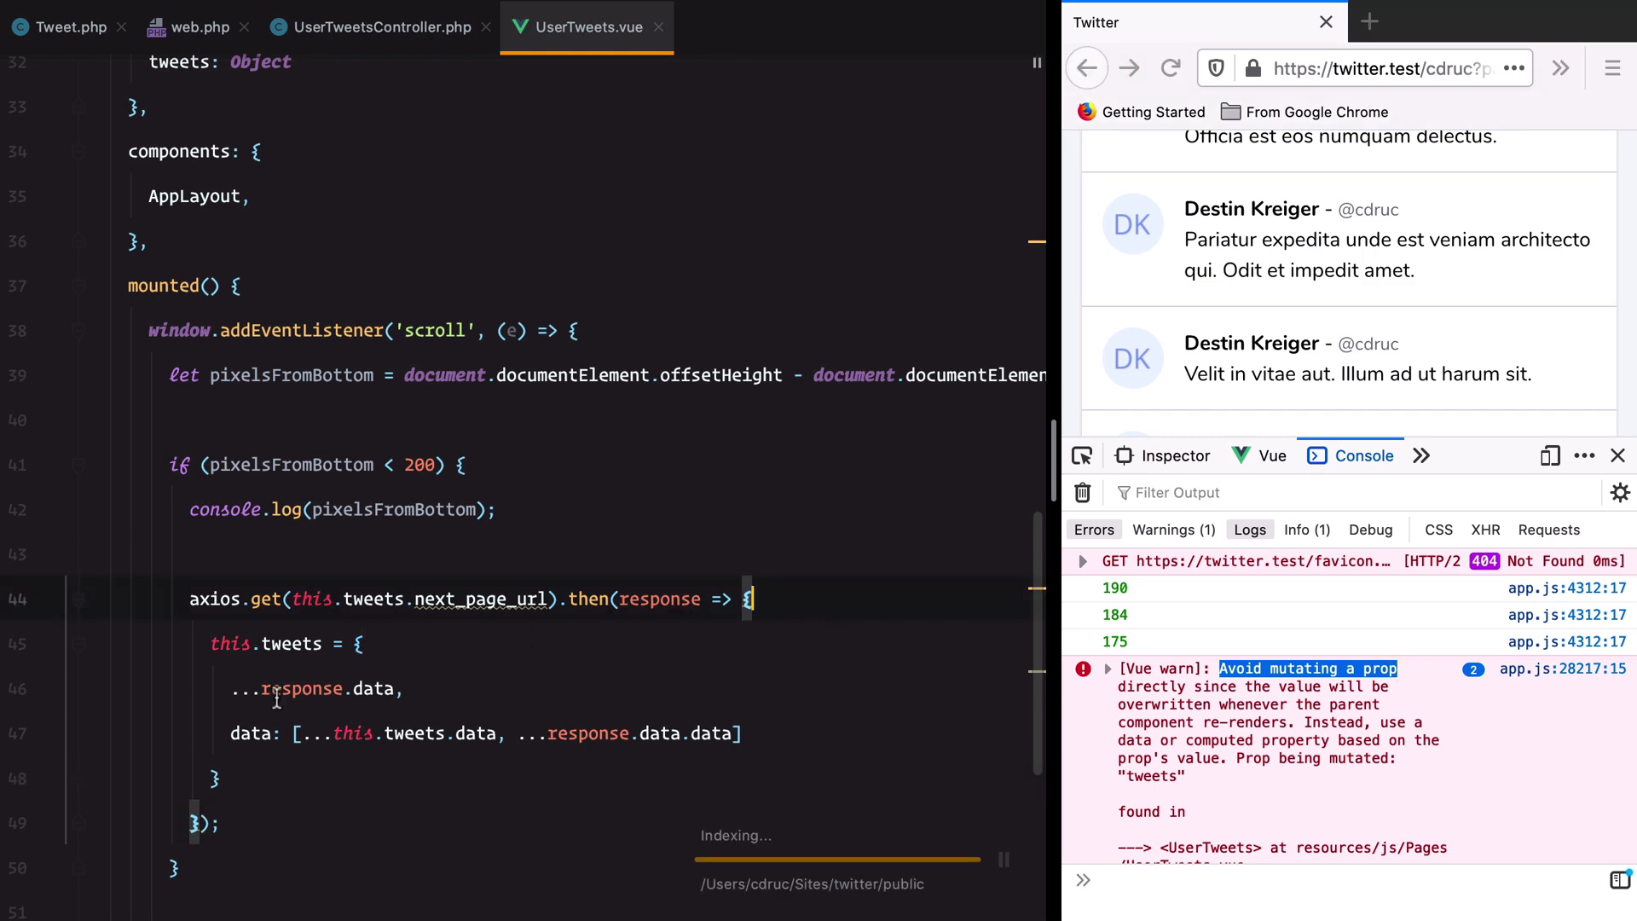
pyautogui.scroll(3)
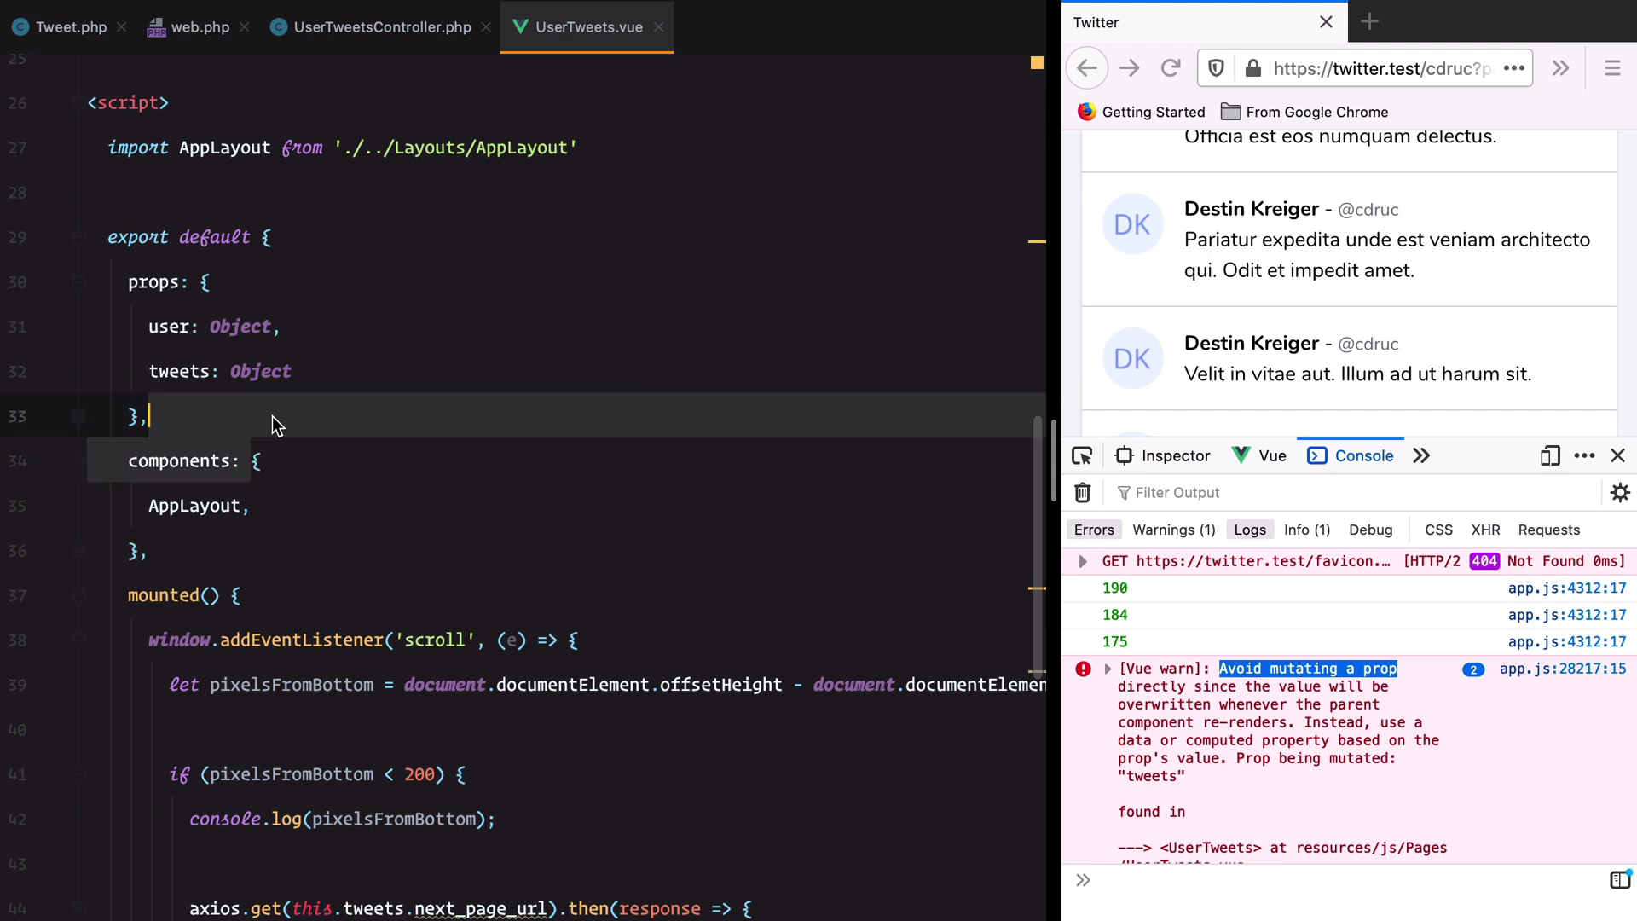
# - Add a data() function with a userTweets property copied from this.tweets
pyautogui.write('data')
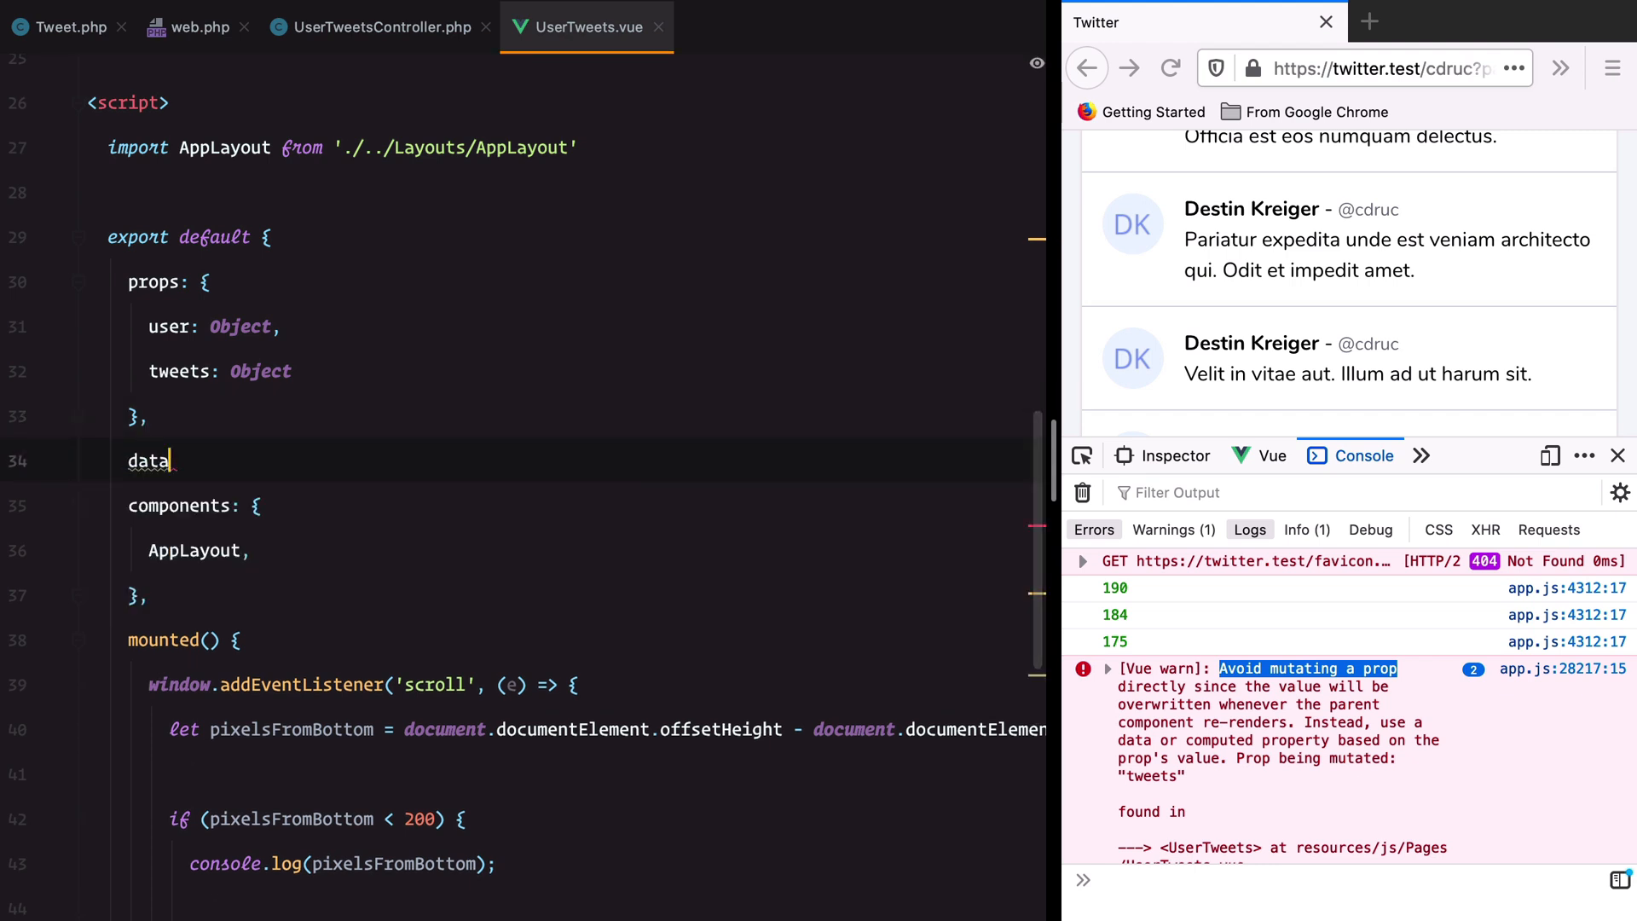
pyautogui.write('() {')
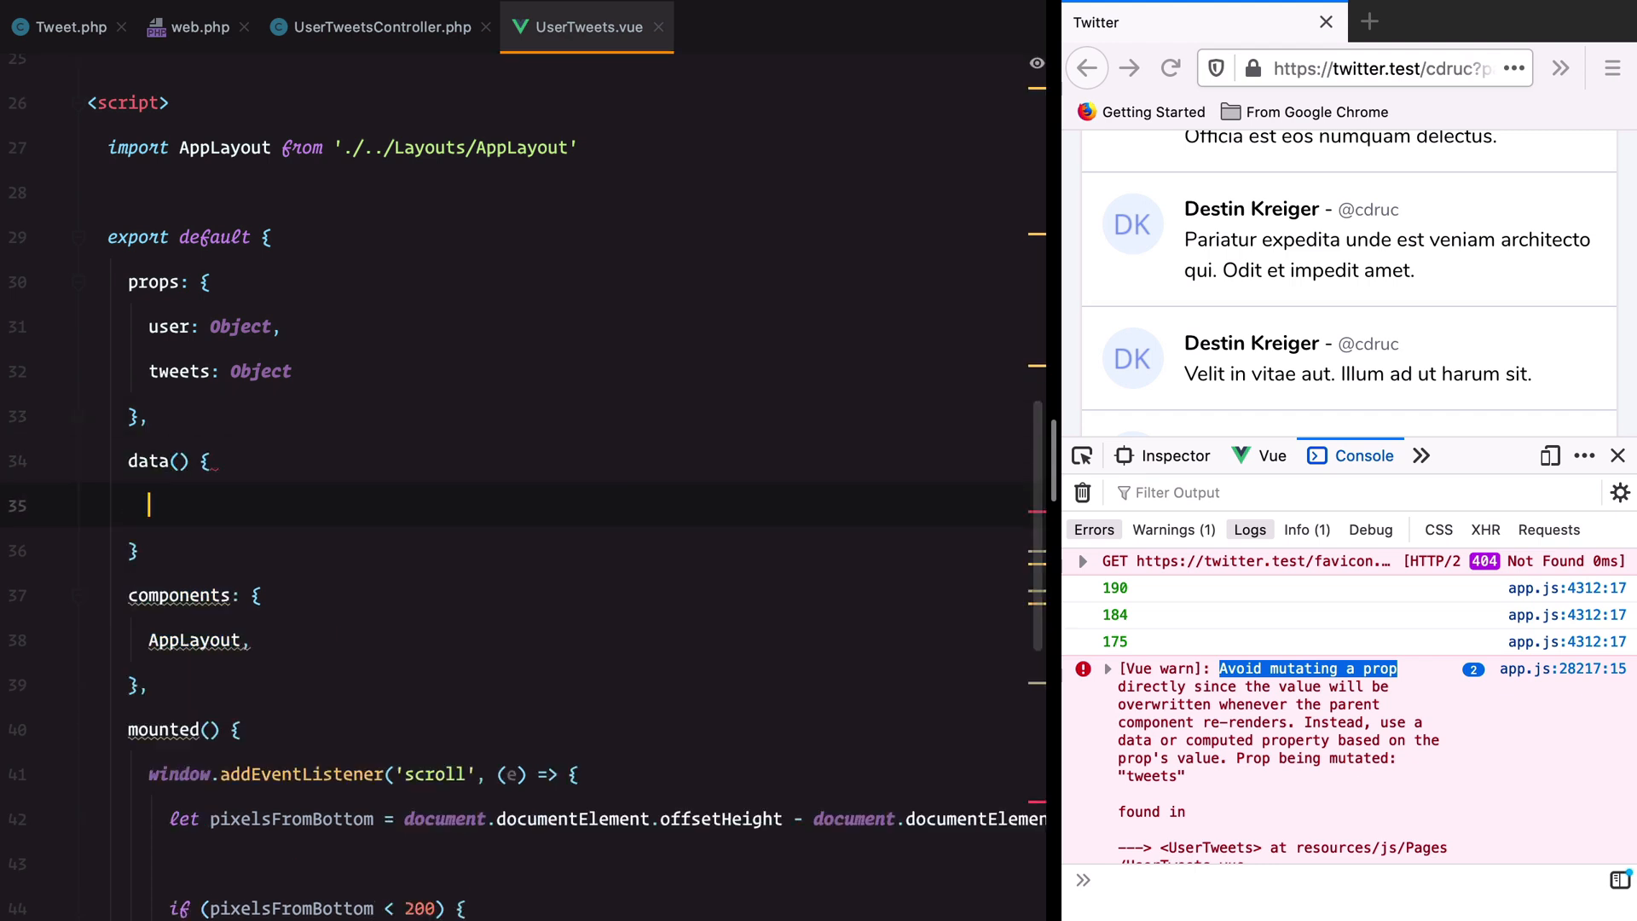
pyautogui.write('userTweets: thi')
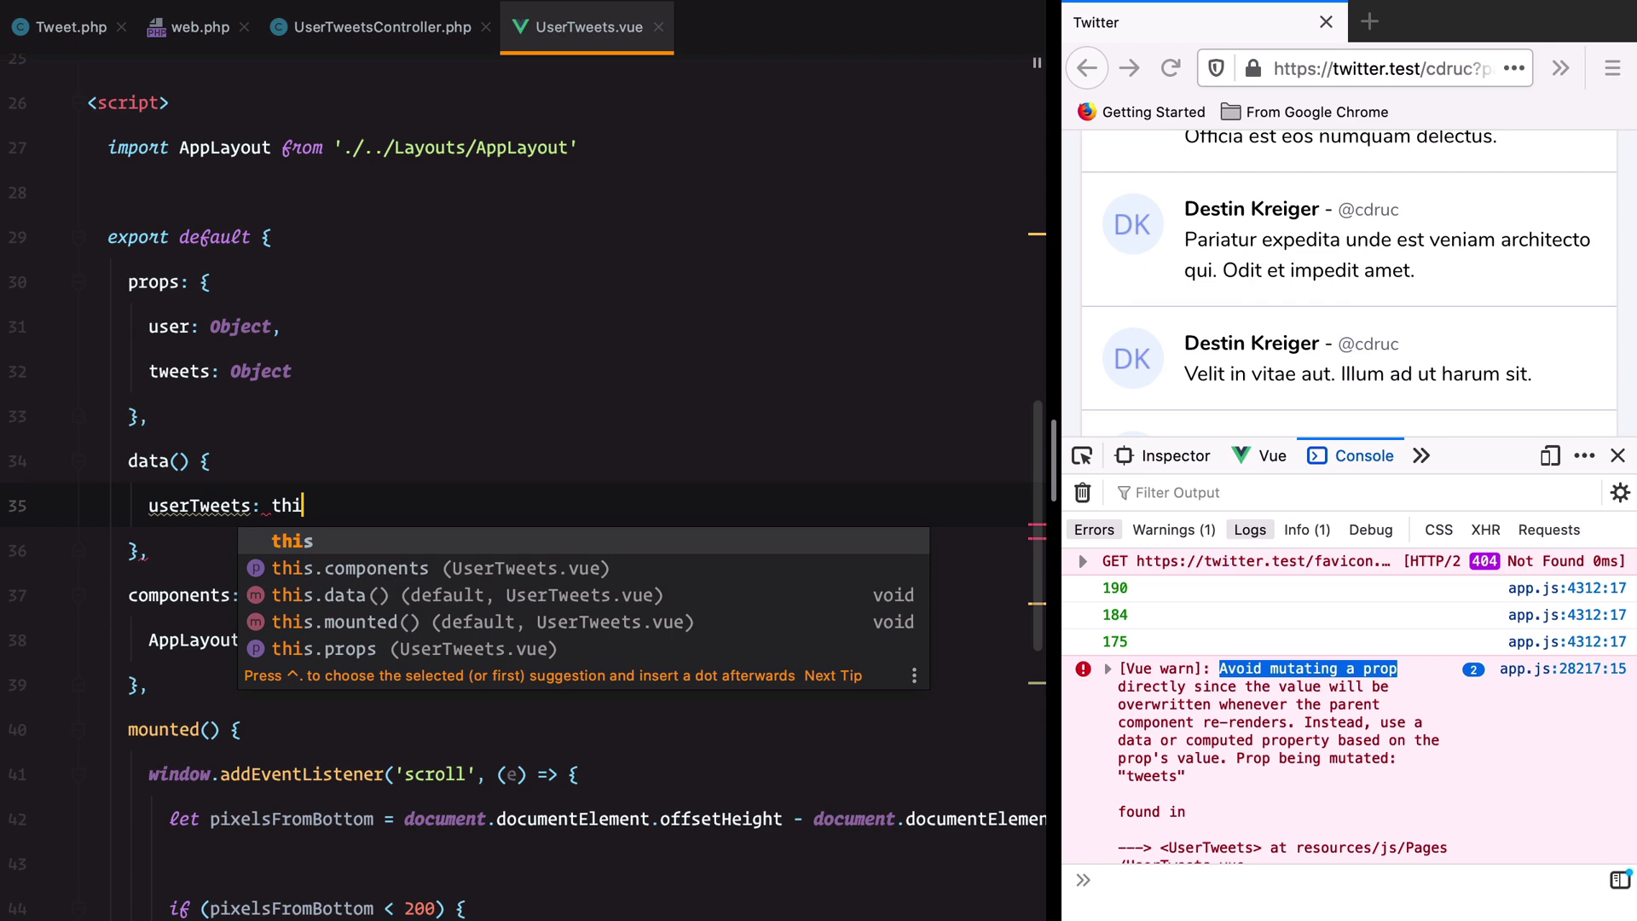
pyautogui.write('s.tweets')
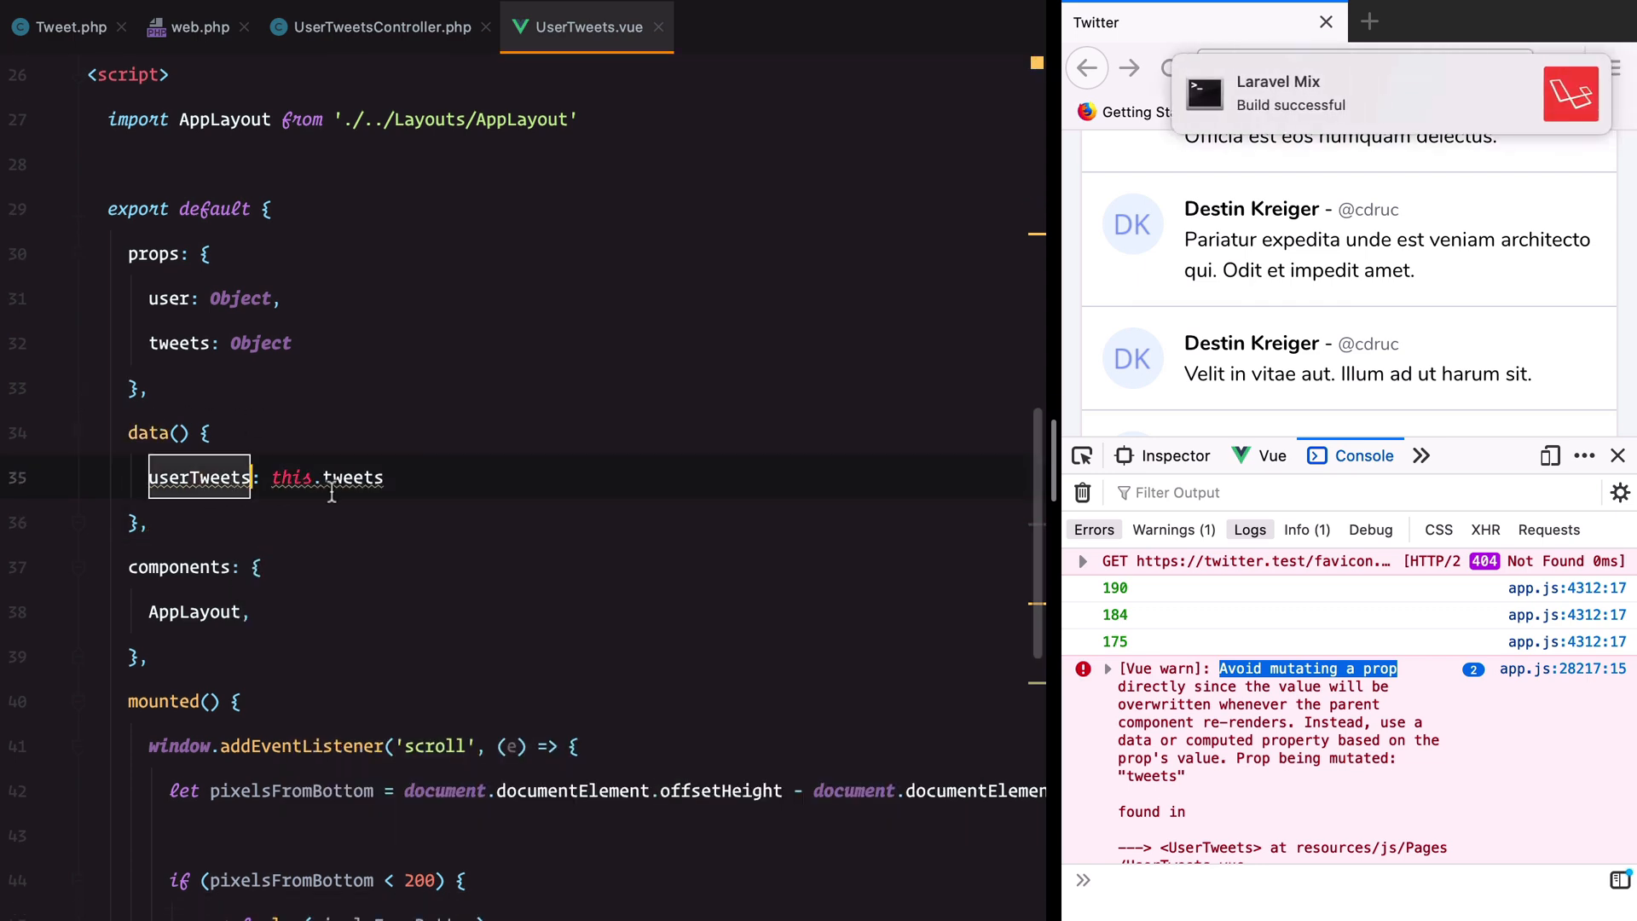
# - Loop the v-for over userTweets.data, save, and wrap the data() contents in return
pyautogui.scroll(-3)
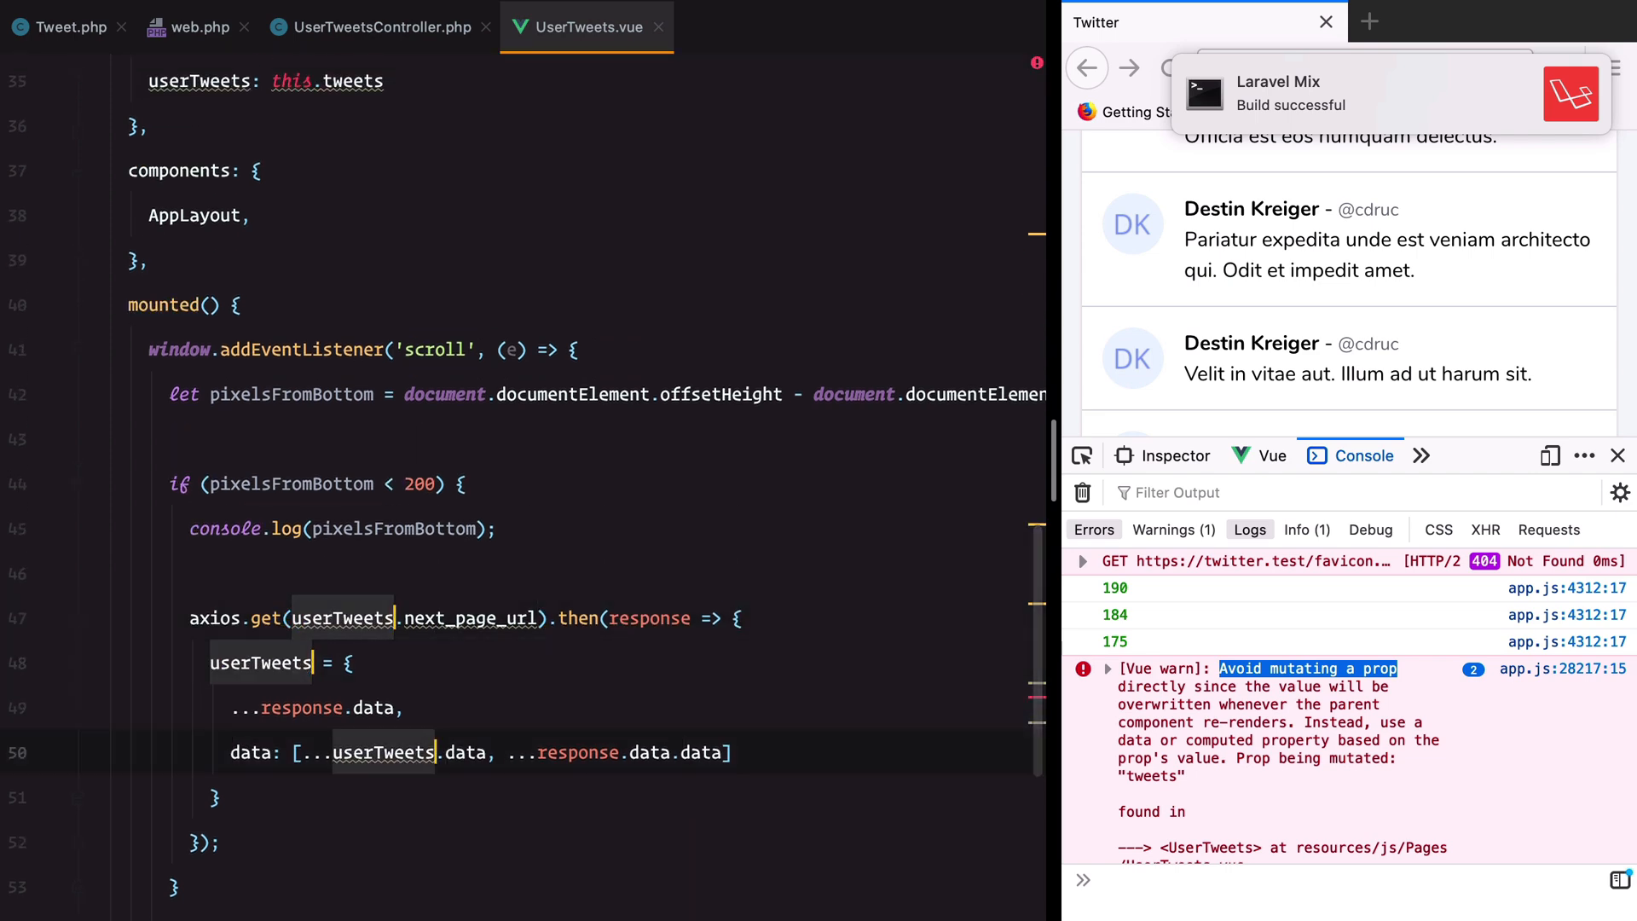
pyautogui.scroll(3)
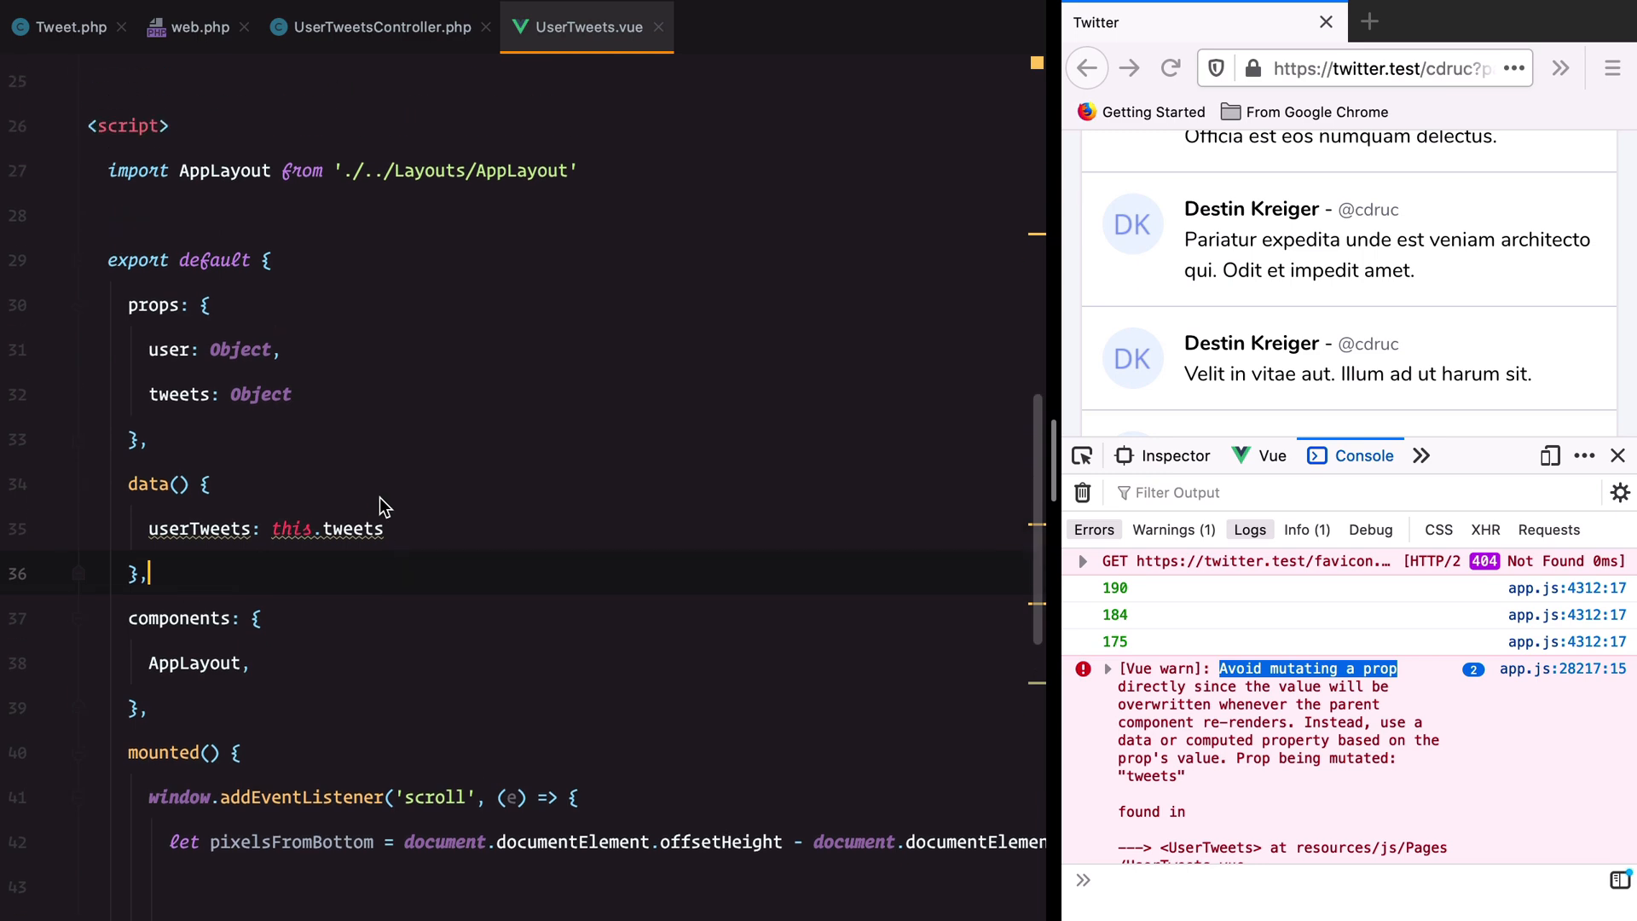
pyautogui.scroll(3)
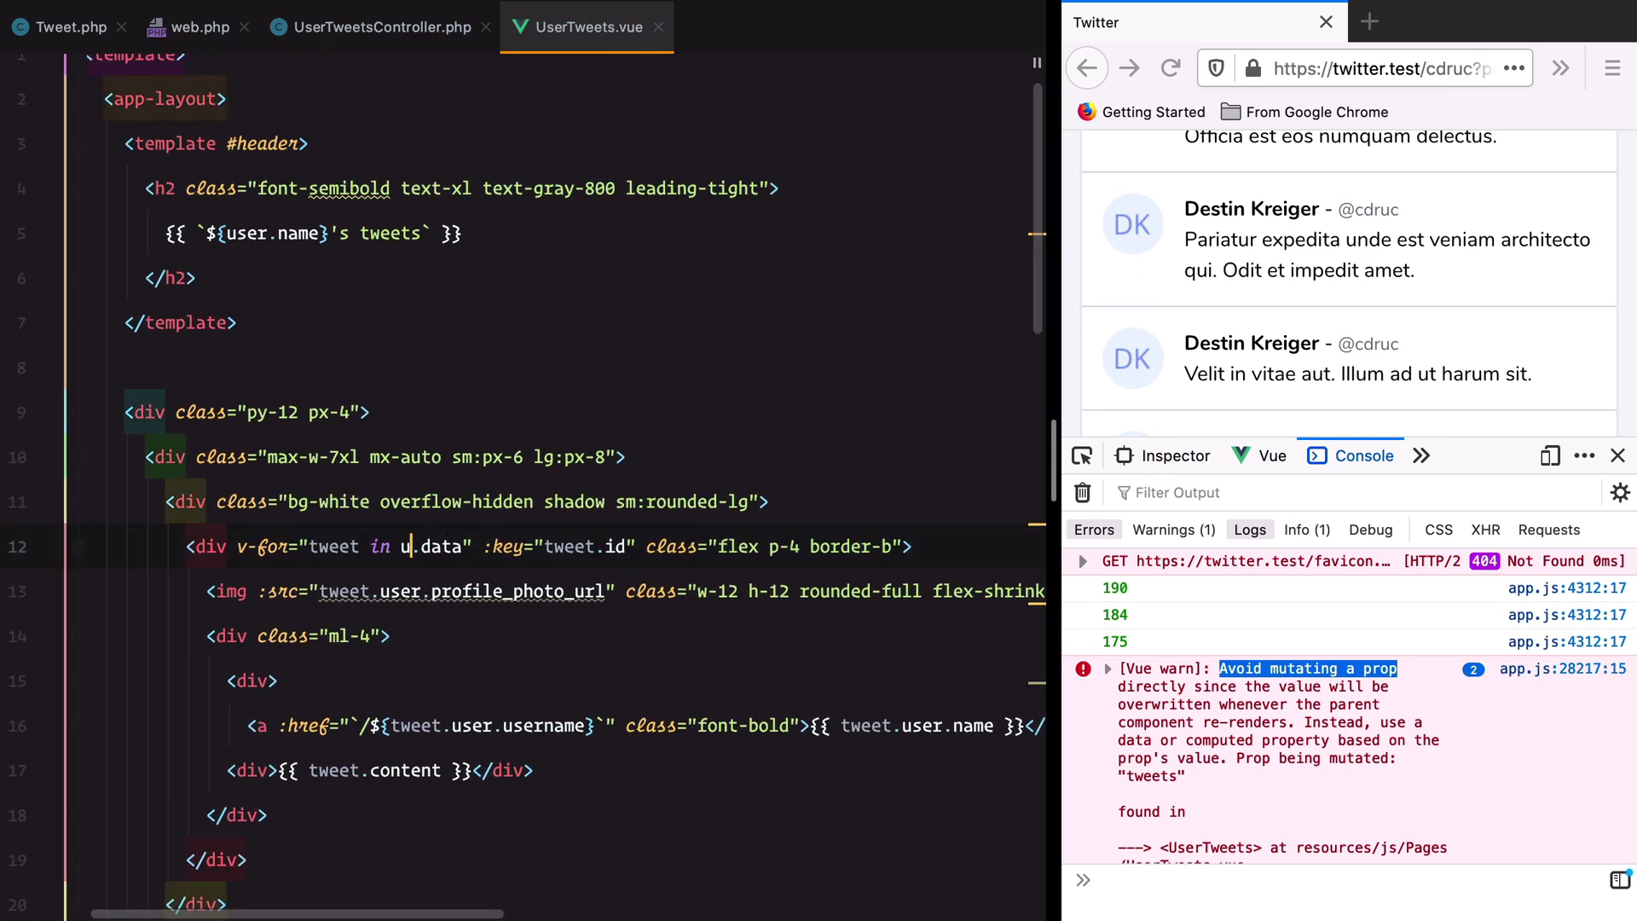
pyautogui.write('serTweets')
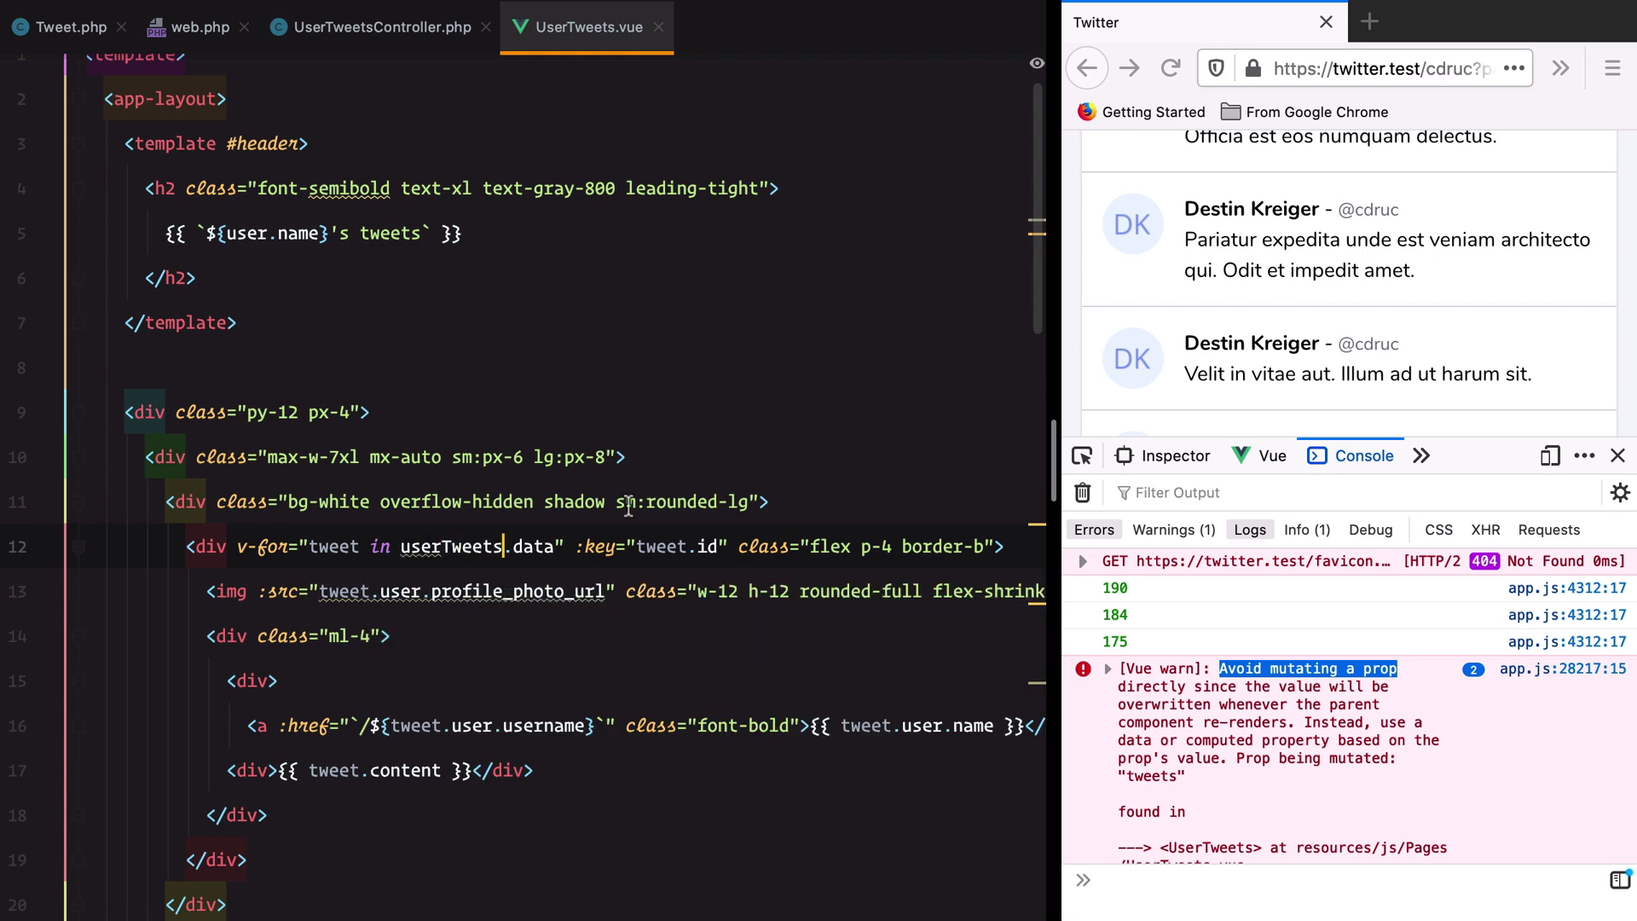
pyautogui.press('ctrl+s')
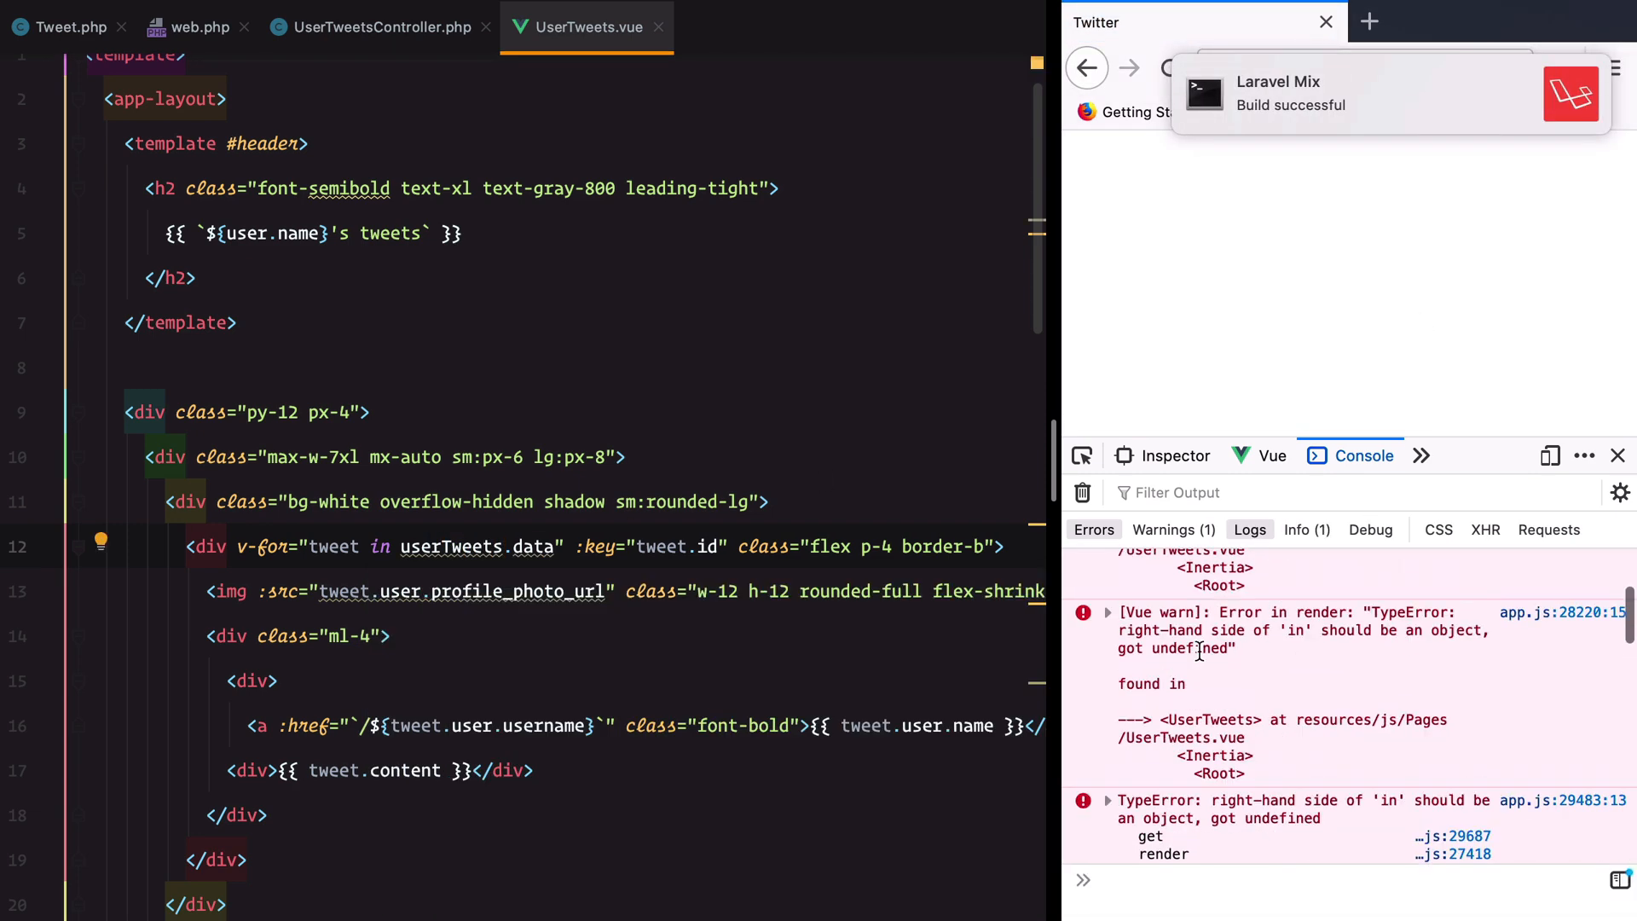
pyautogui.scroll(-3)
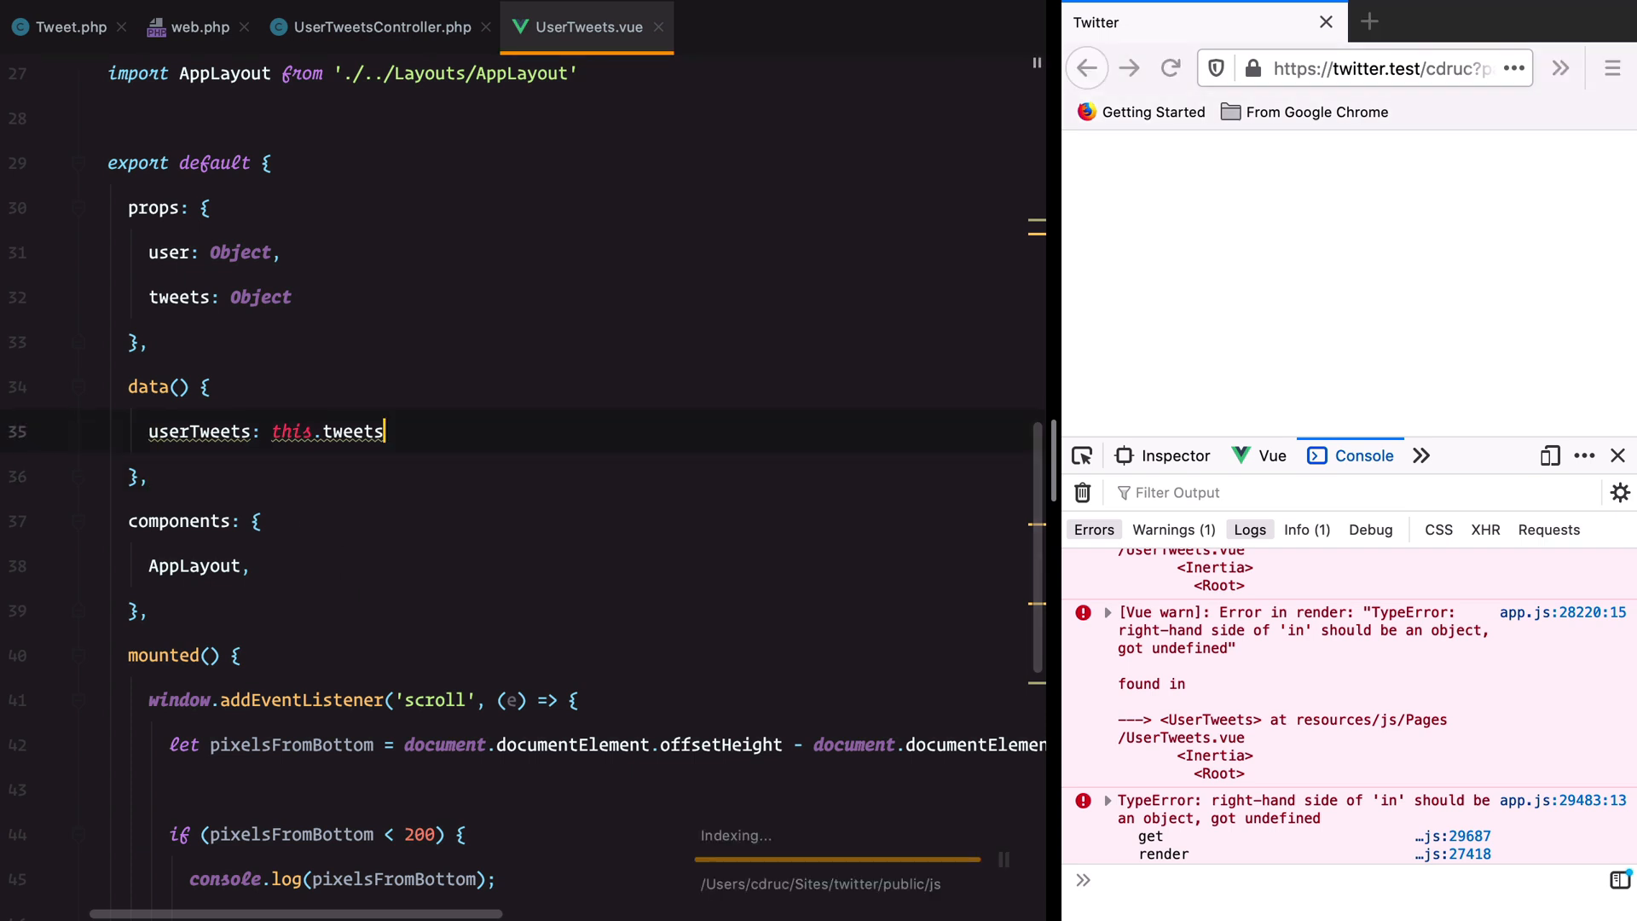
pyautogui.write('return {')
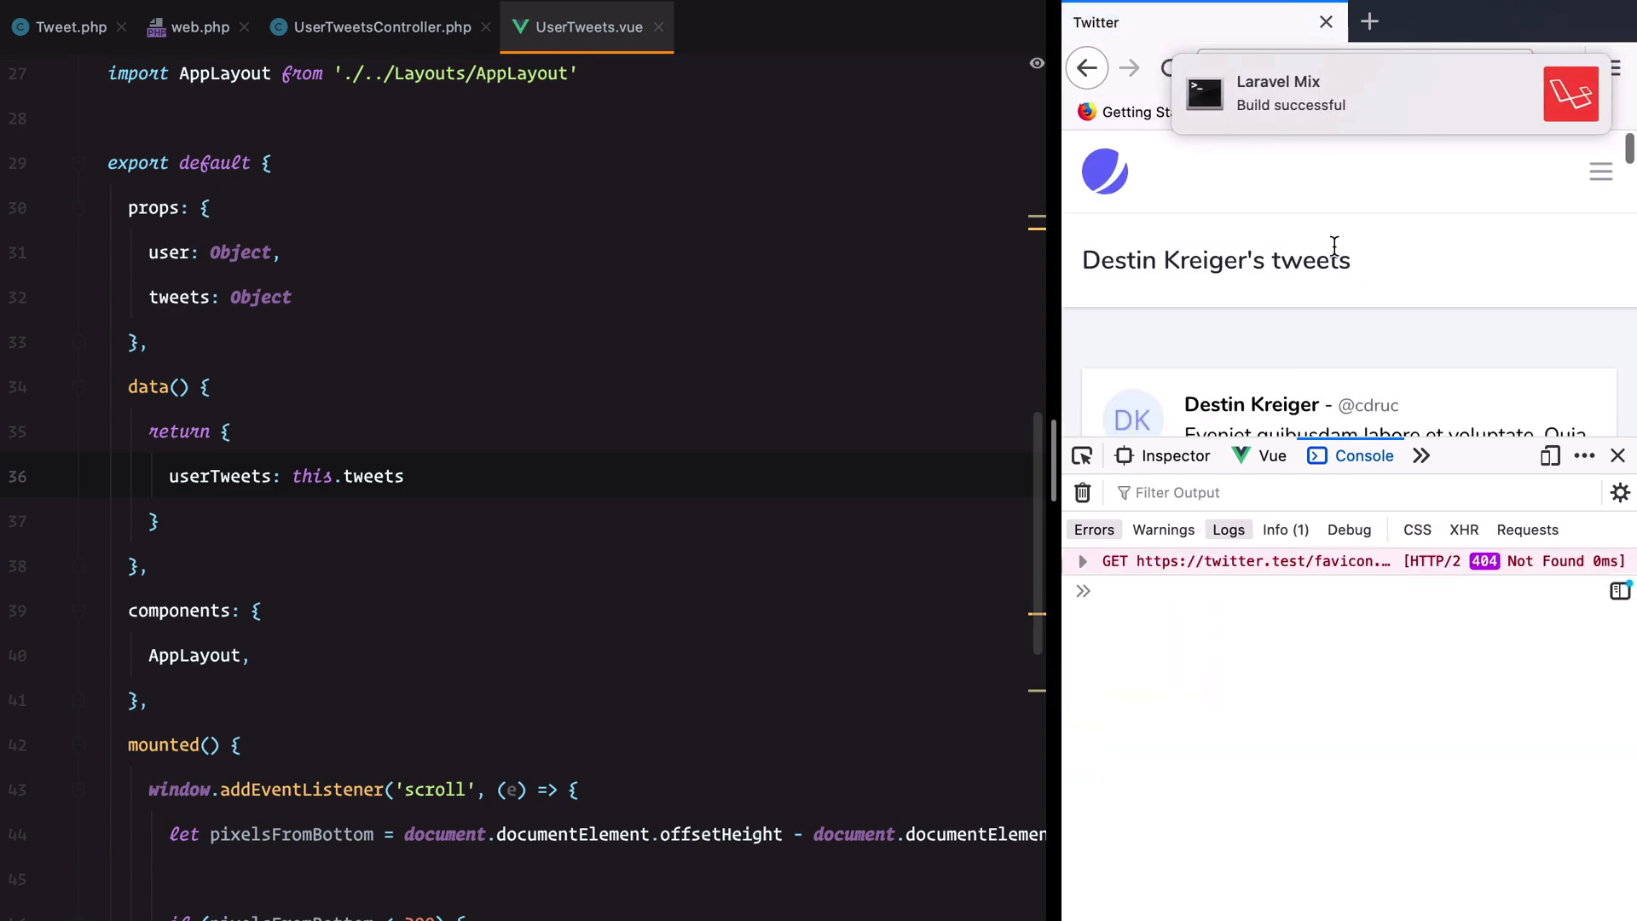
# - Switch Firefox DevTools to the Network panel through the » overflow menu
pyautogui.scroll(-3)
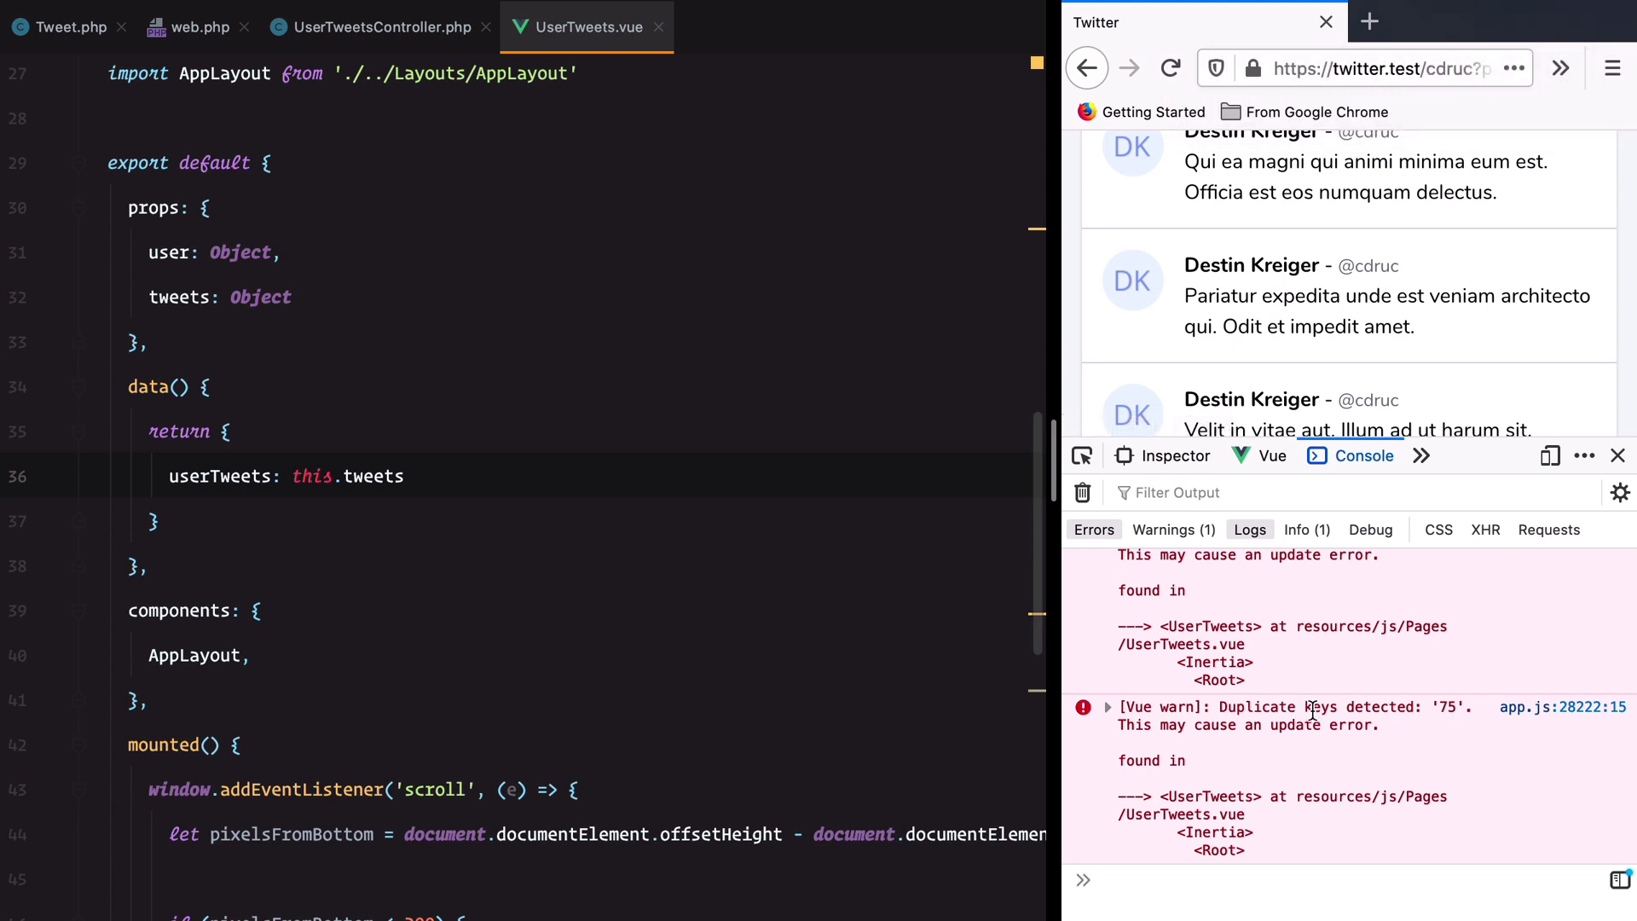
pyautogui.click(1420, 455)
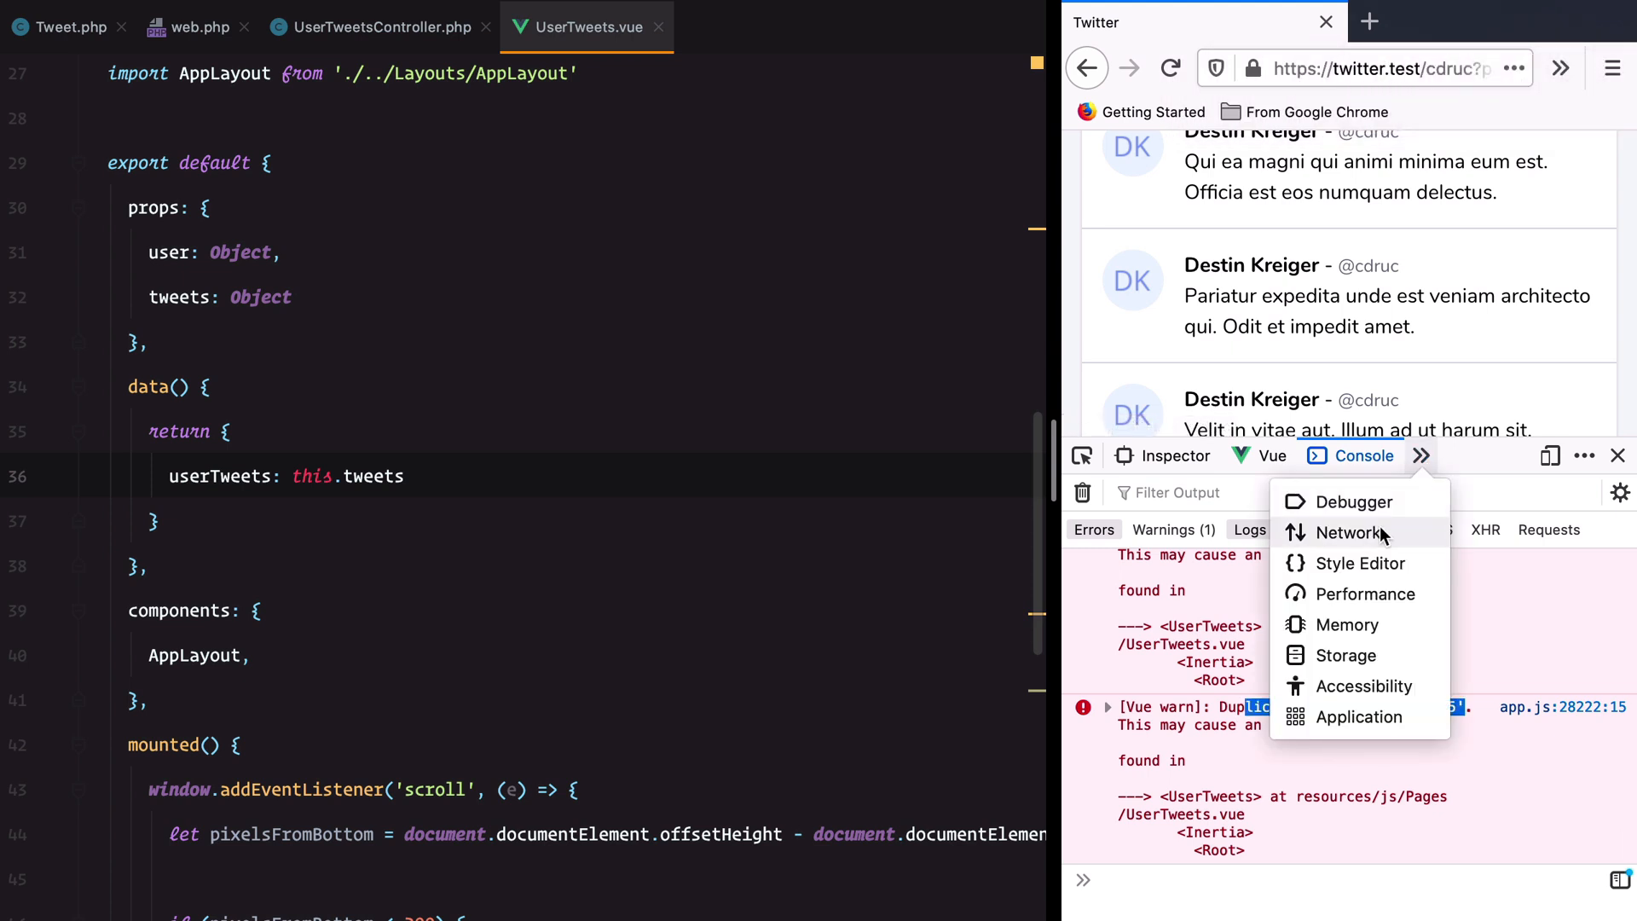
pyautogui.click(1350, 532)
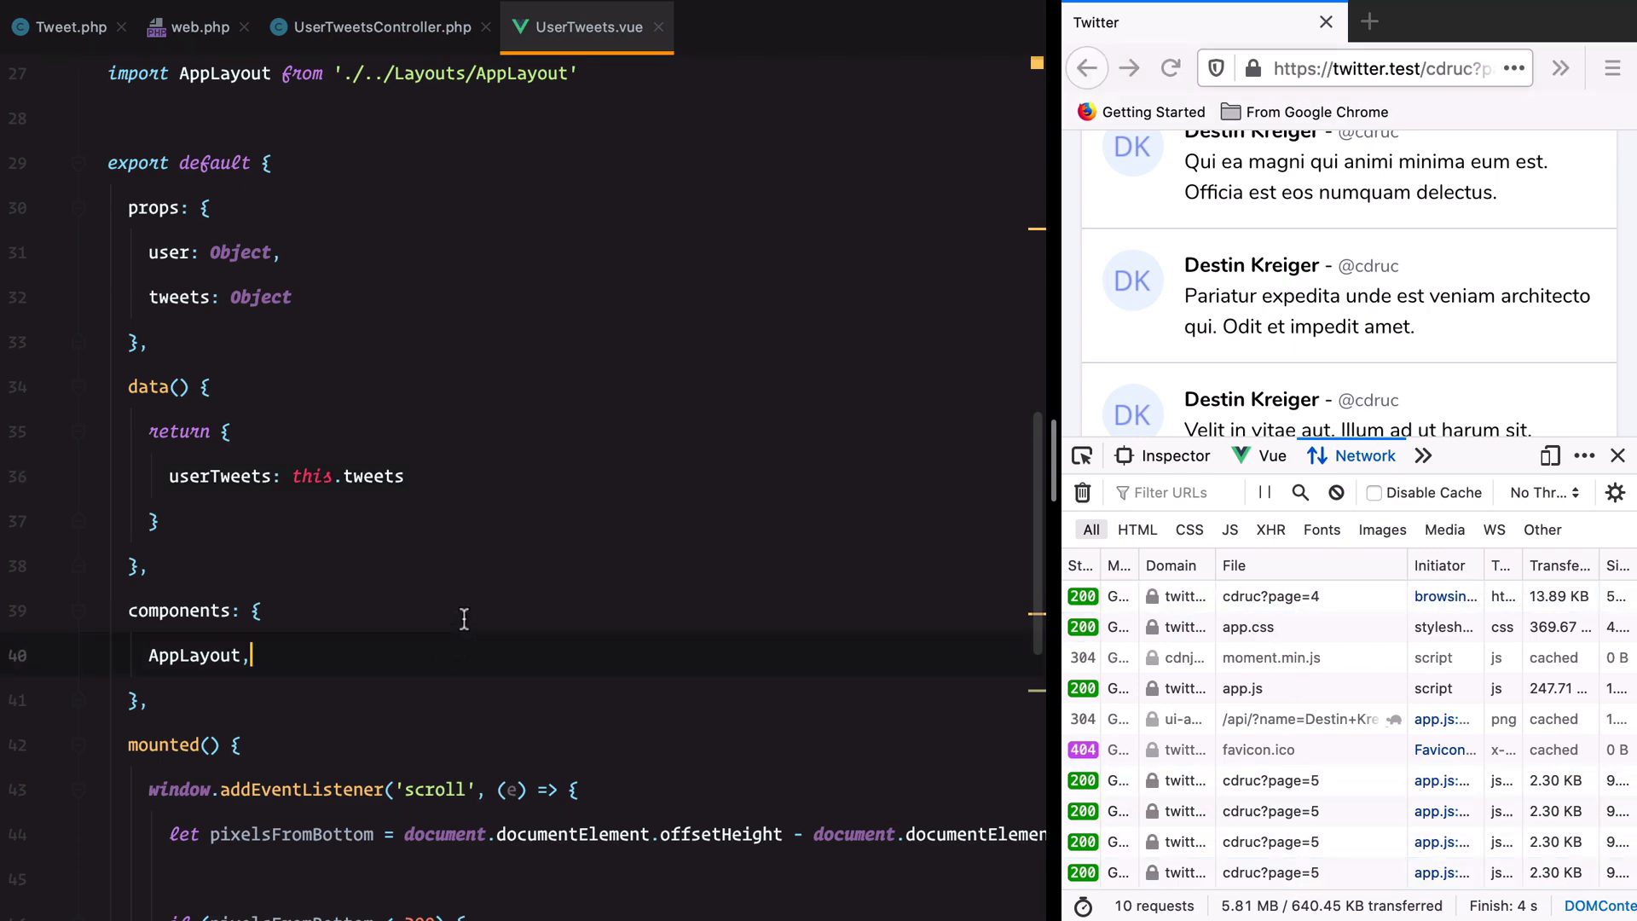
pyautogui.scroll(-3)
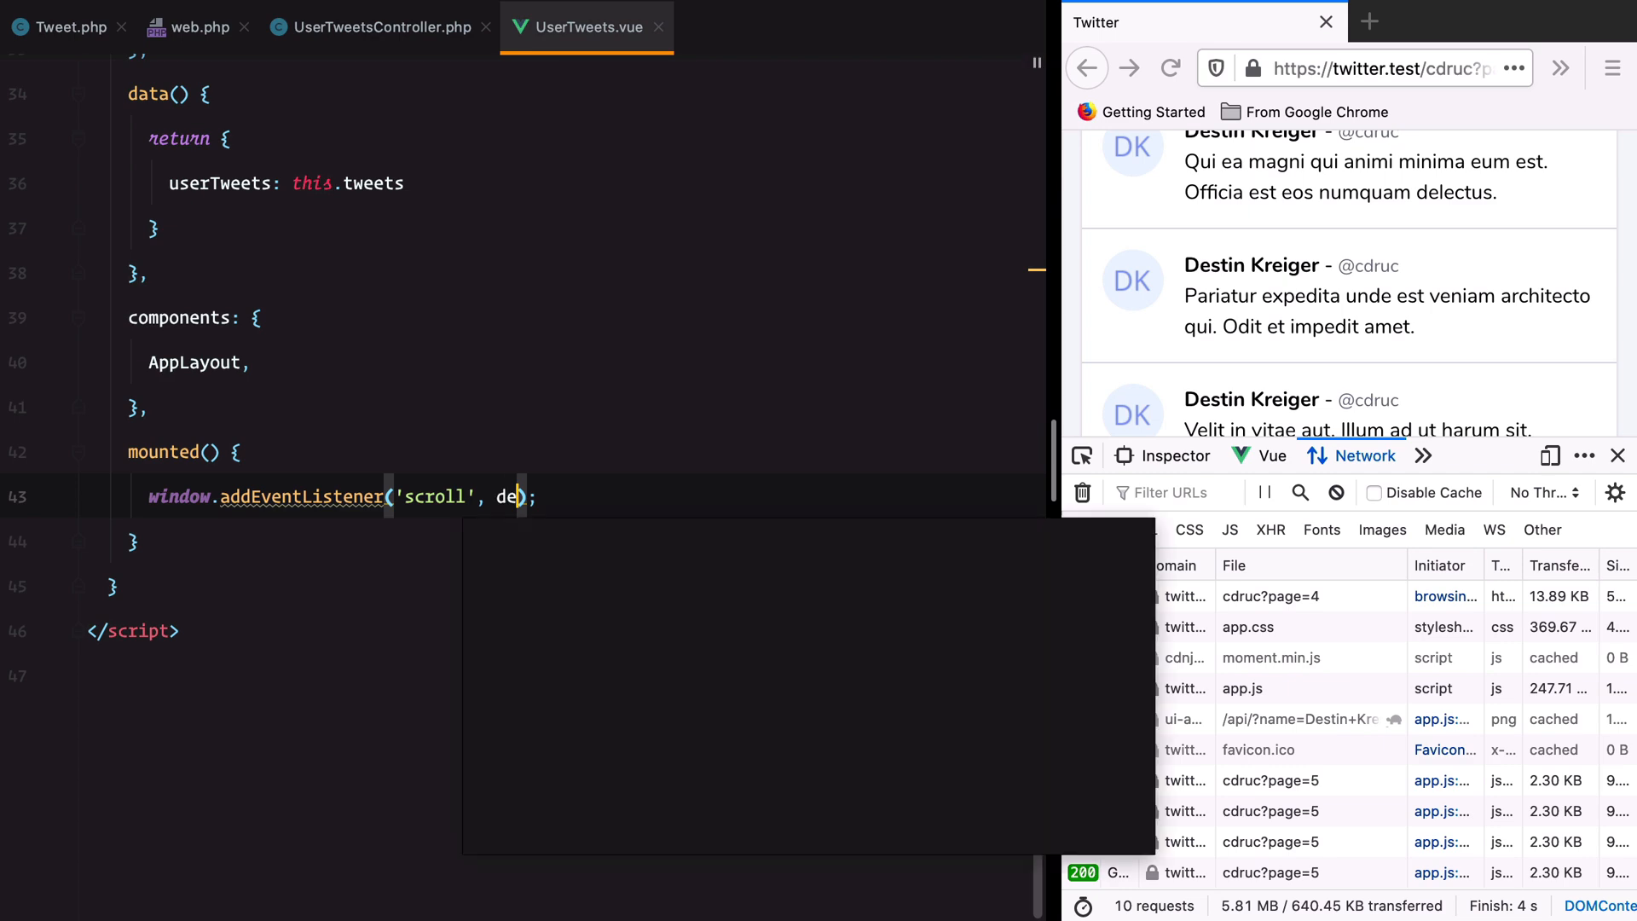
# - Wrap the scroll callback in debounce(..., 100) and import debounce from 'lodash/function'
pyautogui.write('c')
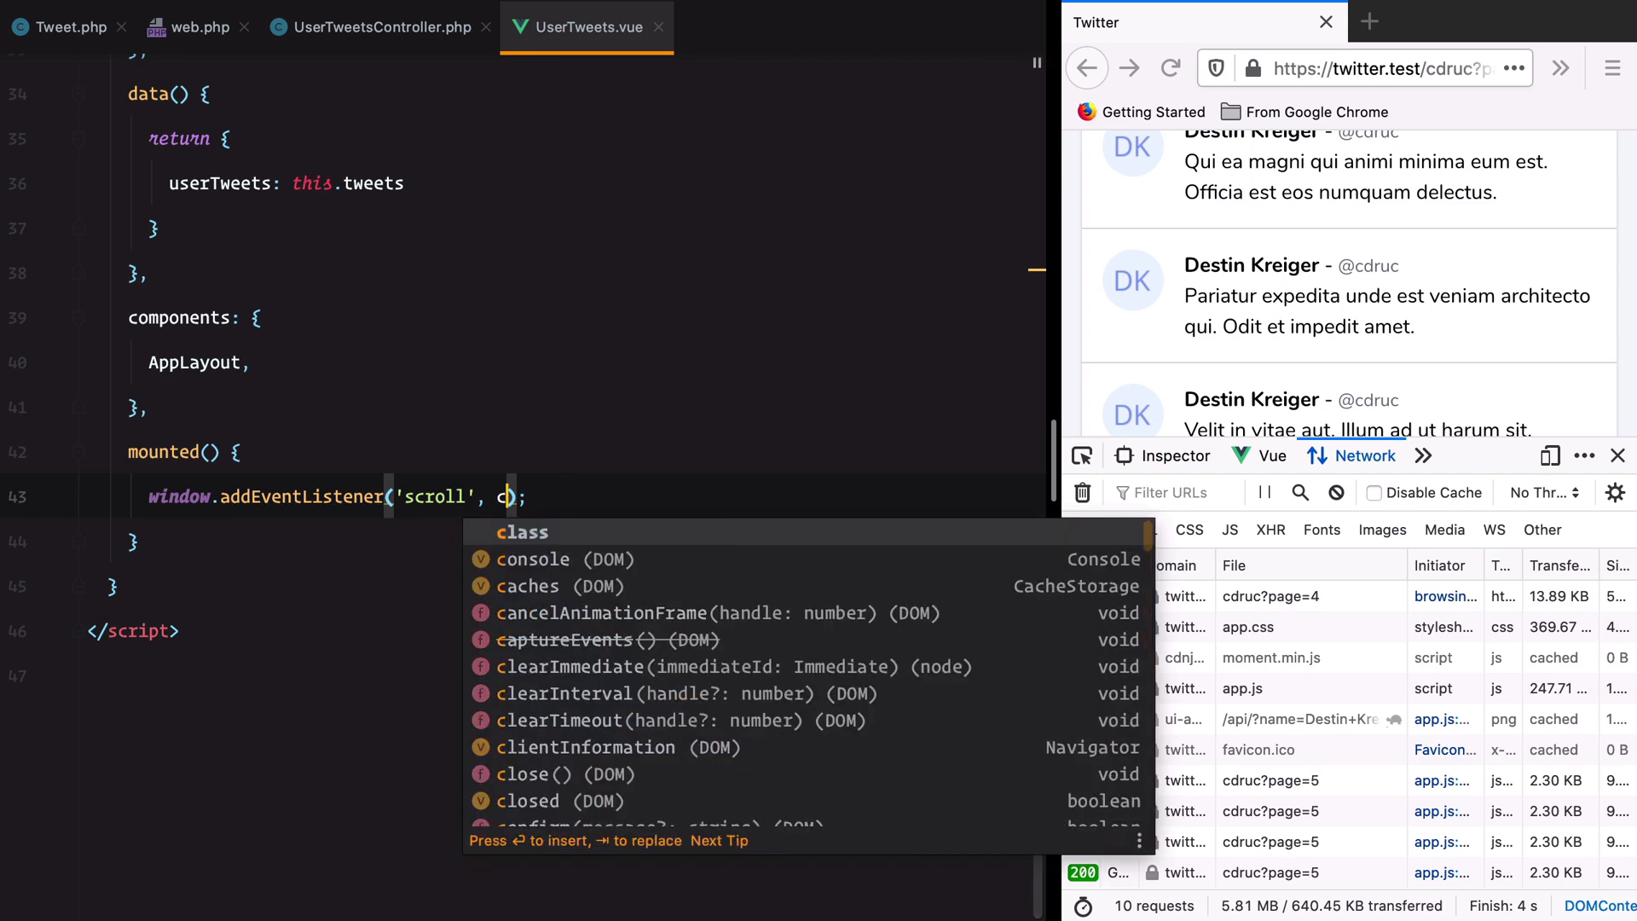
pyautogui.write('debounce((e')
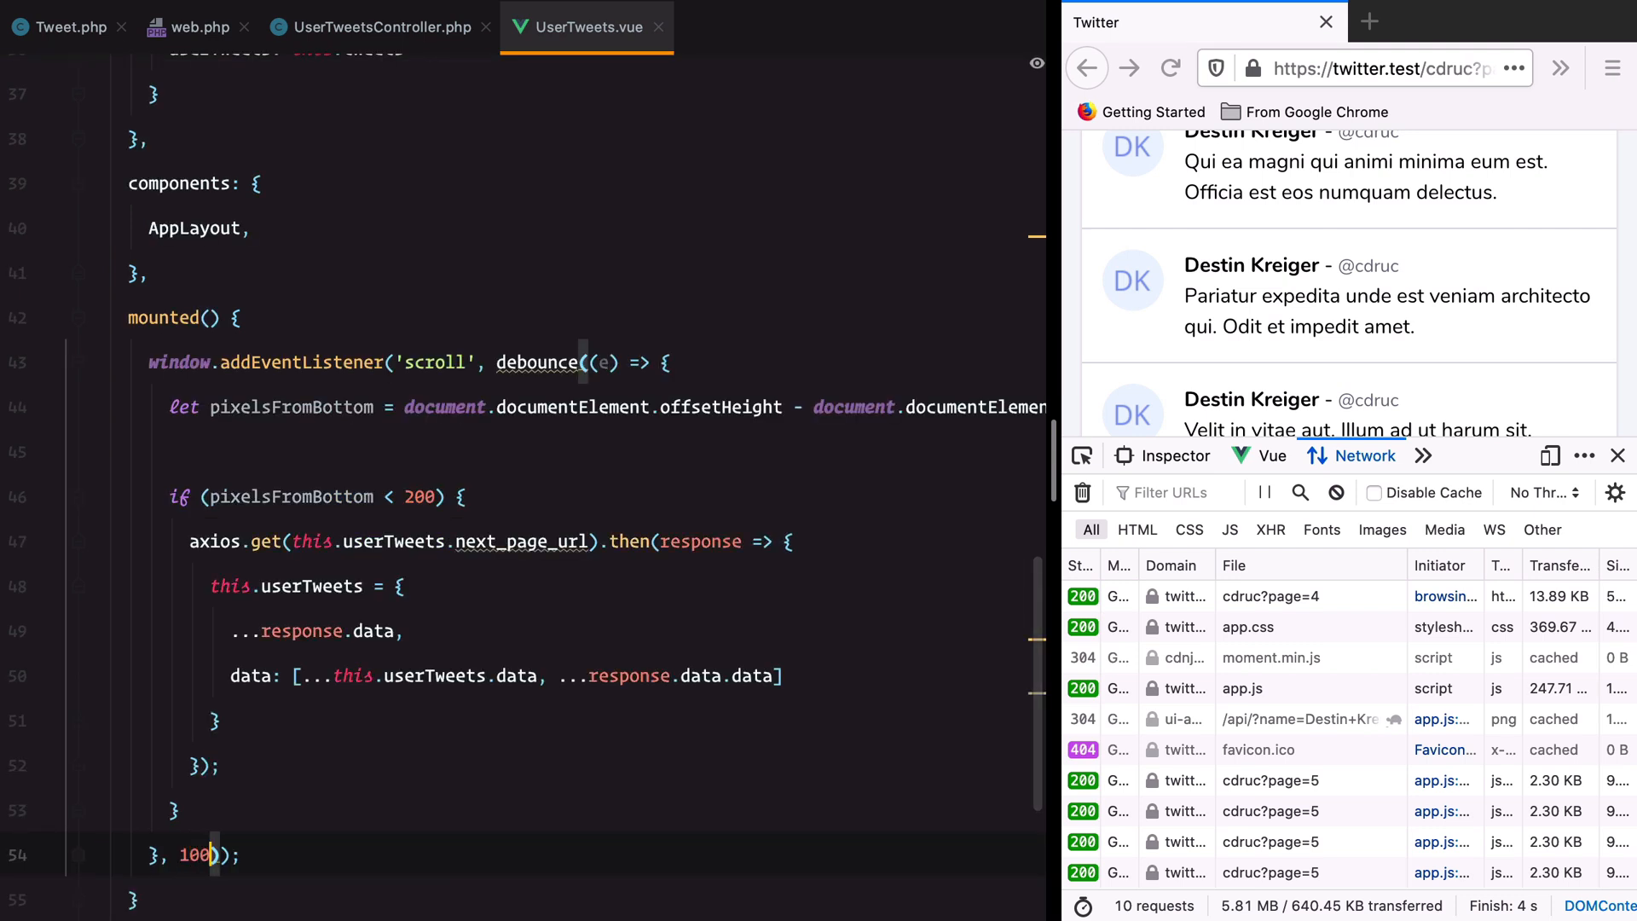
pyautogui.click(536, 363)
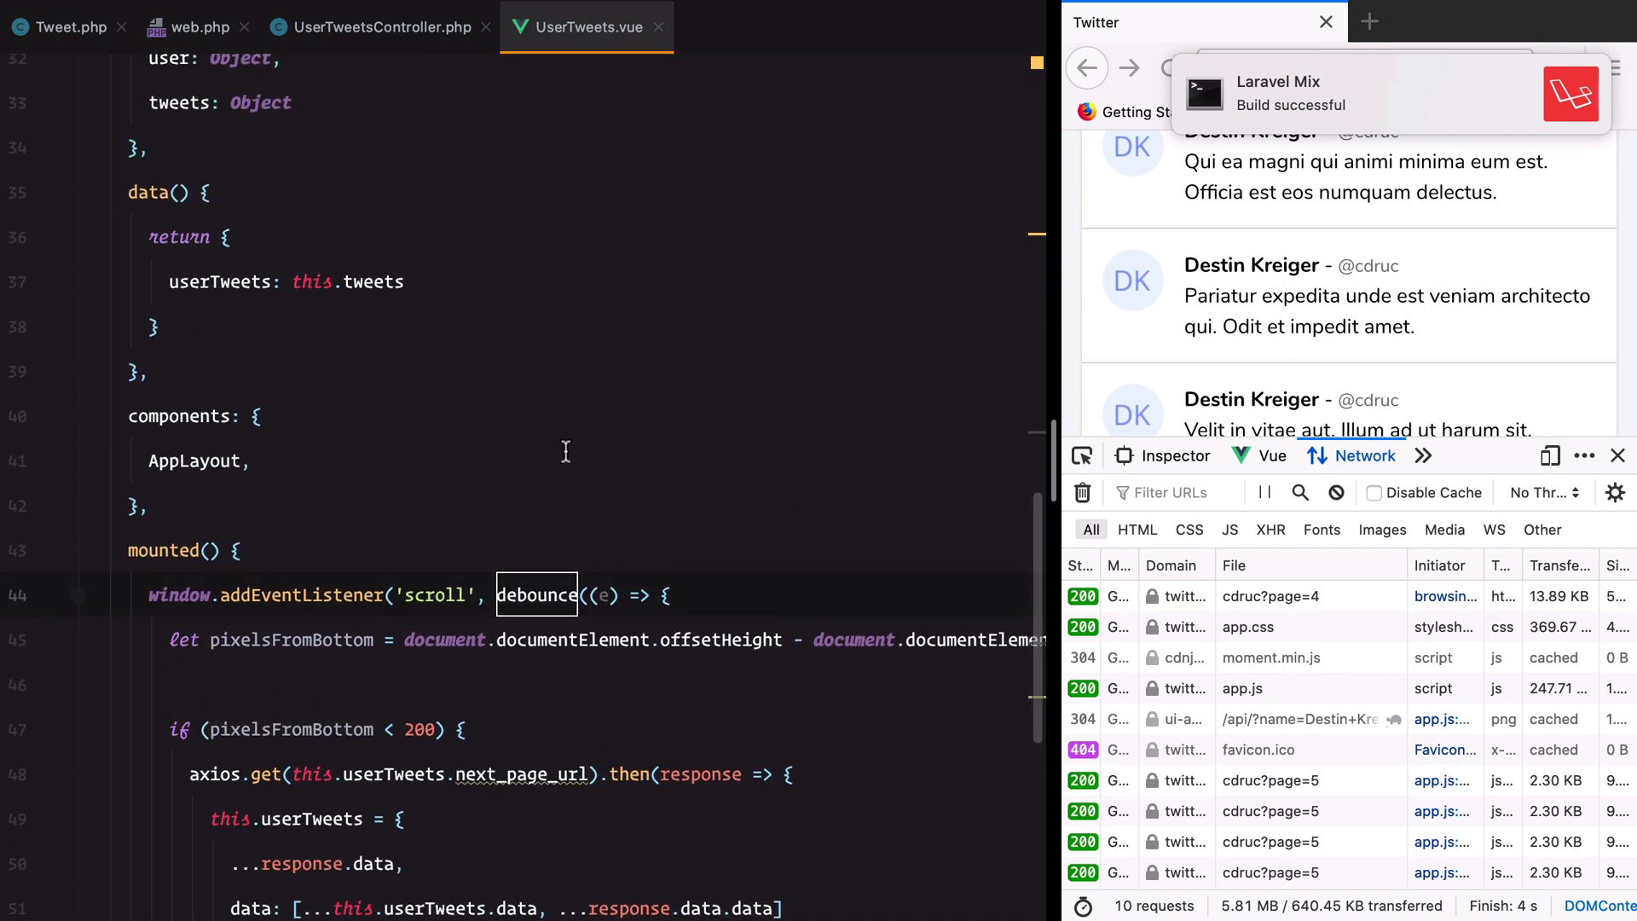
pyautogui.scroll(3)
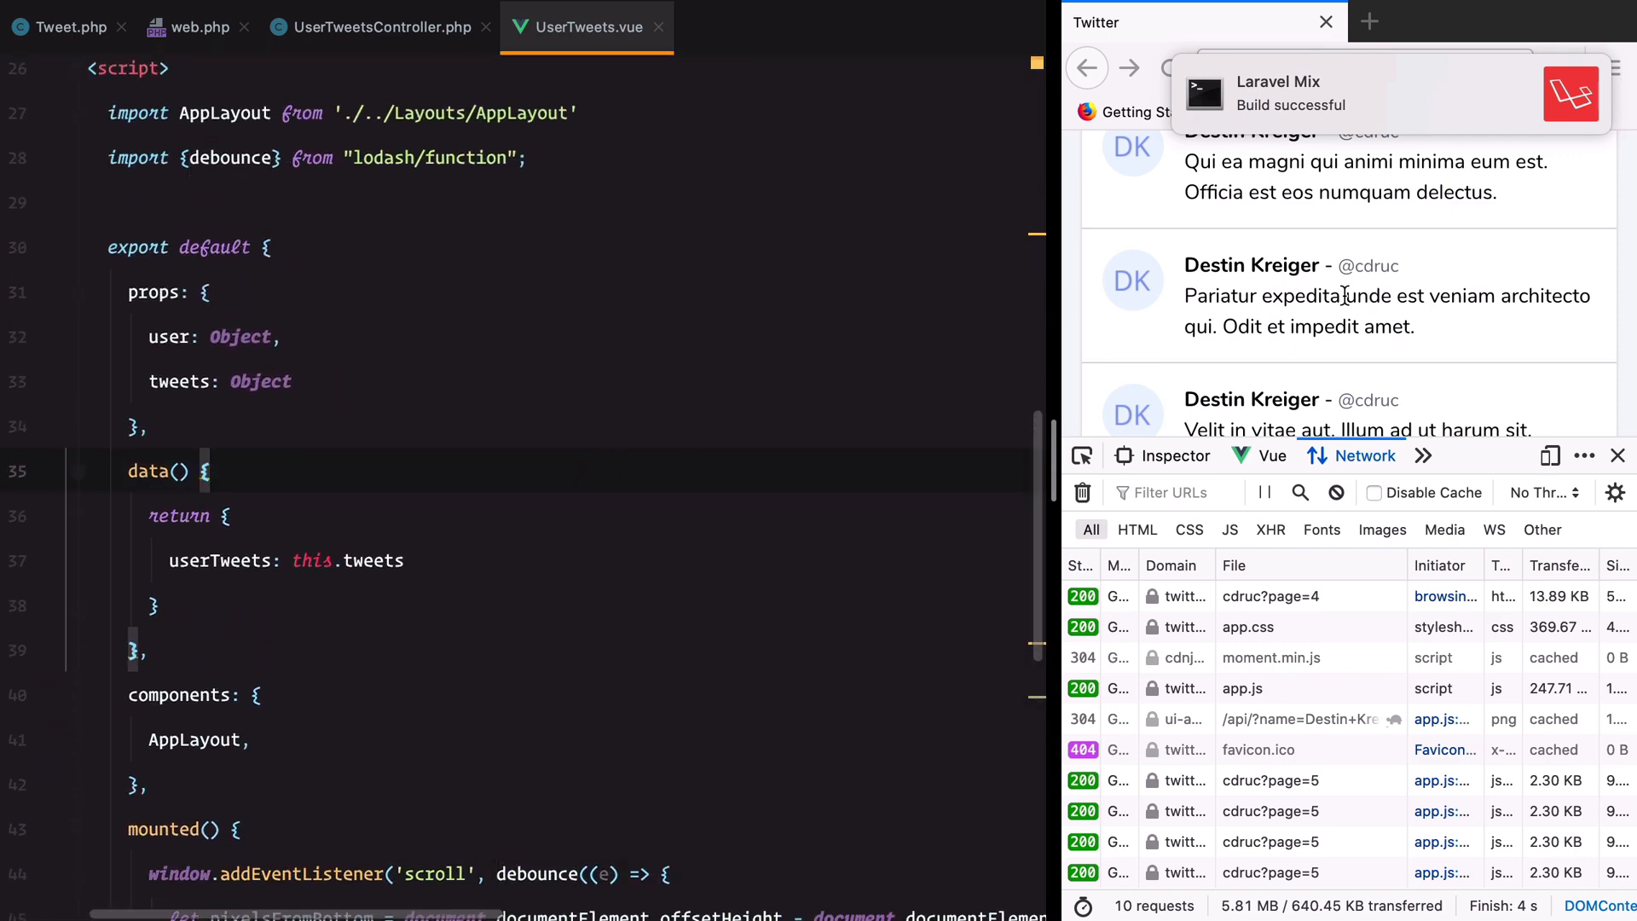
pyautogui.scroll(-3)
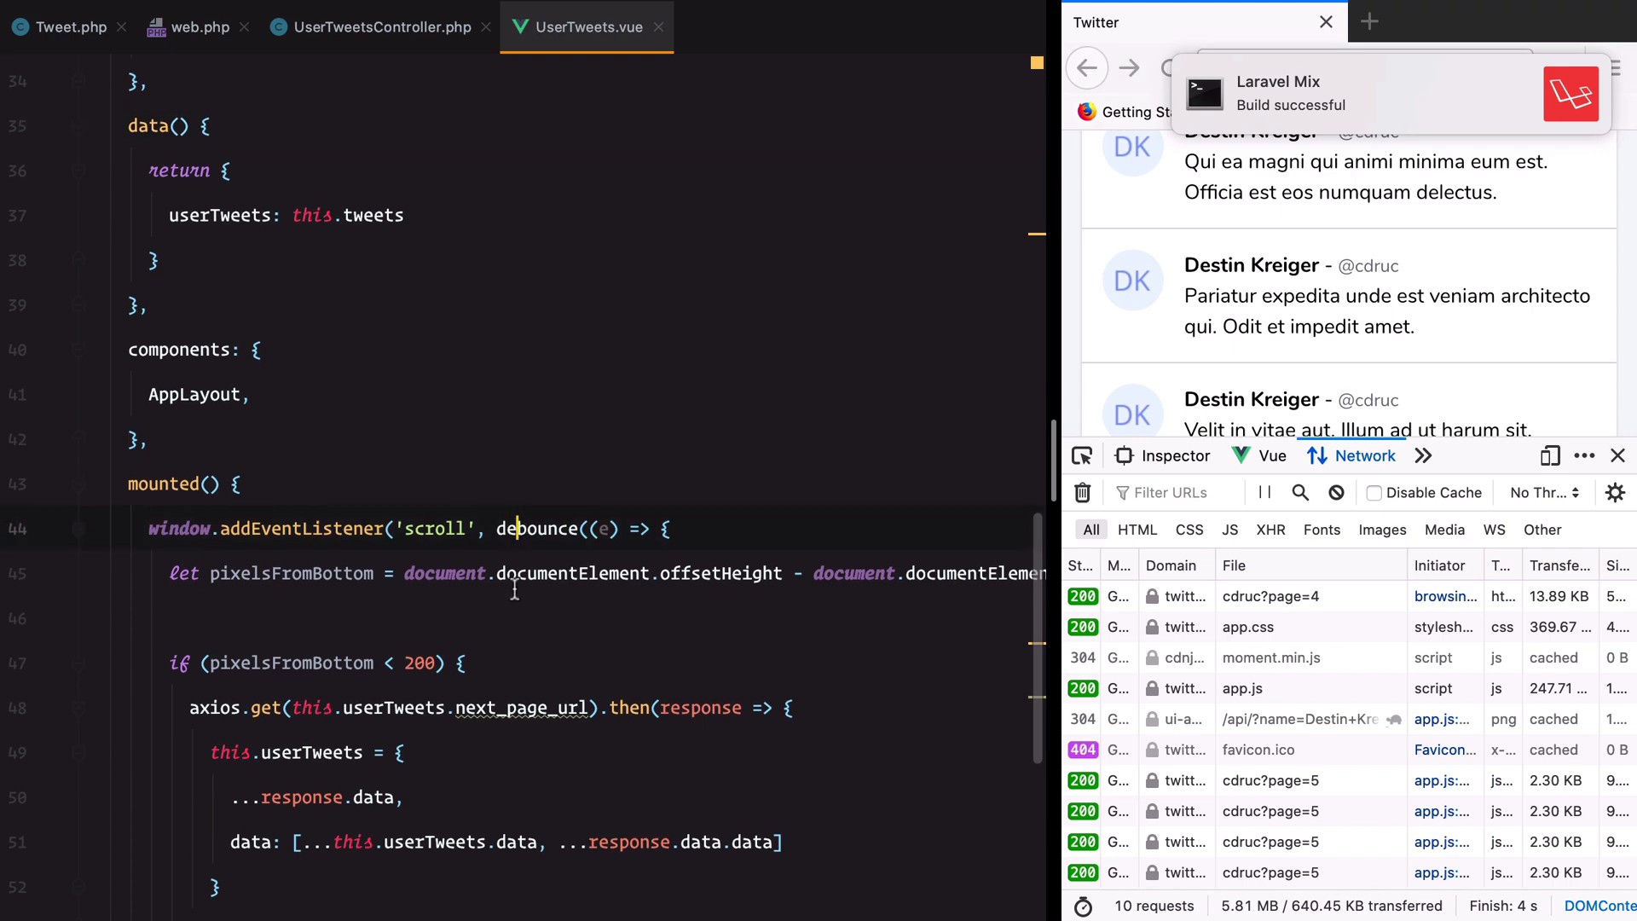
pyautogui.scroll(-3)
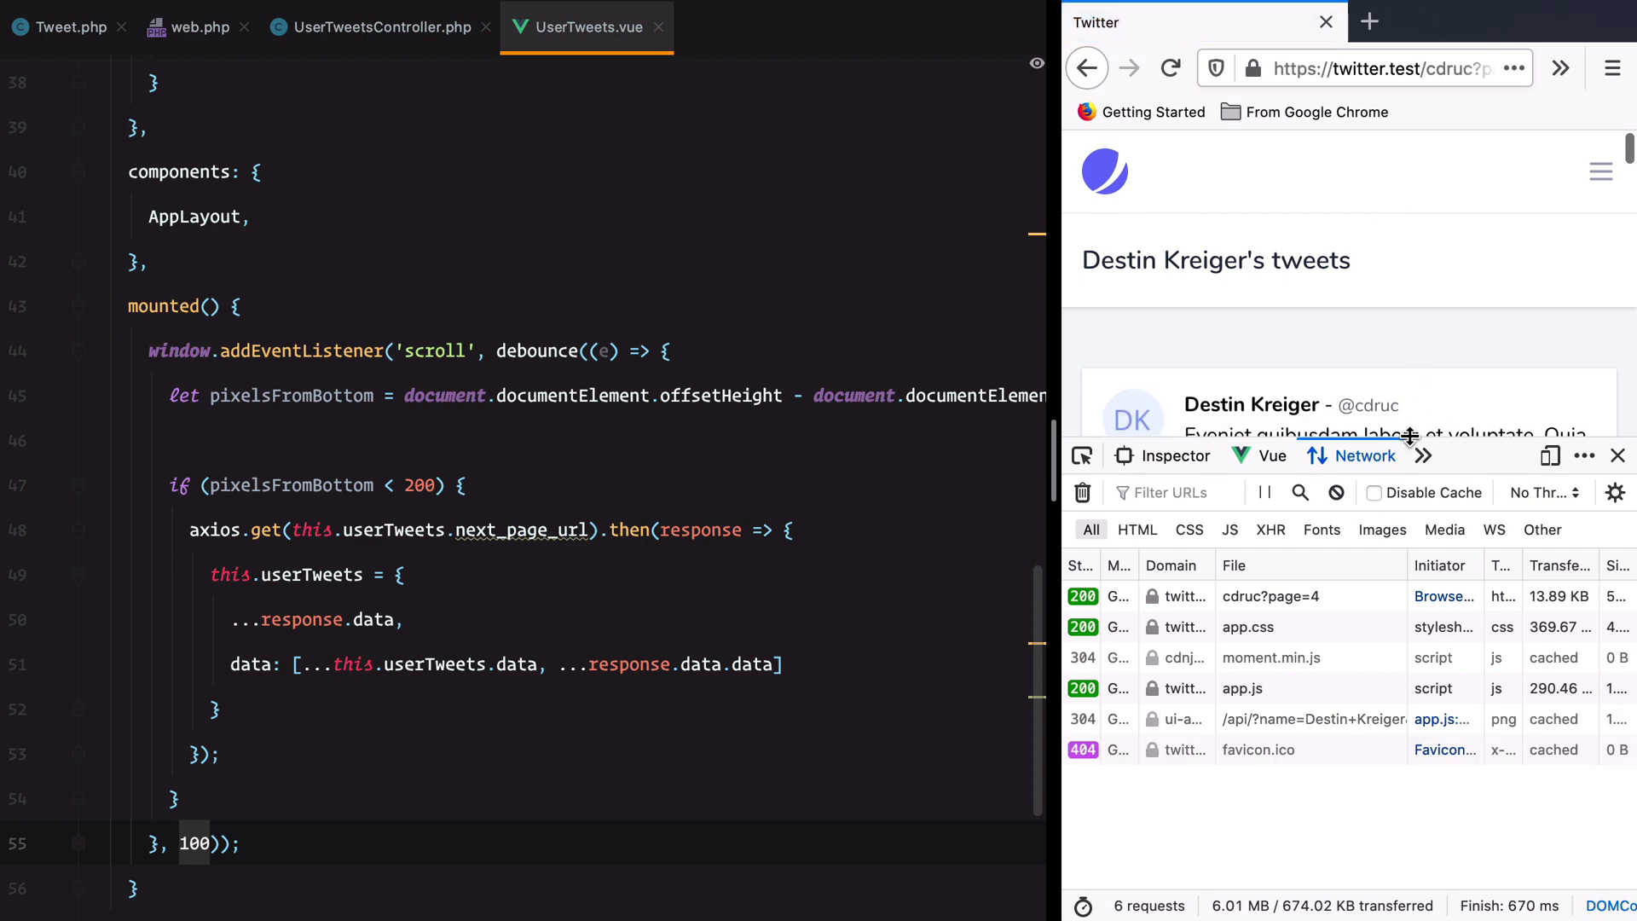
# - Load twitter.test/cdruc and scroll down while watching requests in the Network panel
pyautogui.scroll(-3)
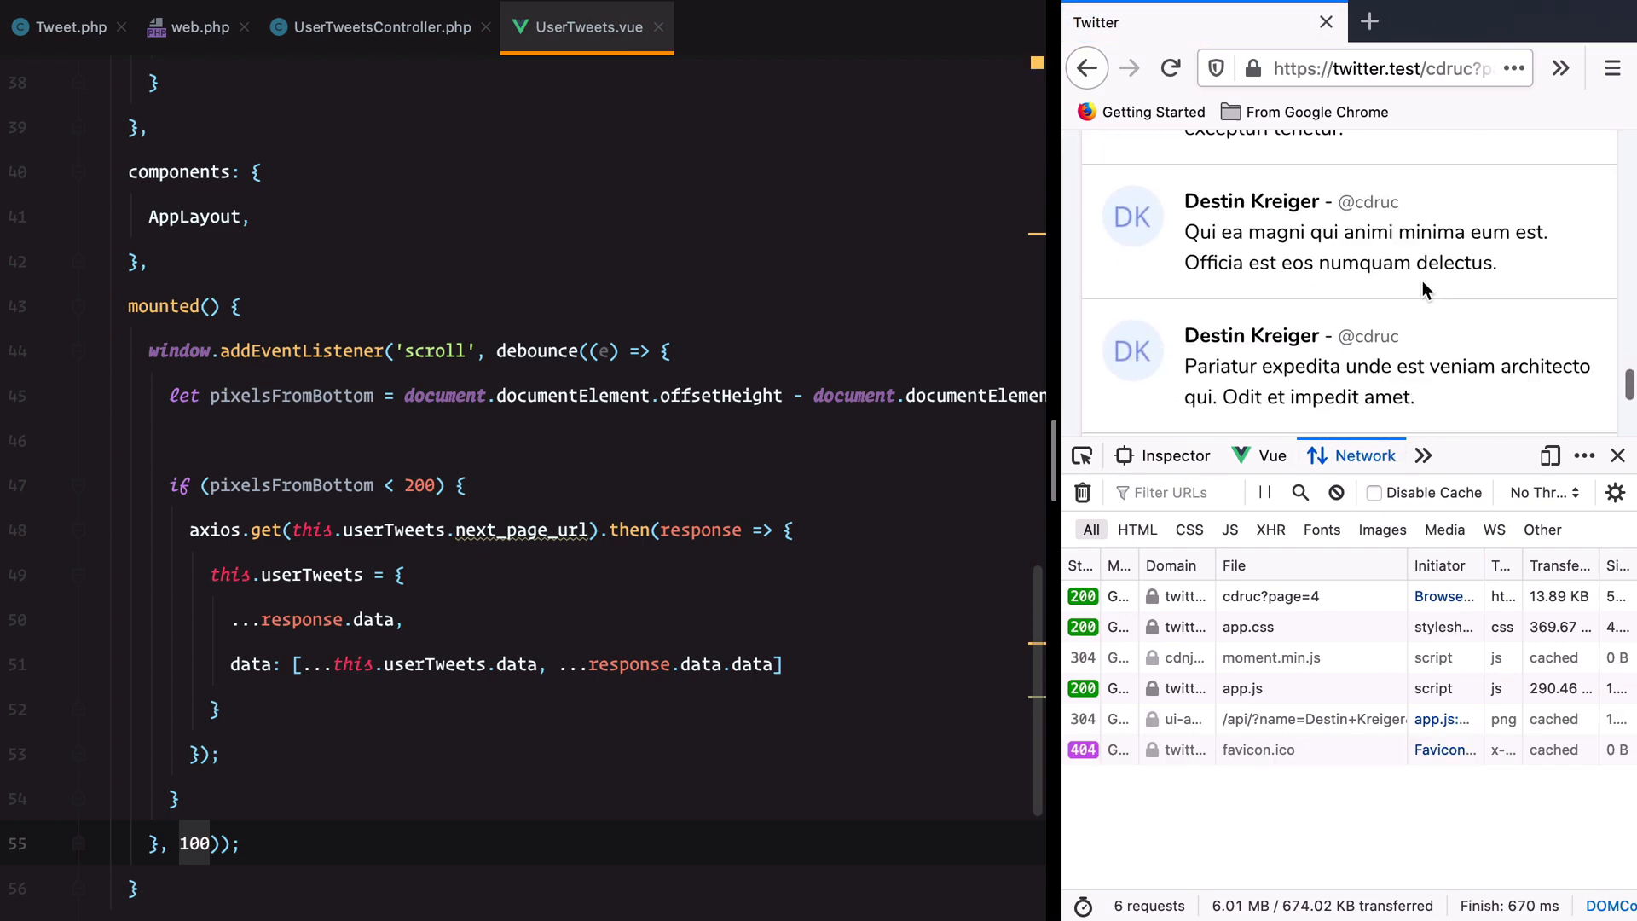
pyautogui.click(1378, 68)
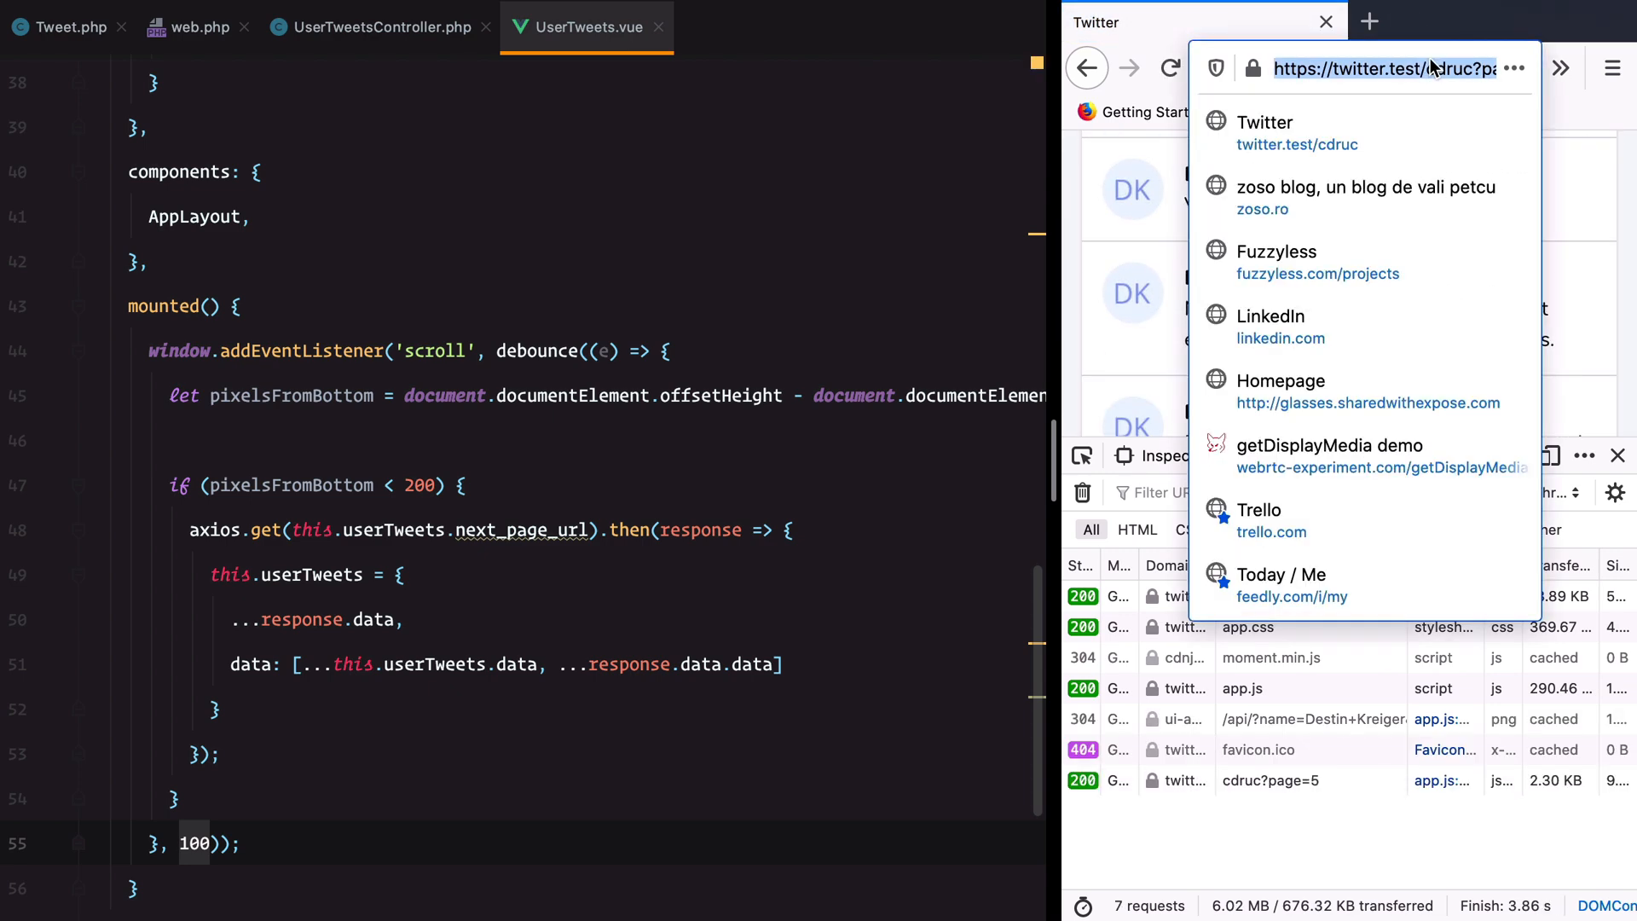
pyautogui.click(1297, 144)
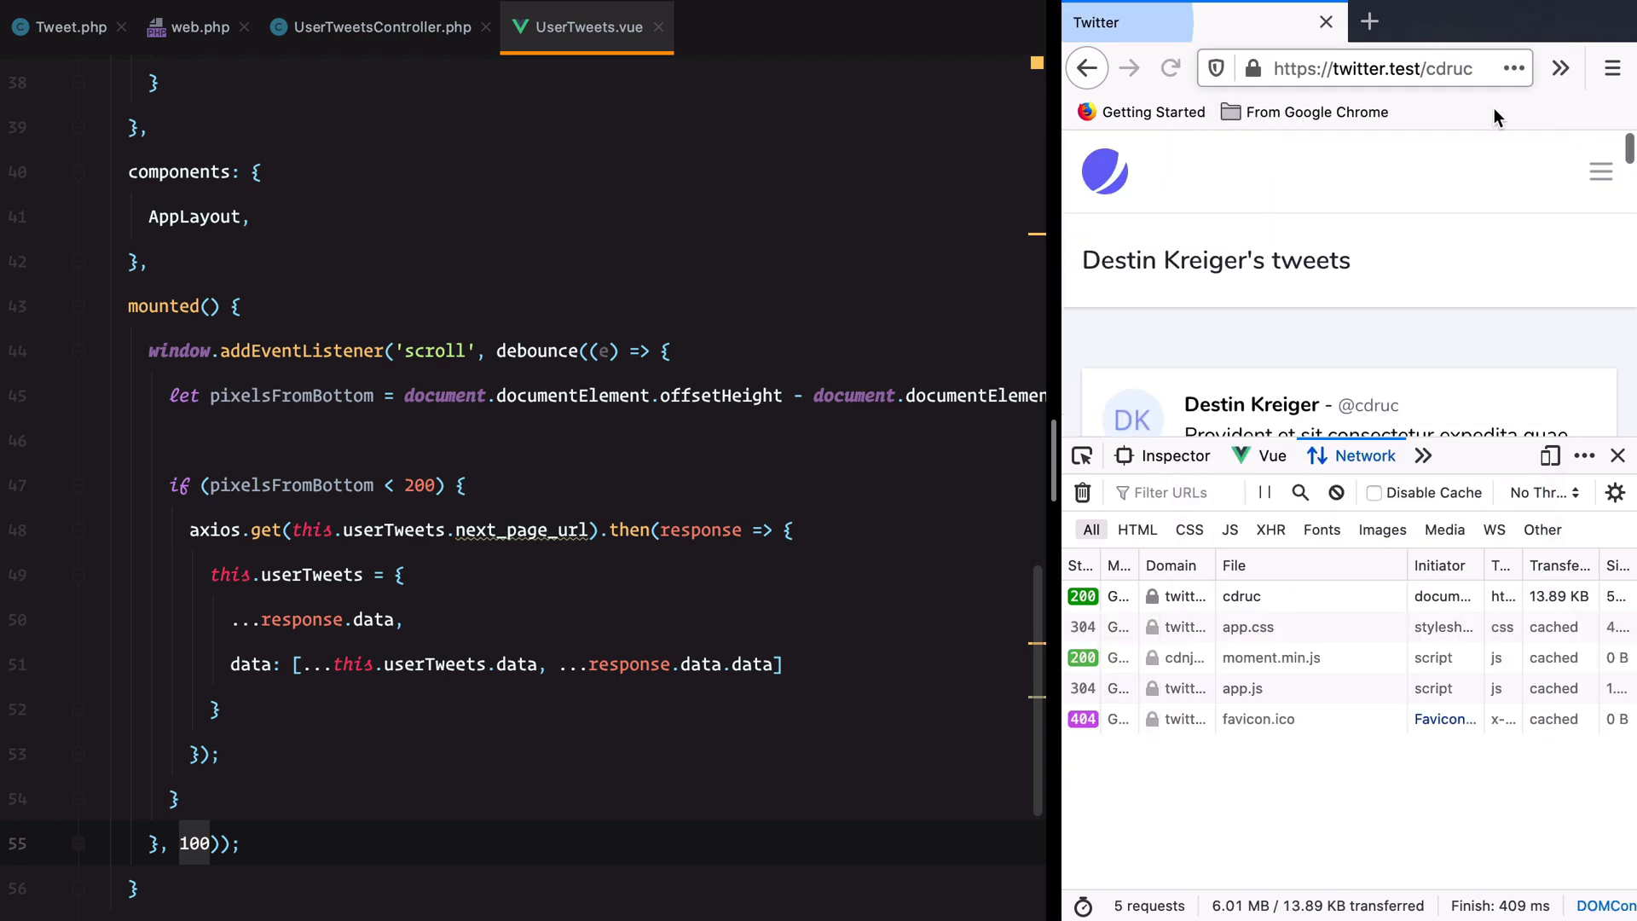
pyautogui.scroll(-3)
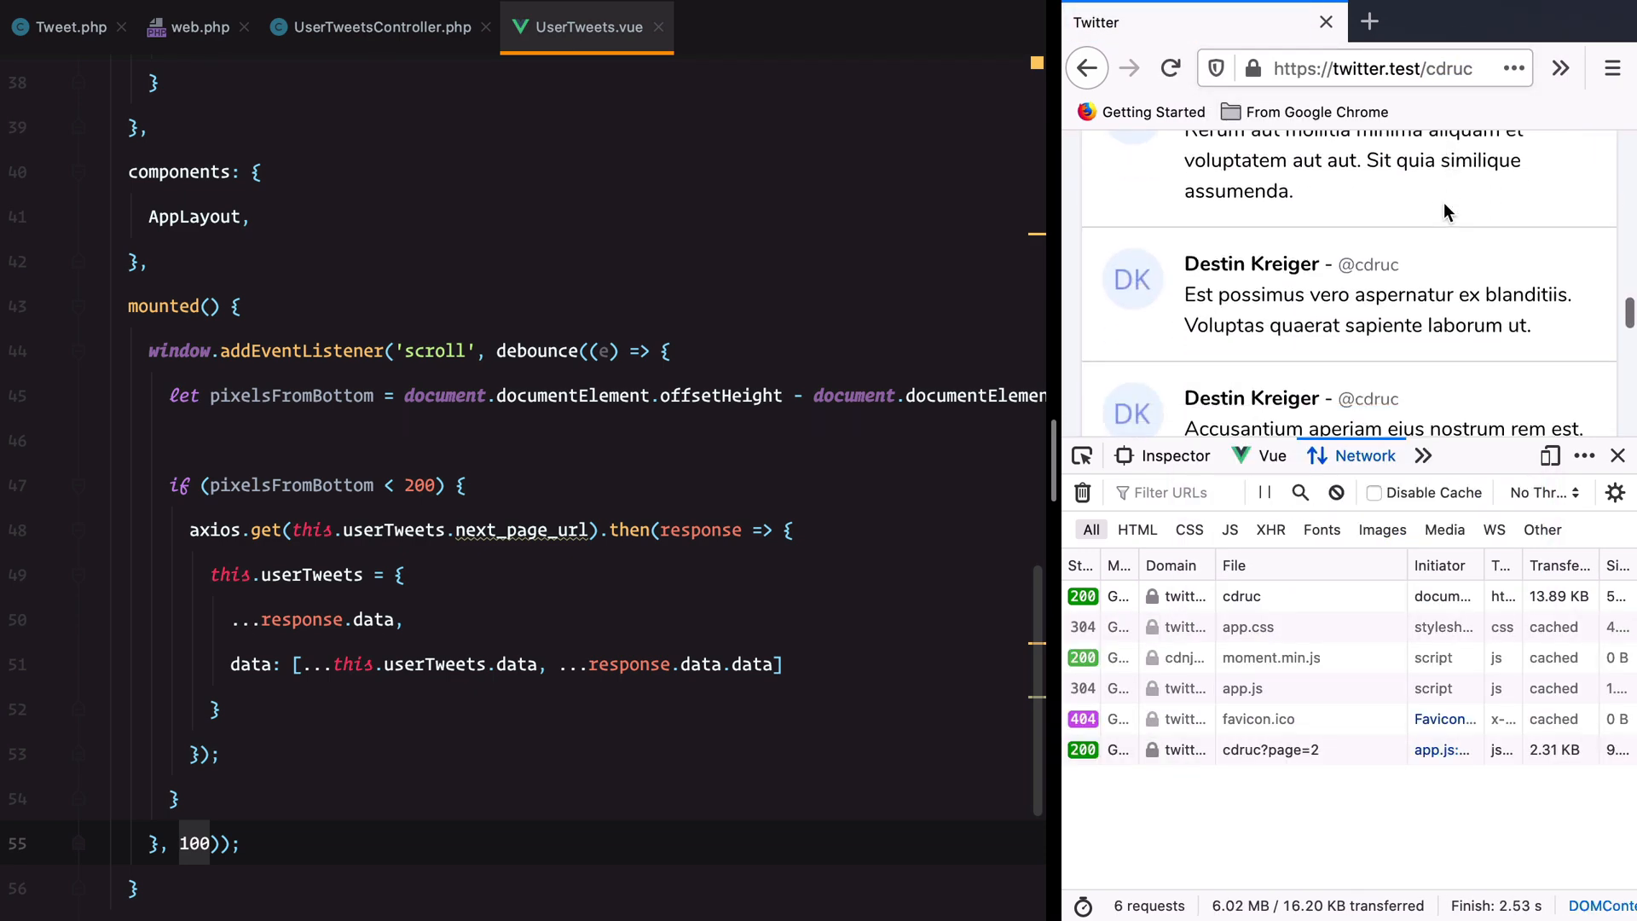
pyautogui.scroll(-3)
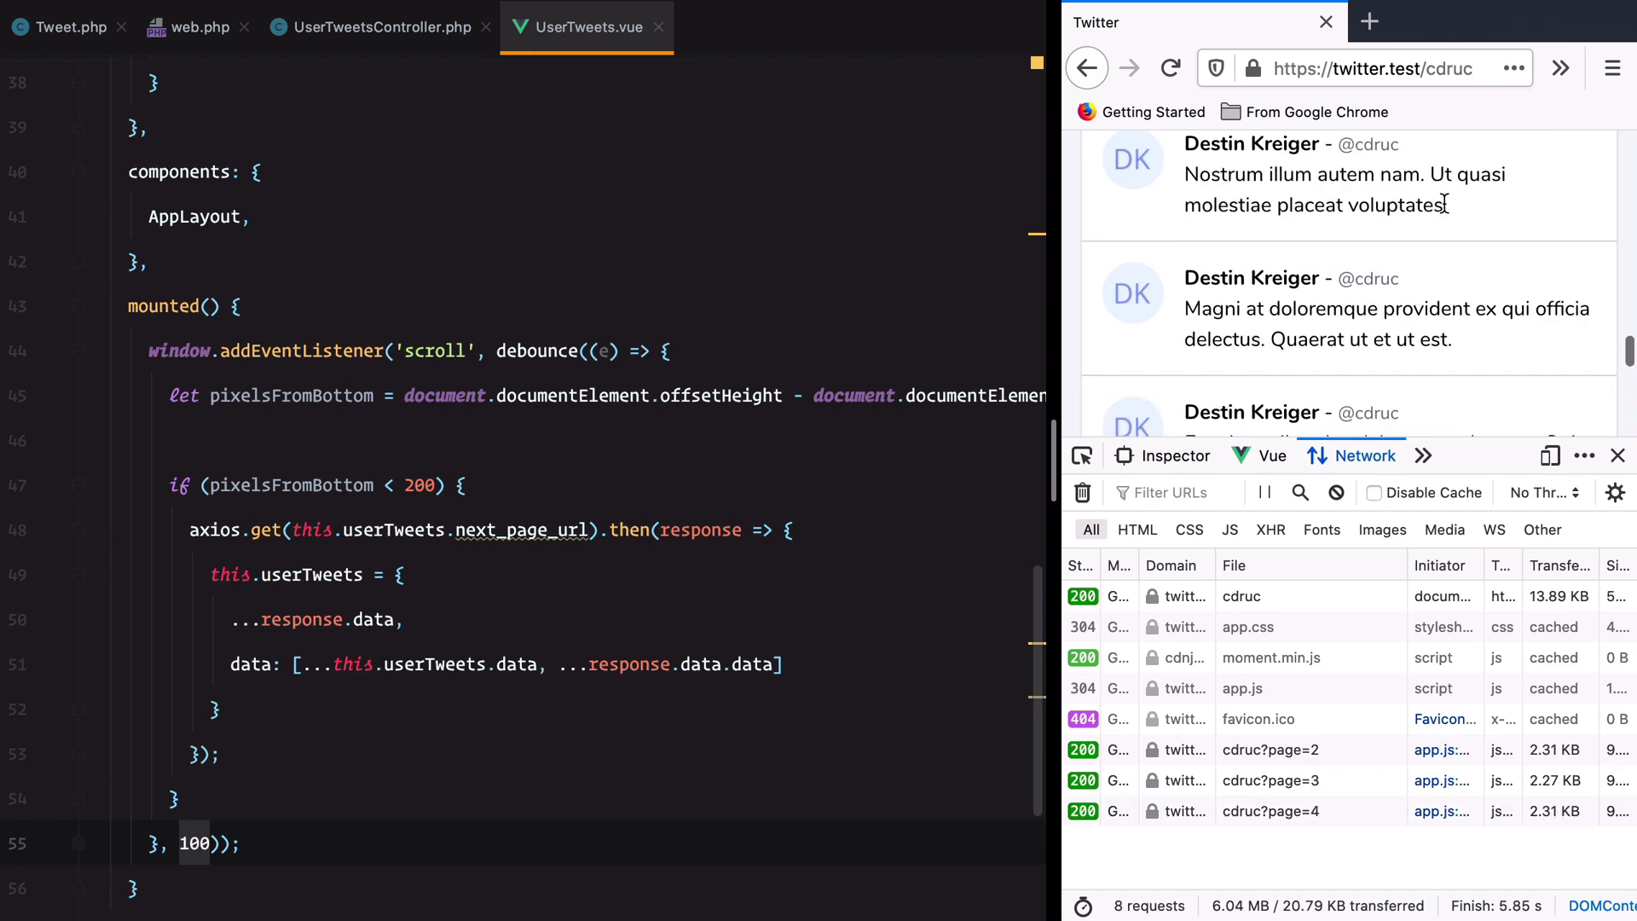
pyautogui.scroll(-3)
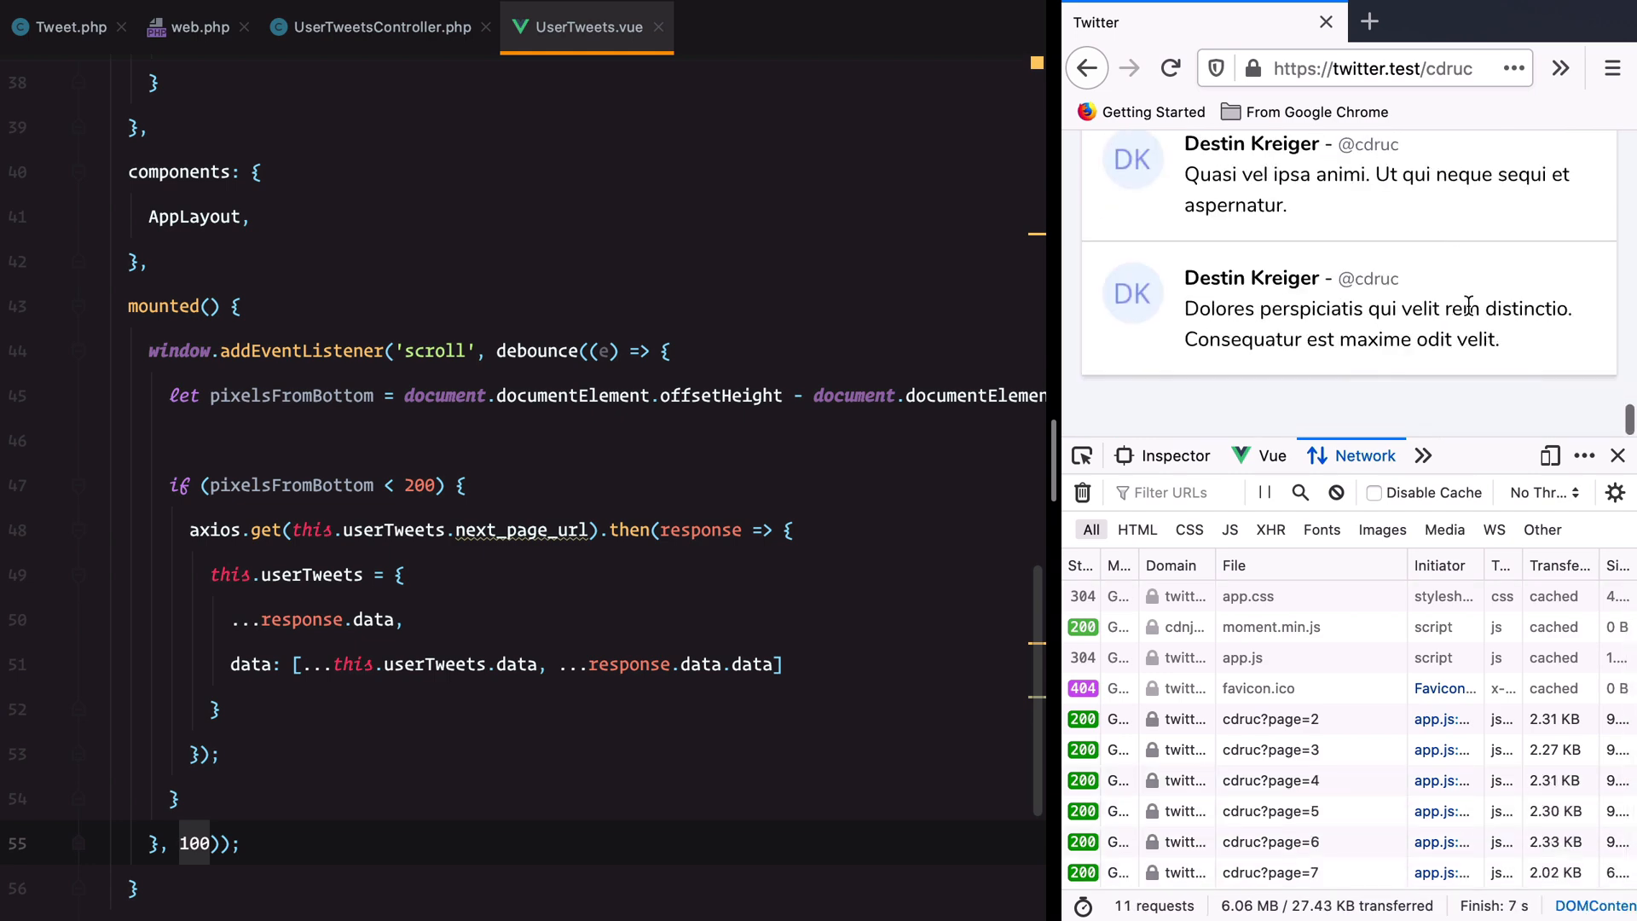
pyautogui.scroll(-3)
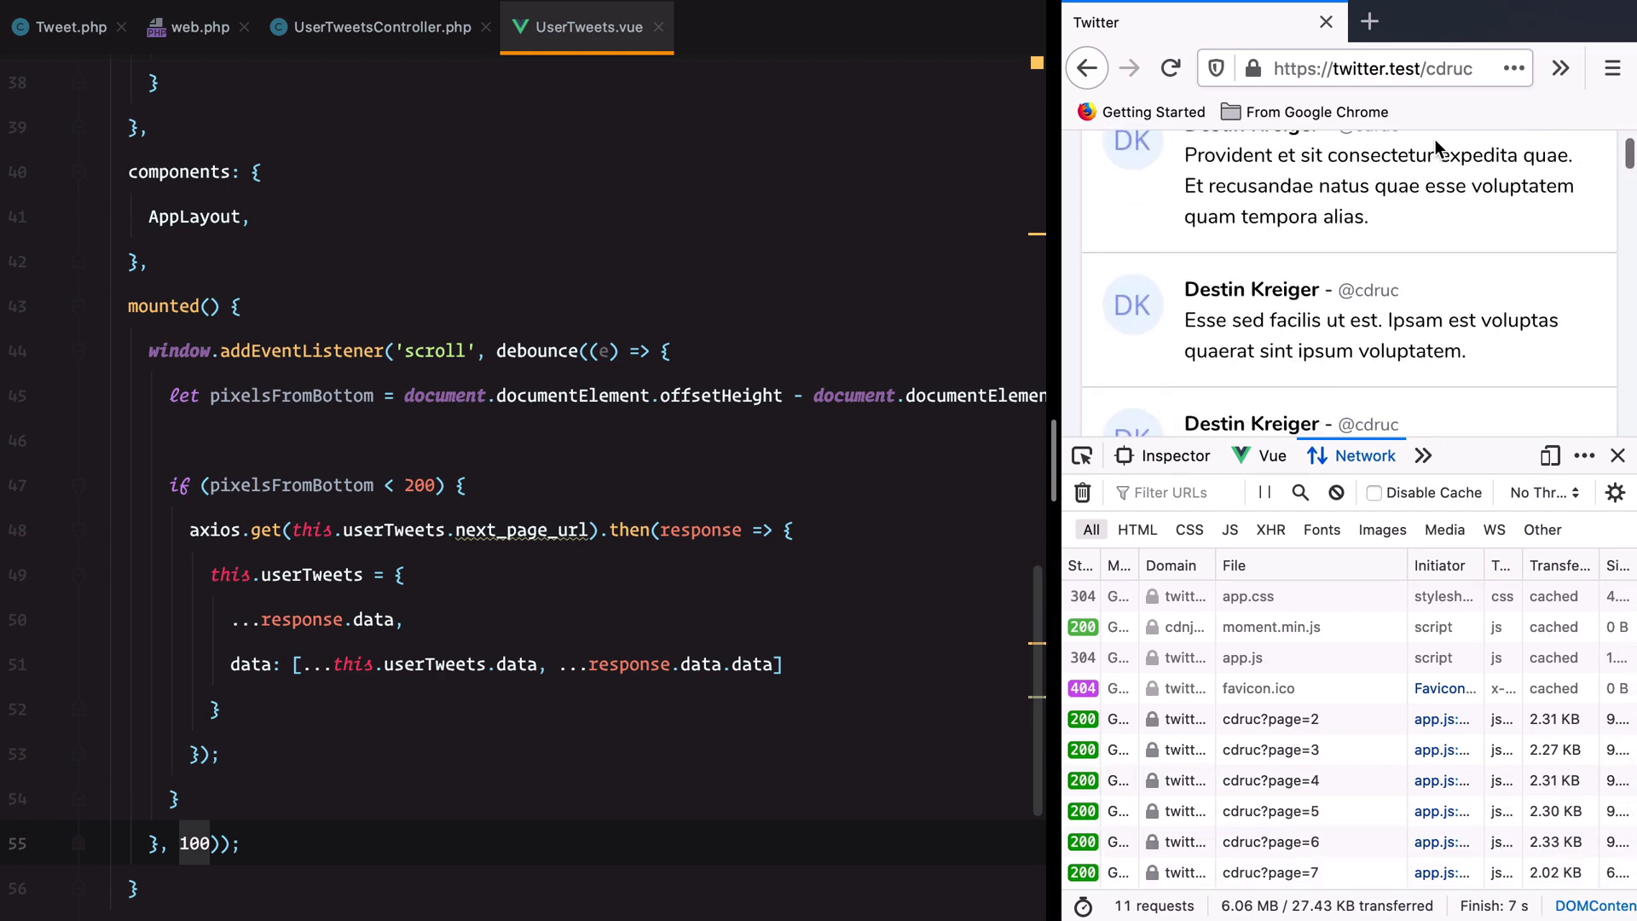
# - Close DevTools and scroll the feed to see more tweets load
pyautogui.click(1371, 70)
pyautogui.write('?p')
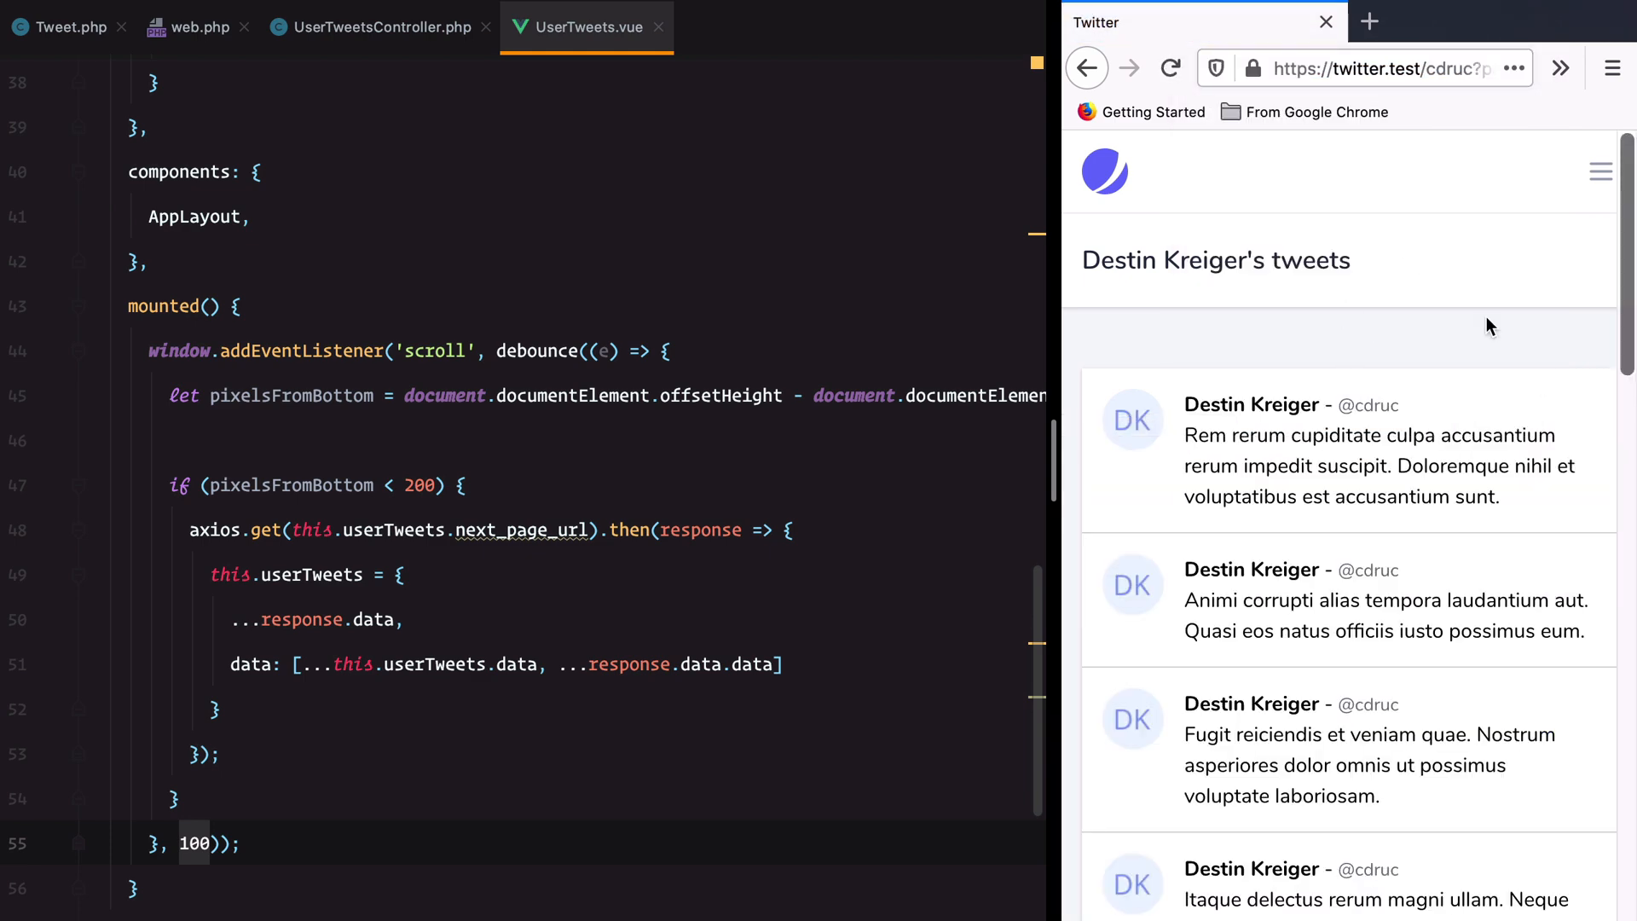
pyautogui.scroll(-3)
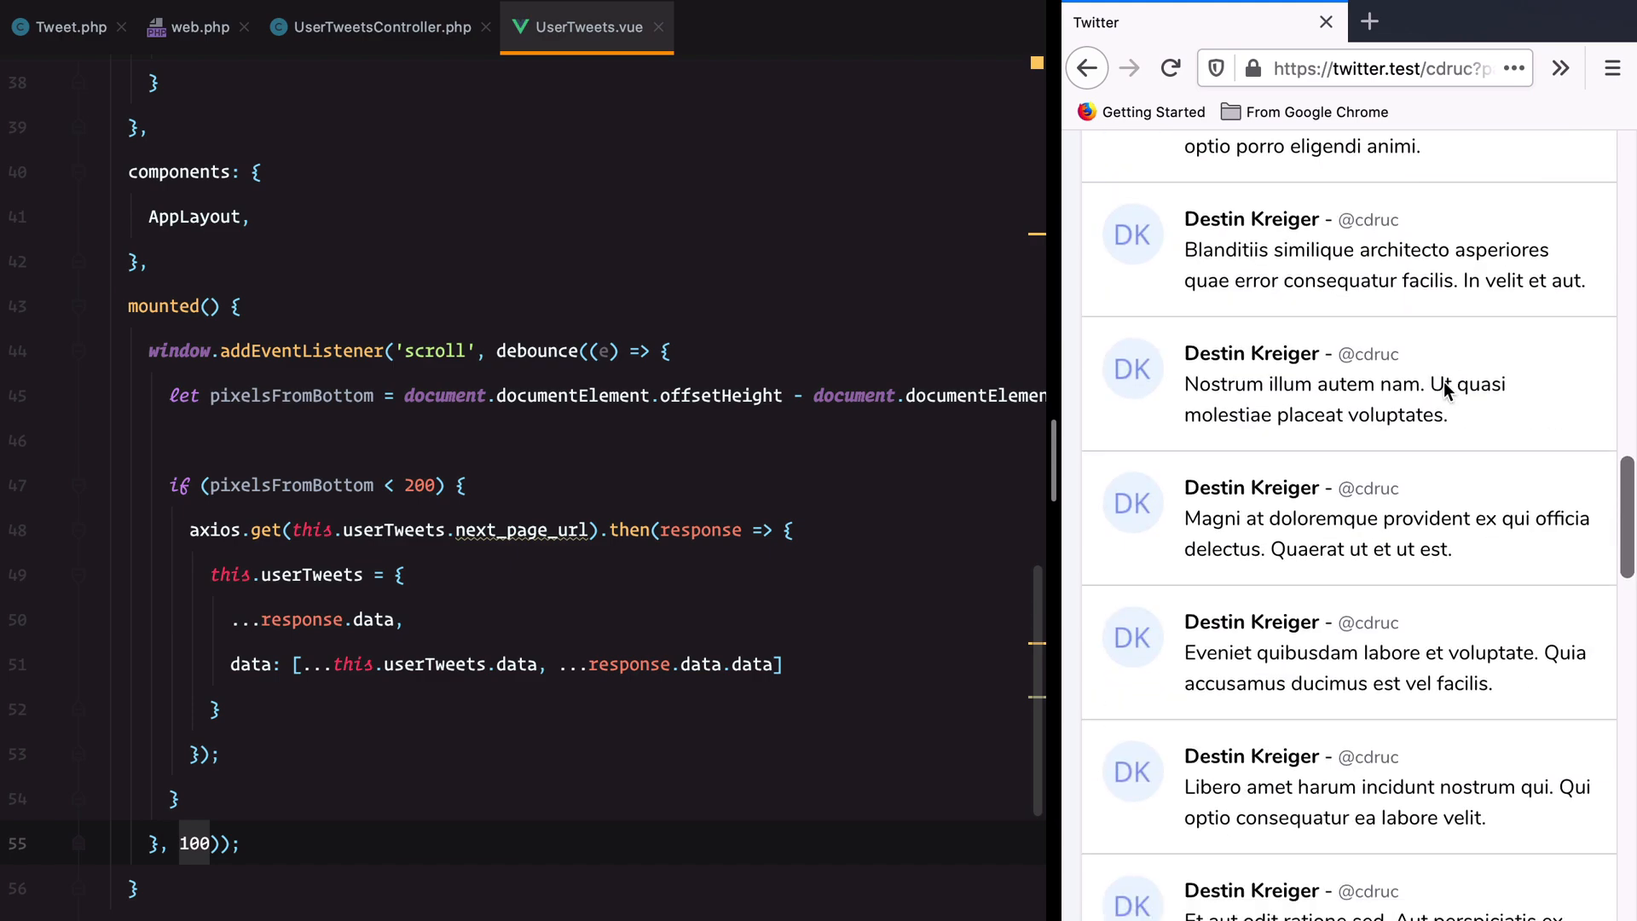
pyautogui.scroll(-3)
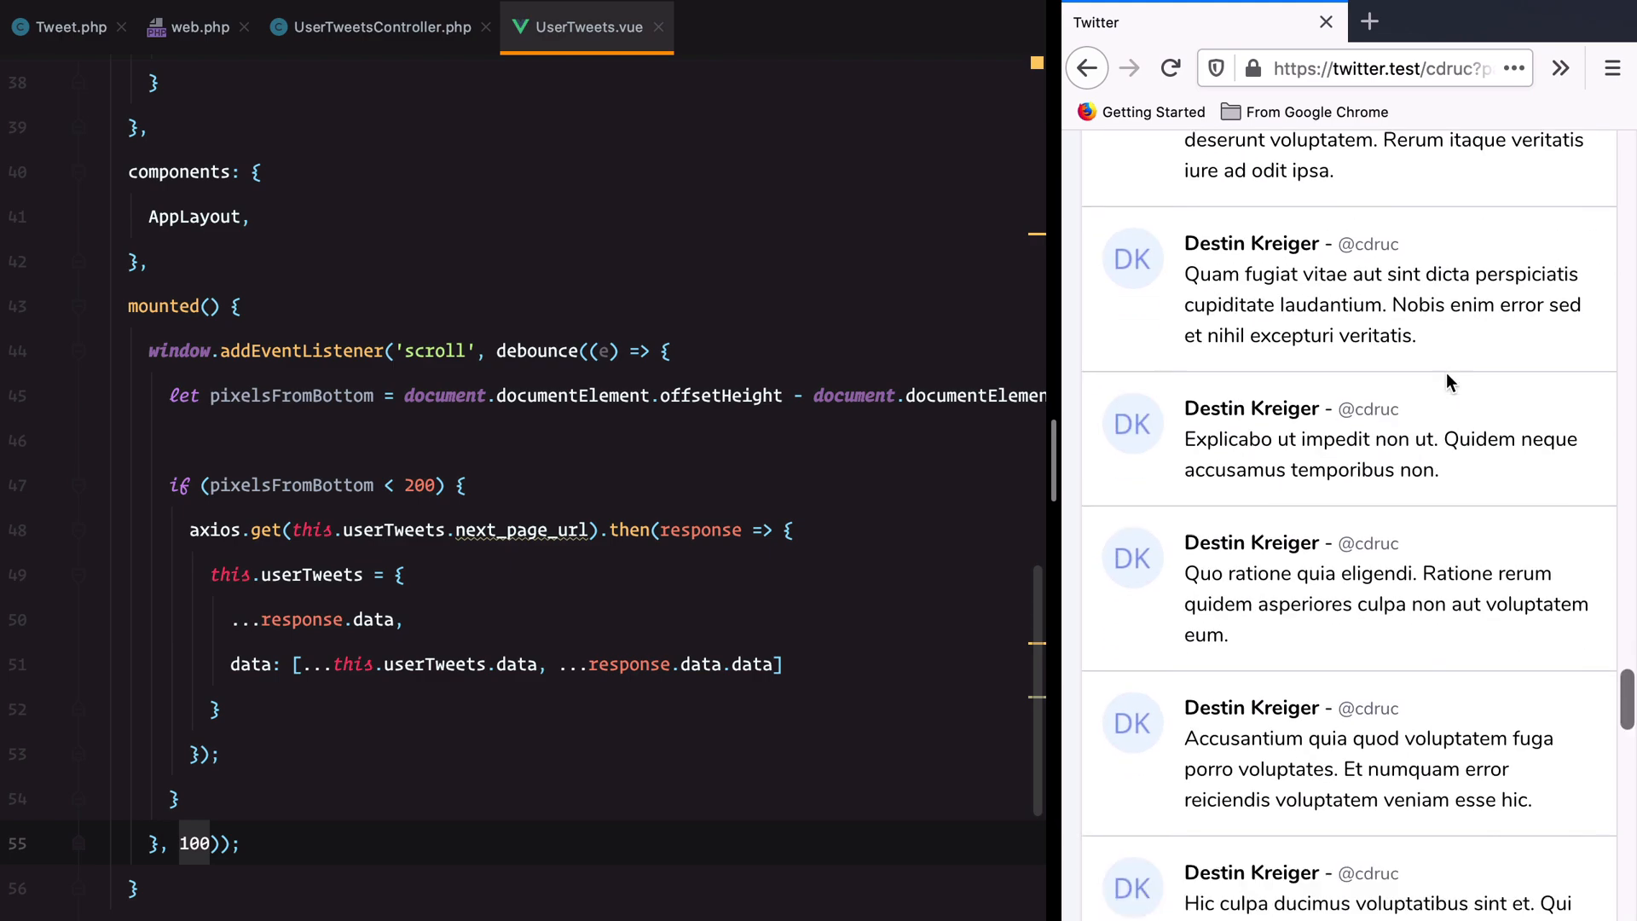
pyautogui.scroll(-3)
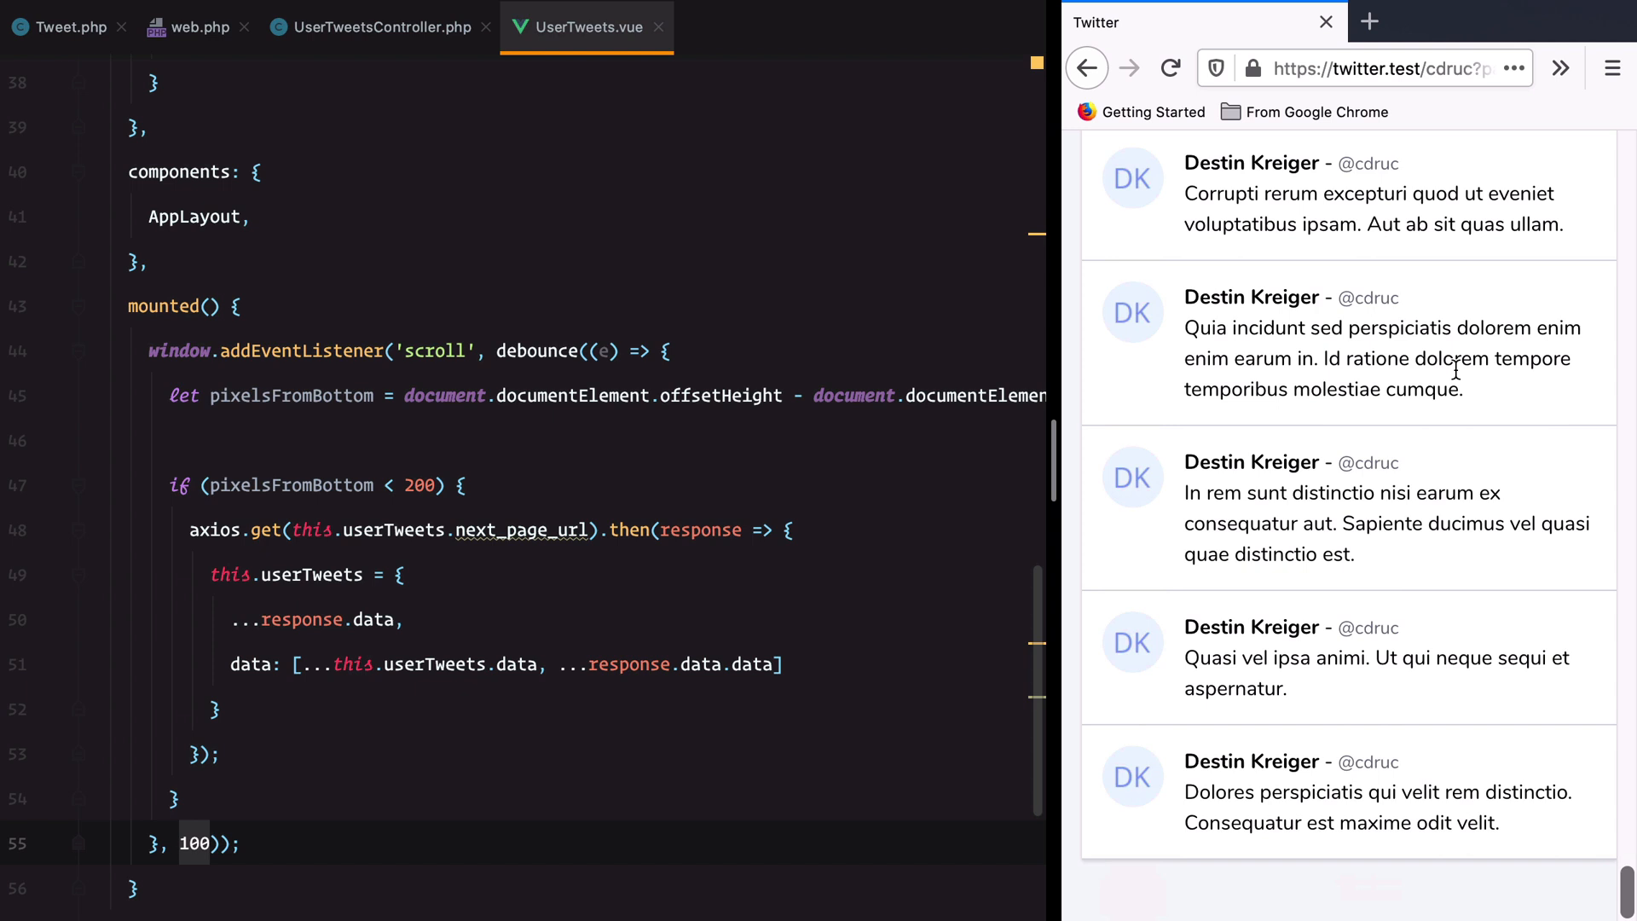